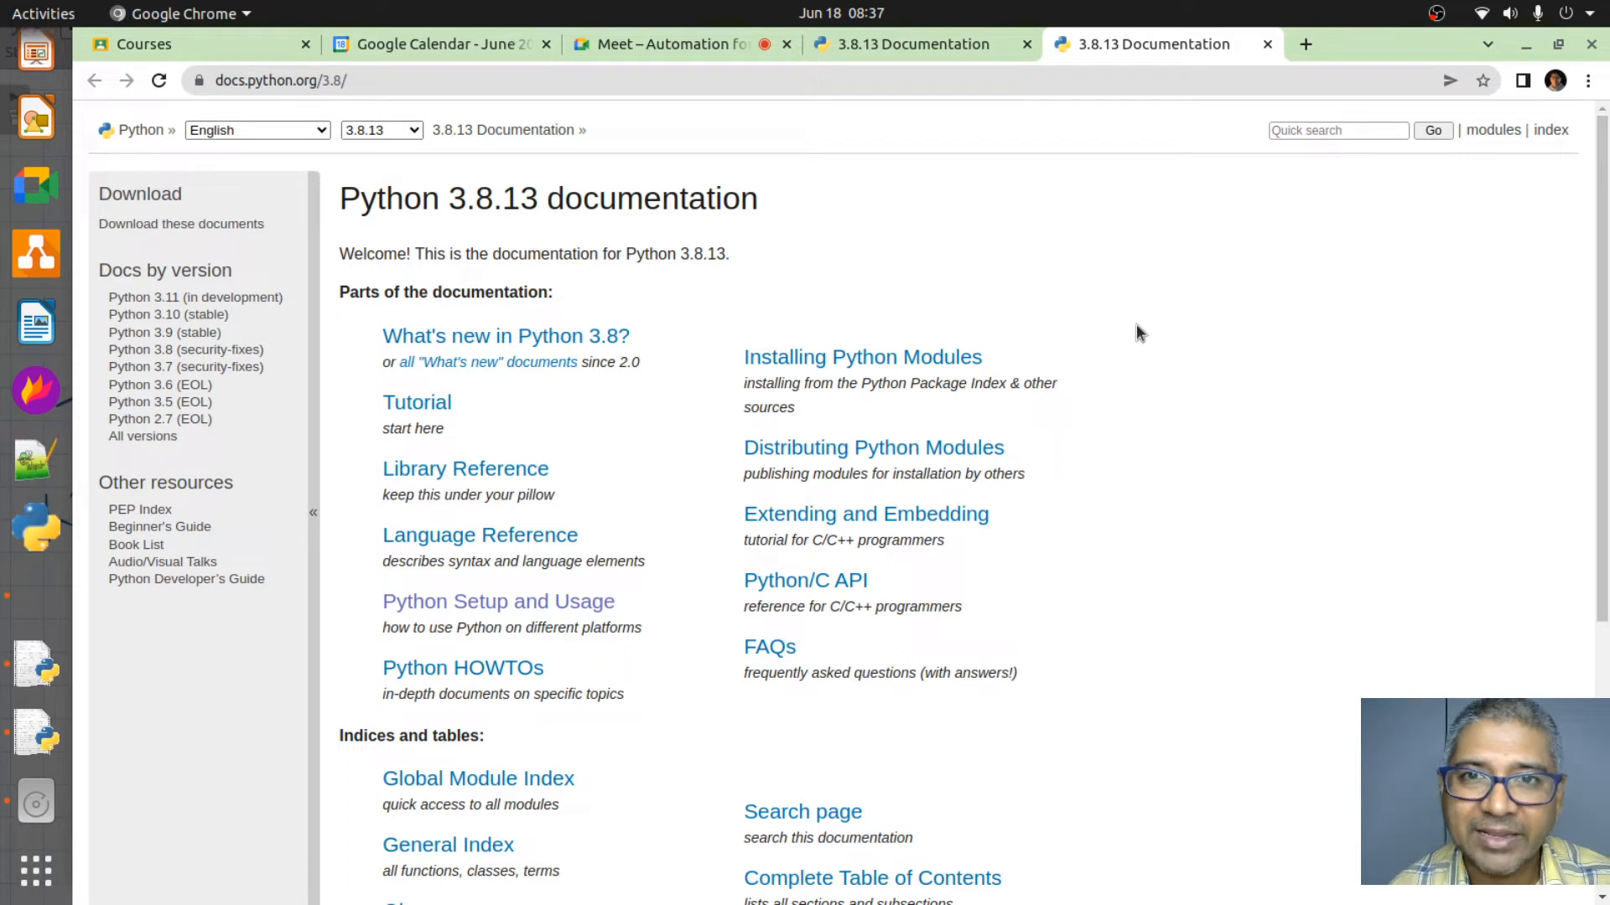
mouse_move(1072, 362)
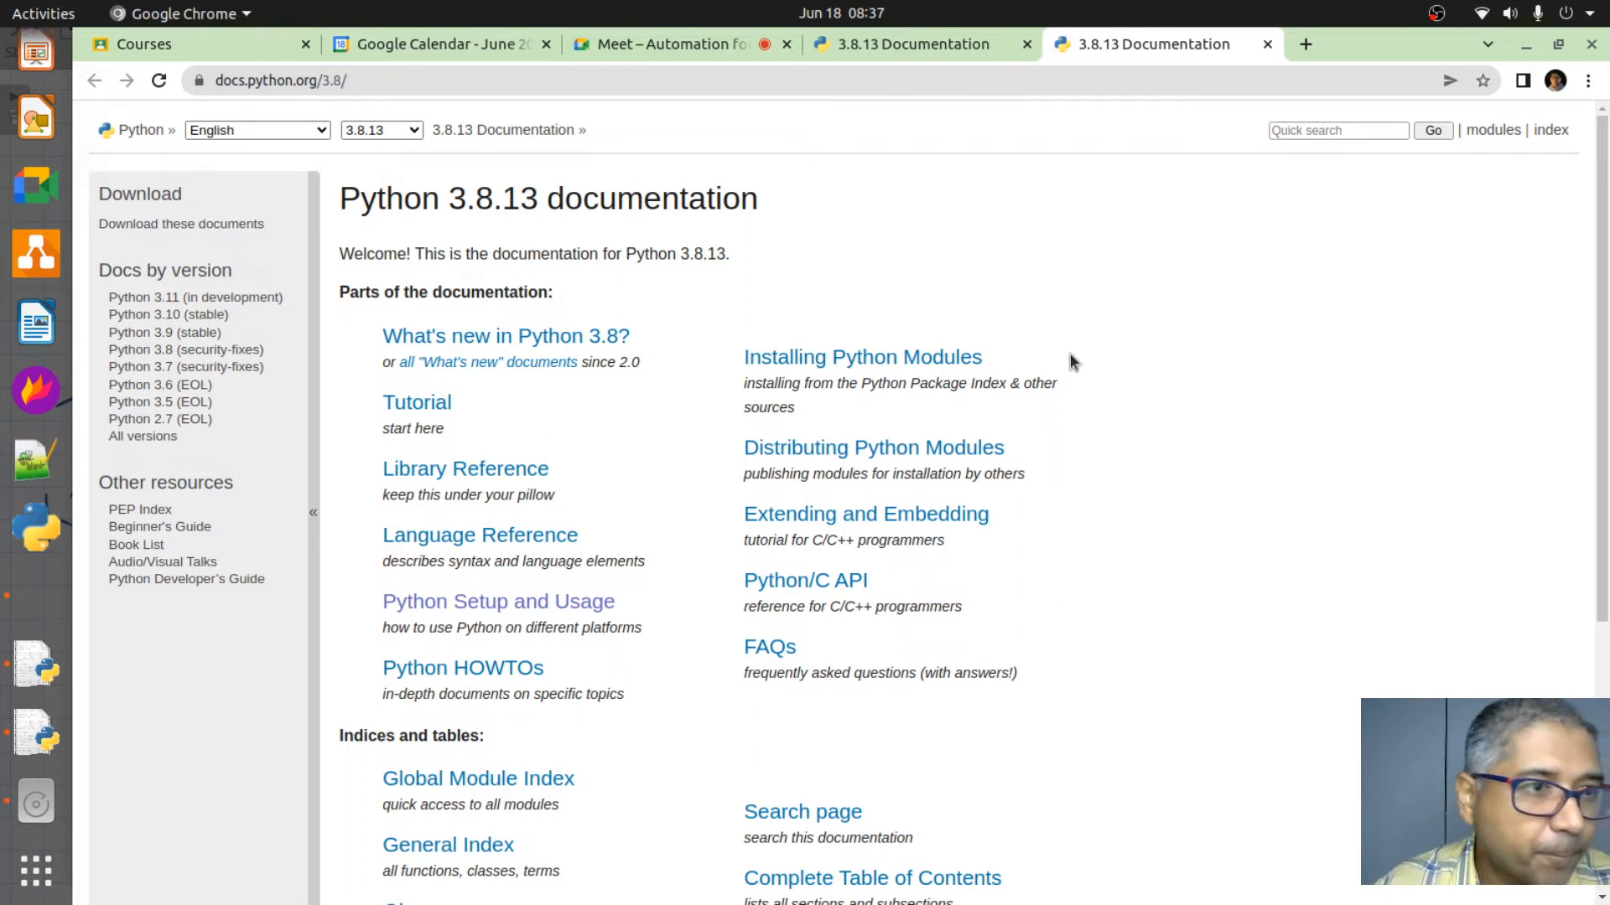
mouse_move(898, 401)
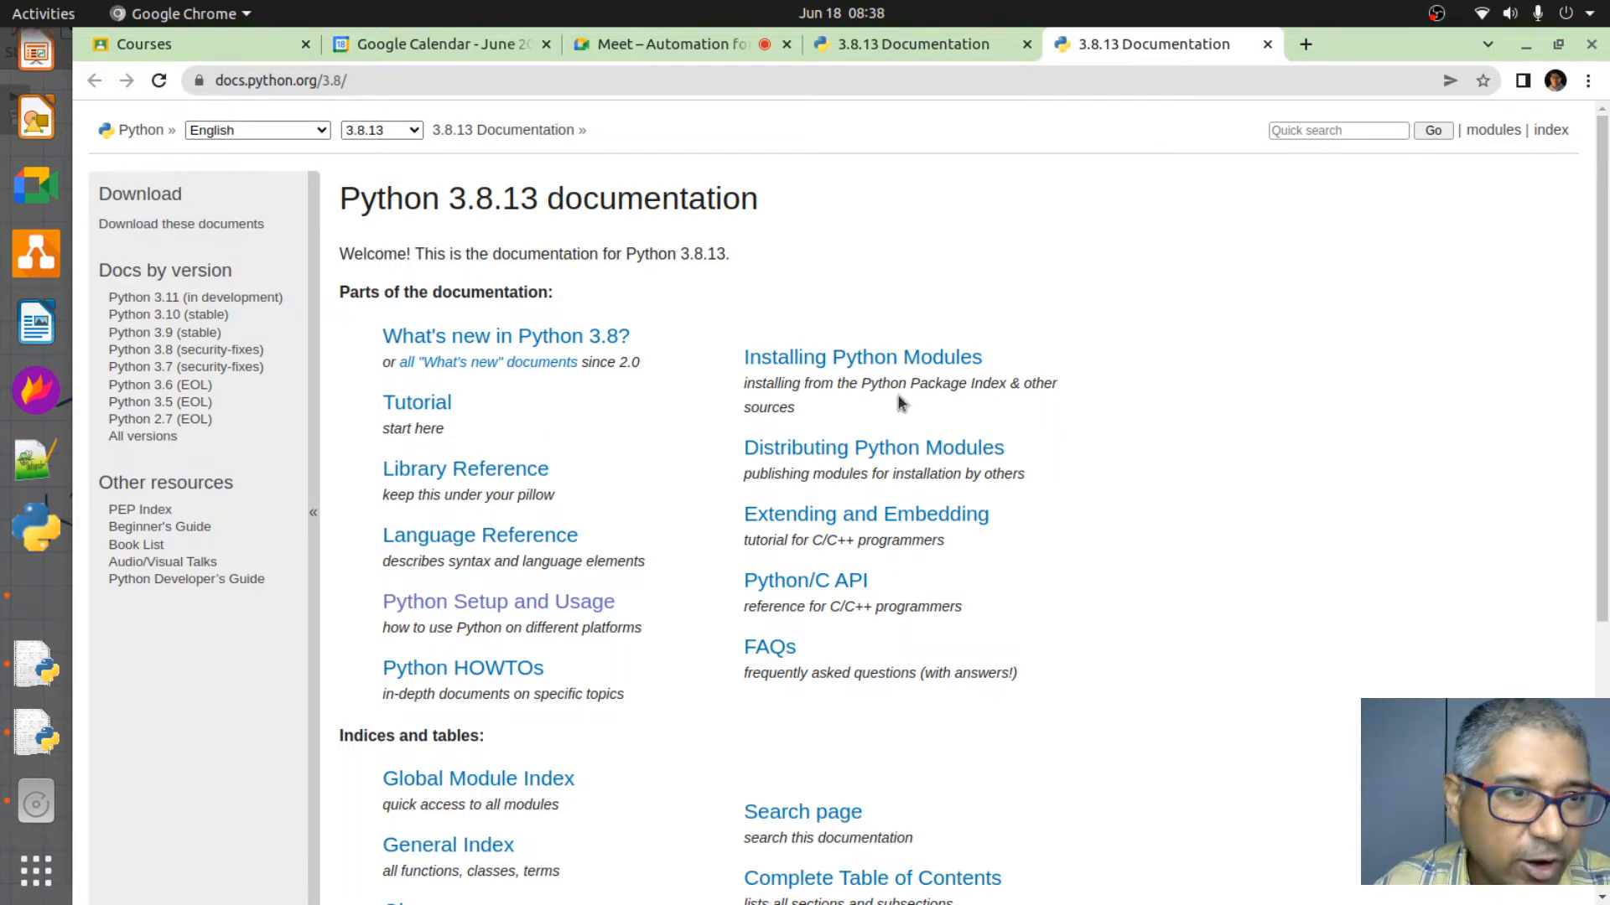
mouse_move(36, 320)
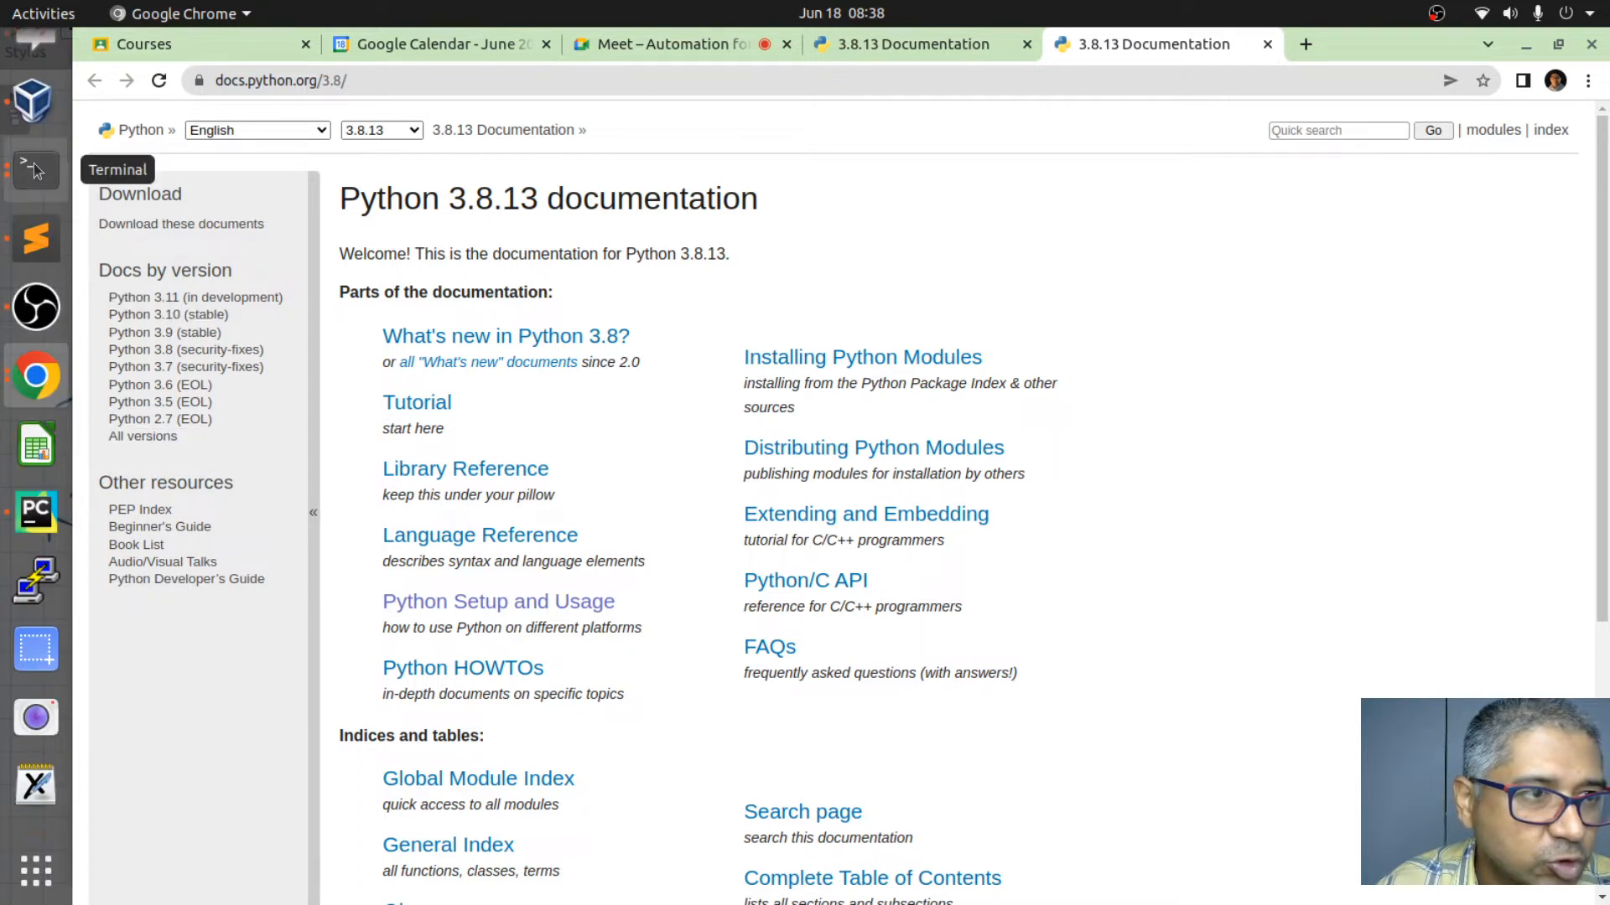
- Bring the terminal window to the front and add an empty prompt line
left_click(35, 171)
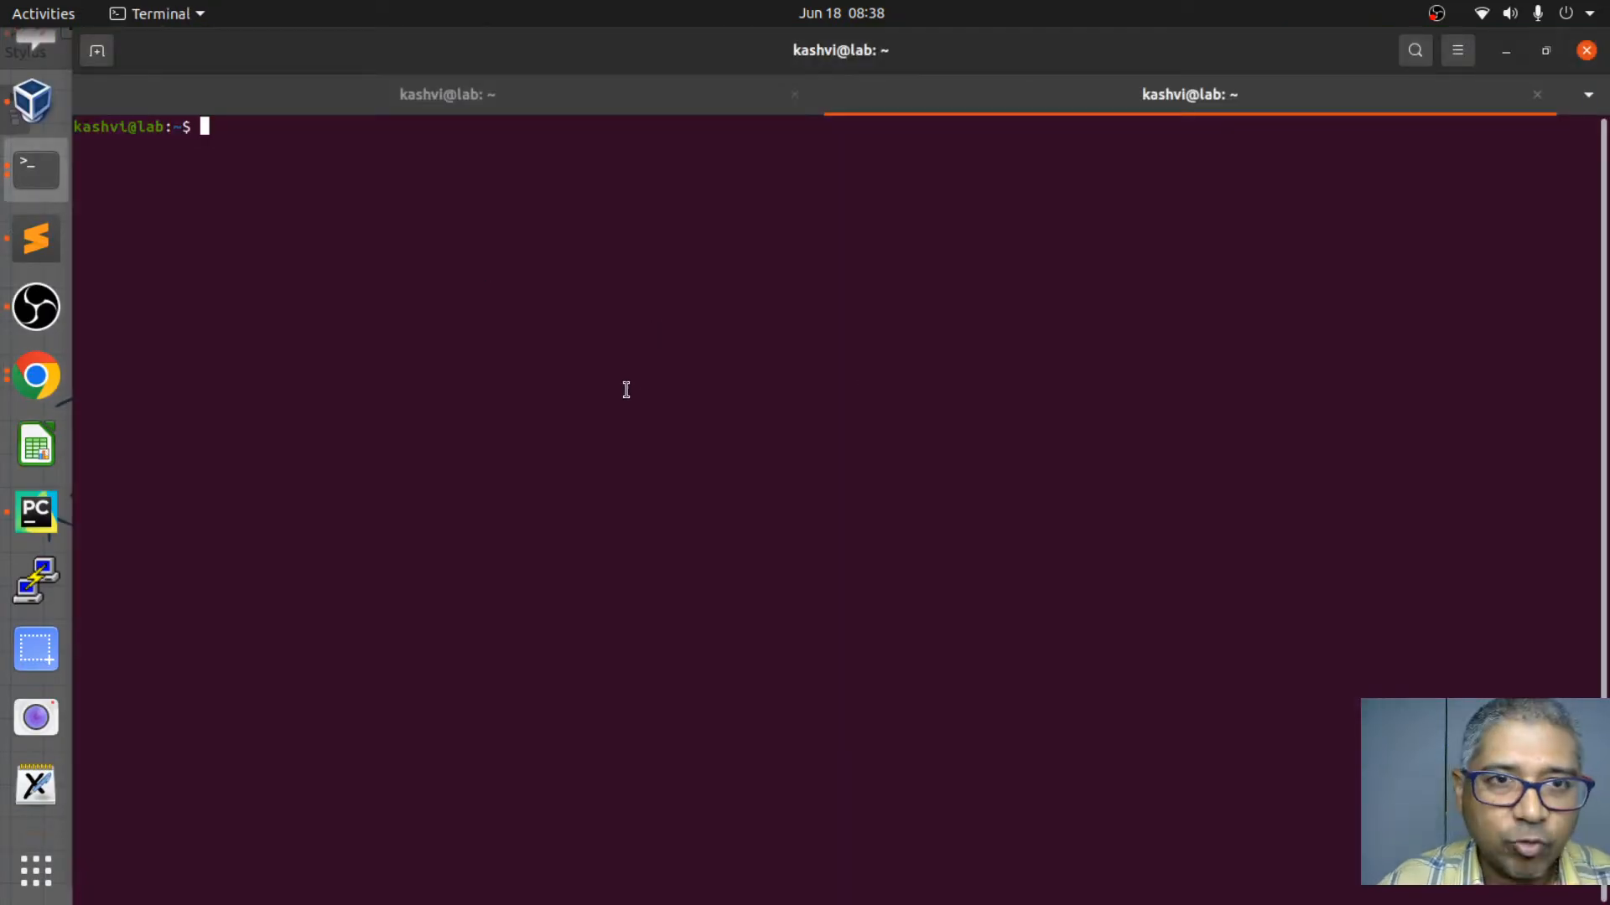
key("Return")
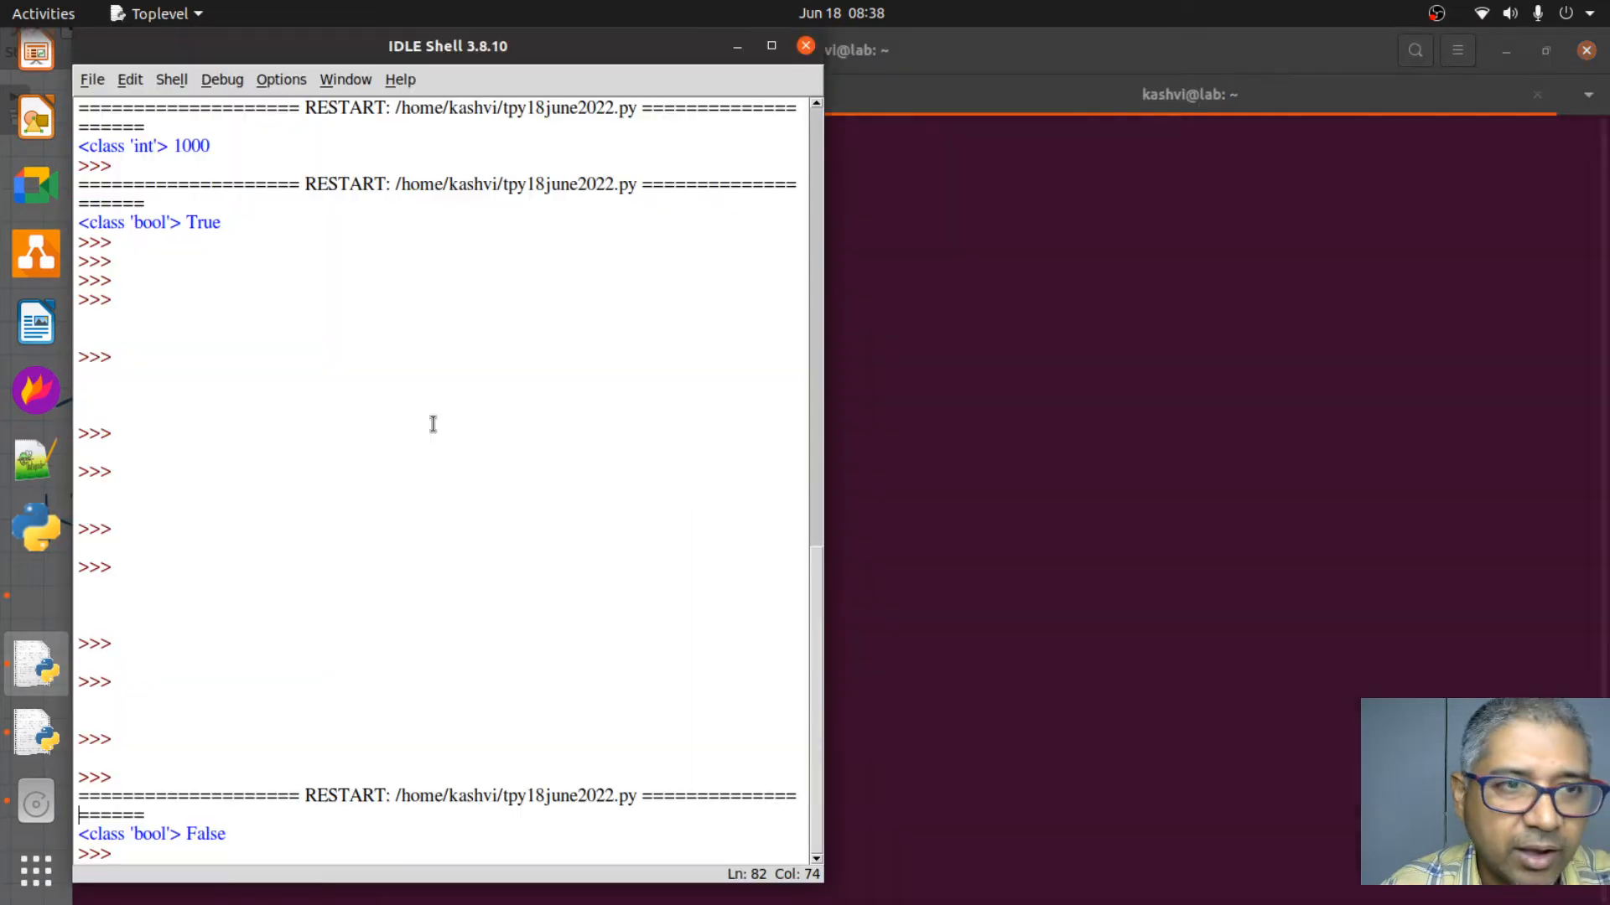
mouse_move(760, 96)
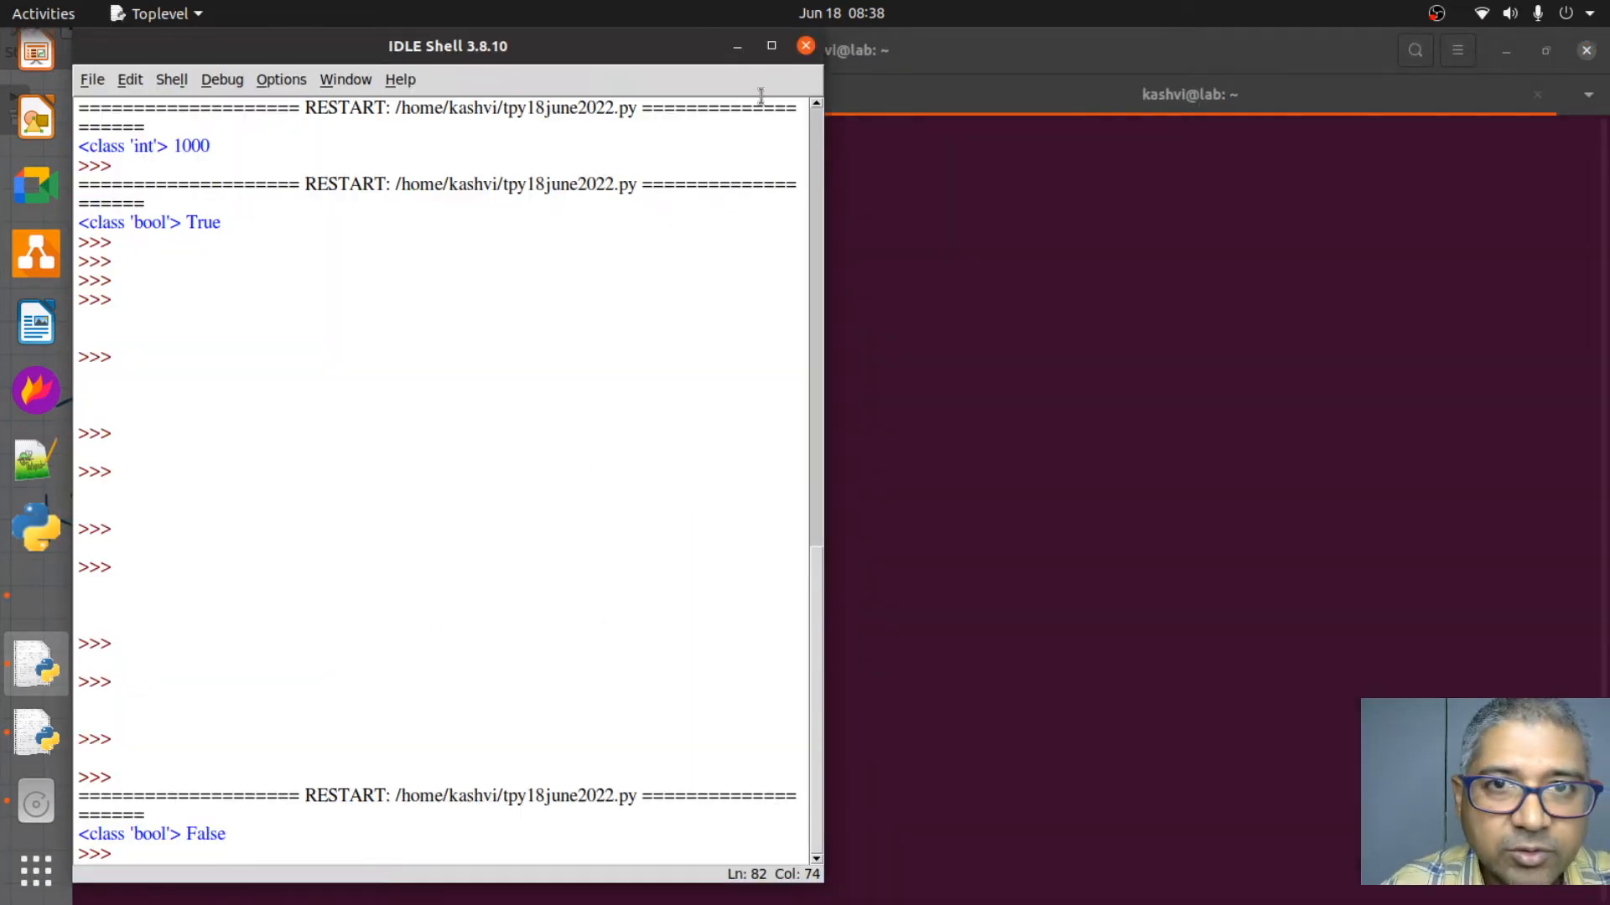
mouse_move(783, 557)
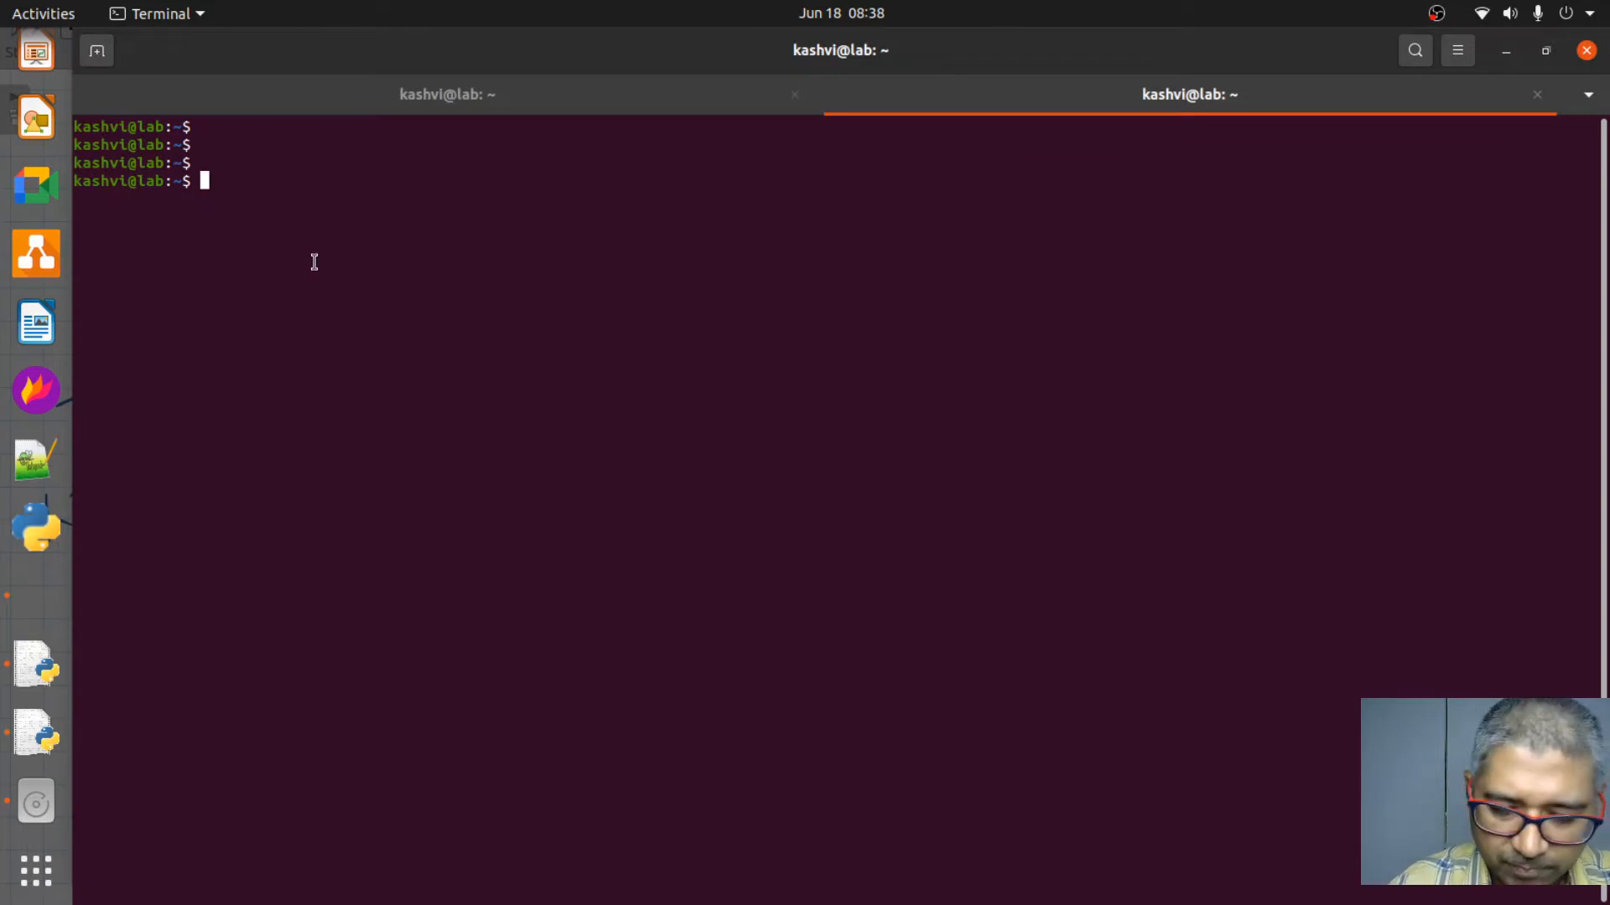
- Start the Python 3 interpreter and enter 1=1, which raises a SyntaxError
type("python3")
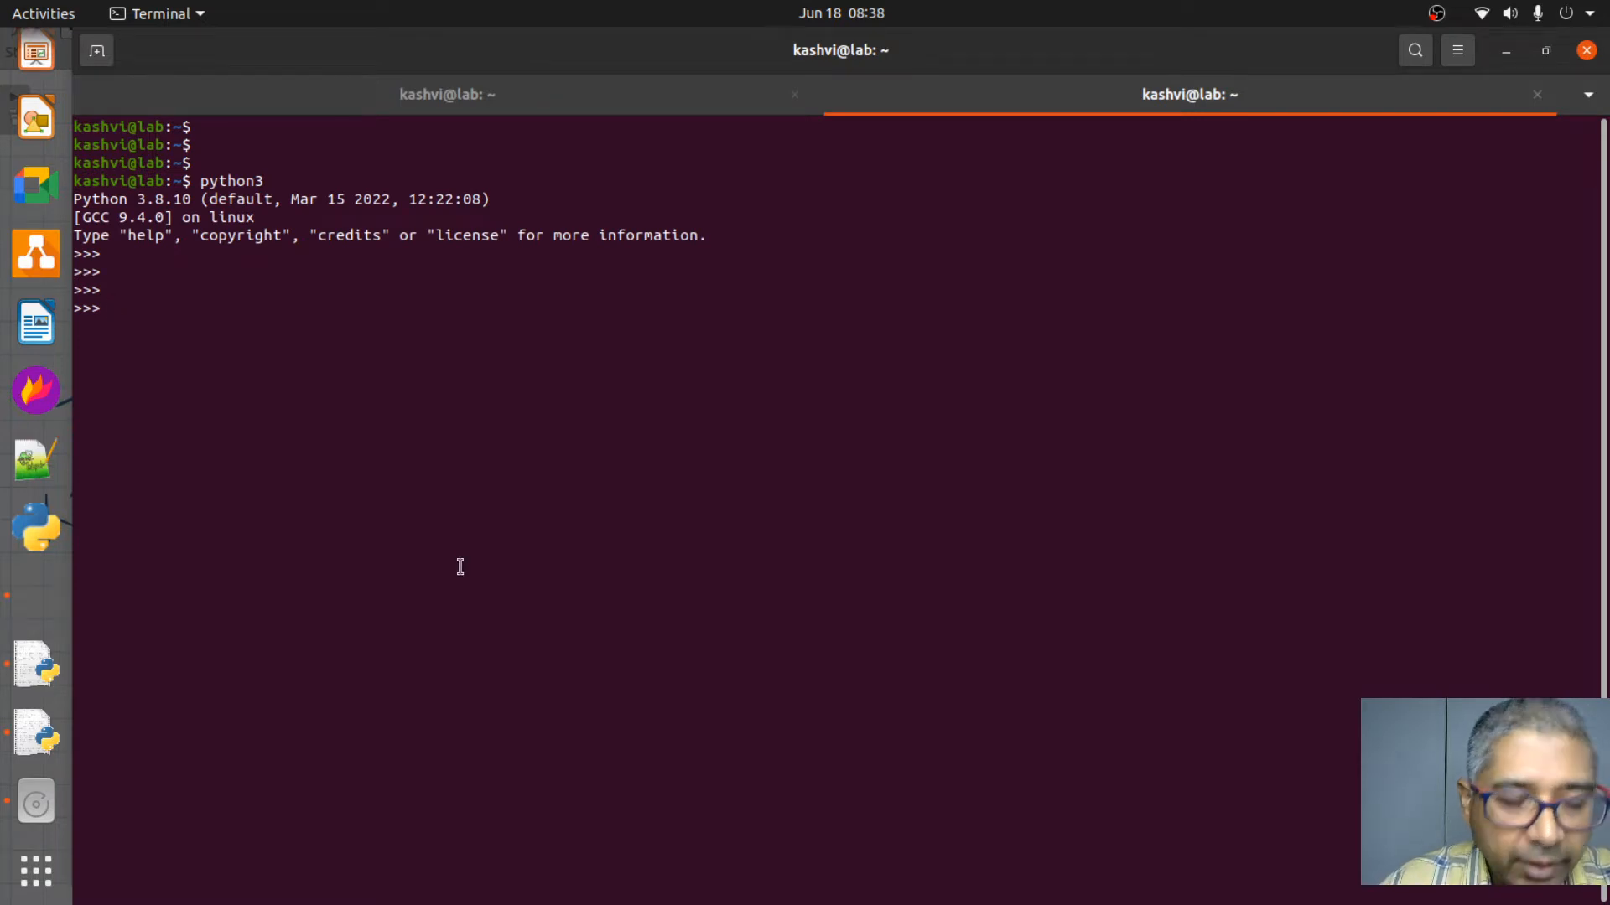
type("1=")
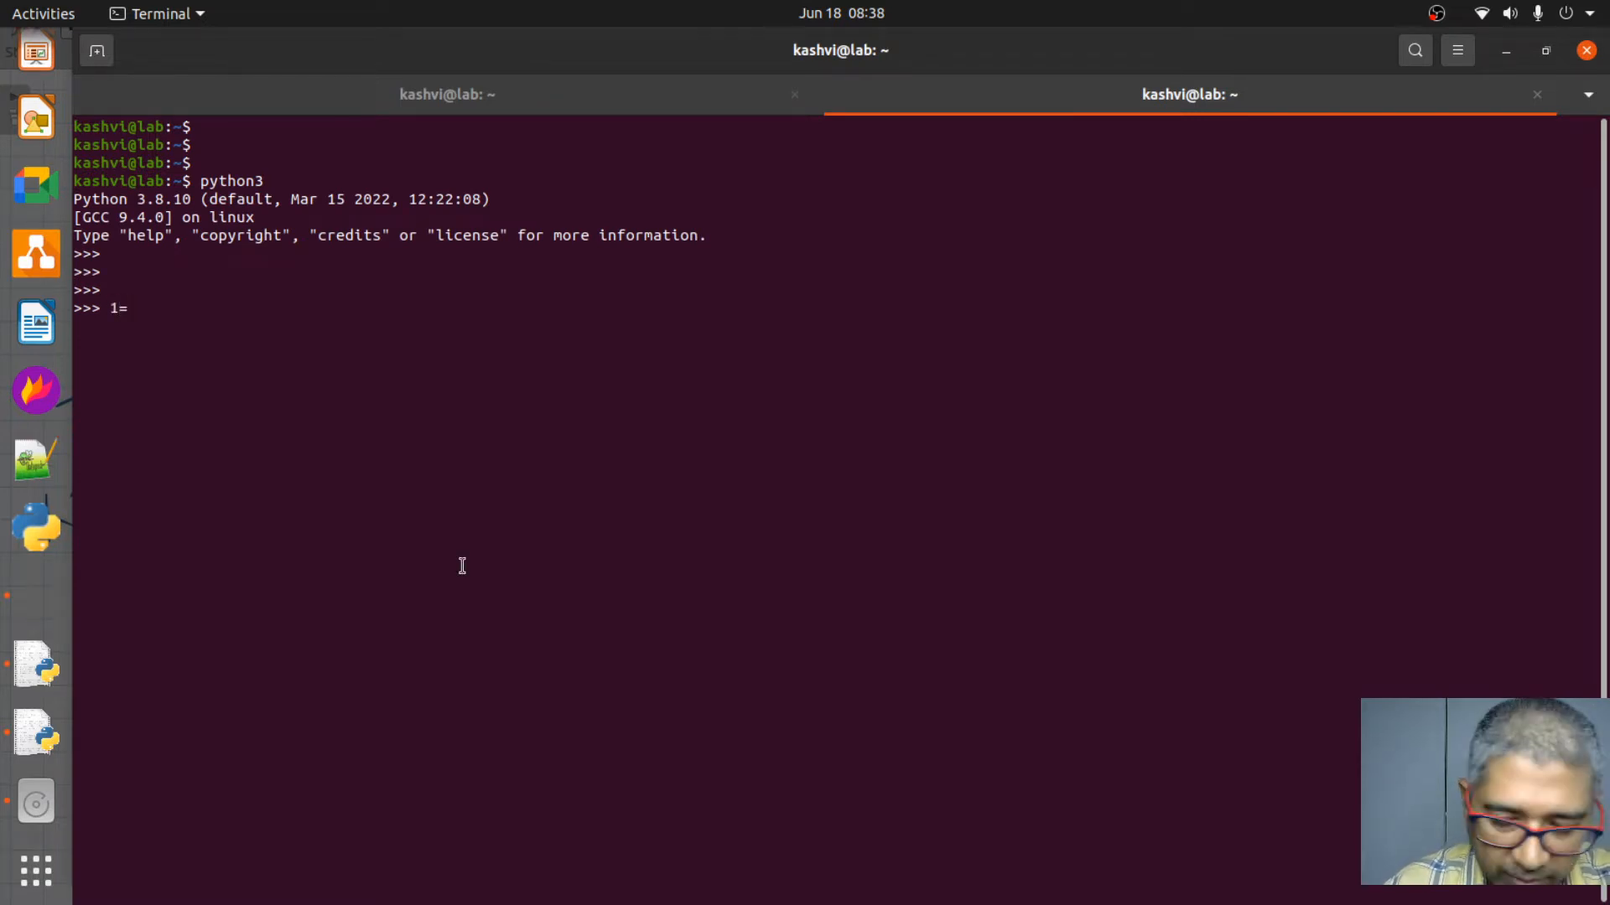
type("1")
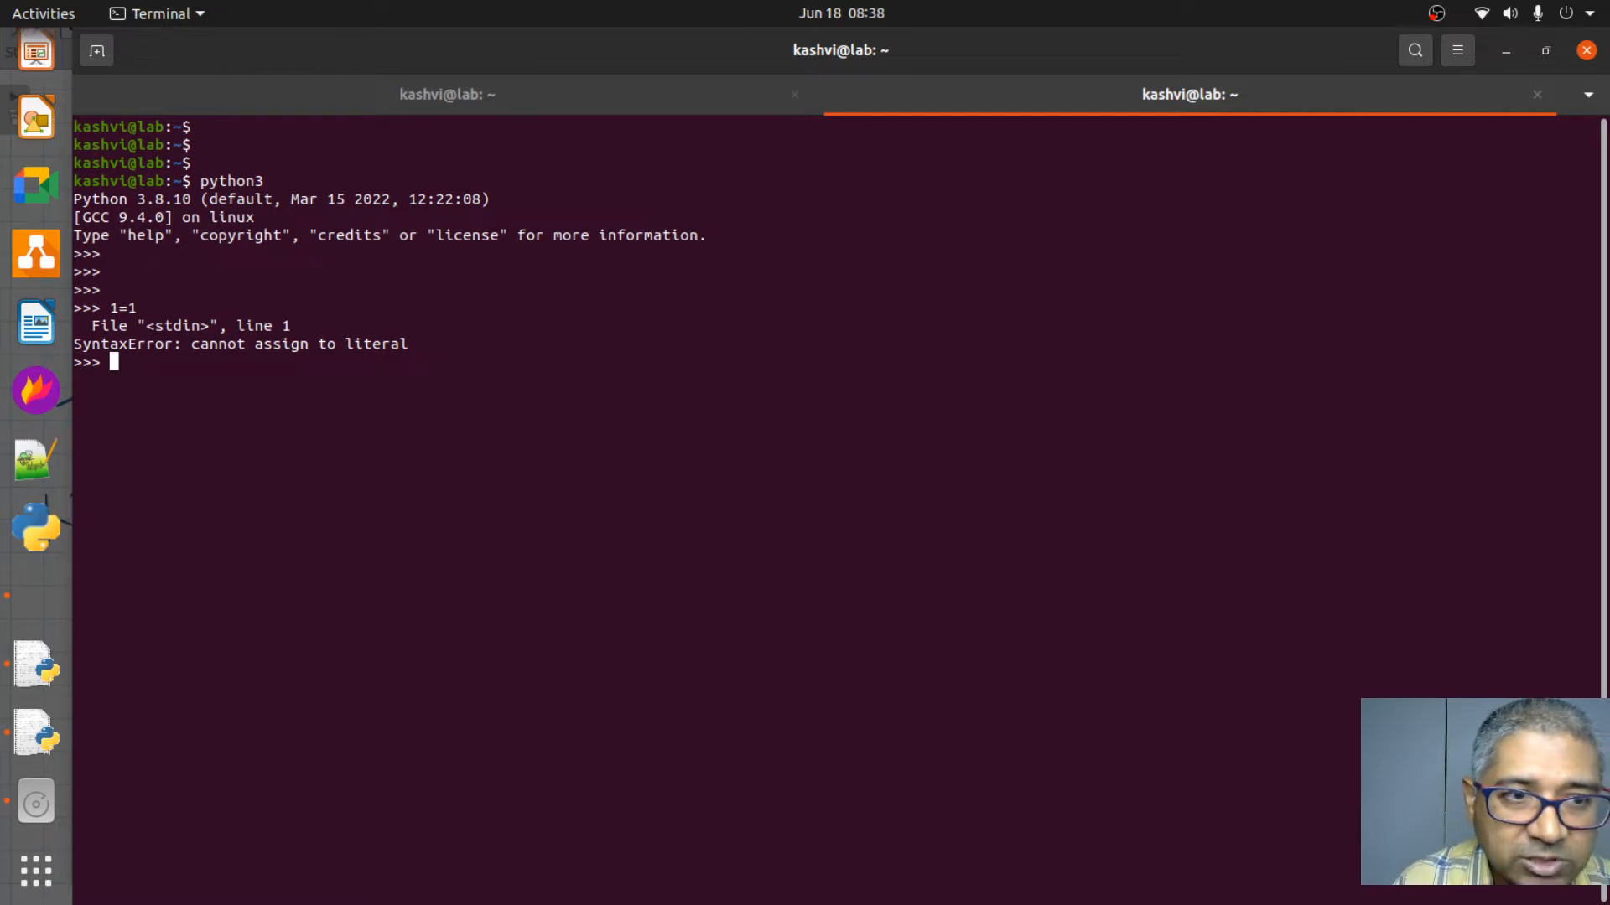
mouse_move(395, 377)
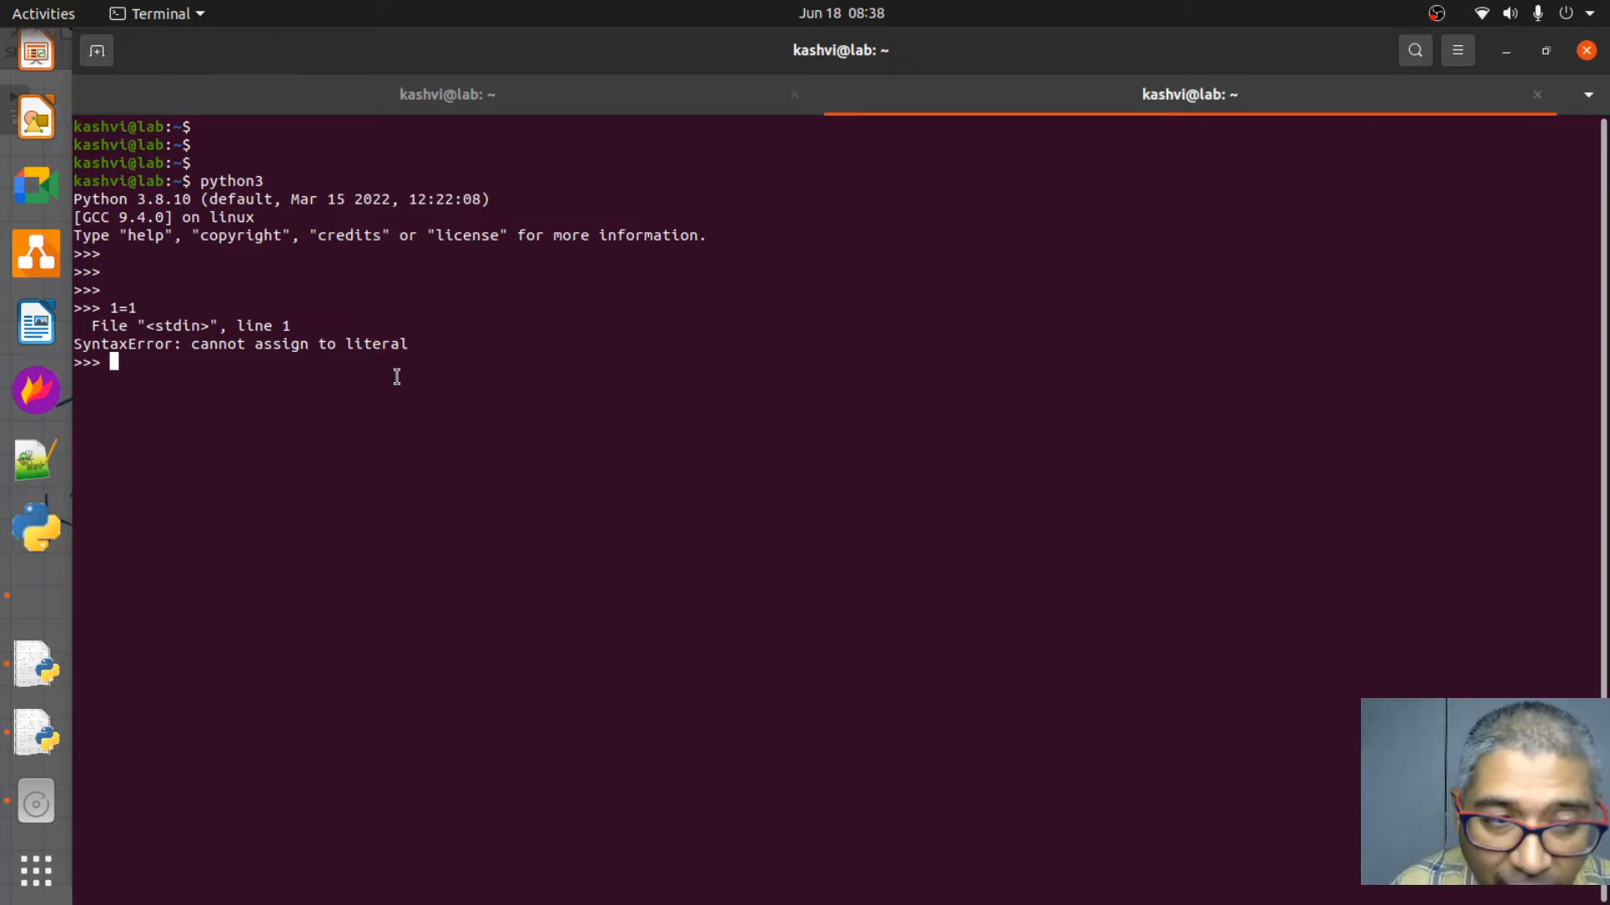
- Enter 1==1, which returns True
type("1=")
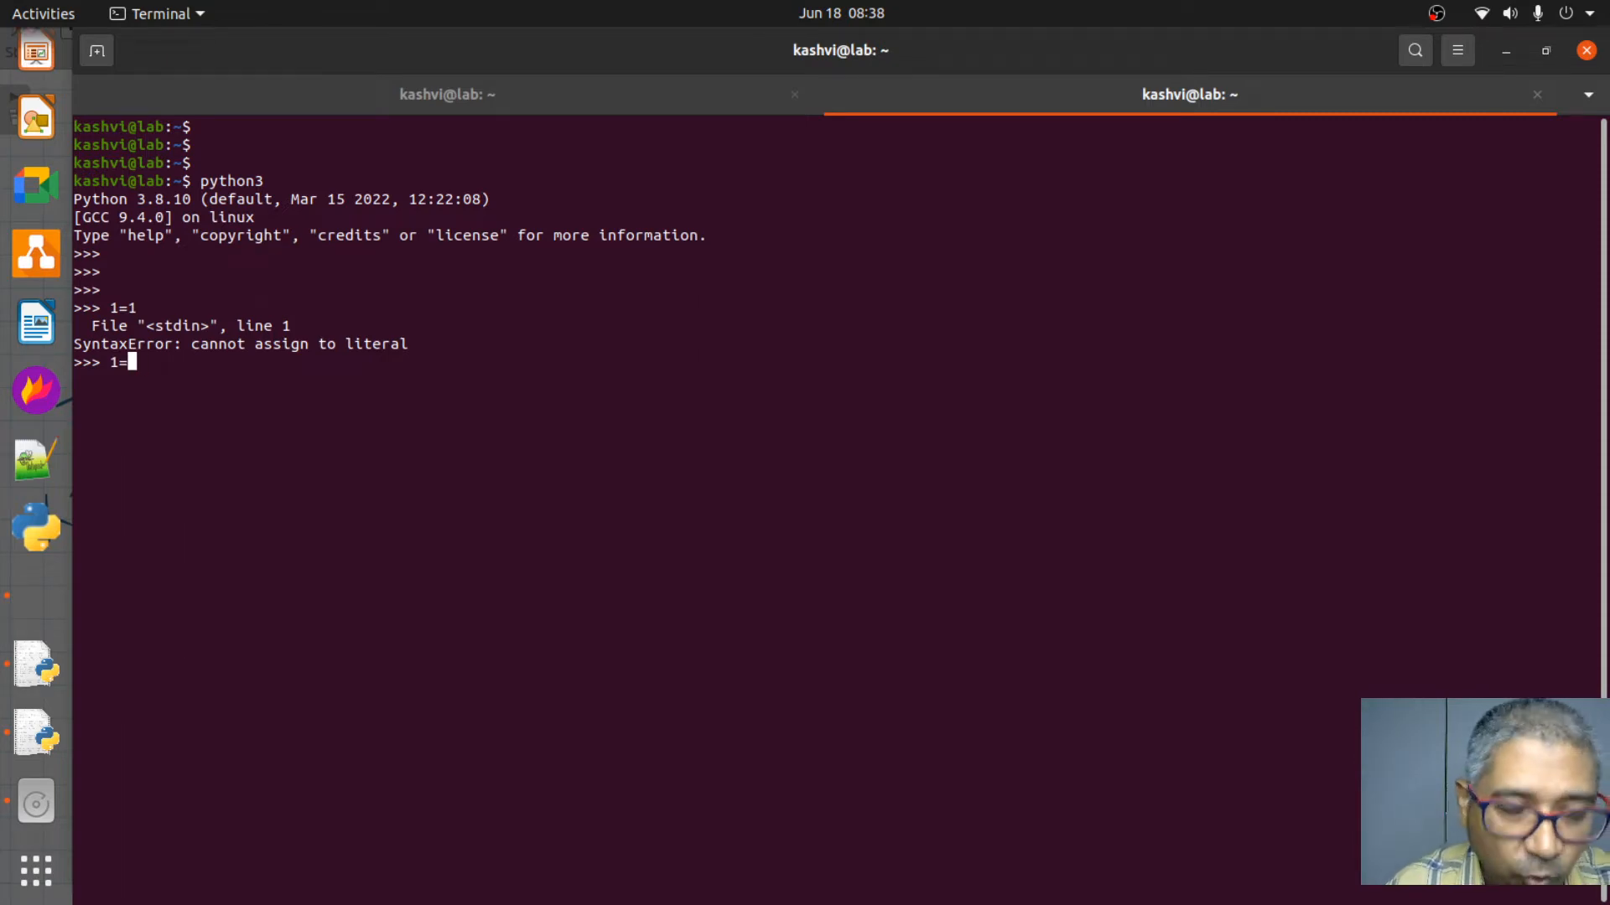
type("=")
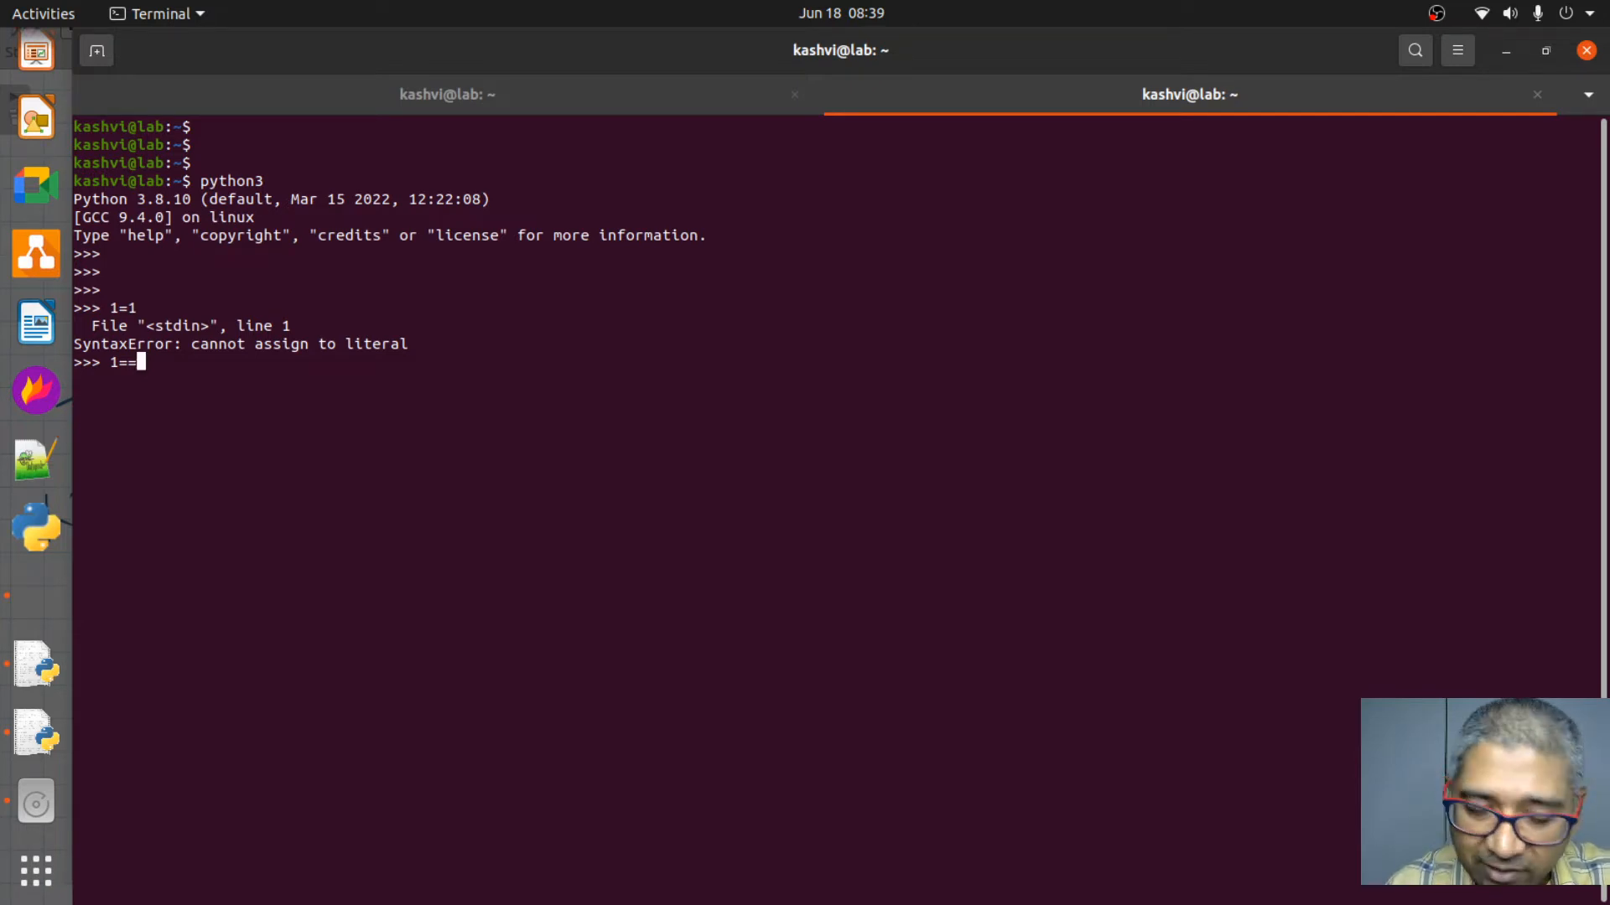
type("1")
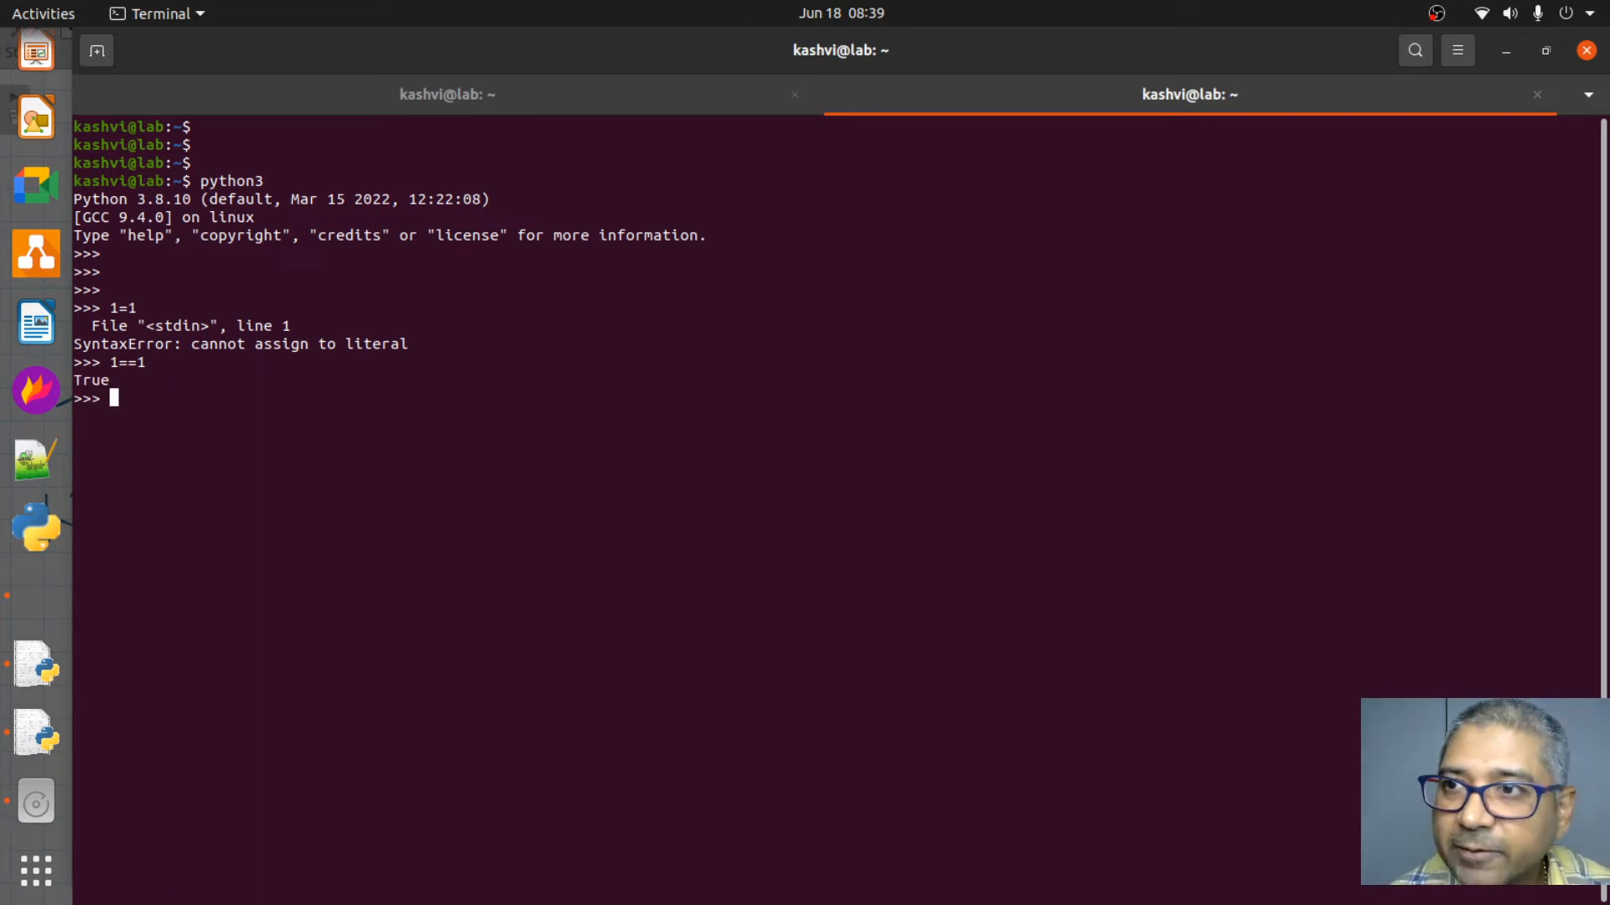
- Evaluate 1!=1 as False and 1+1 as 2
type("1==1")
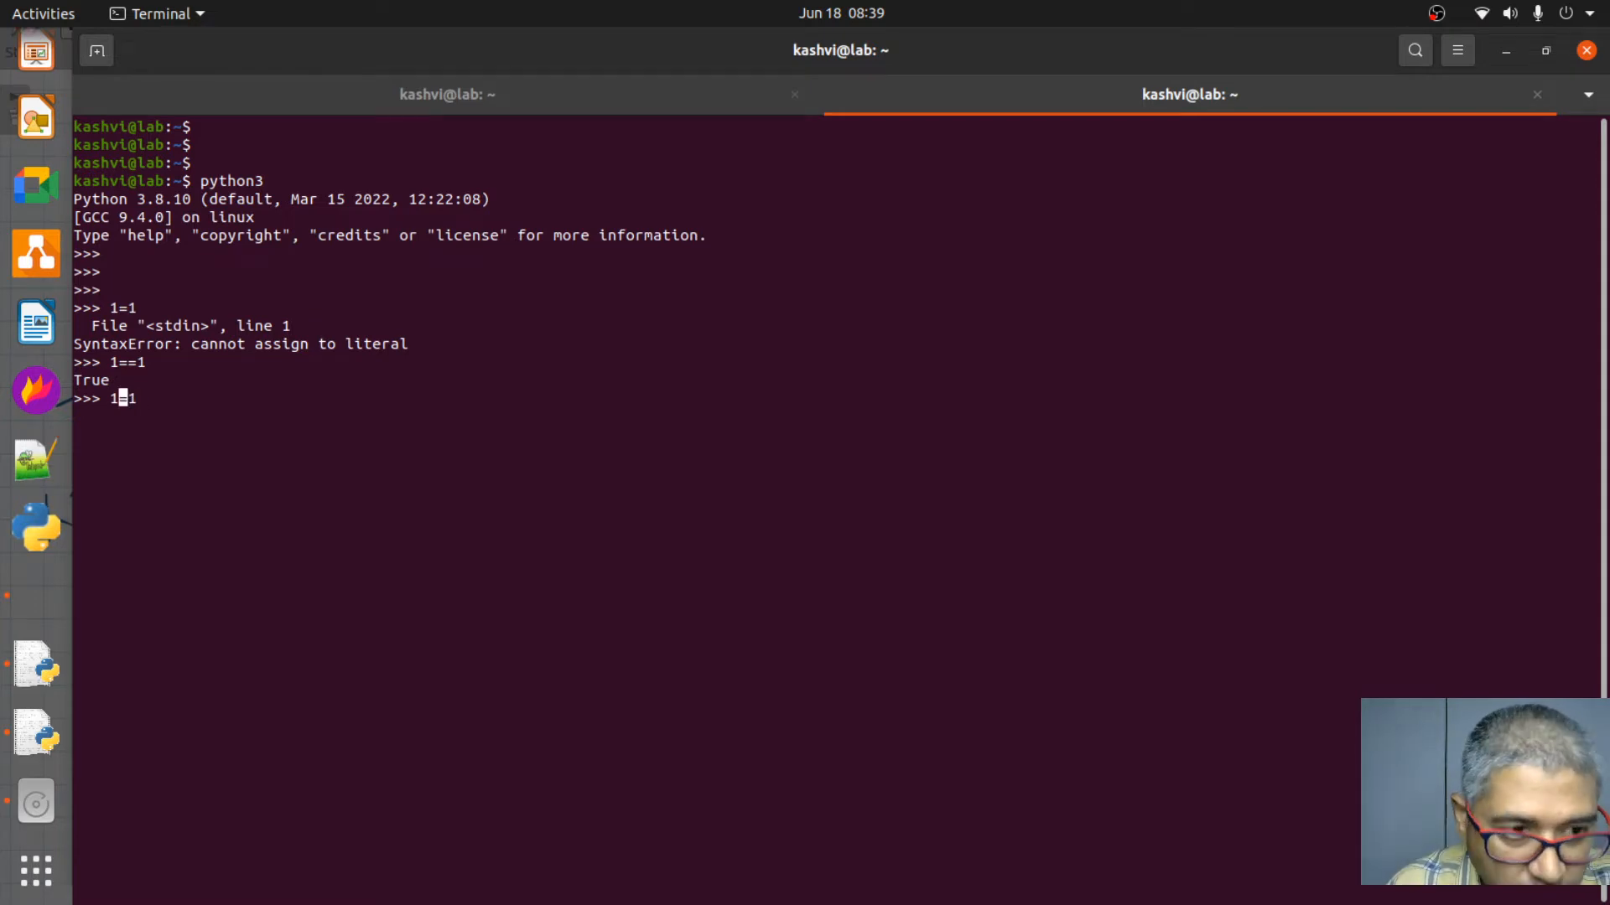
type("!=")
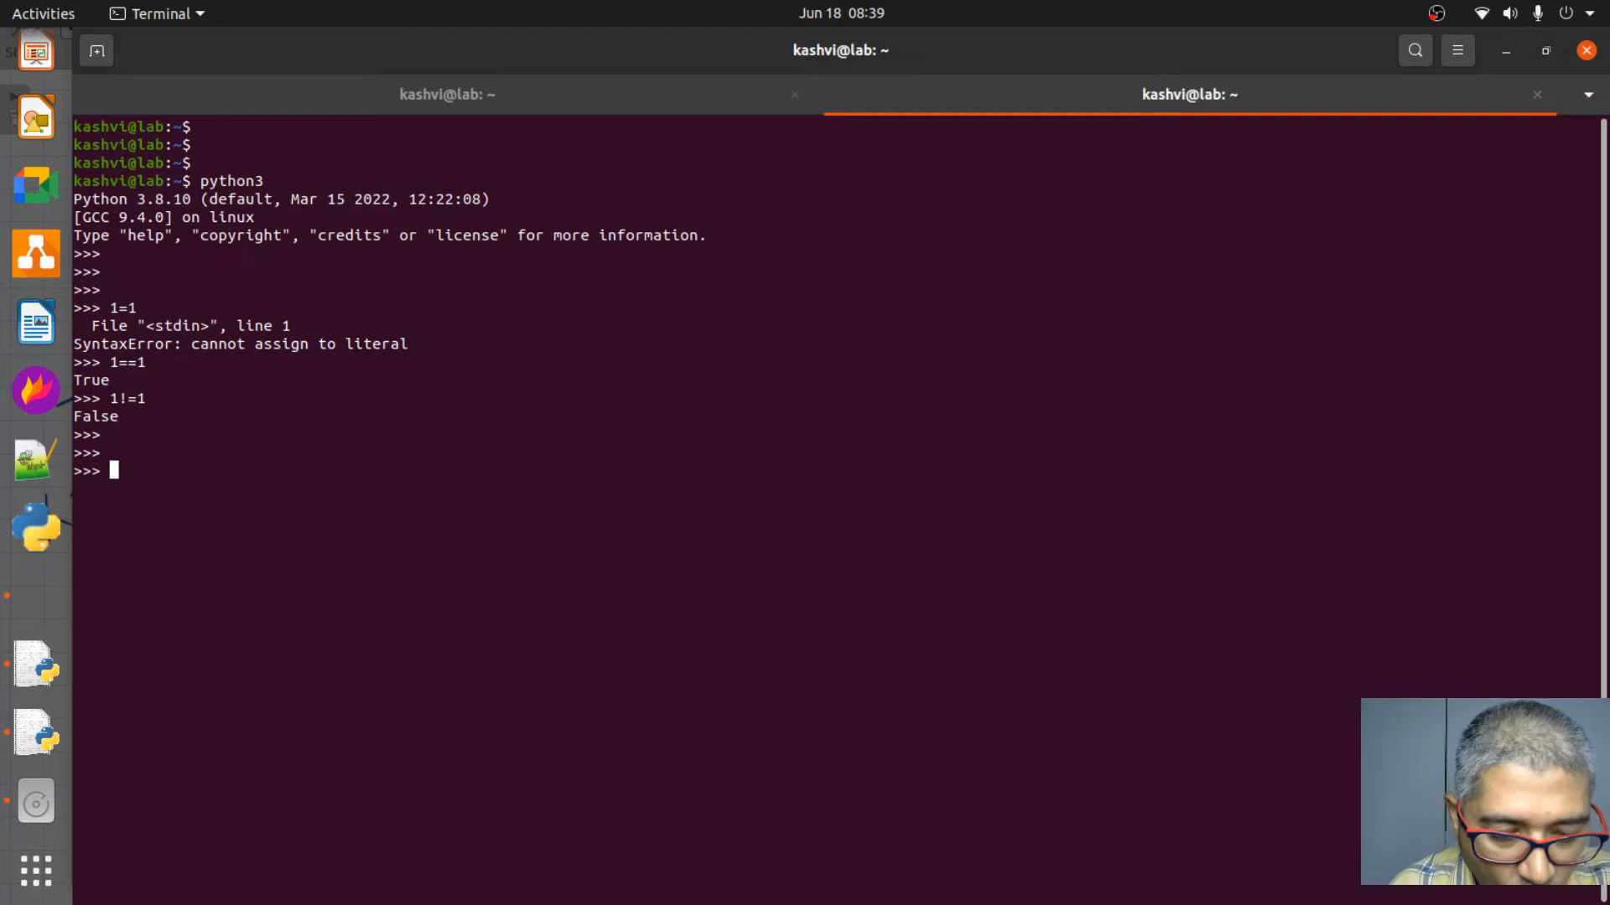
type("1+")
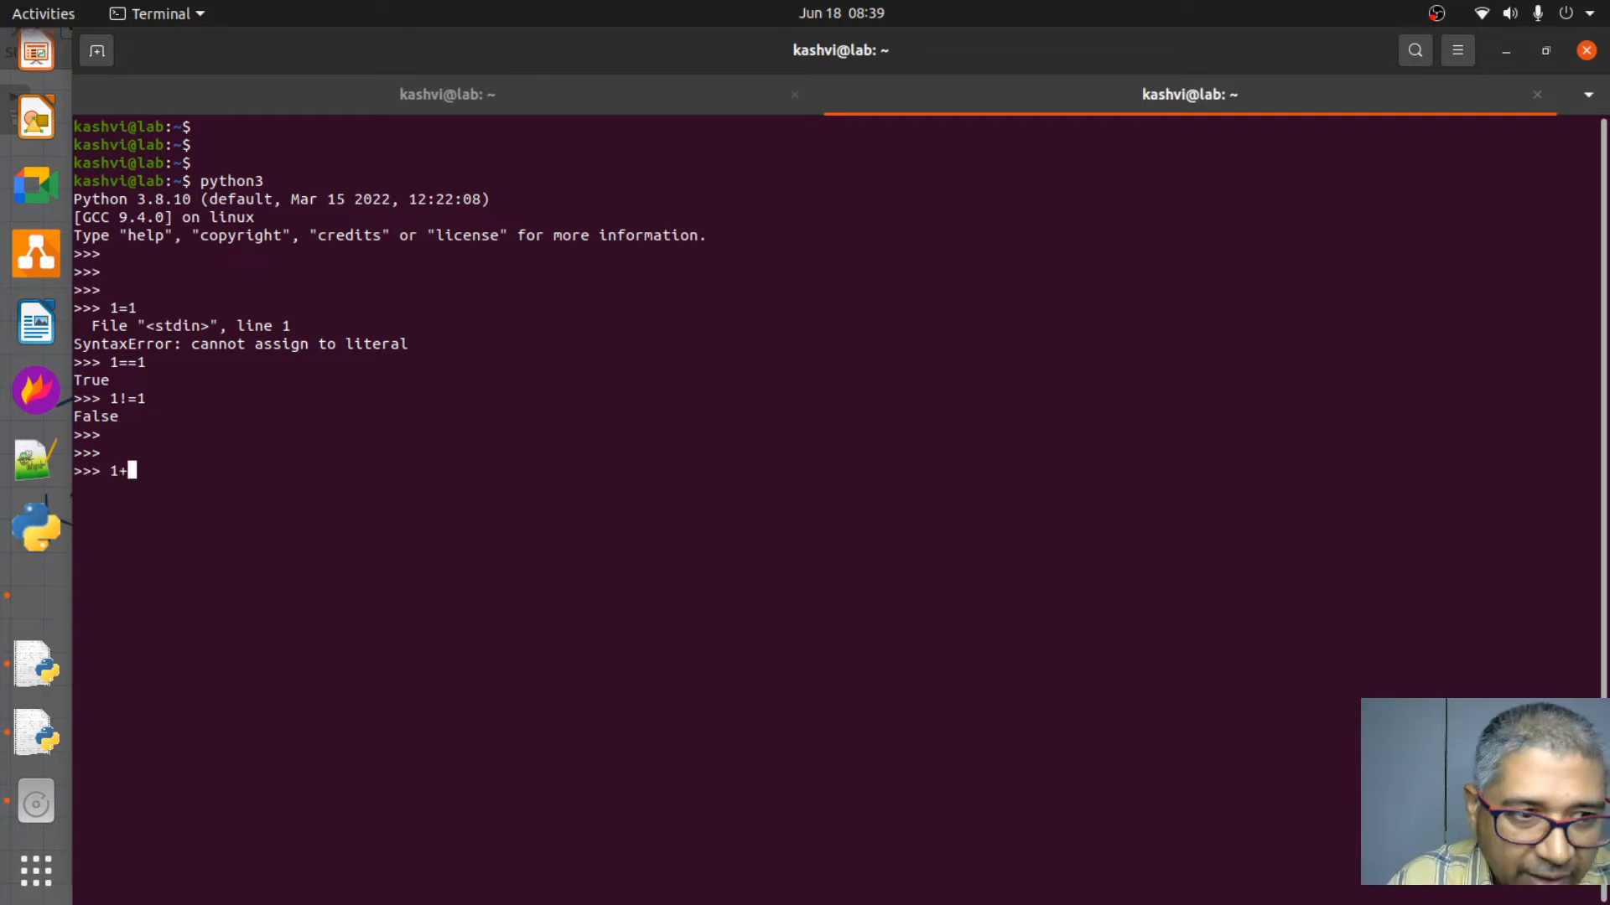
type("1")
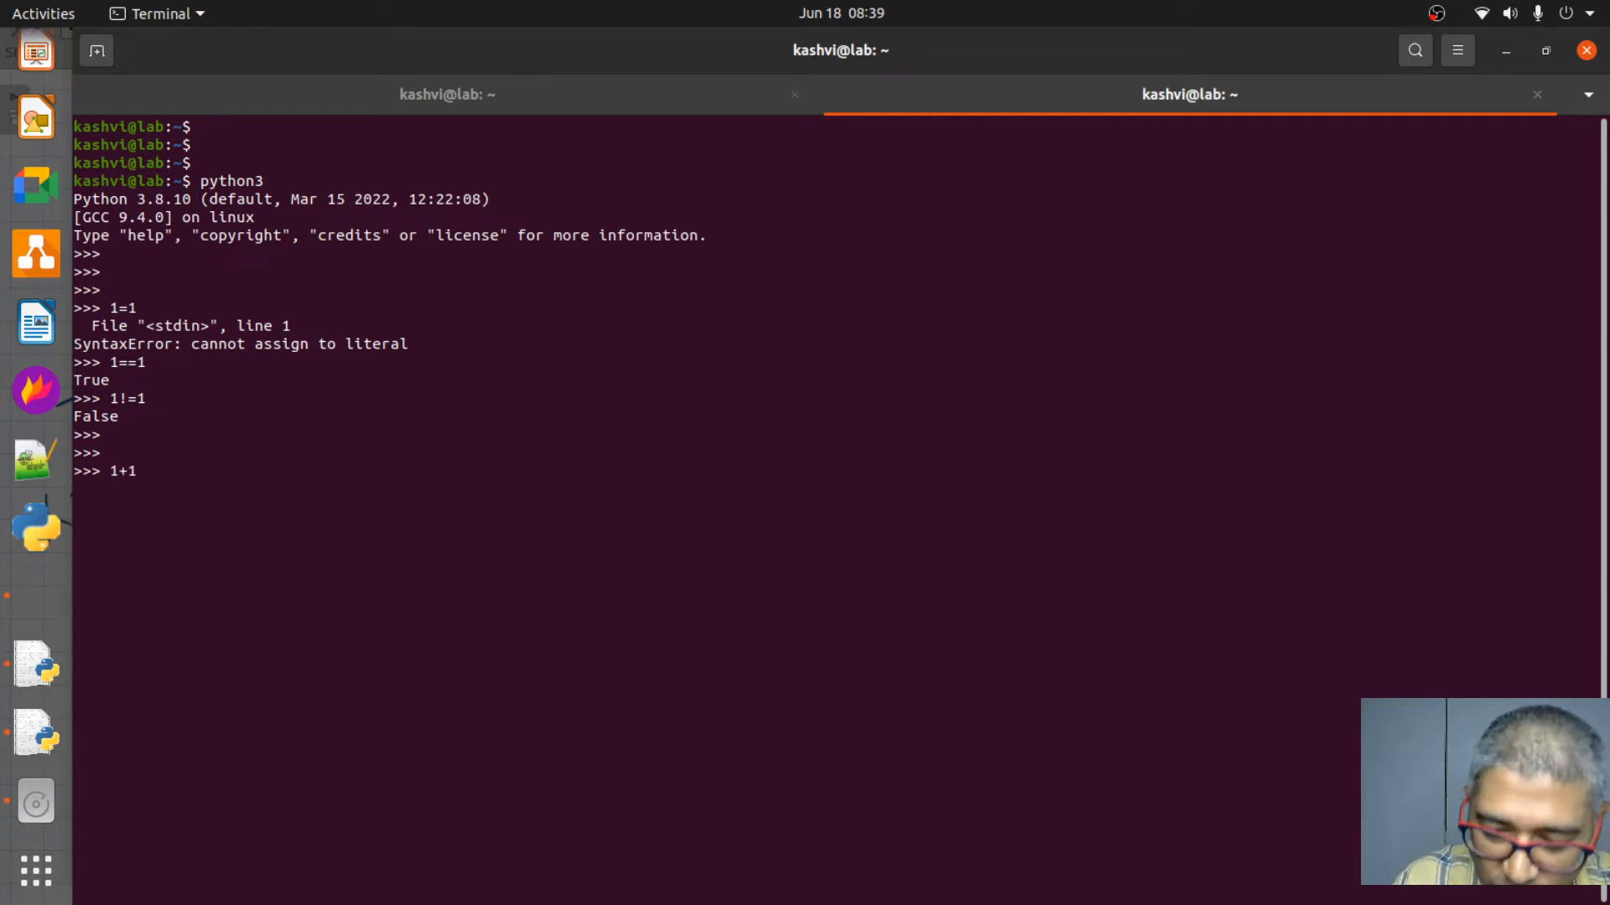
key("Return")
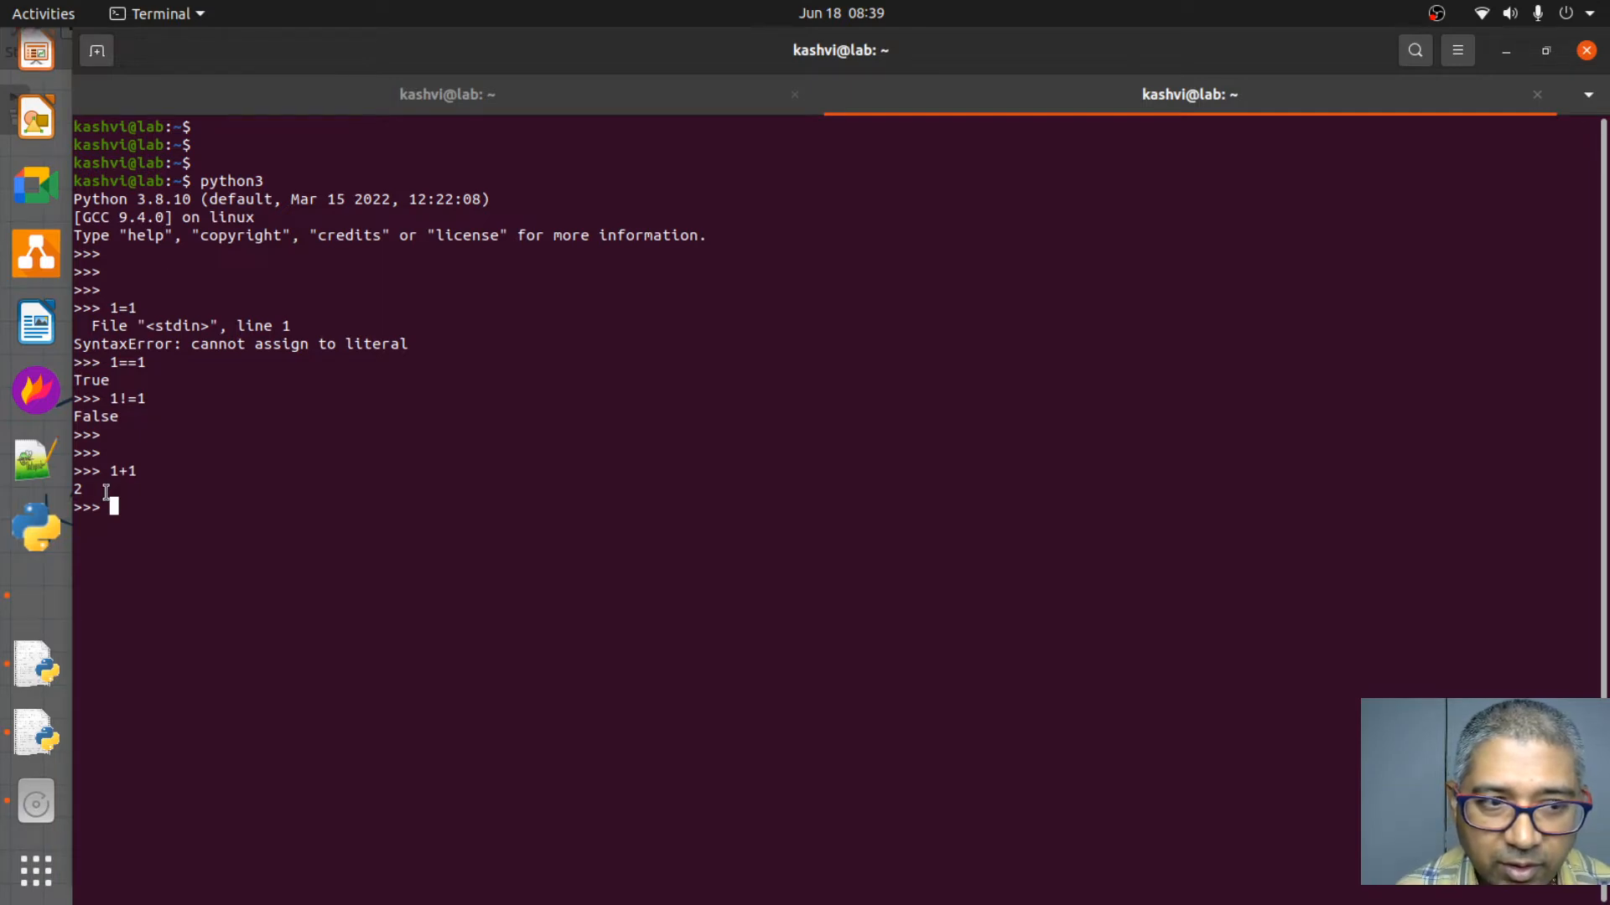
- Enter 1+=1 and see it rejected with a cannot-assign-to-literal error
type("1")
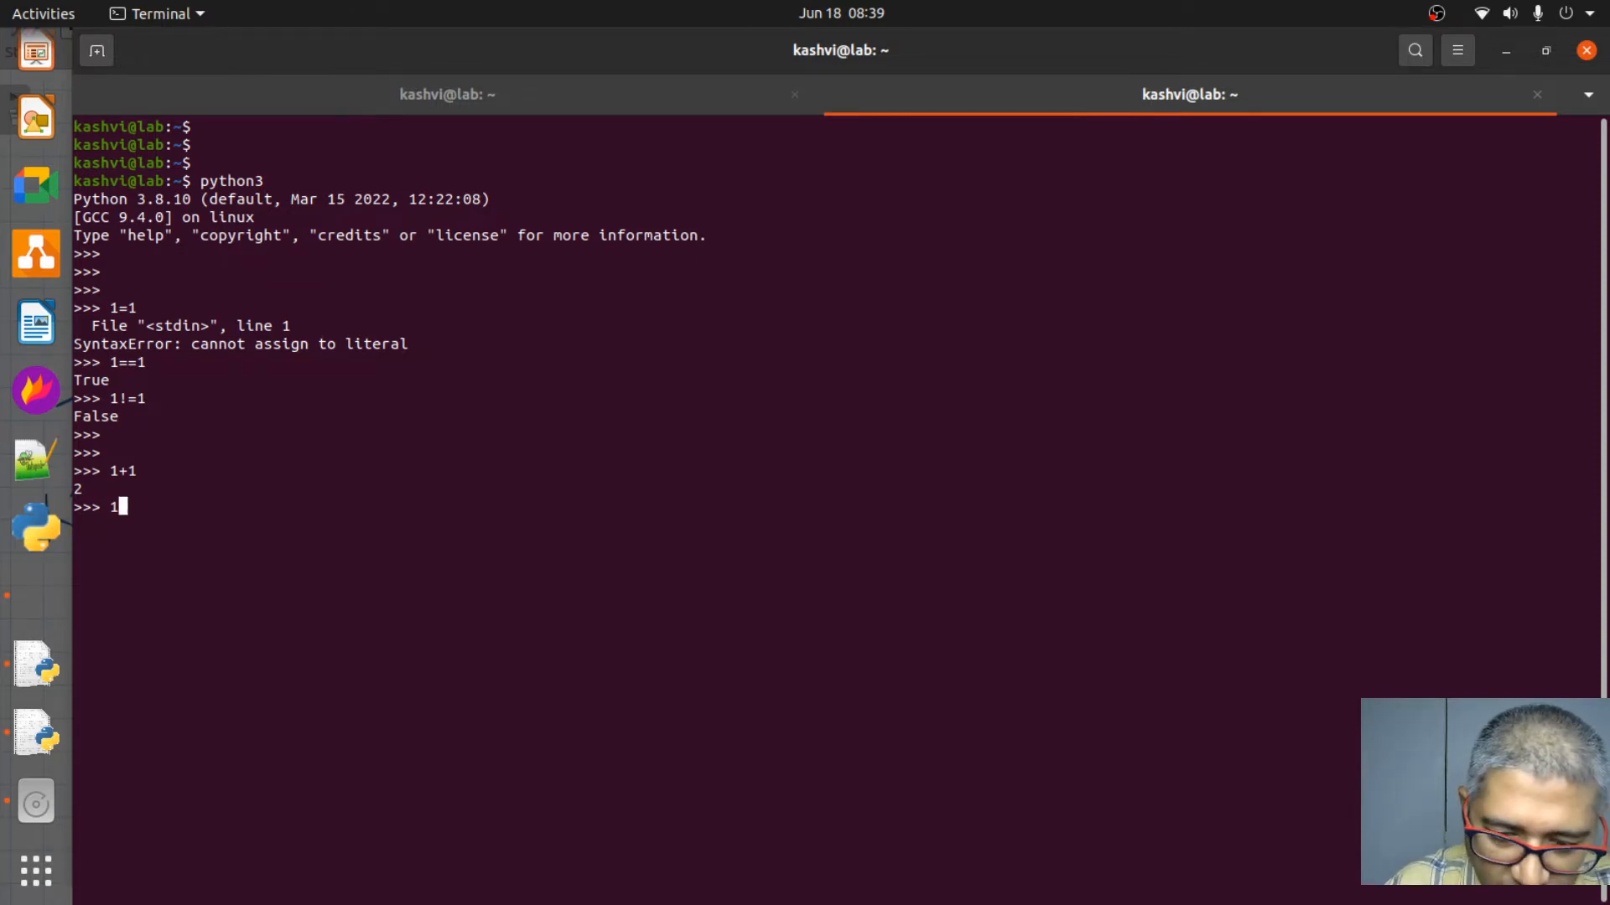
type("+=")
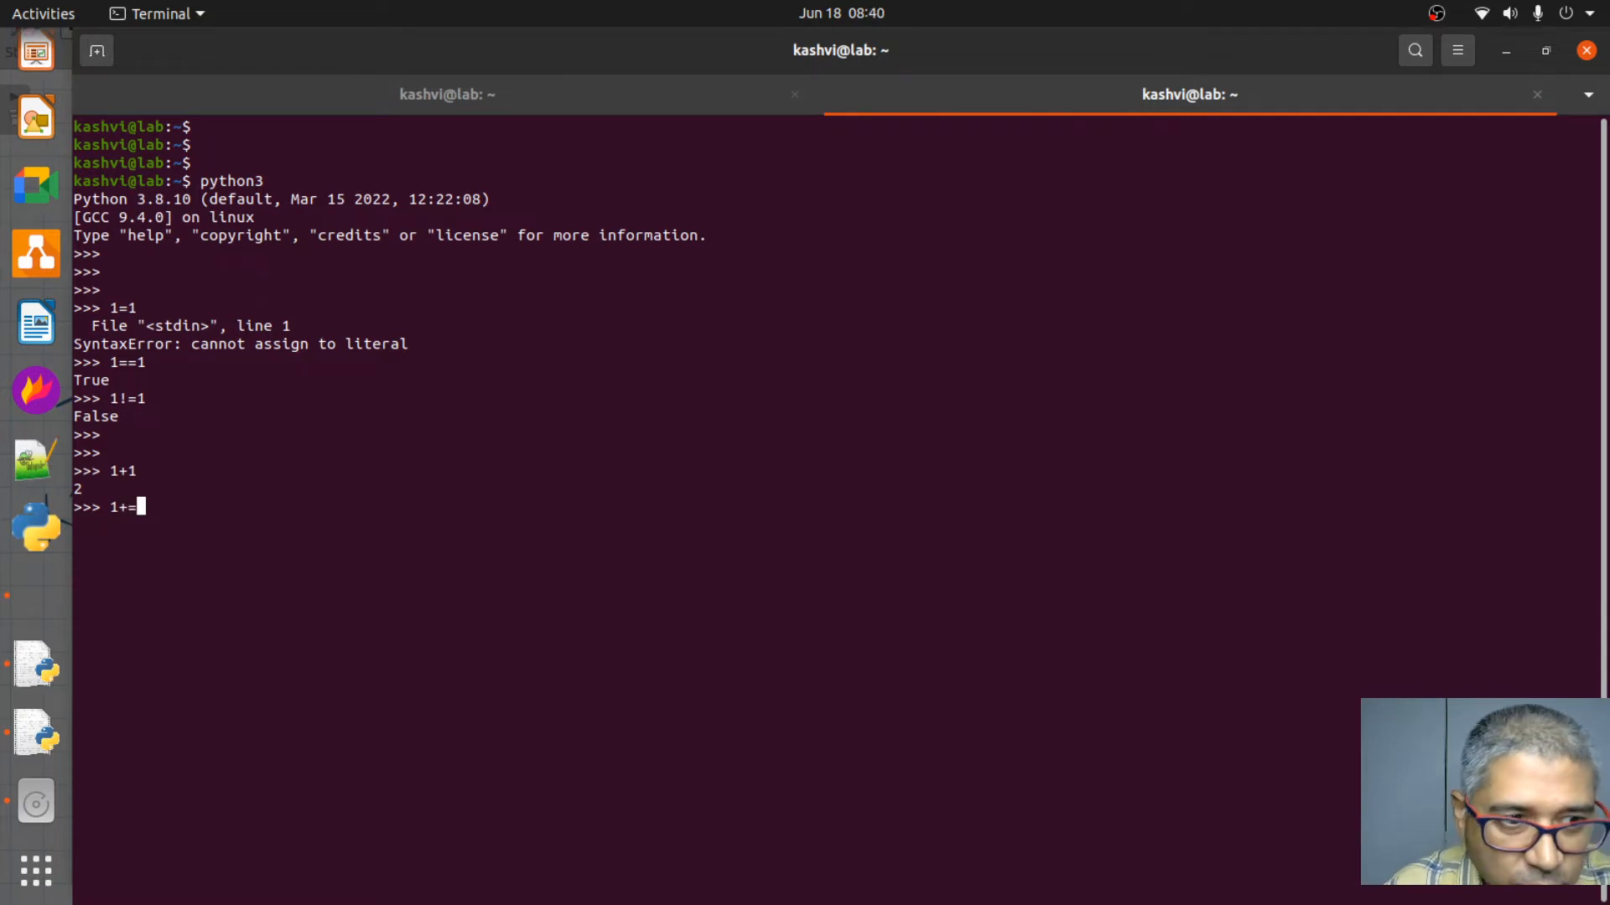
type("1")
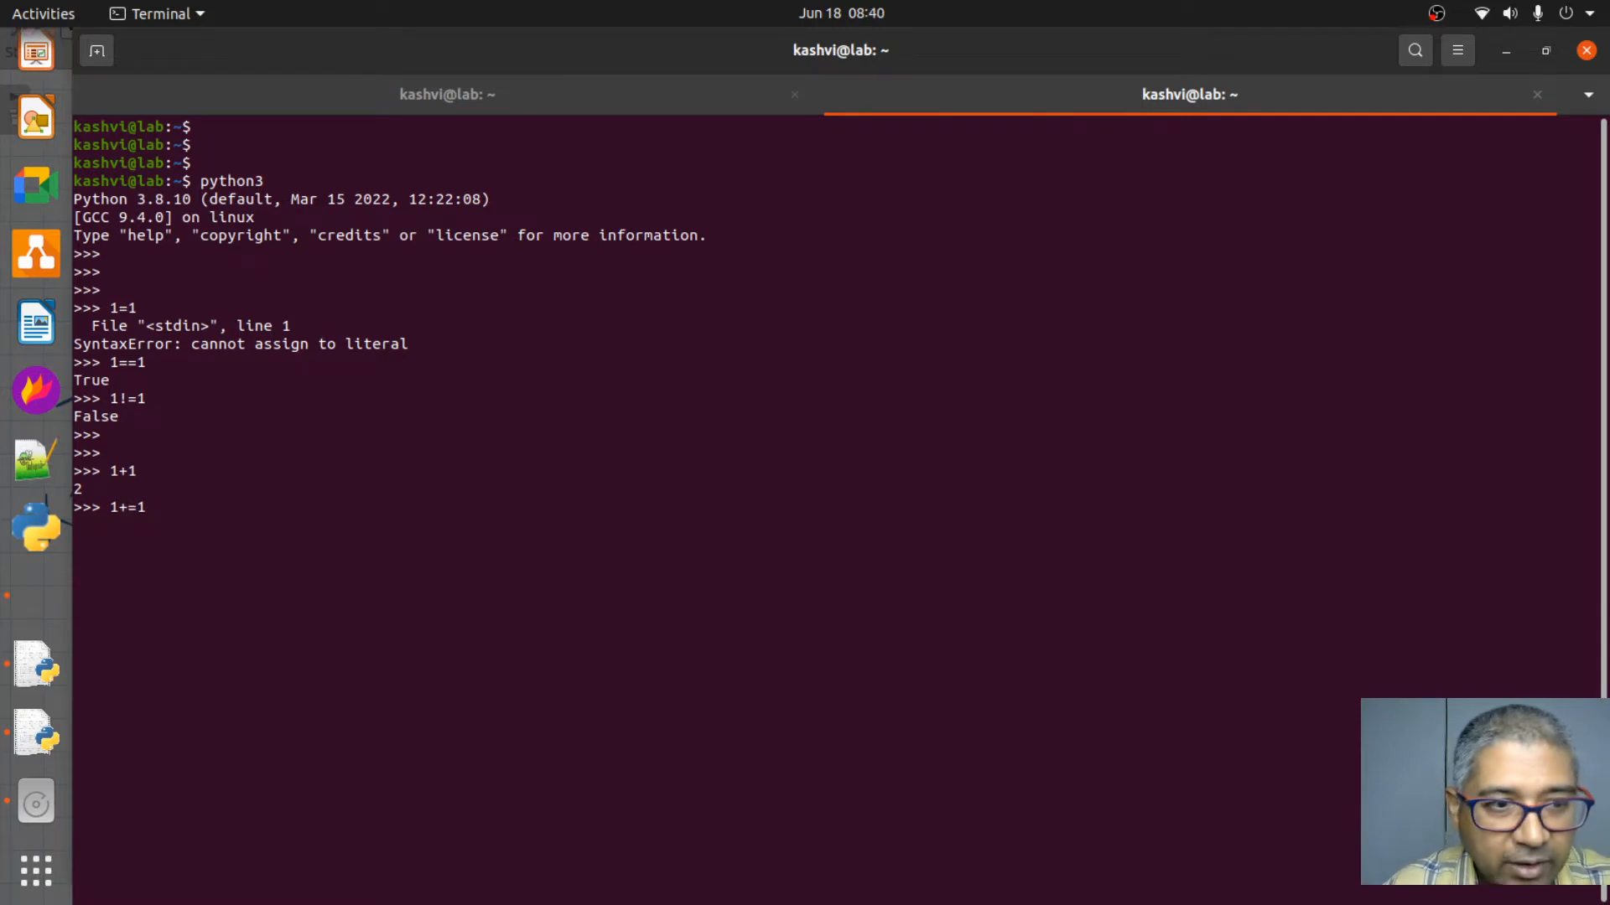
key("Return")
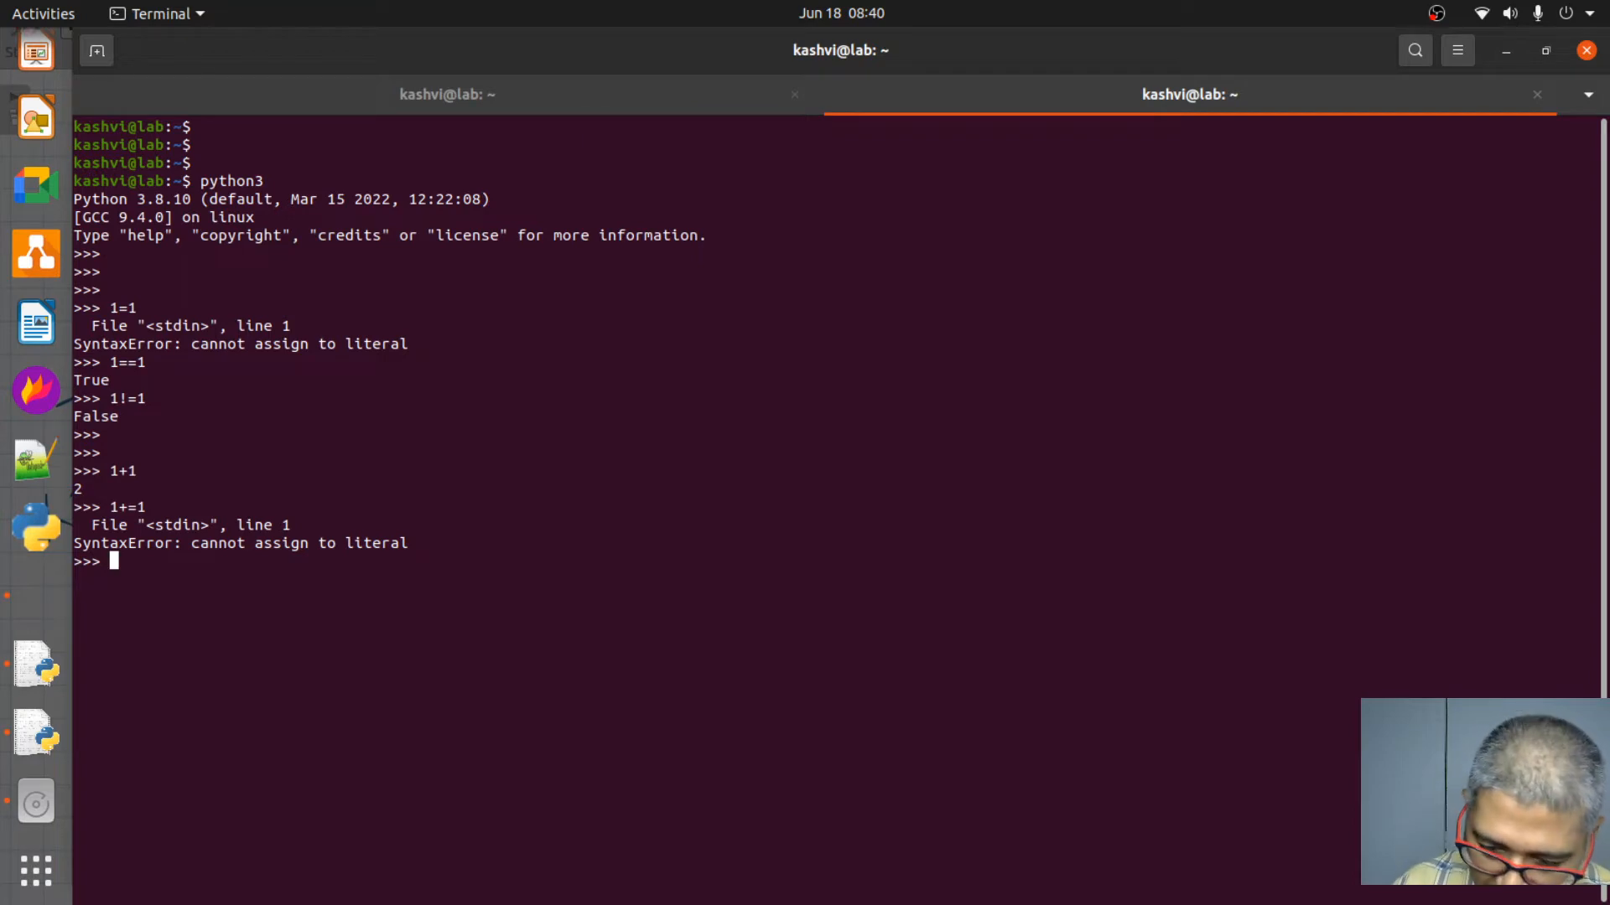
- Enter 1+=2 and 1+= and see both rejected with syntax errors
type("1+=2")
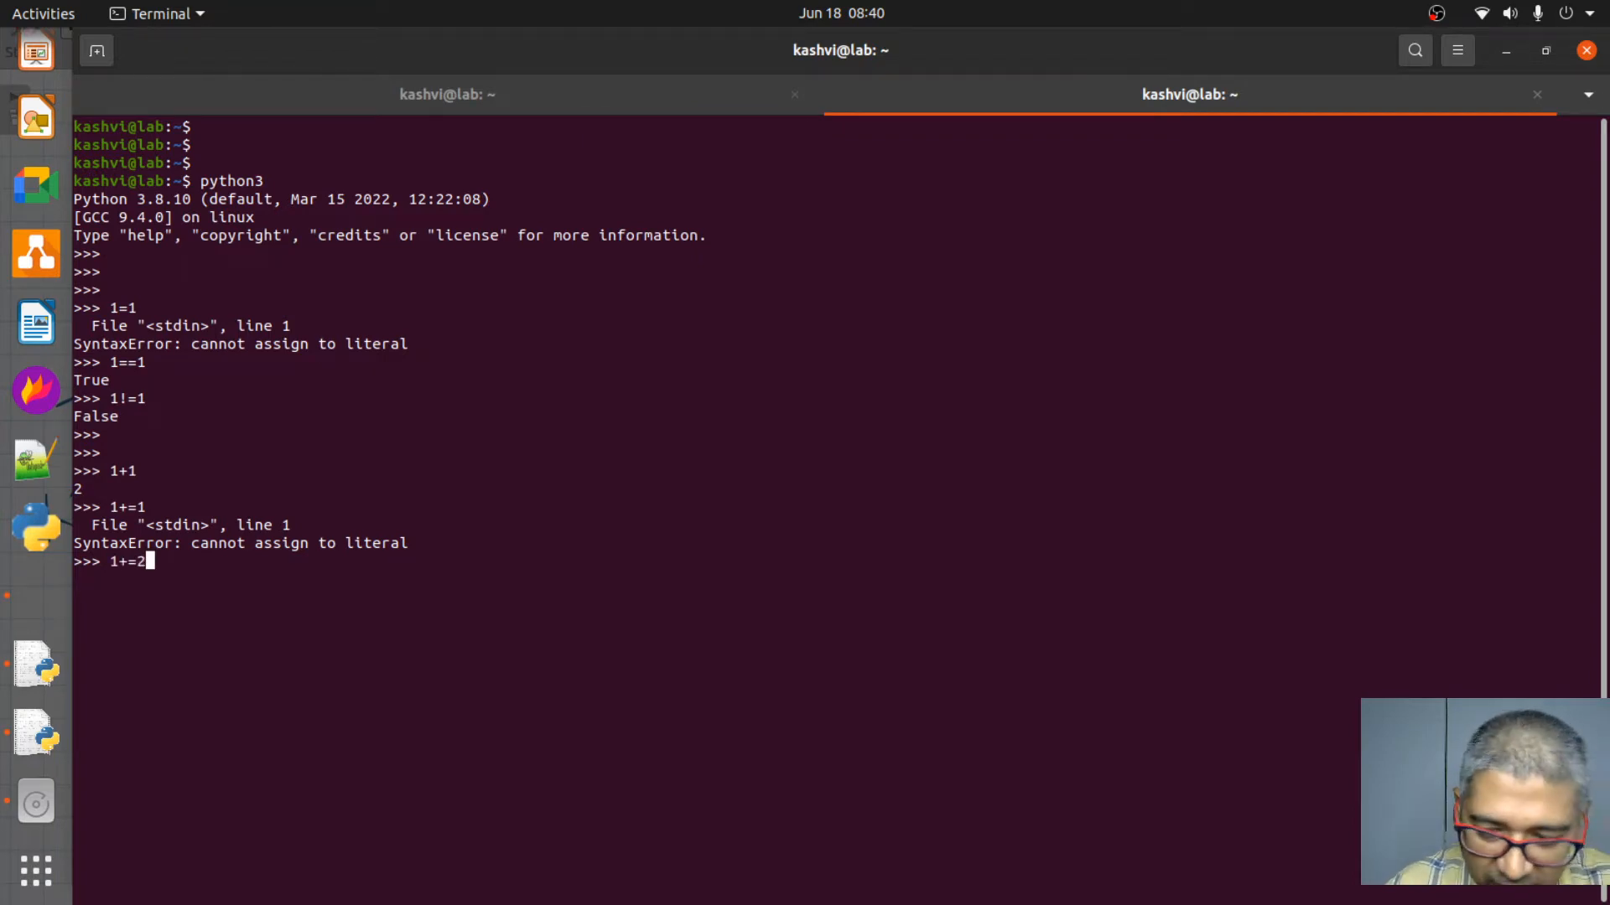
key("Return")
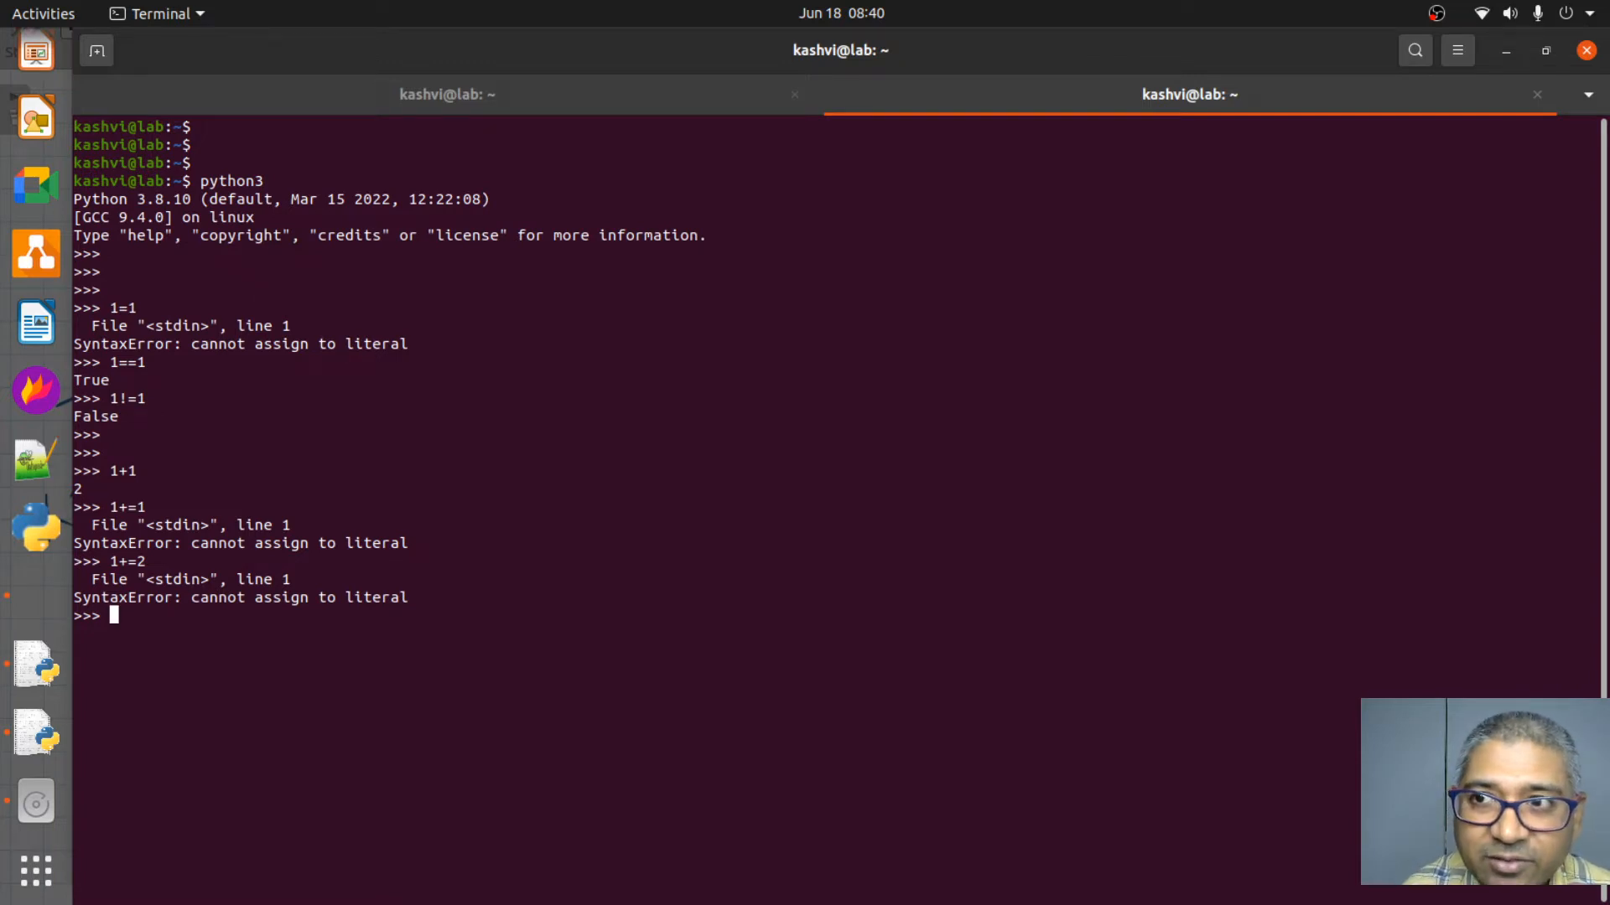
type("1+=2")
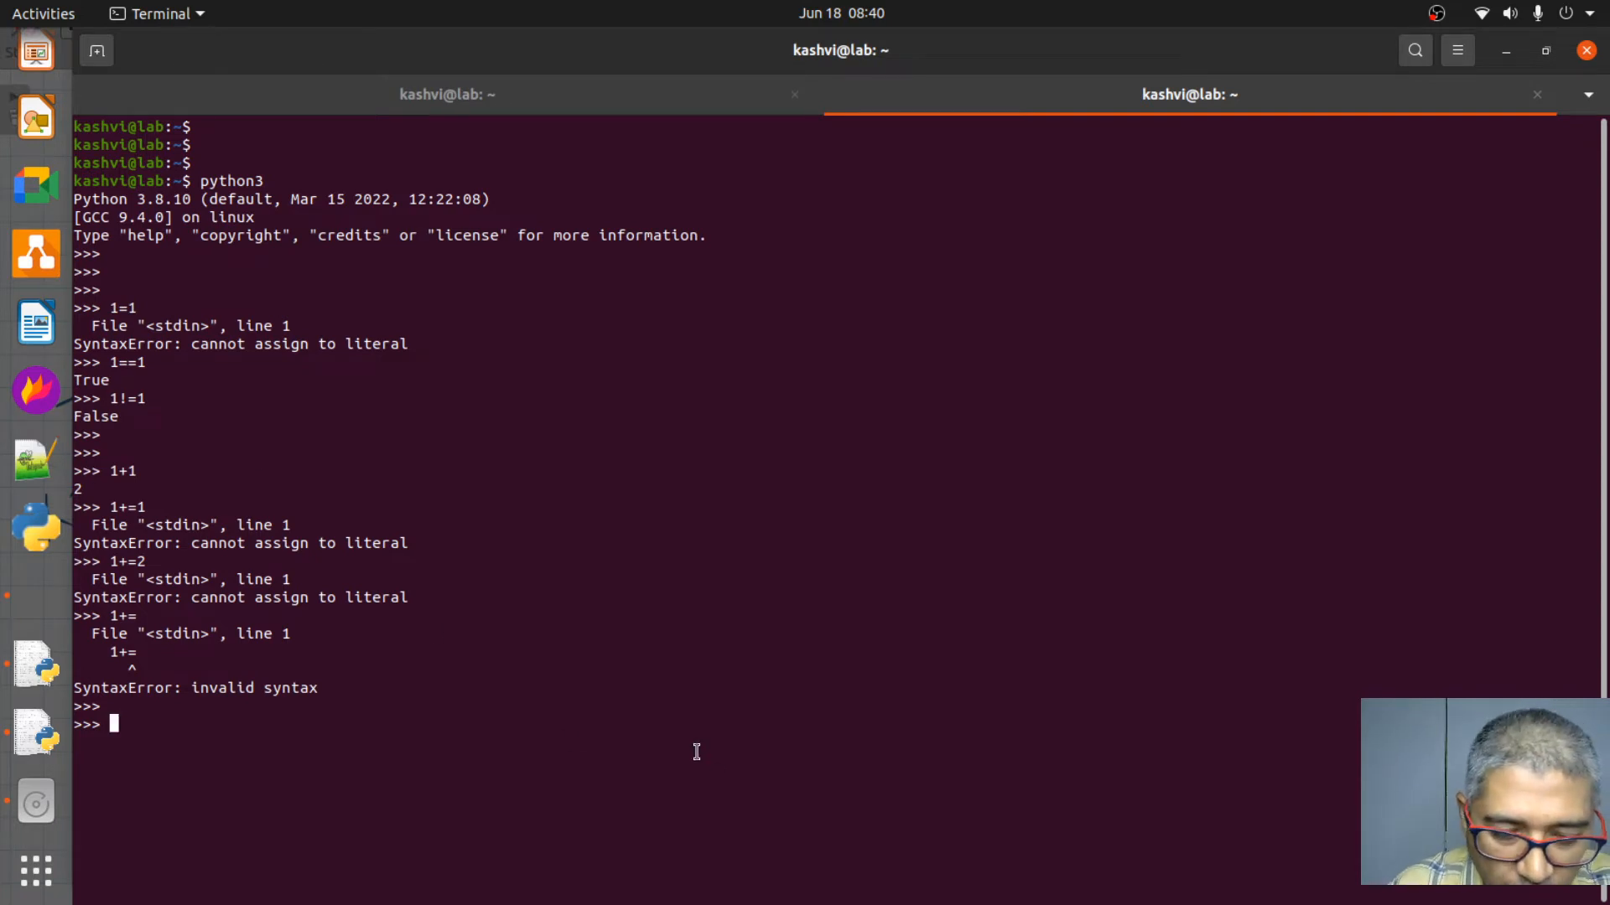
mouse_move(228, 408)
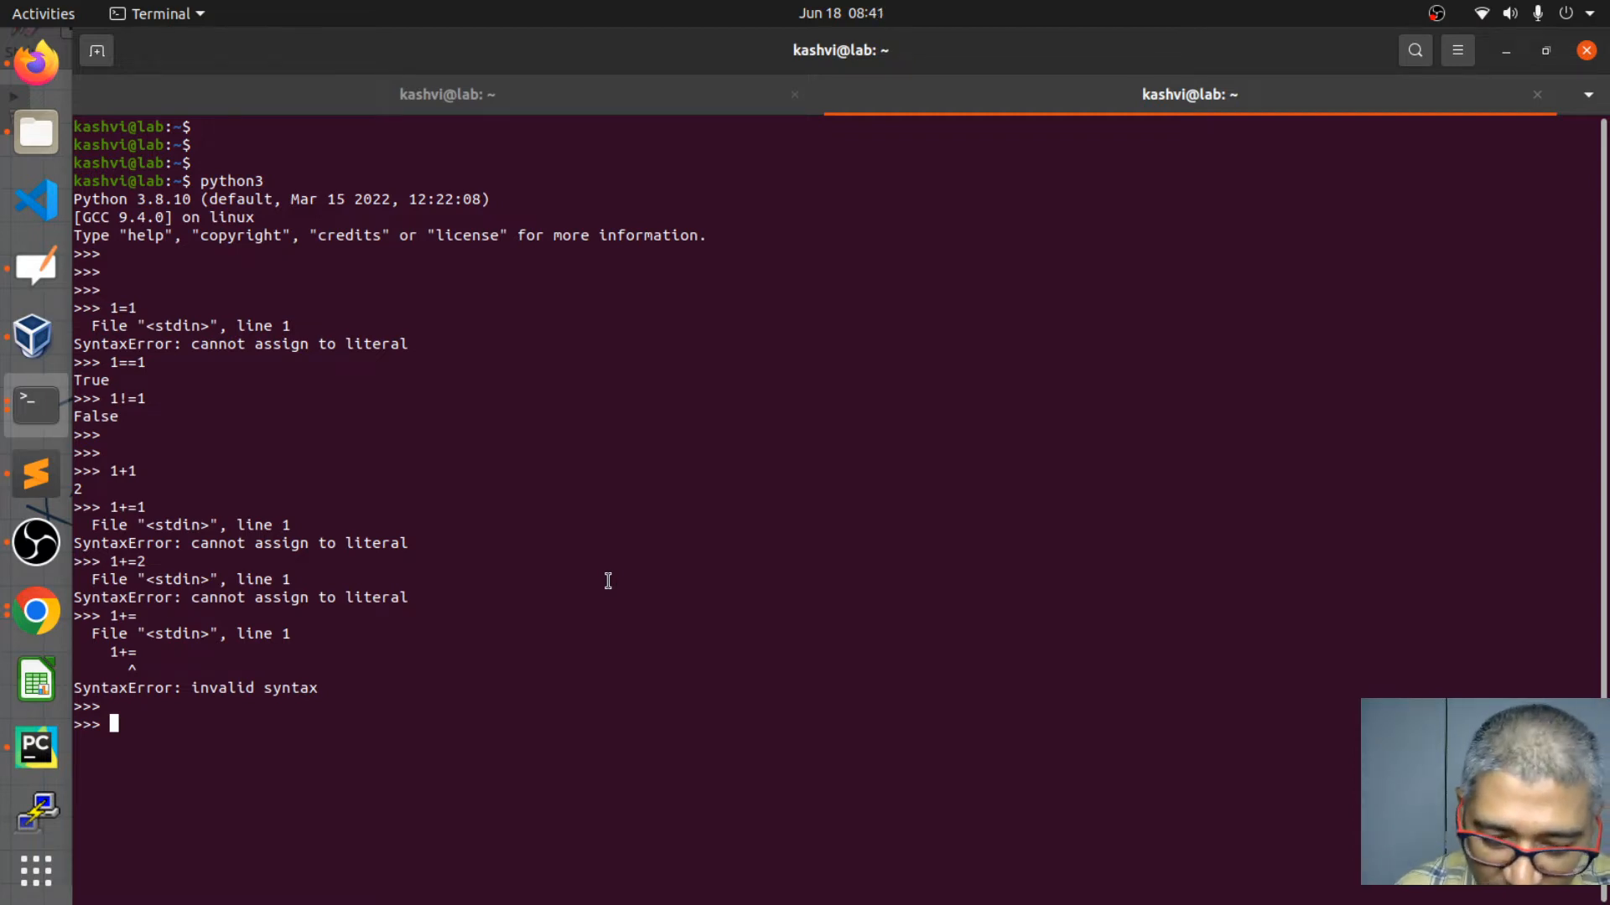
- Evaluate 1==1 as True, 11=1 as a literal-assignment error and 1!=1 as False
type("1>=")
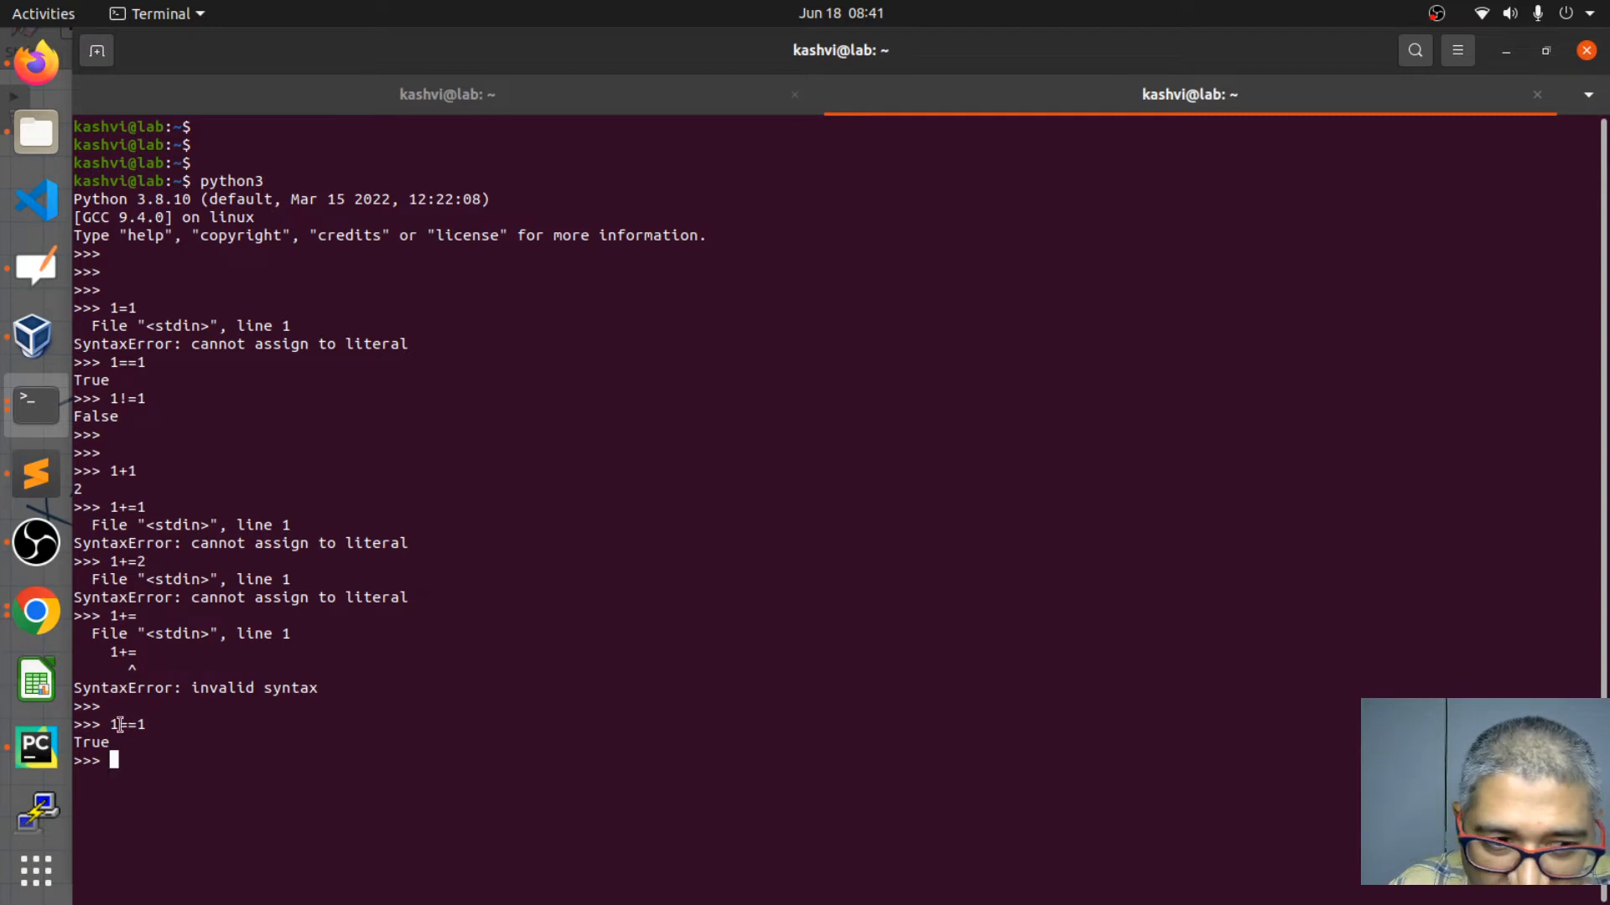
type("1==1")
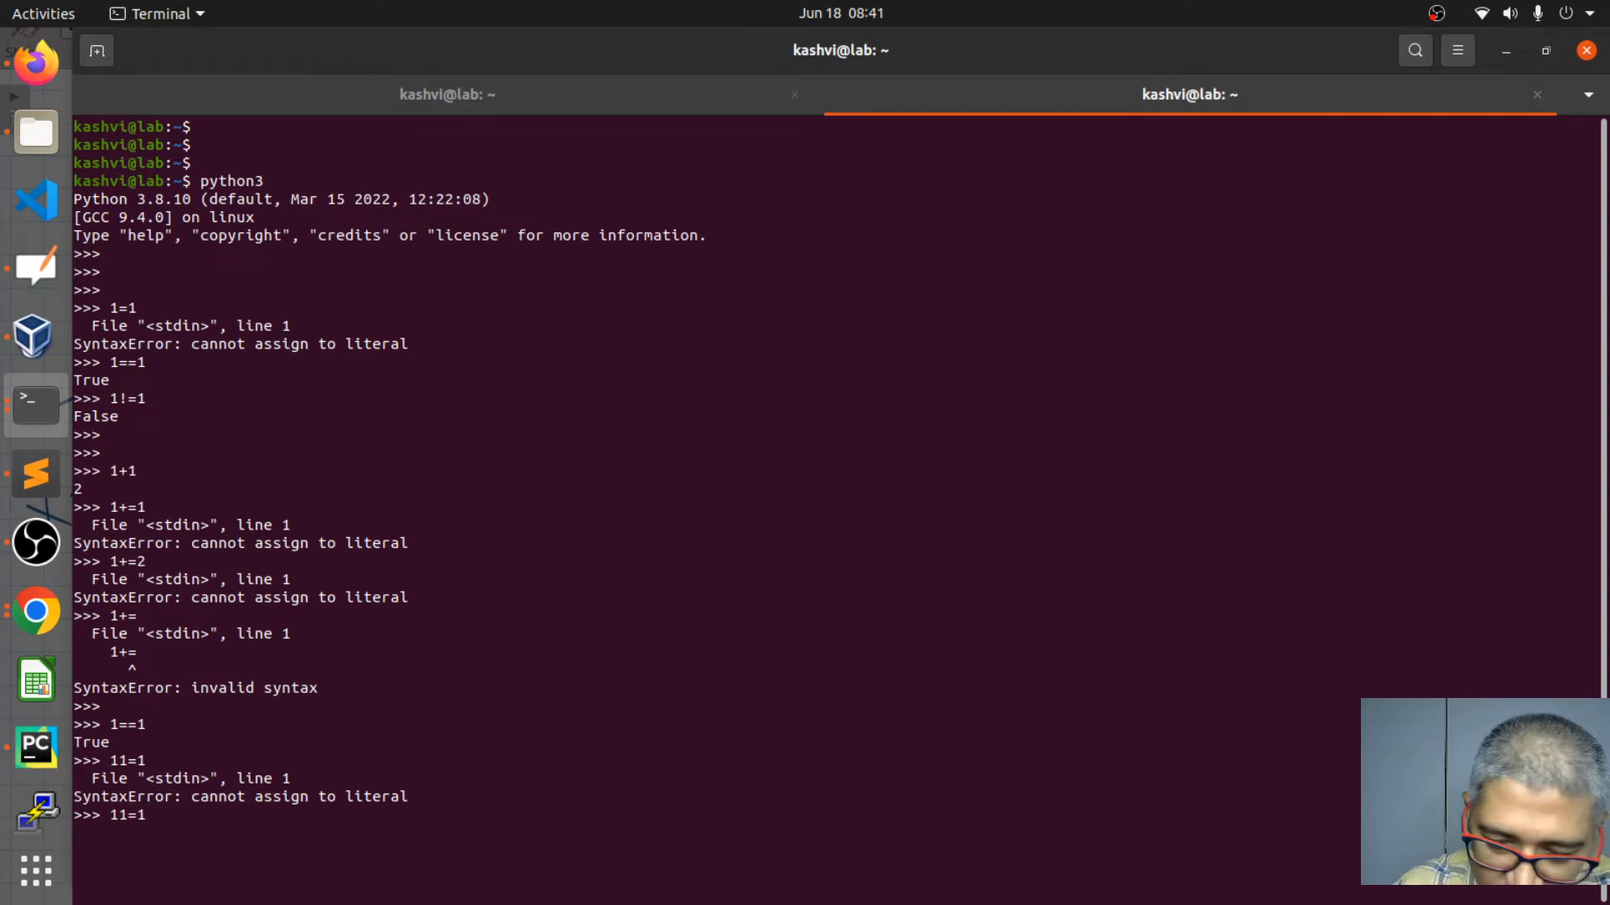
type("1!=1")
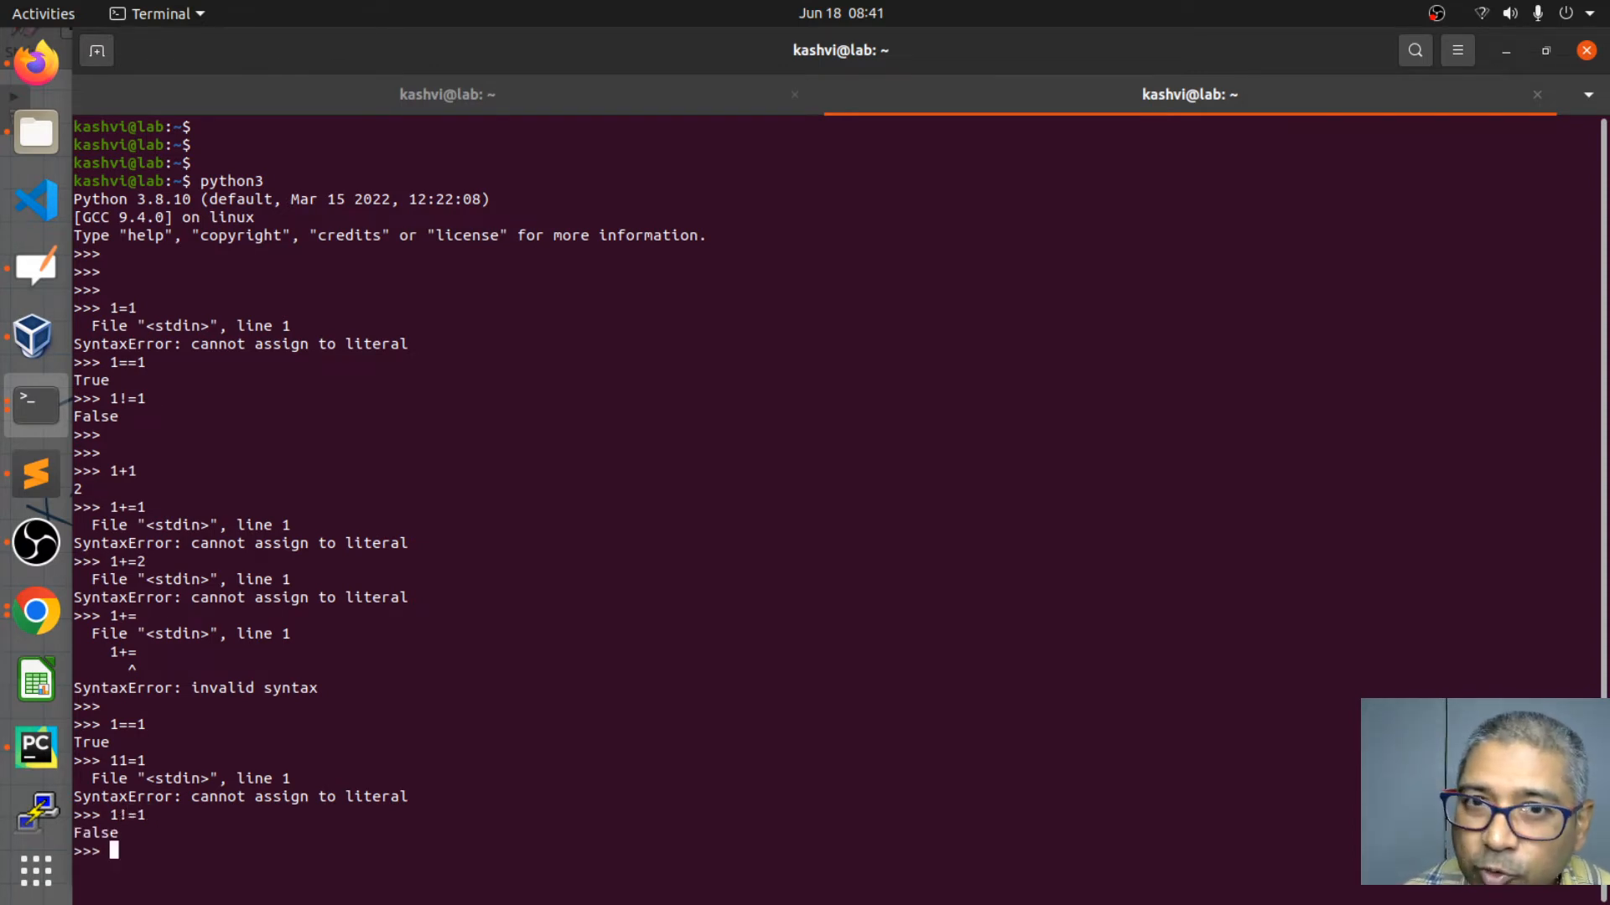
type("1!=1")
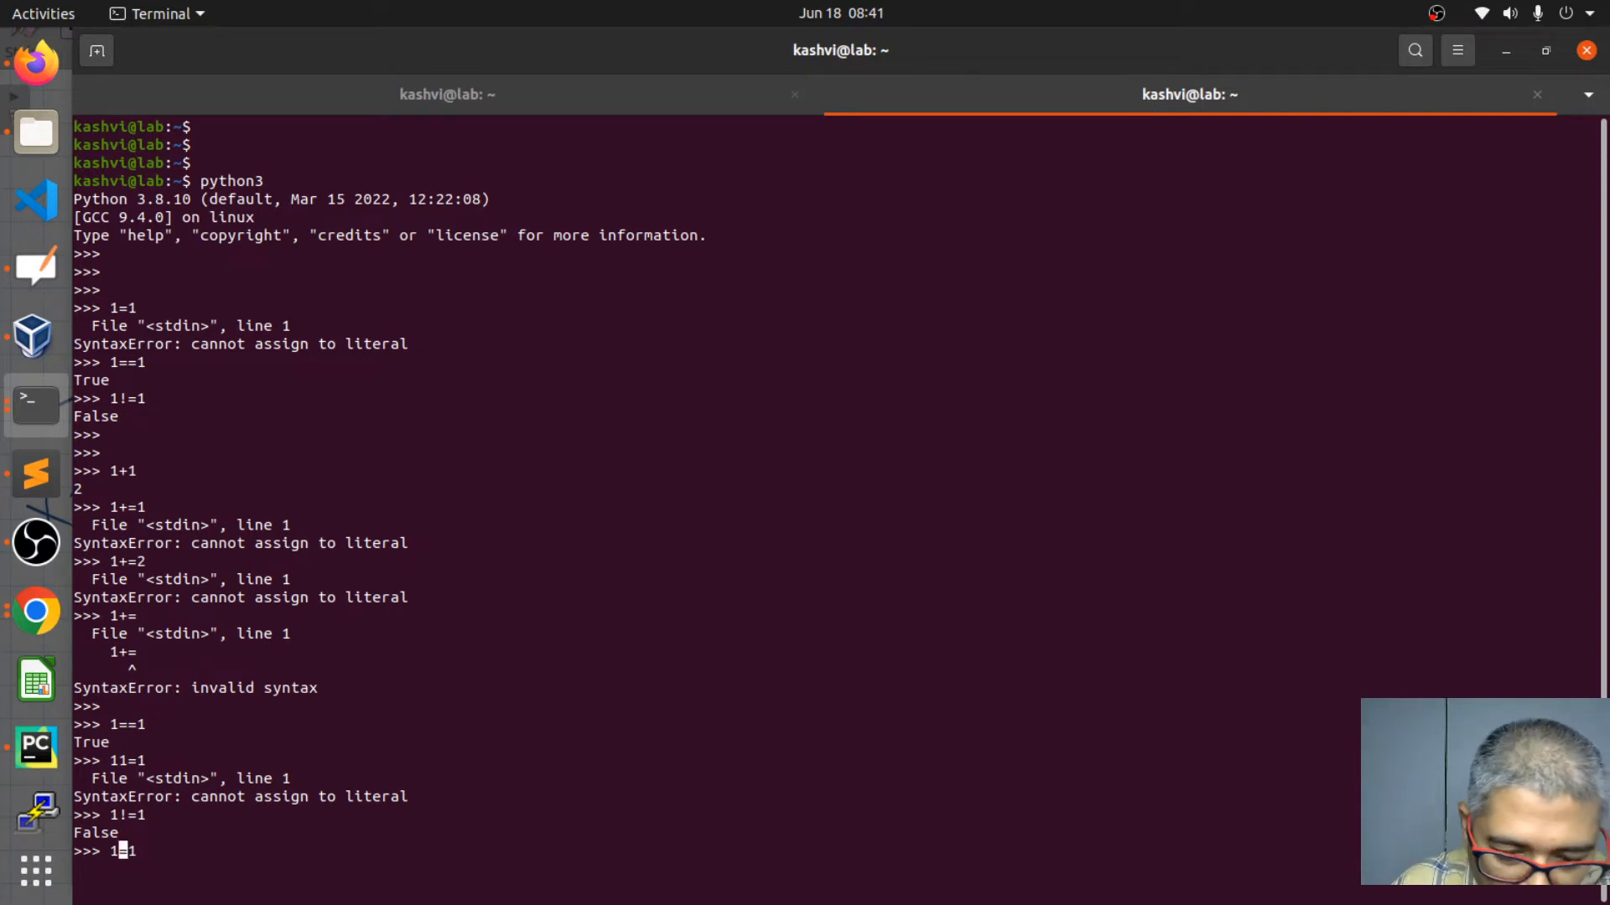
type("+=")
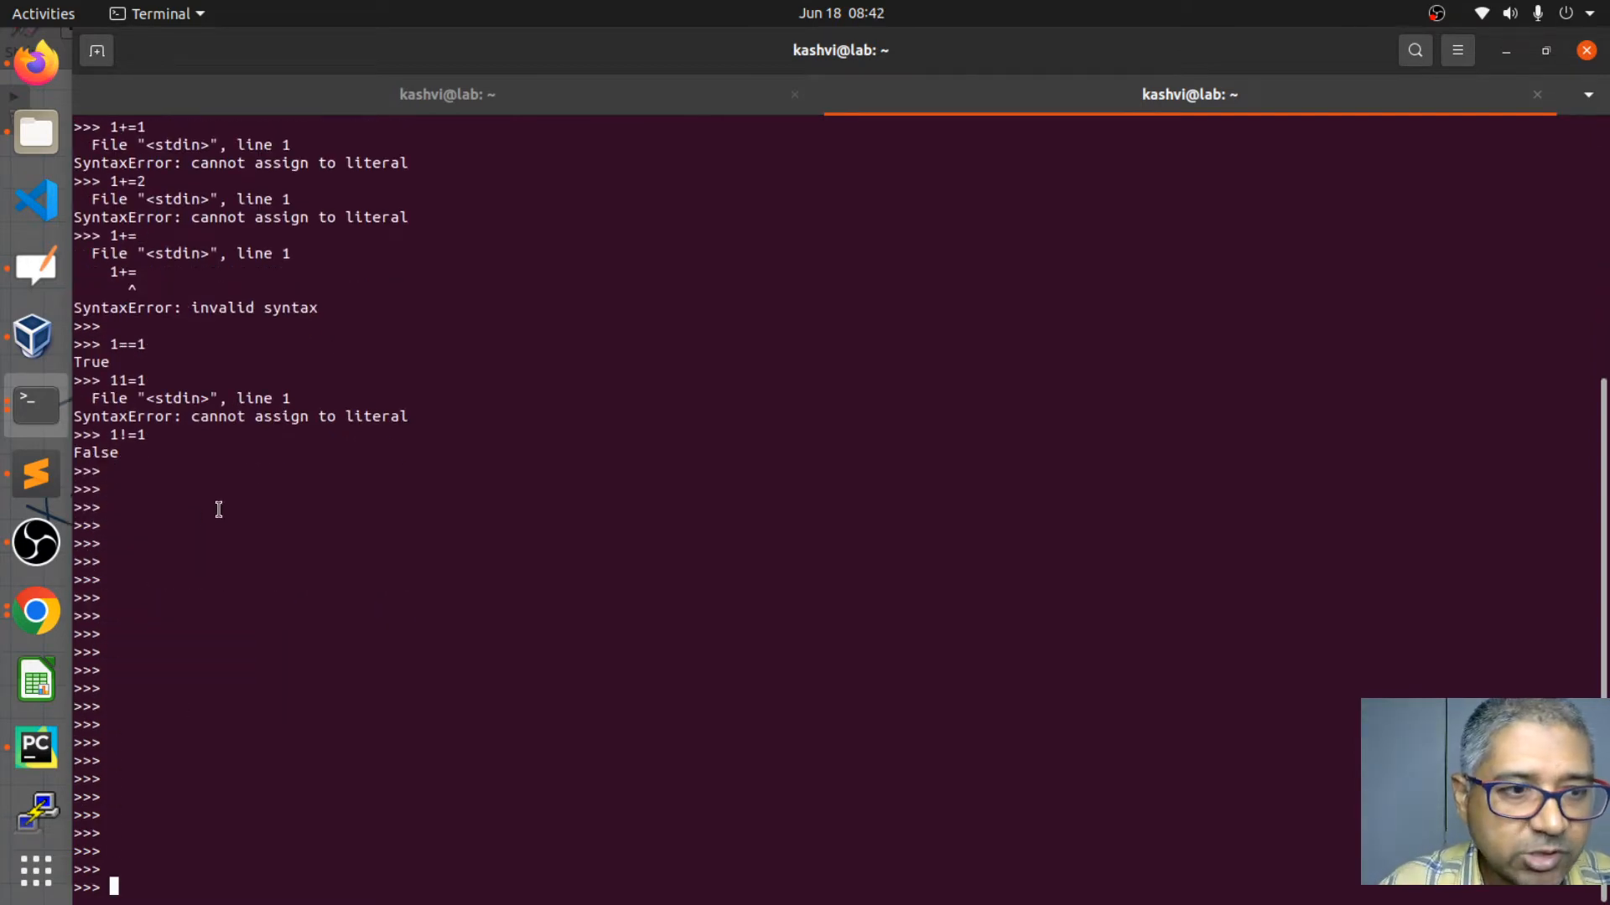
mouse_move(275, 627)
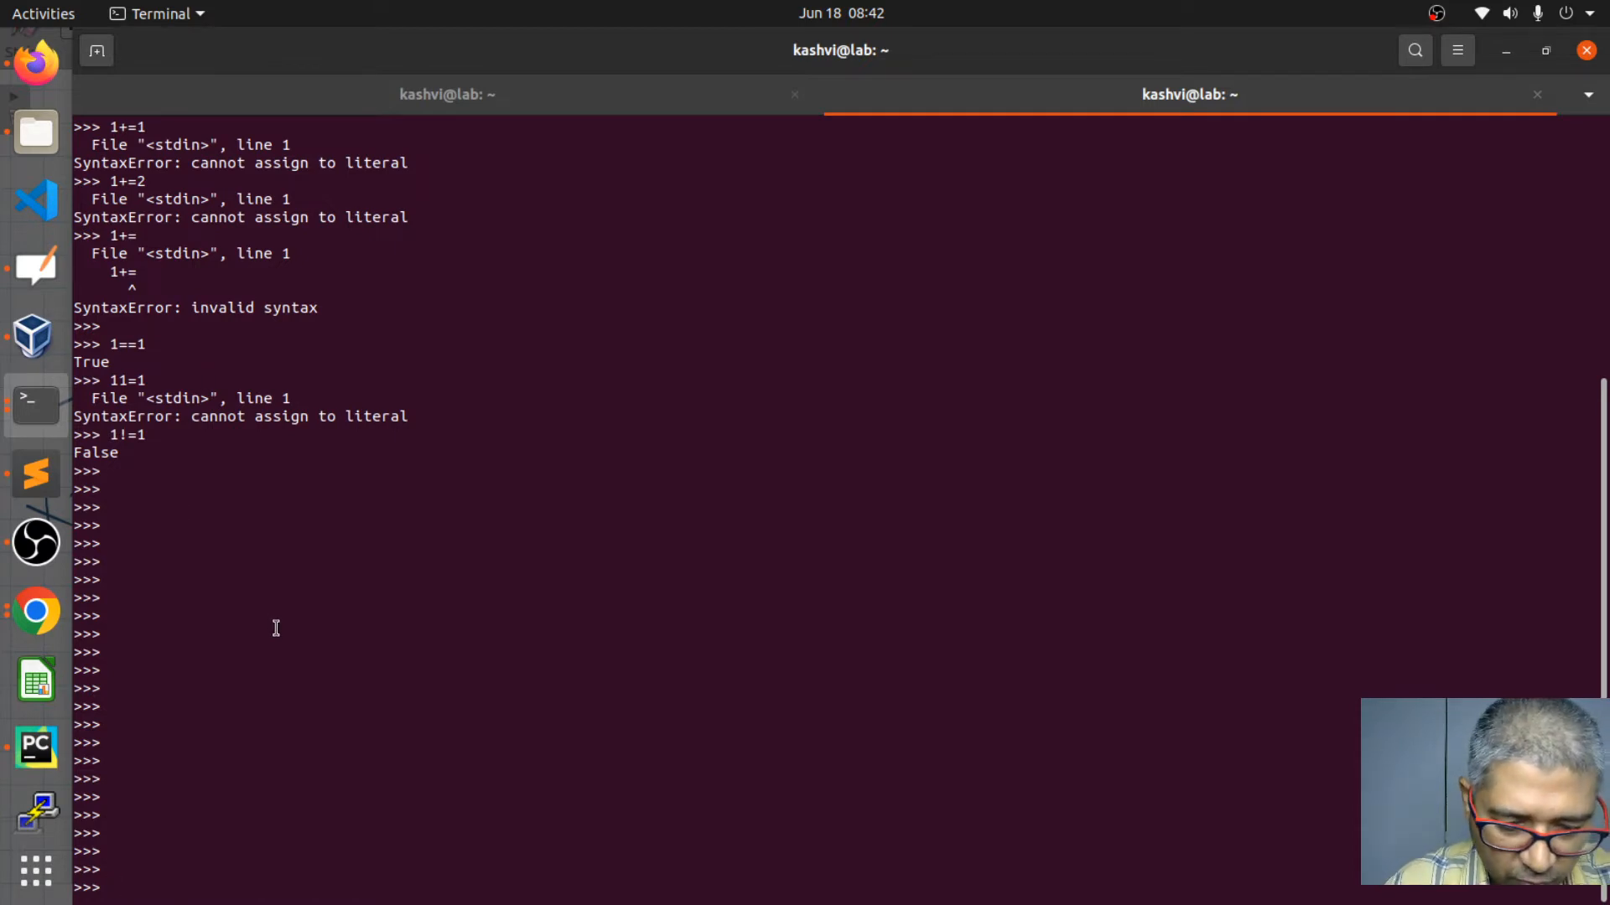
- Exit the Python session with quit(), returning to the shell prompt
type("quit")
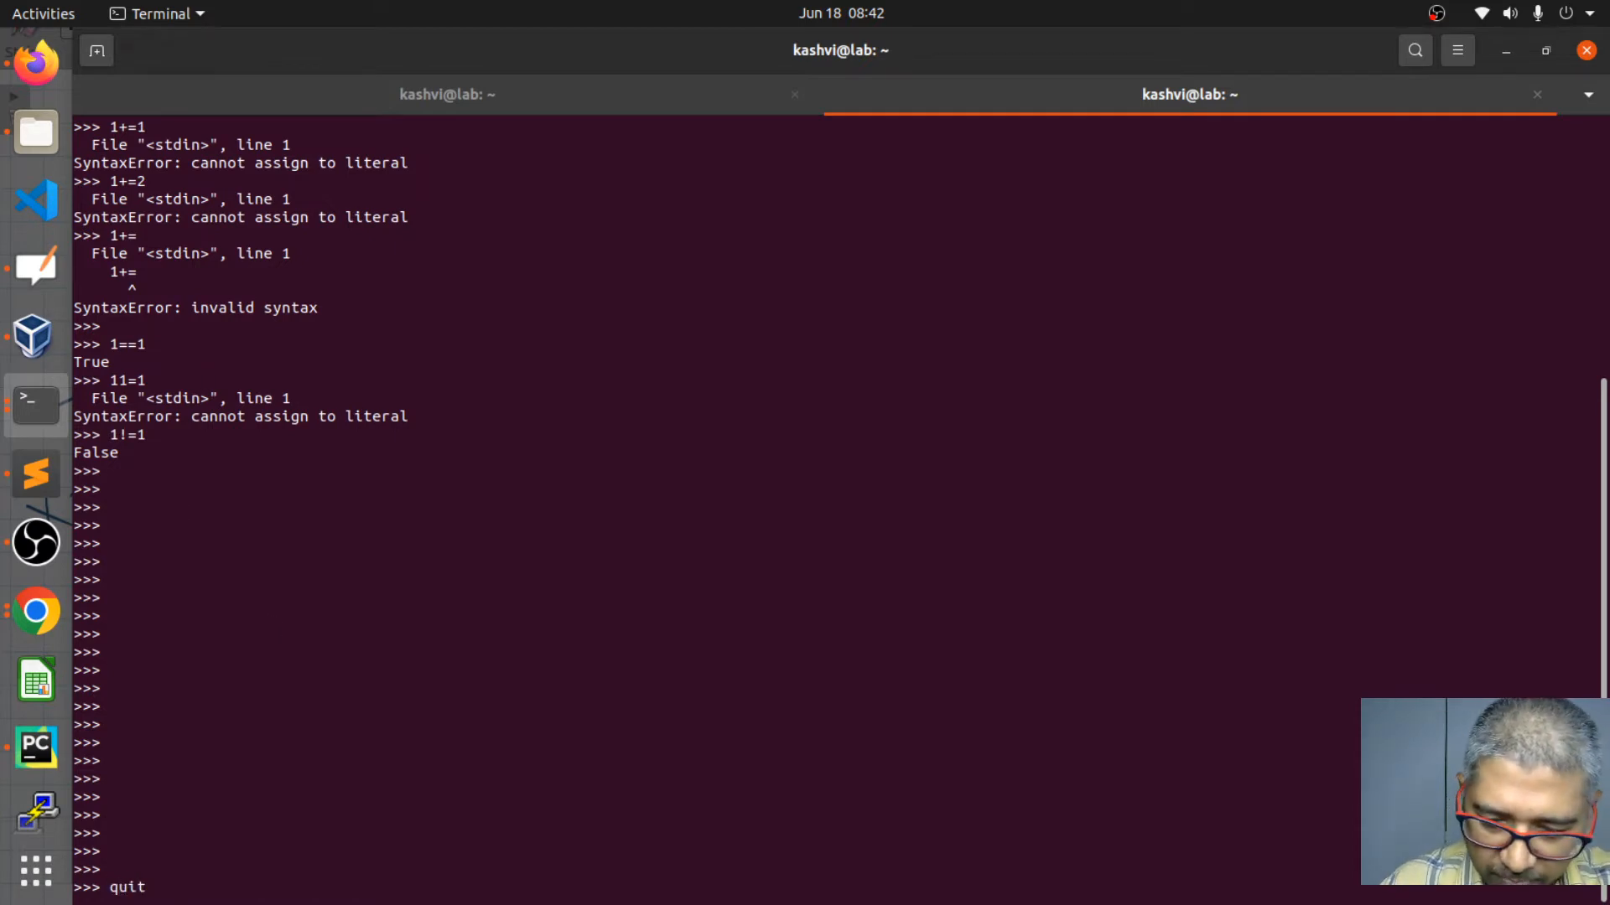
type("(")
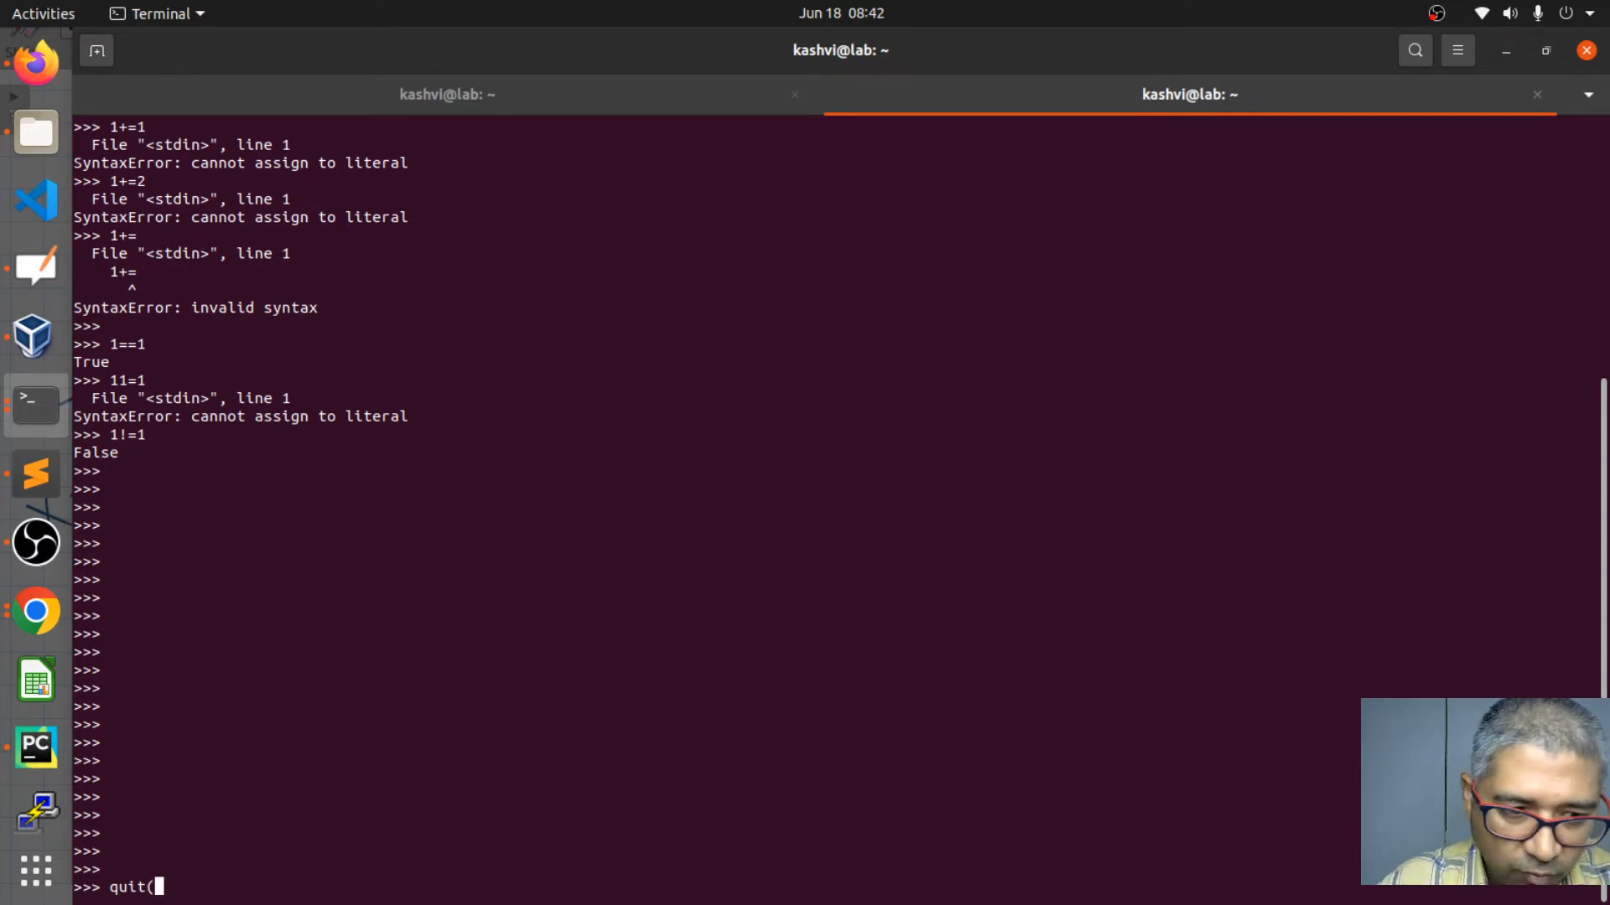
key("Return")
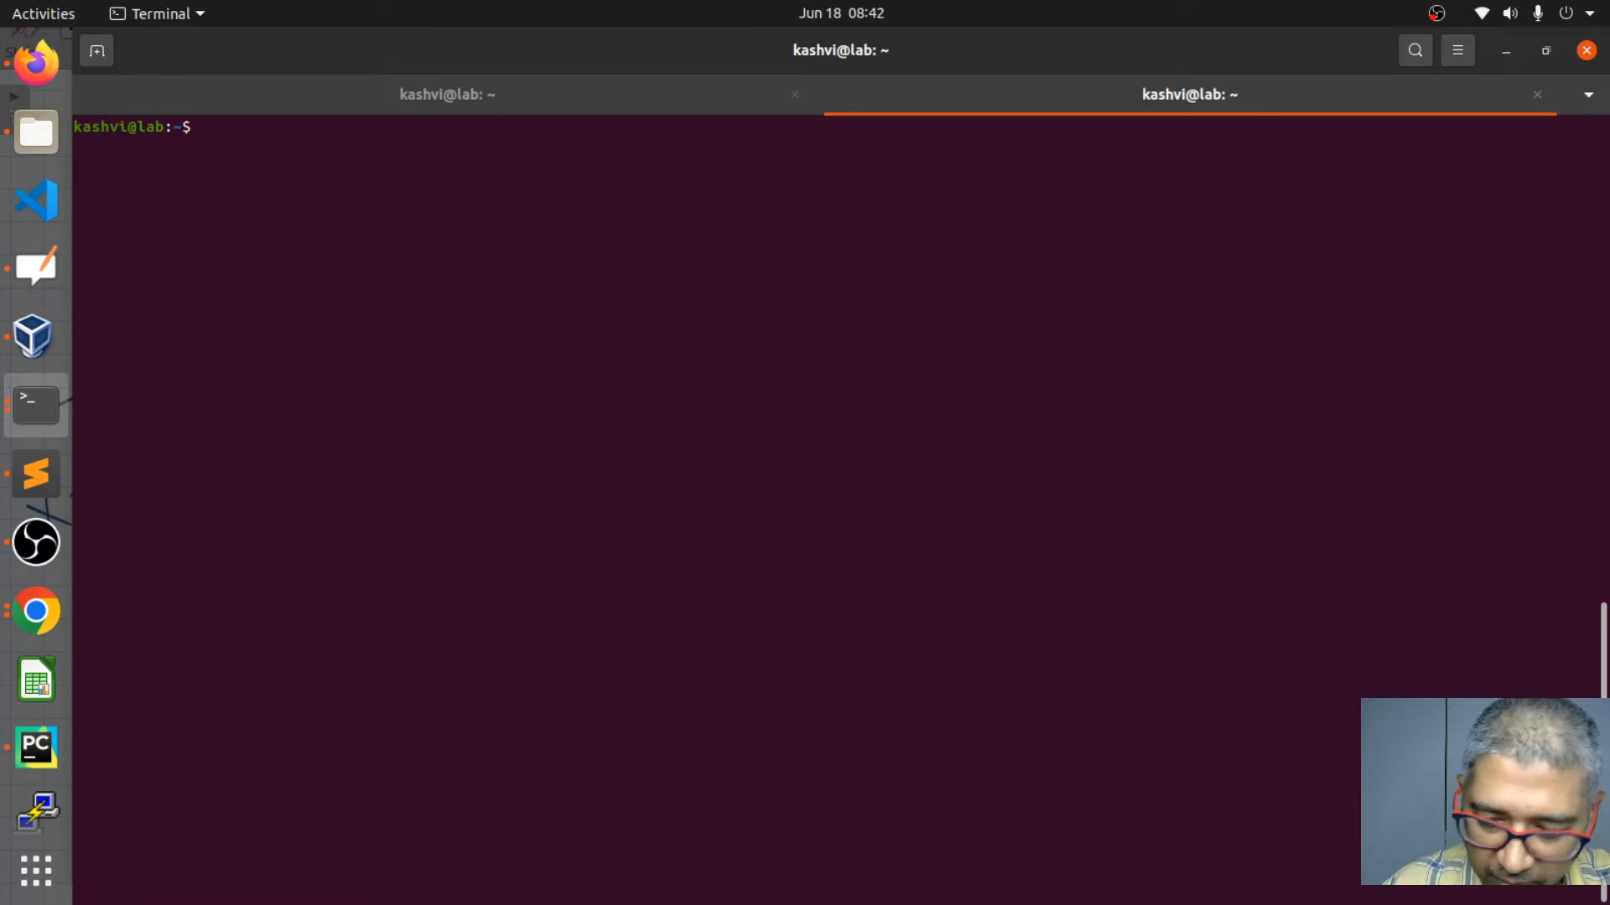
- Run python3 to start a fresh Python 3.8.10 interpreter
type("p")
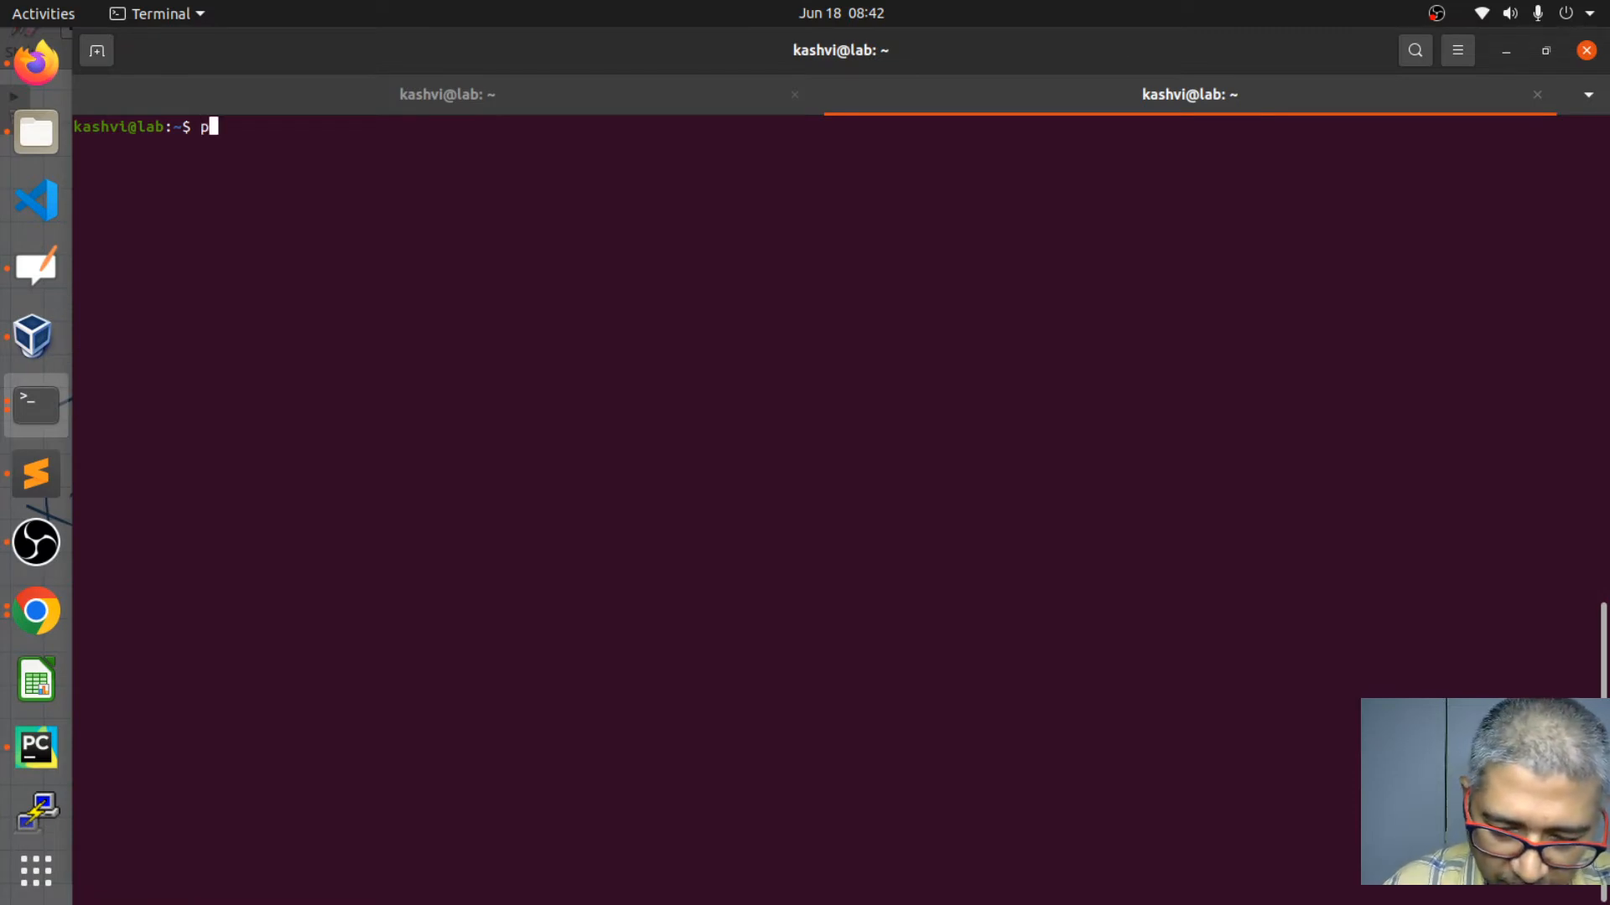
type("ython")
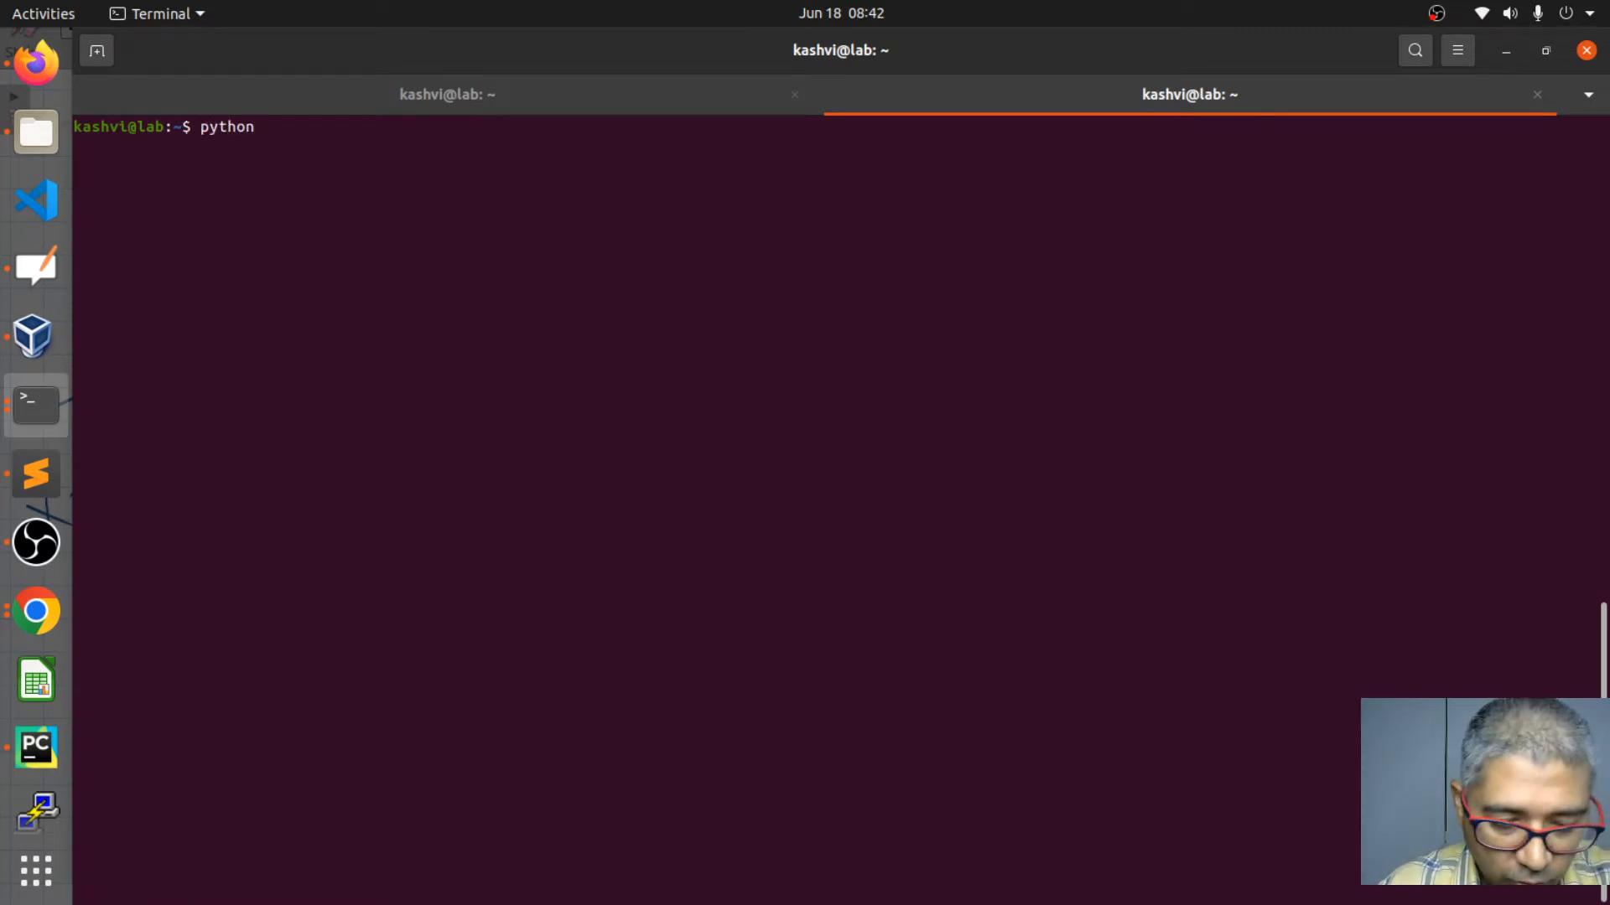
type("3")
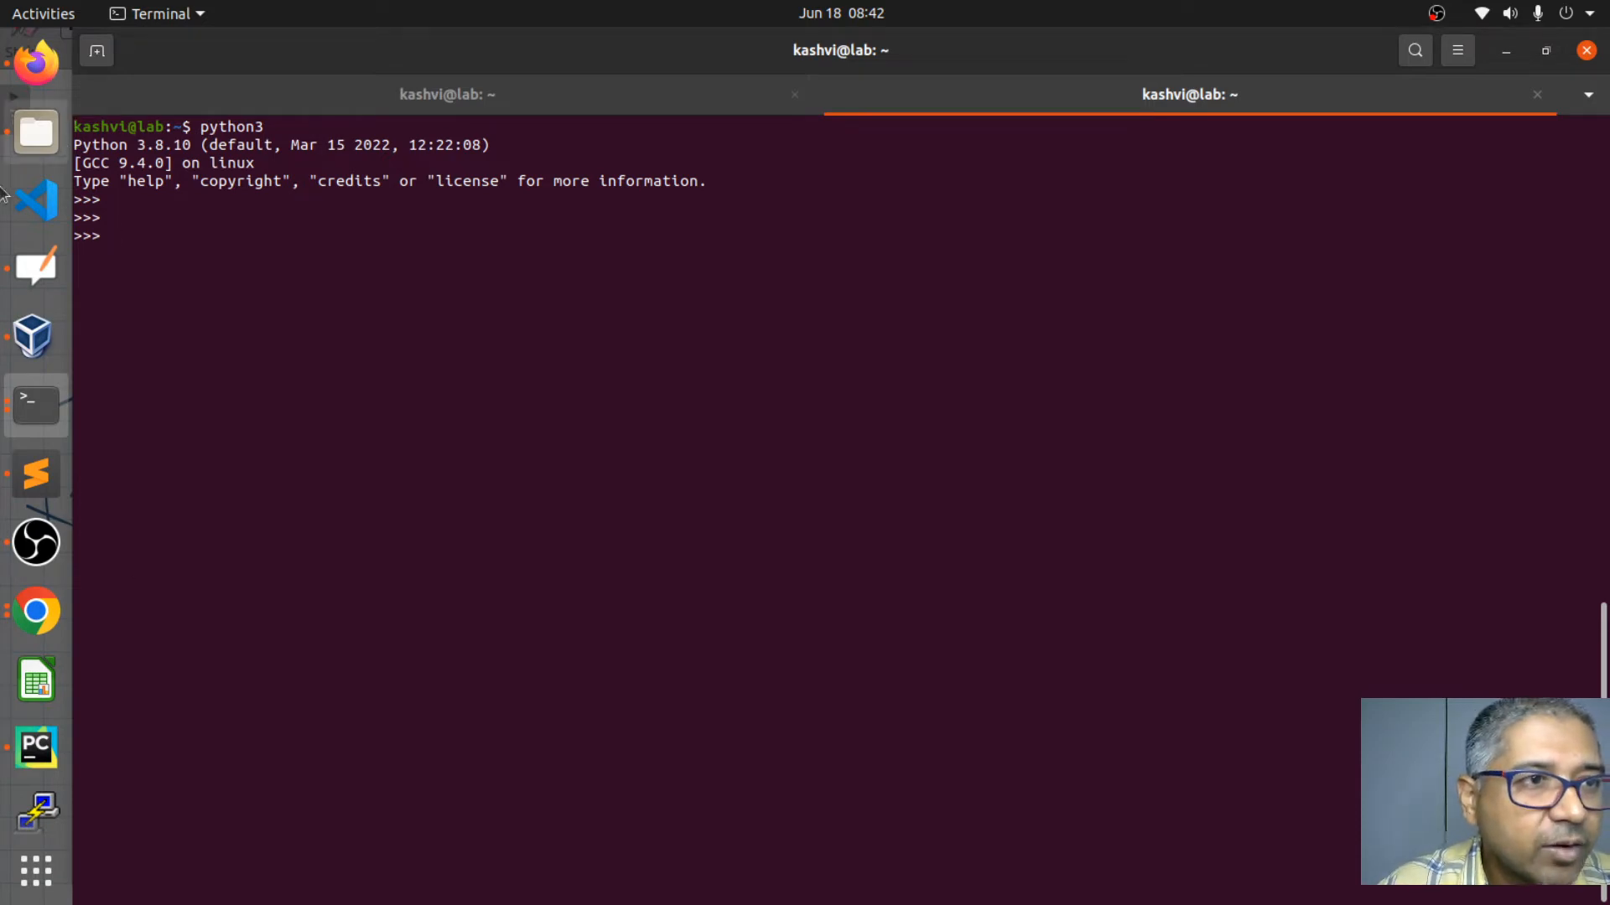
mouse_move(35, 268)
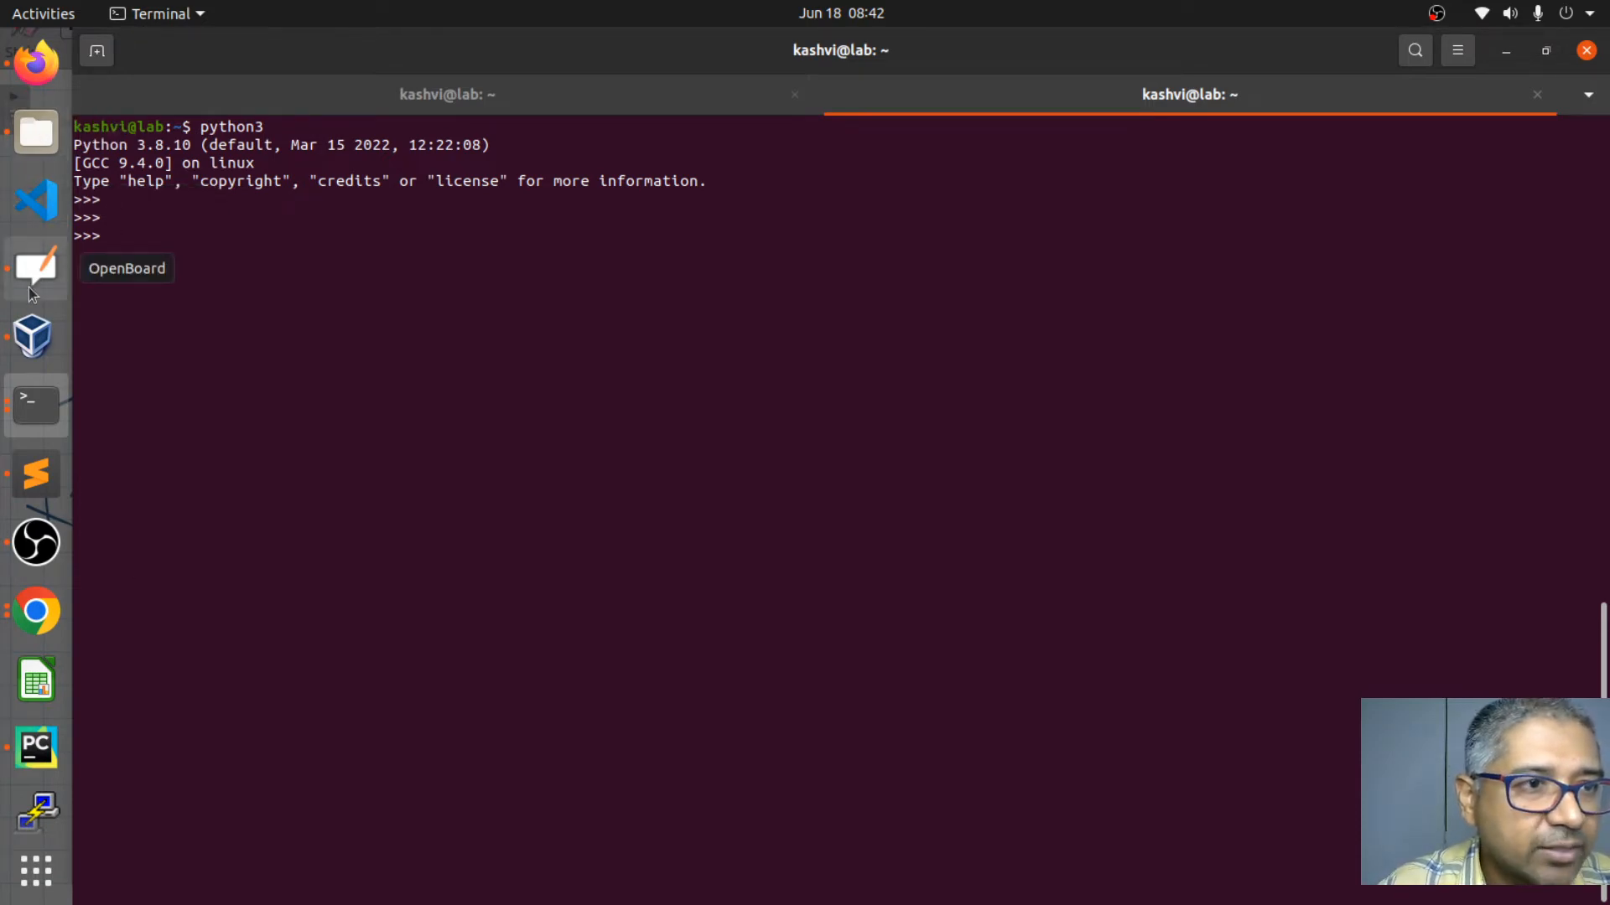
- Switch to the whiteboard, add a fresh page and write the minus sign with a tick
left_click(126, 269)
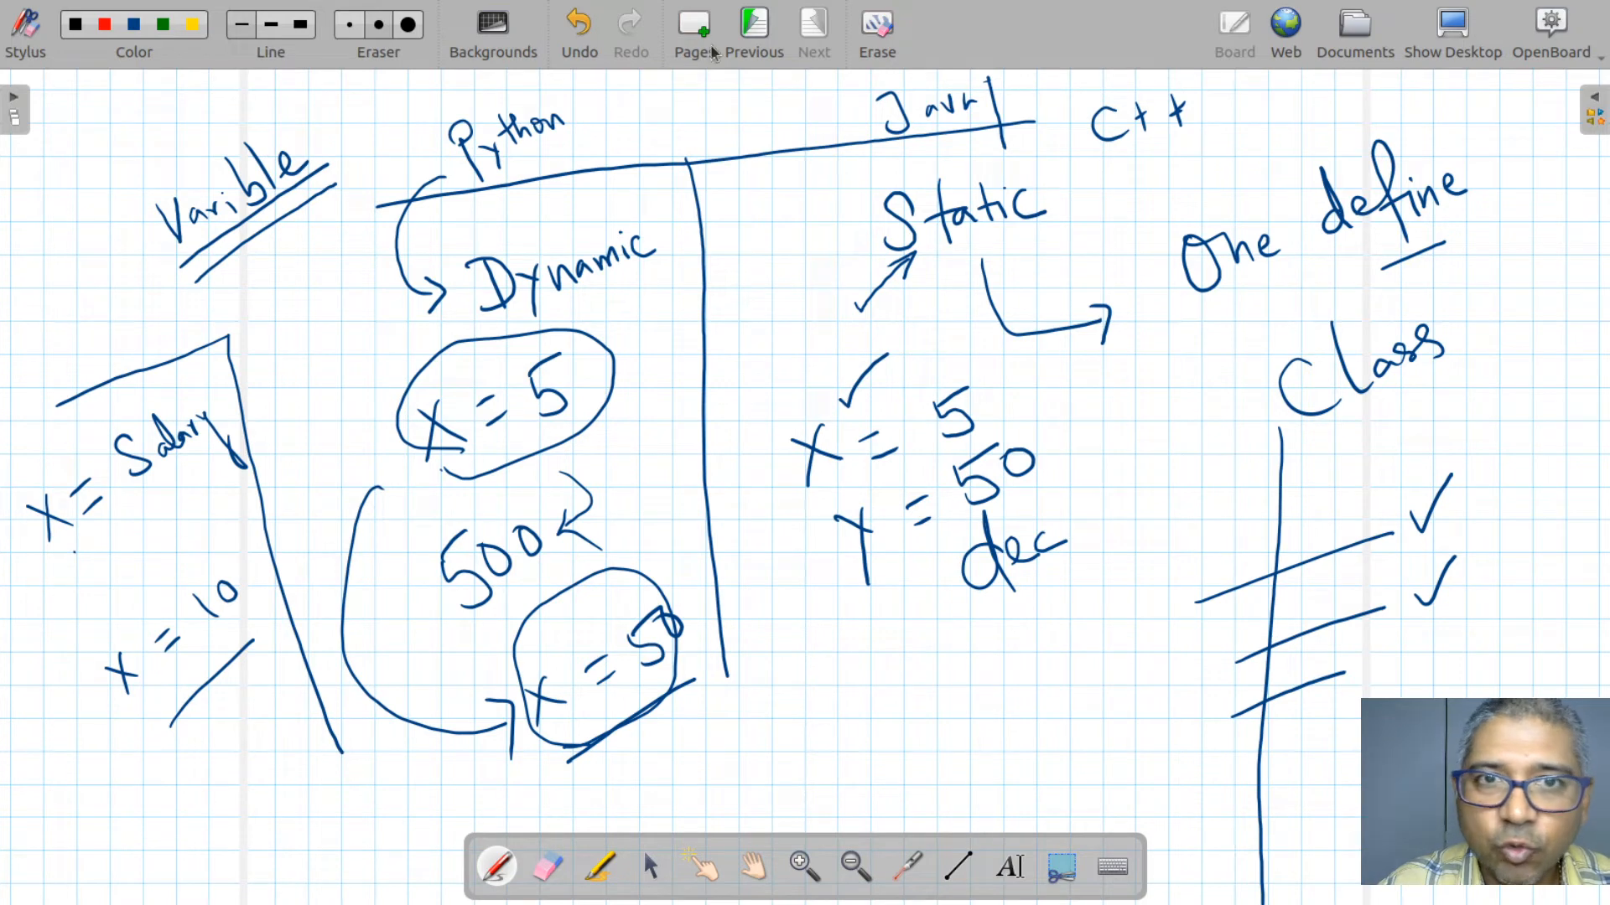
left_click(875, 31)
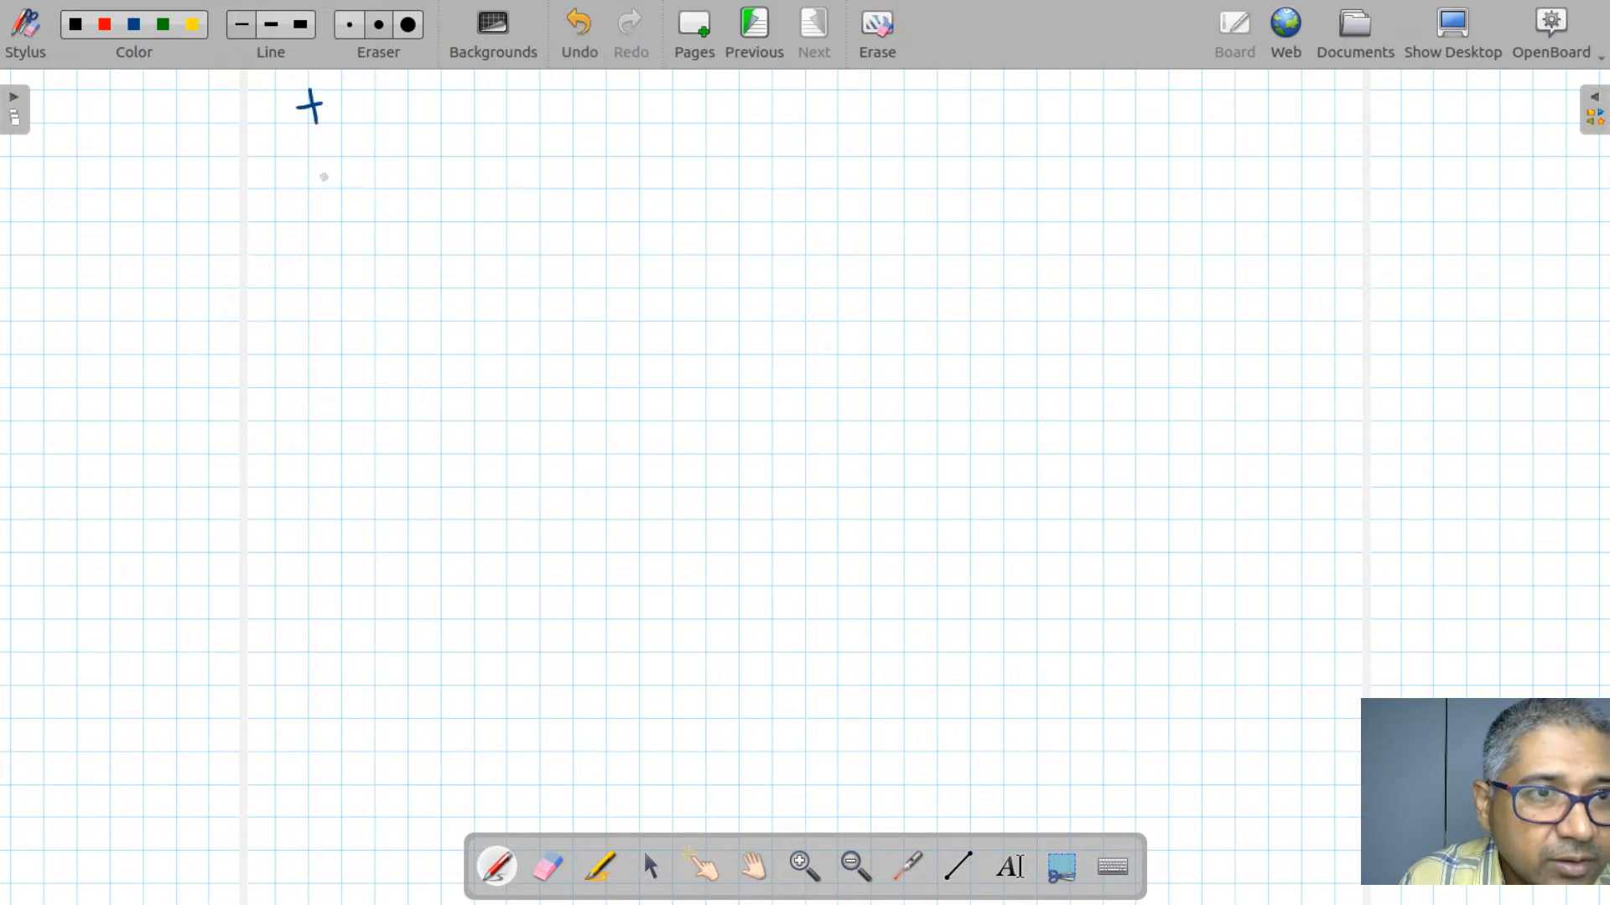
left_click_drag(309, 161, 337, 161)
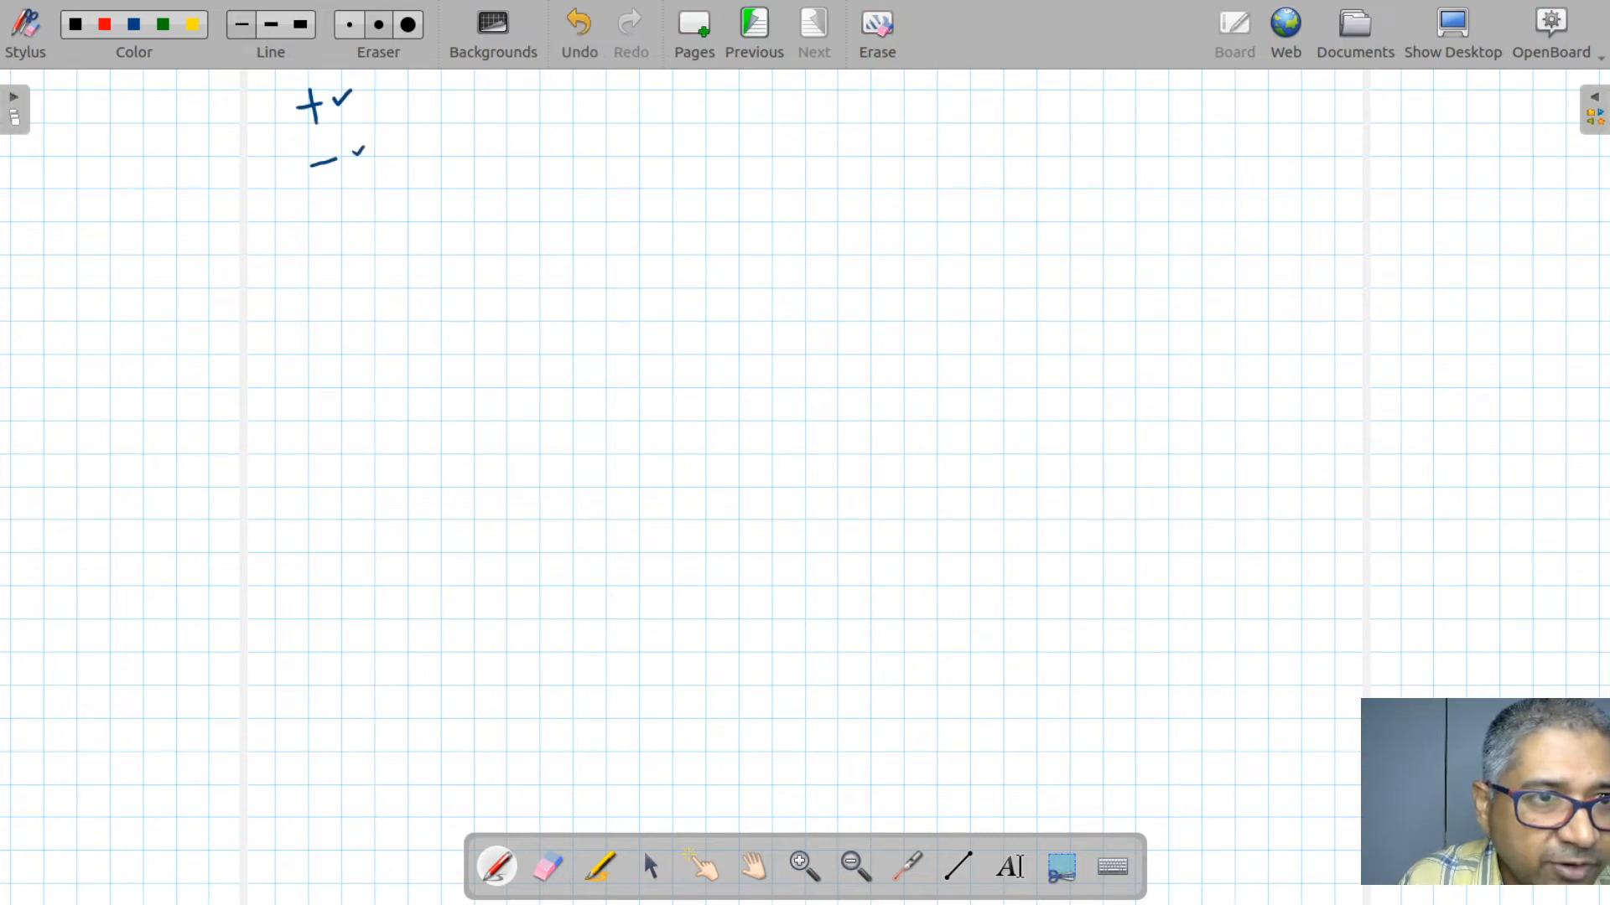
left_click_drag(344, 154, 374, 129)
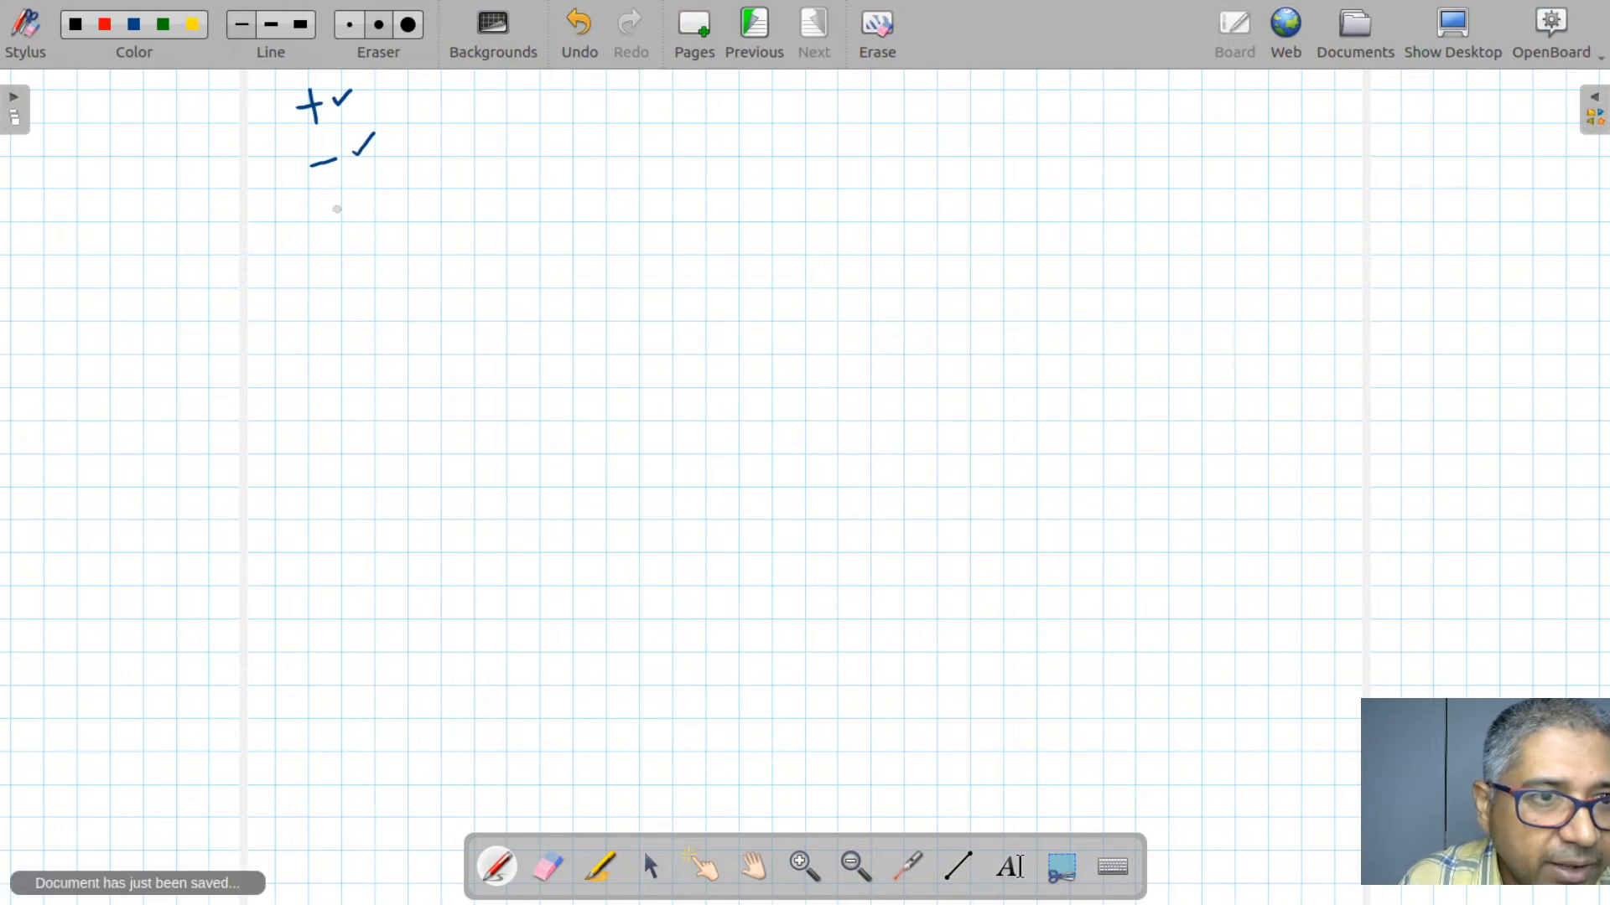
- Write the multiplication asterisk with a tick, then the division slash and percent sign
left_click(342, 215)
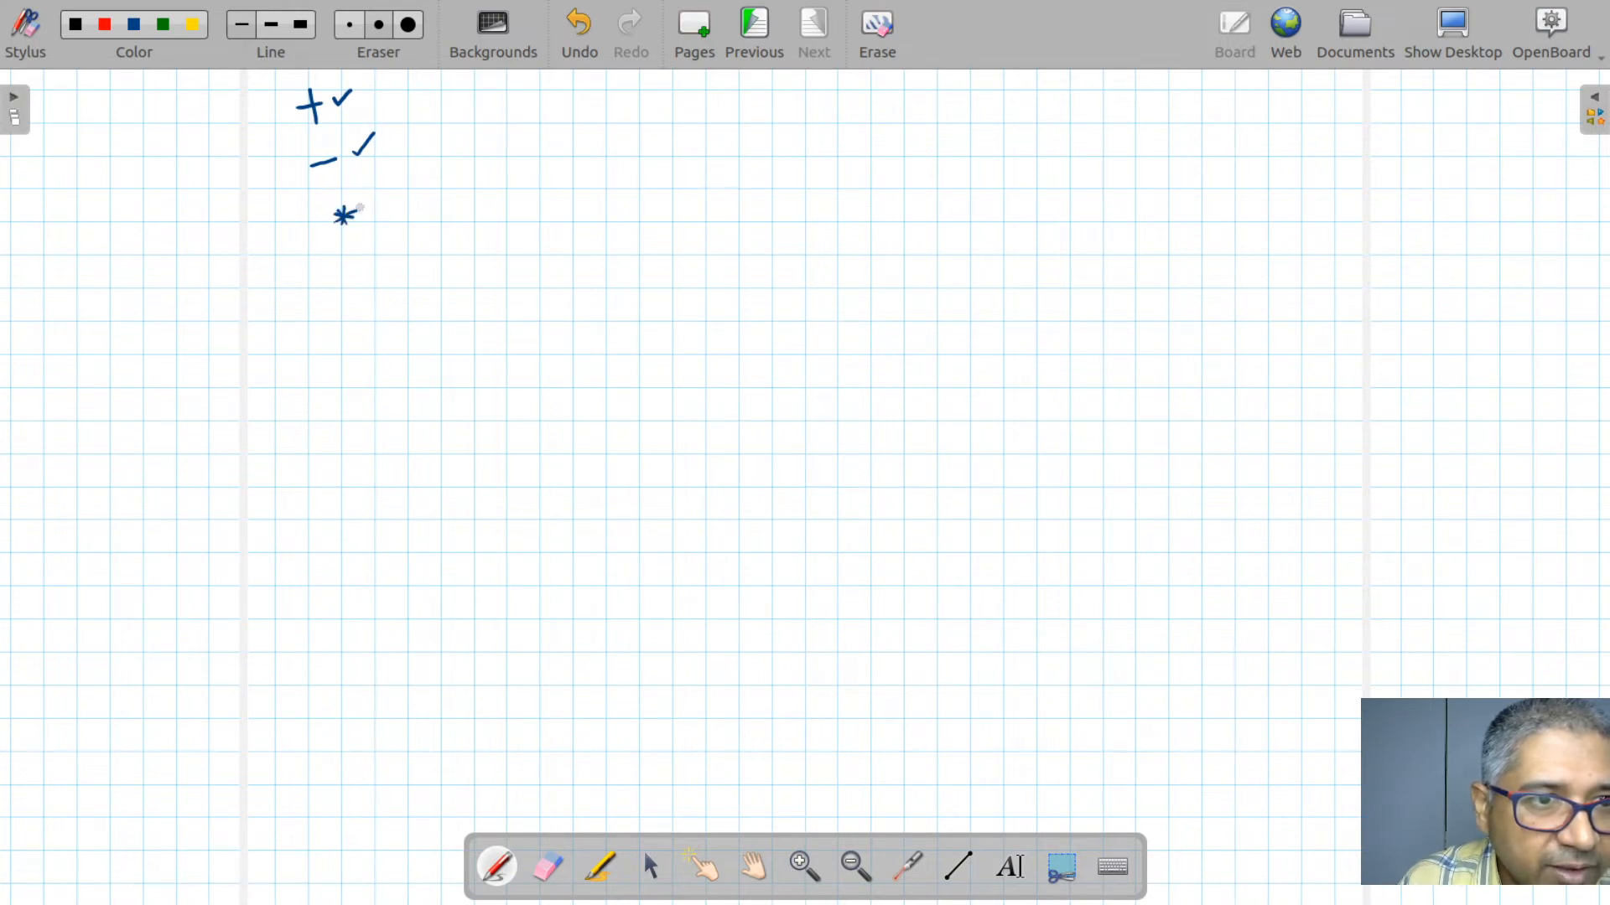
left_click_drag(381, 189, 390, 221)
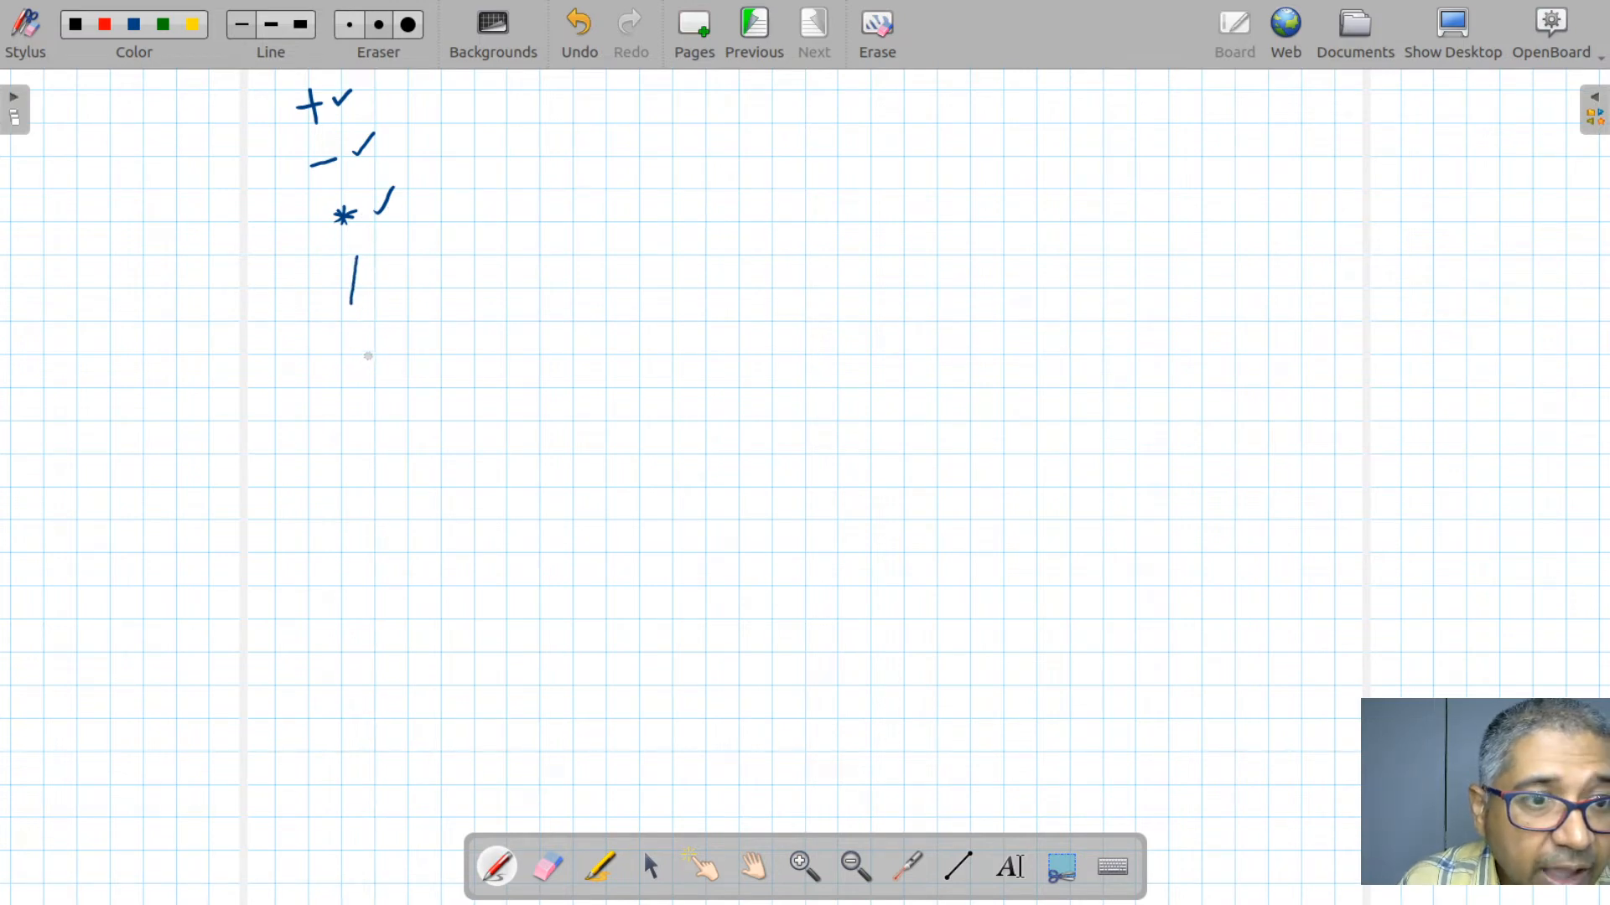
left_click_drag(367, 364, 387, 339)
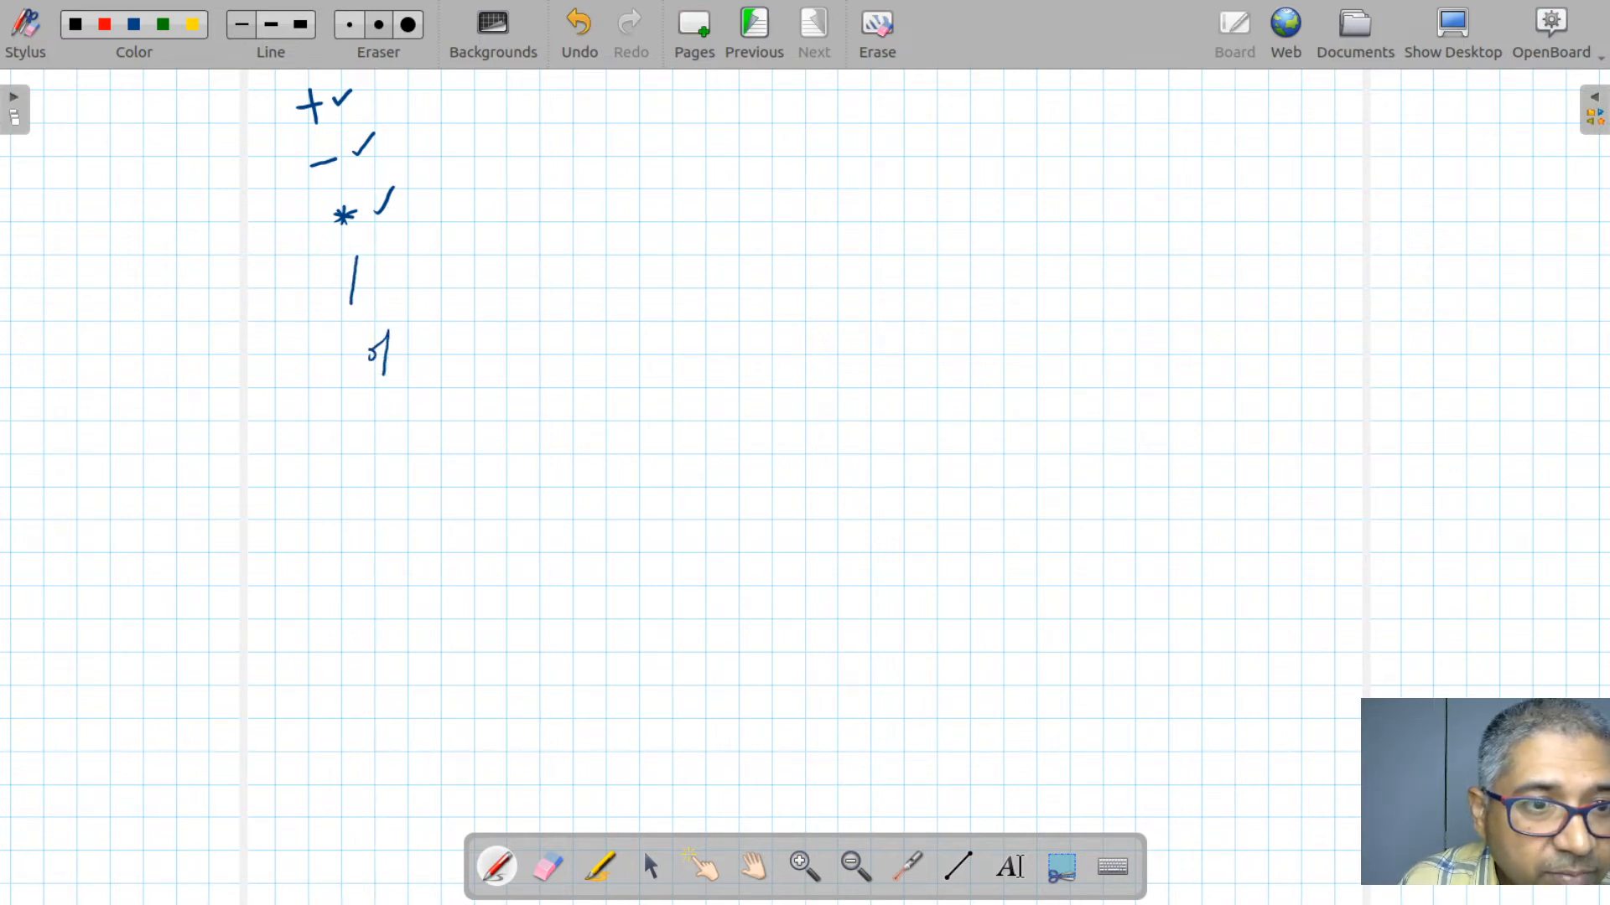
left_click(390, 359)
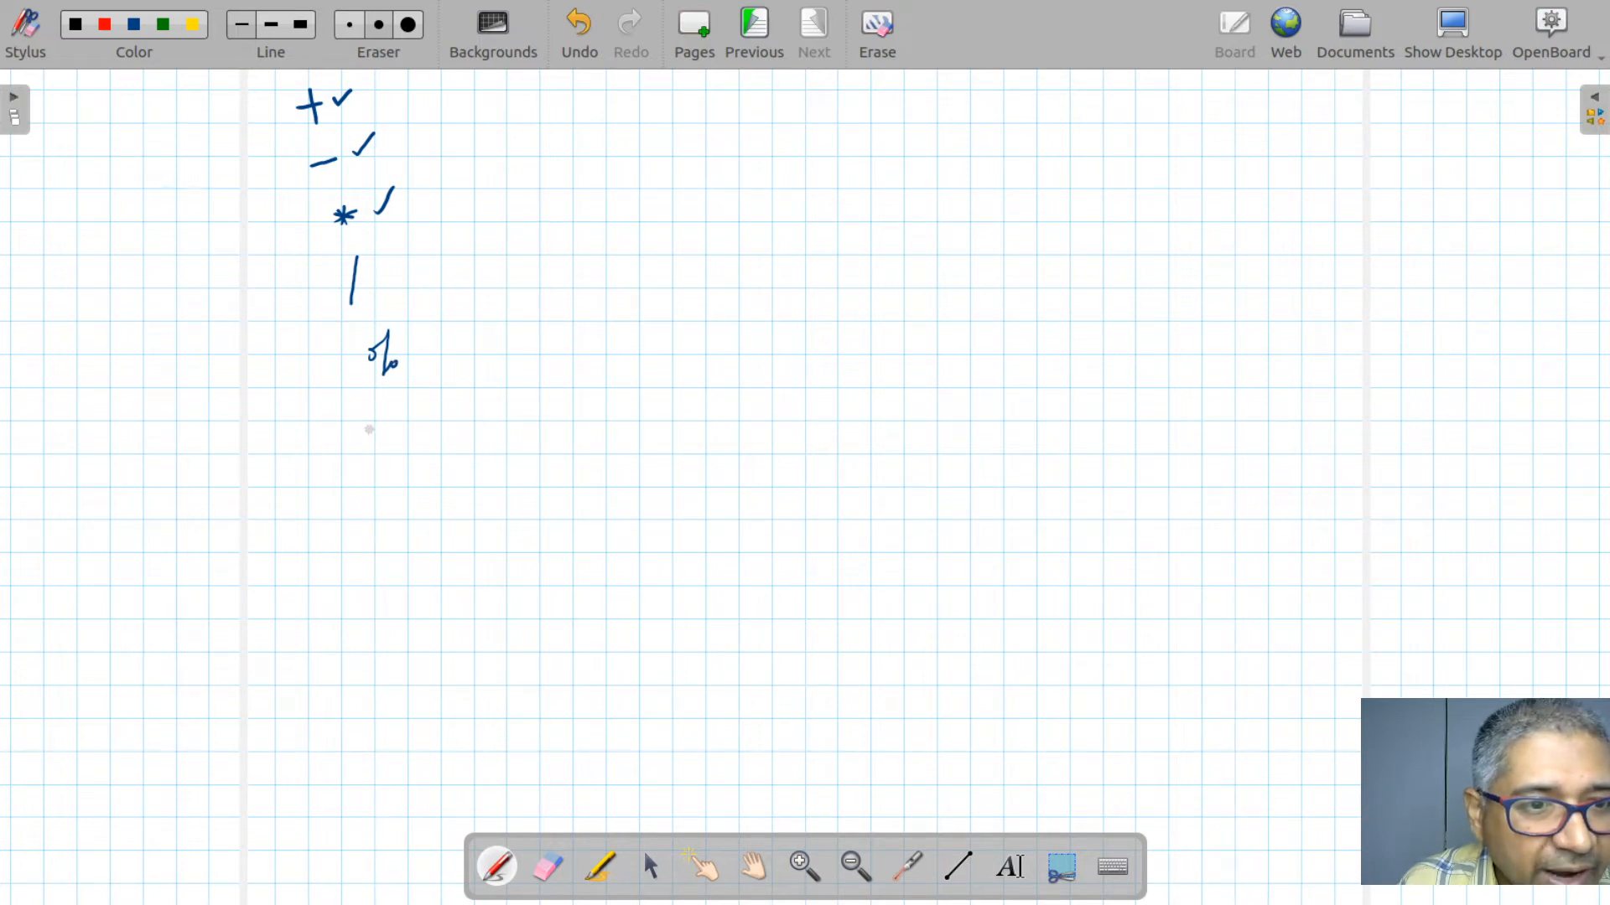
left_click_drag(357, 441, 449, 387)
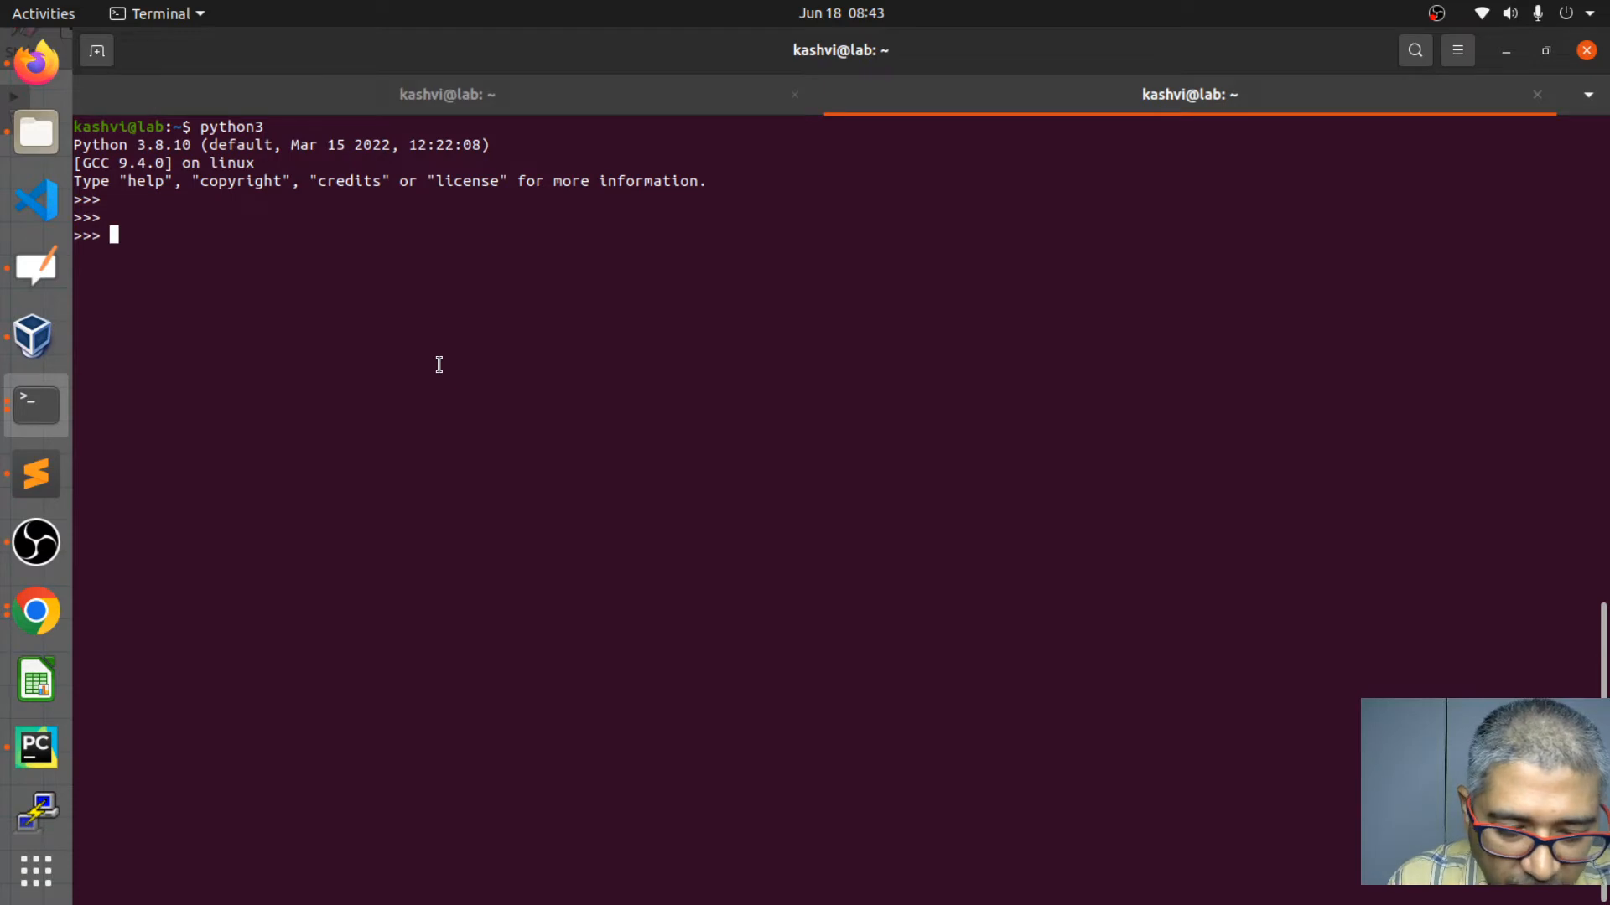
- Evaluate 23 + 23 giving 46 and 34 + 12345 giving 12379
type("23 + 2")
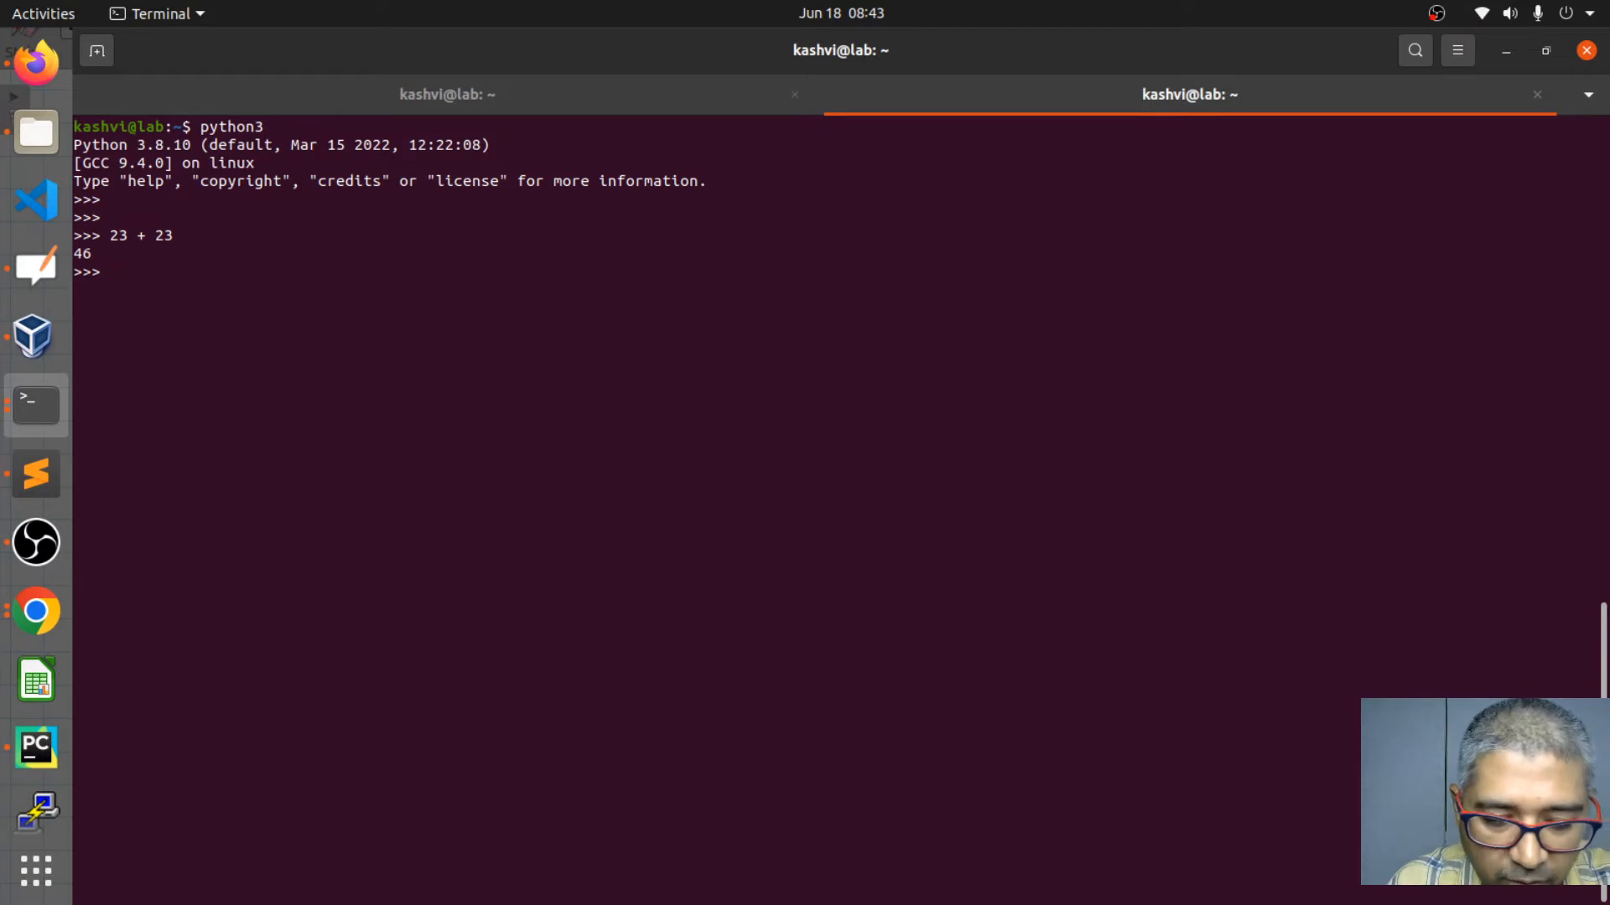
type("34 + 12345")
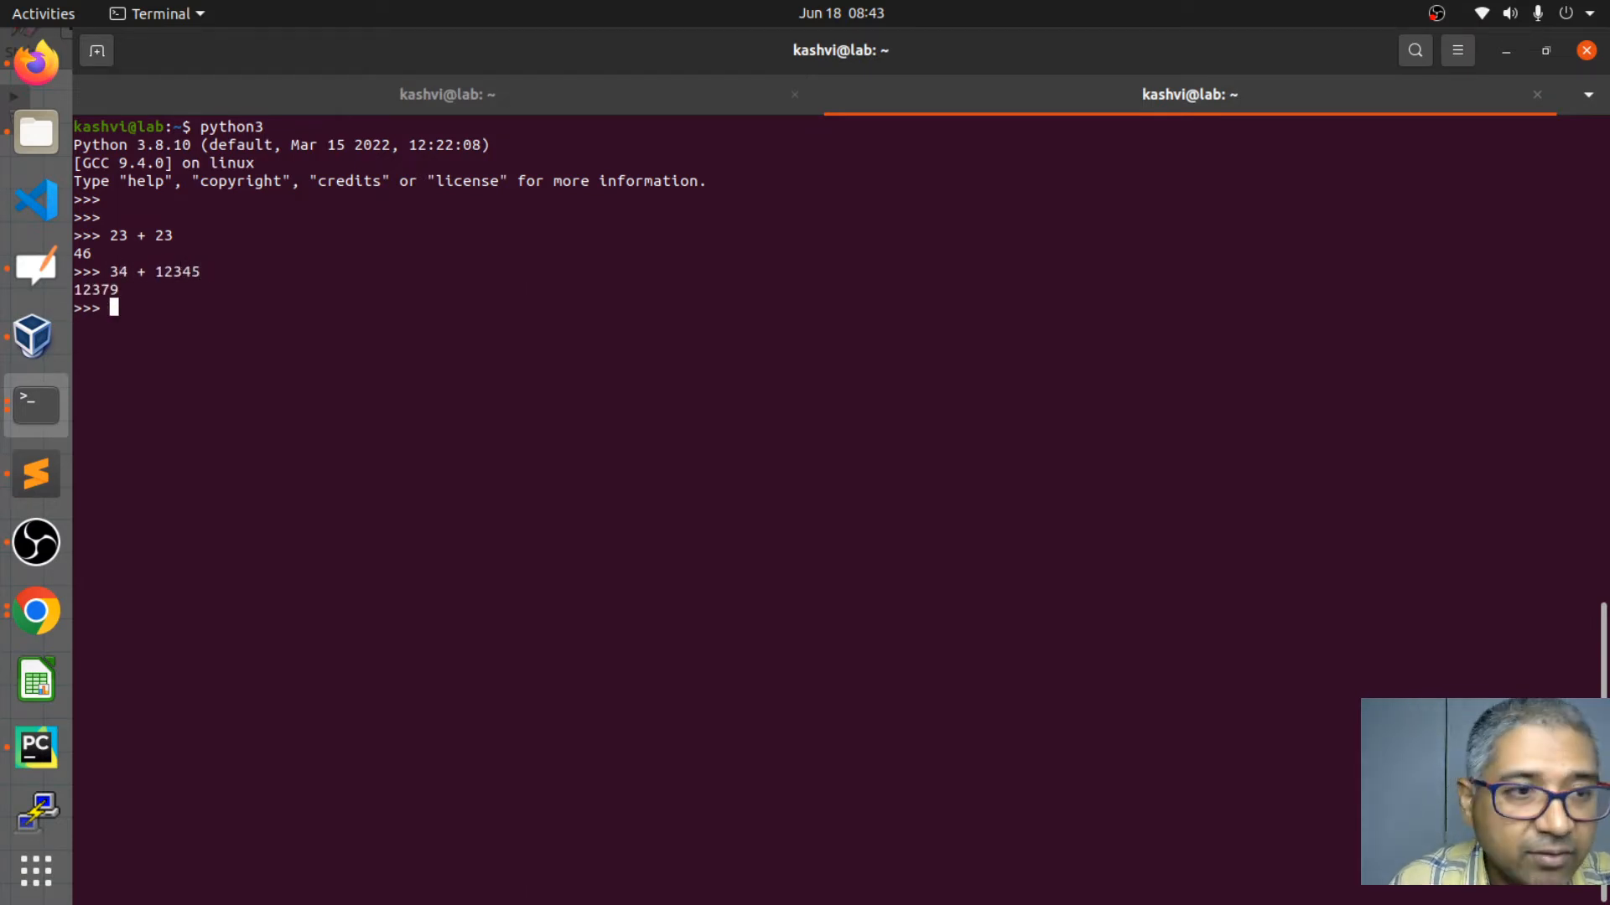
key("Return")
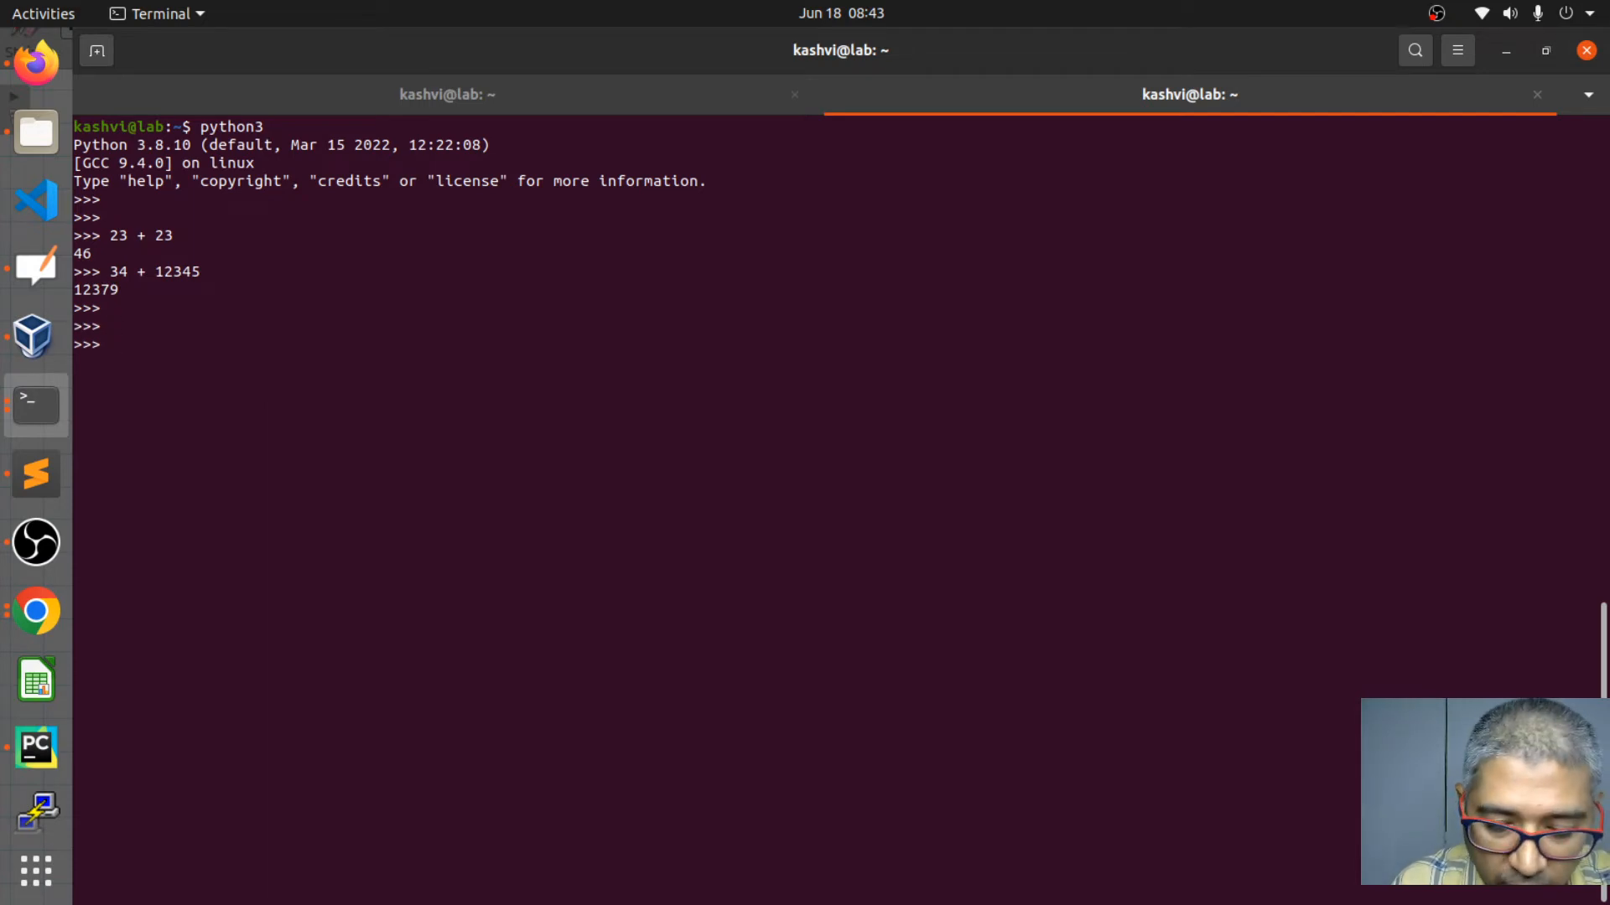
- Evaluate 1+2+3+4+5, correcting a stray '=', to get 15
type("1+2=")
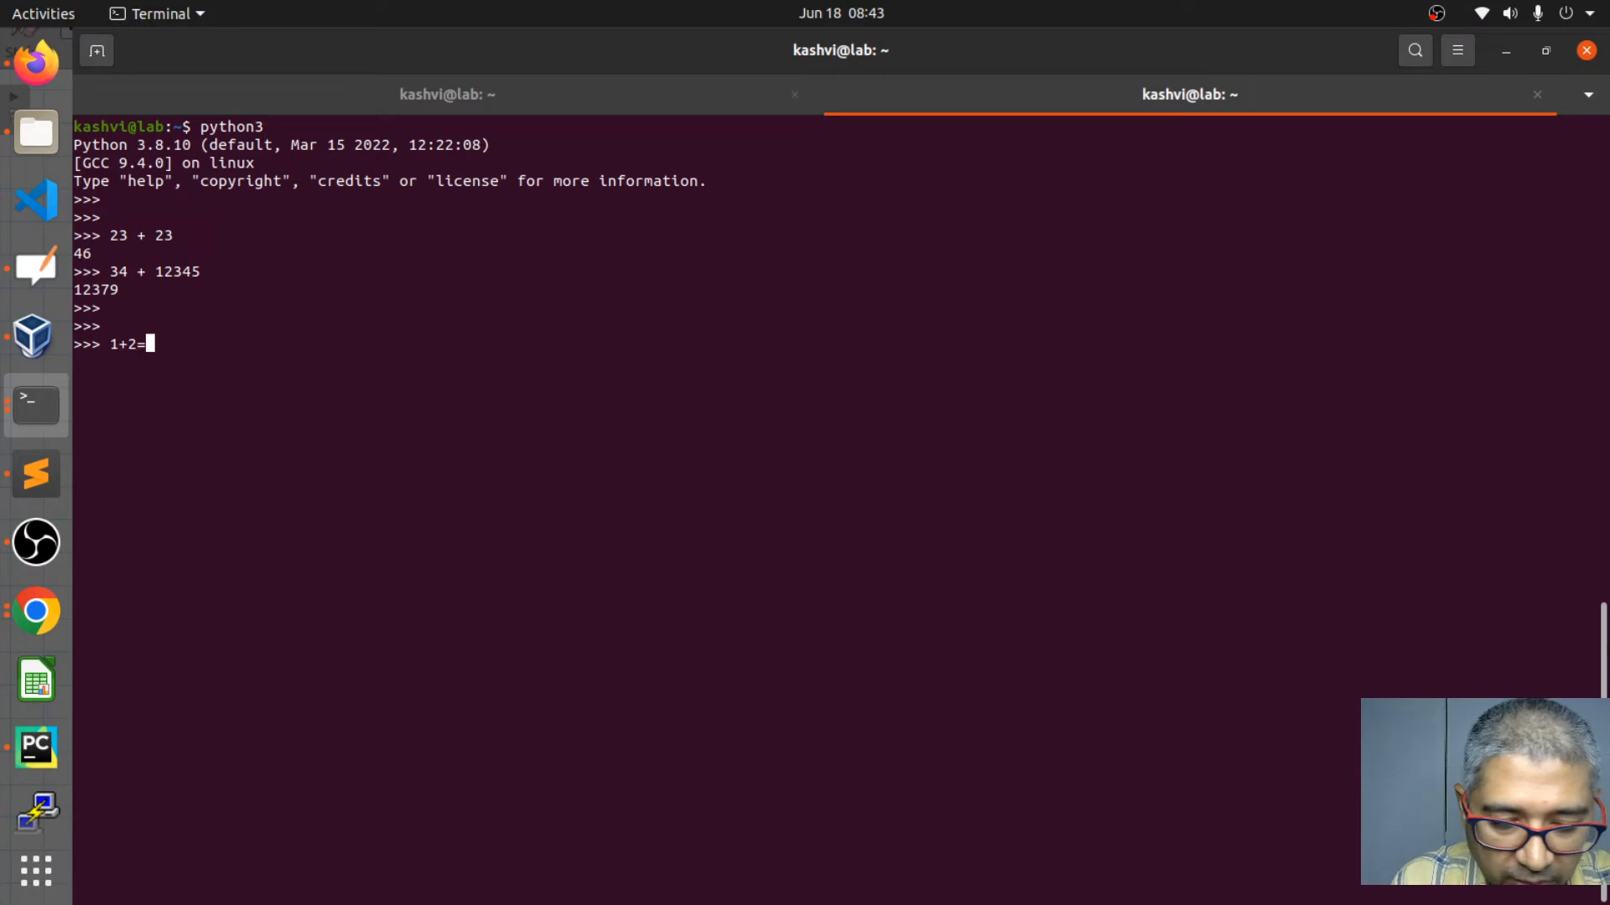
type("+3=")
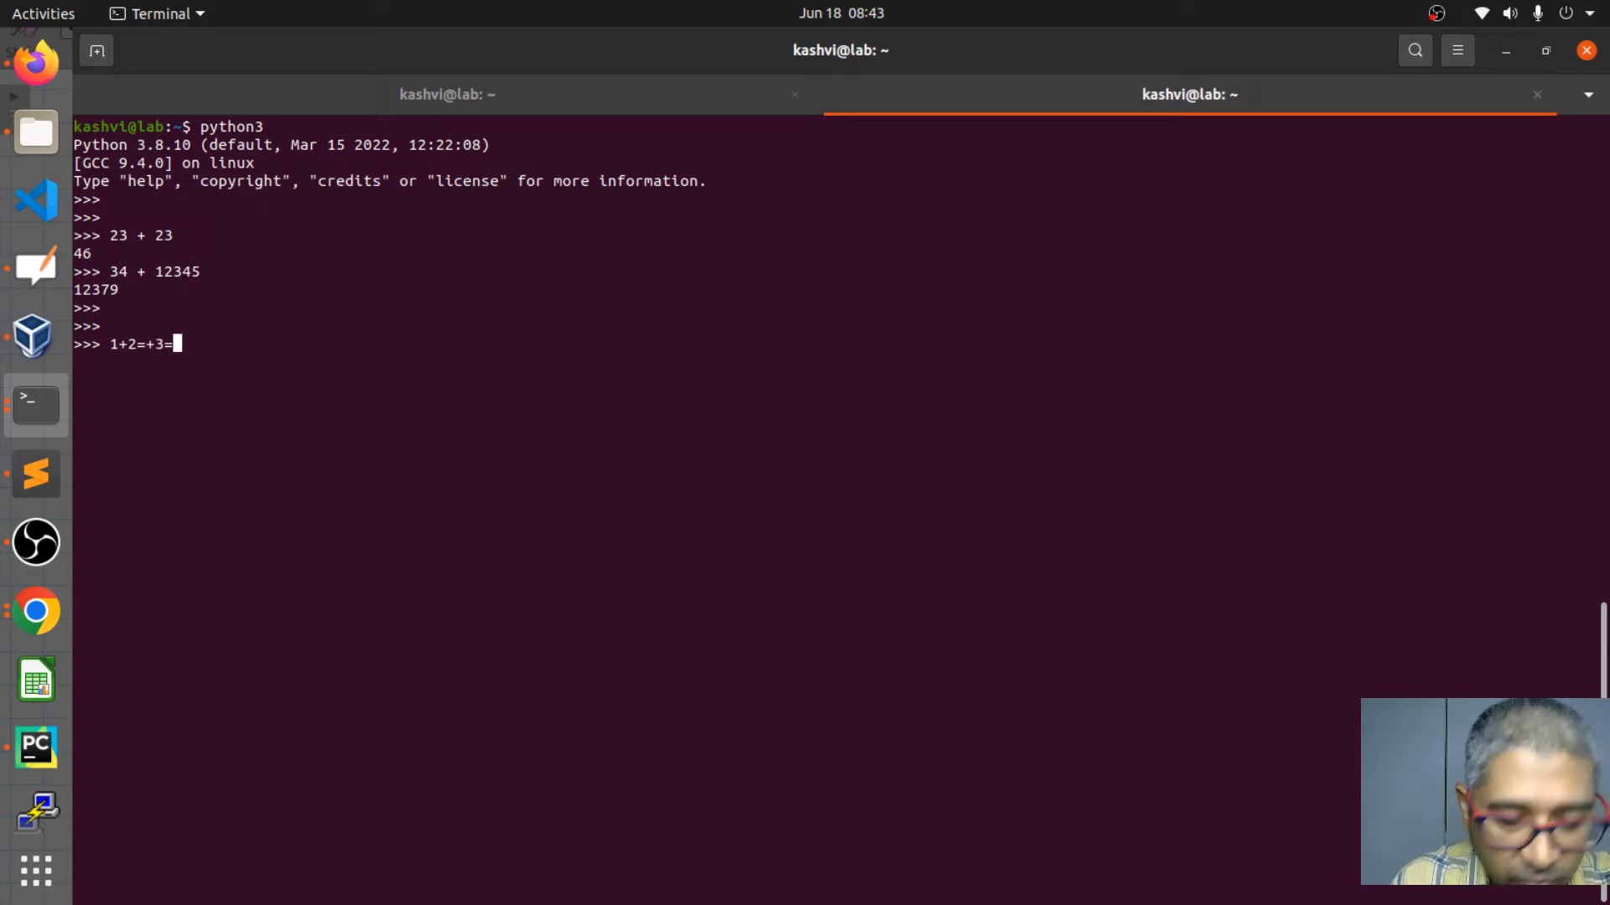
key("BackSpace")
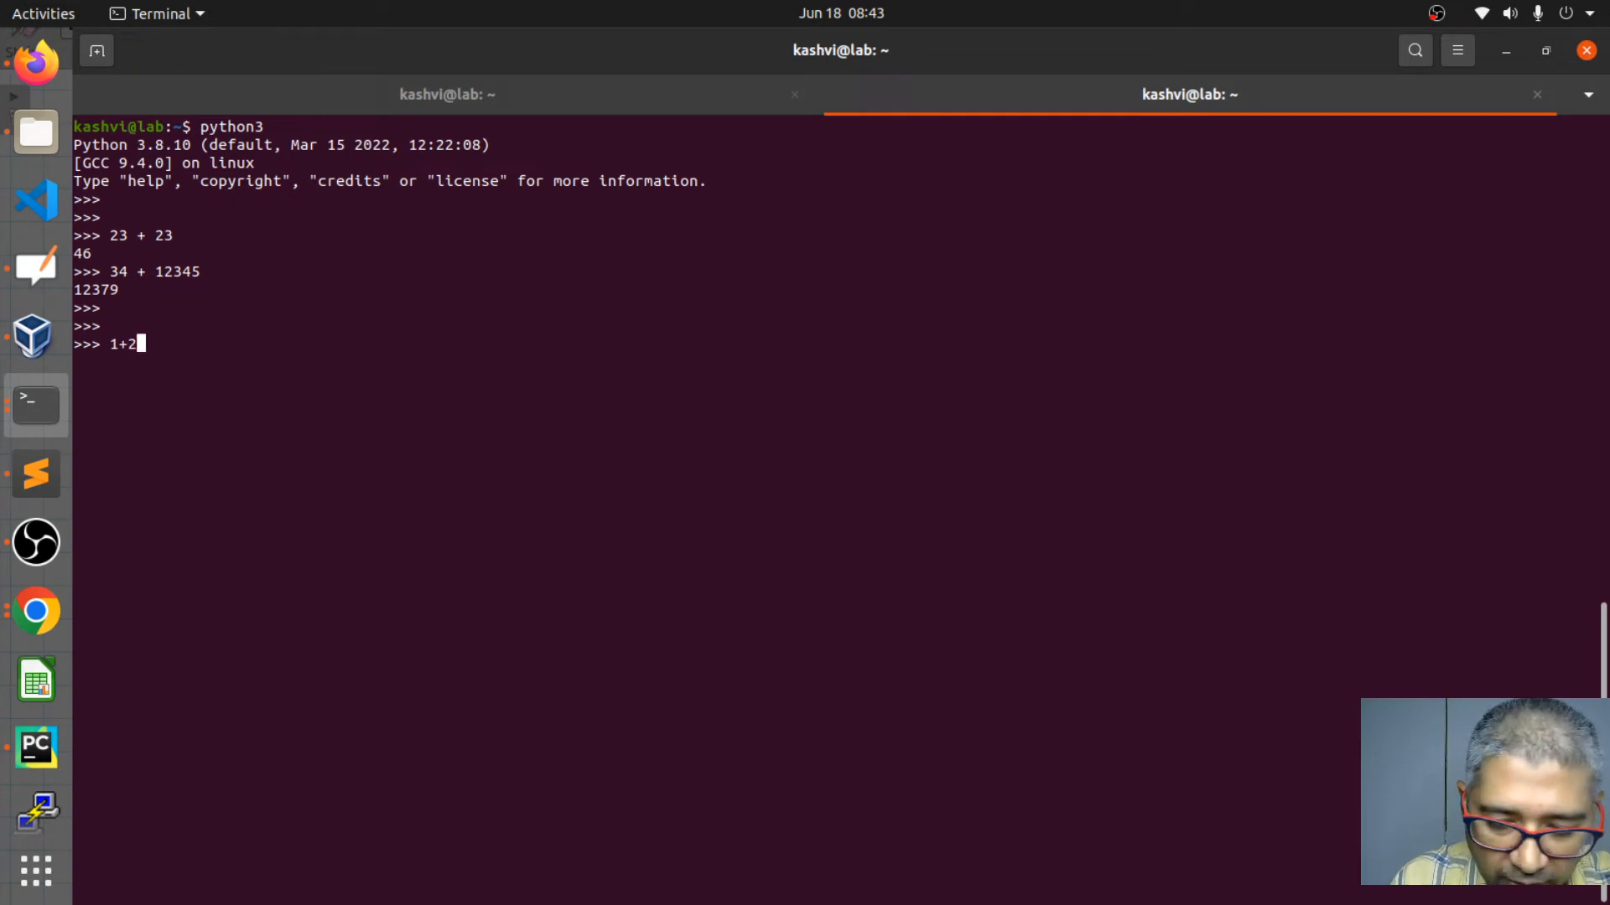
type("+")
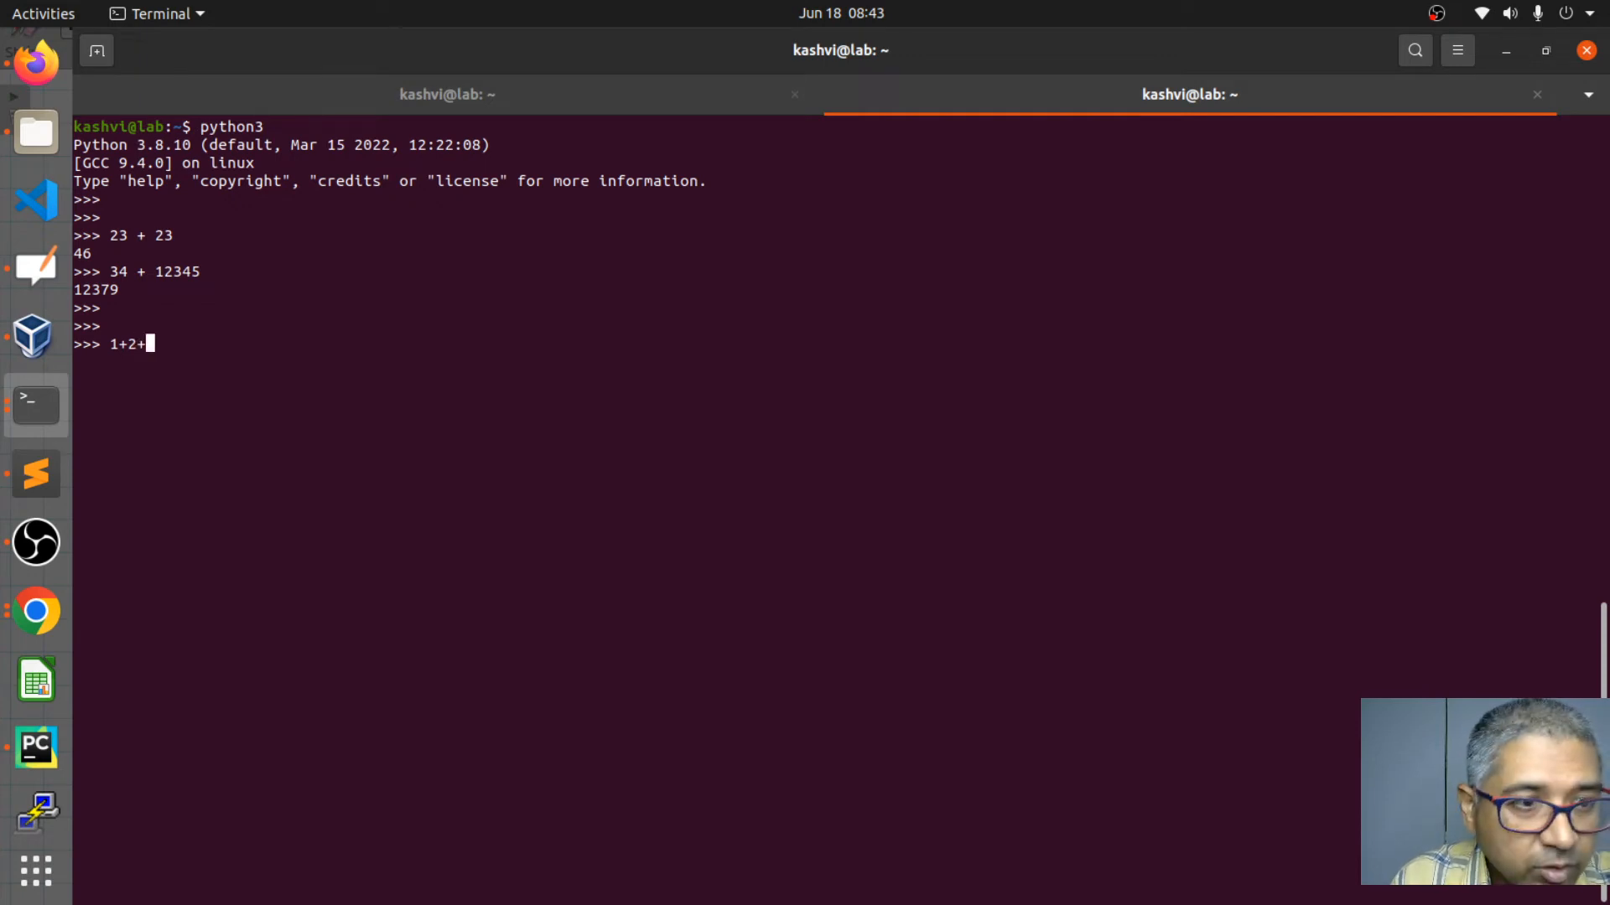
type("3+")
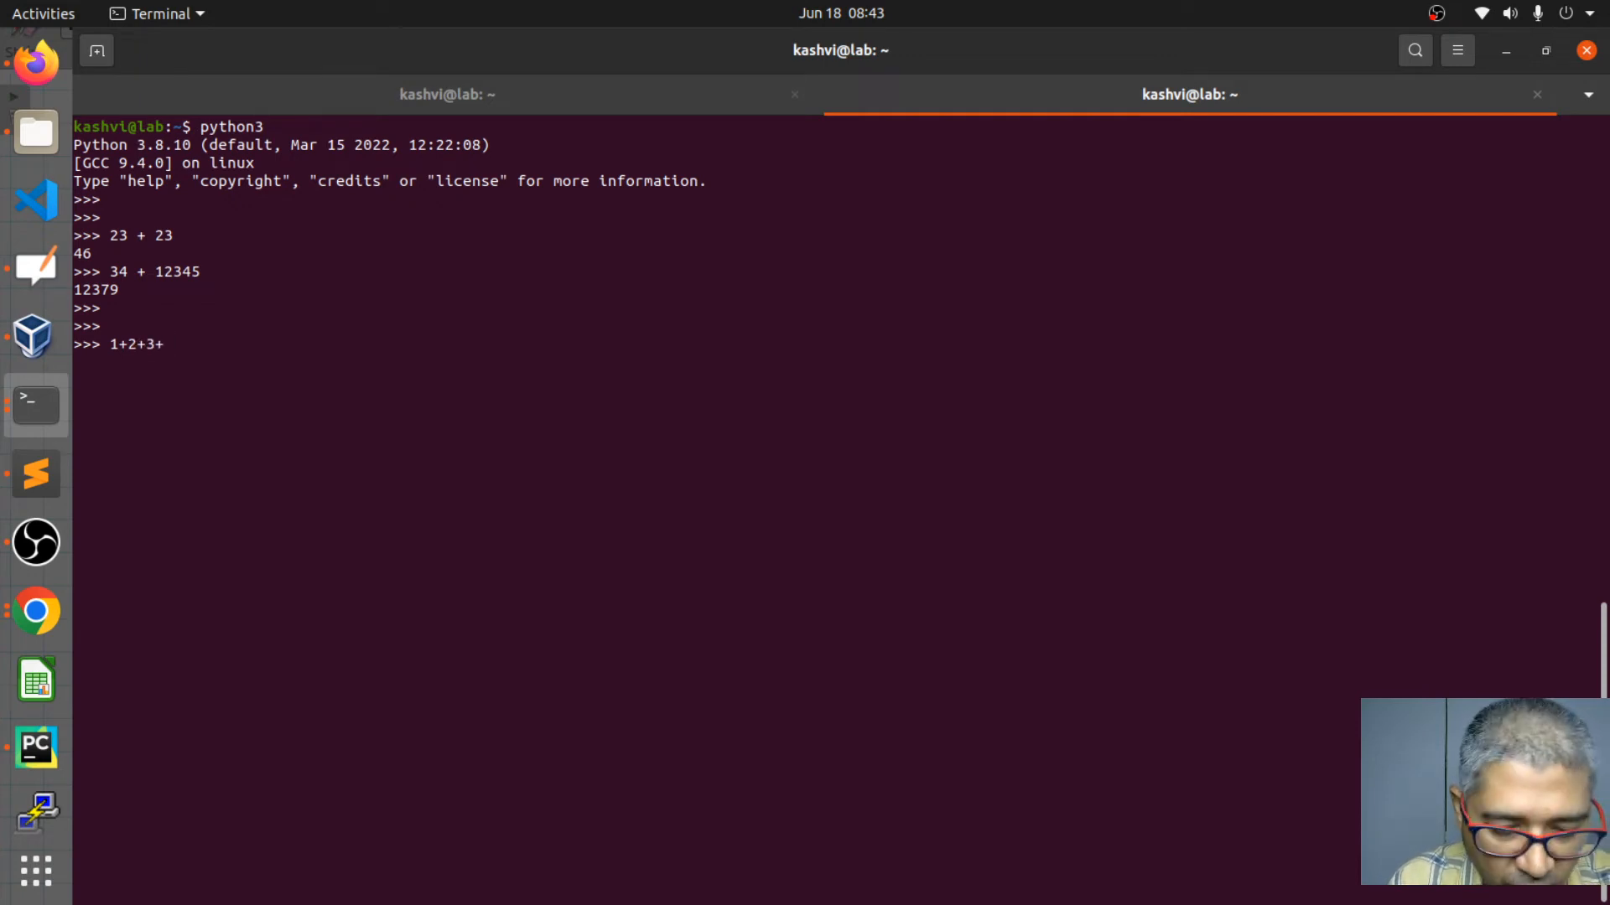
type("4+5")
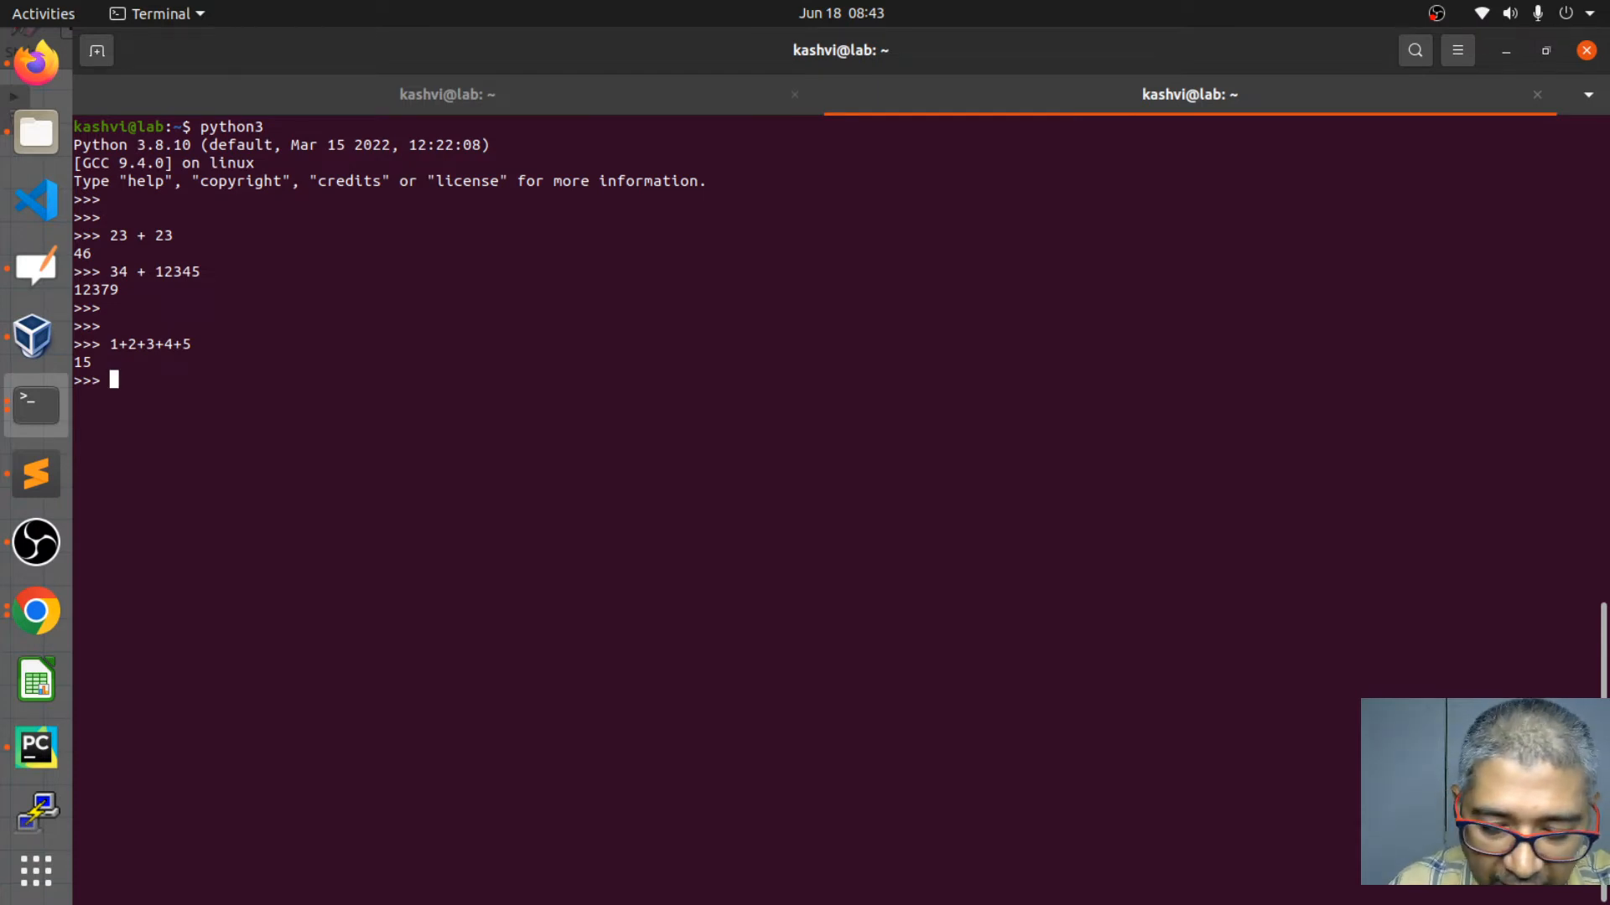
- Evaluate 5-2+10-3, which gives 10
type("5-2")
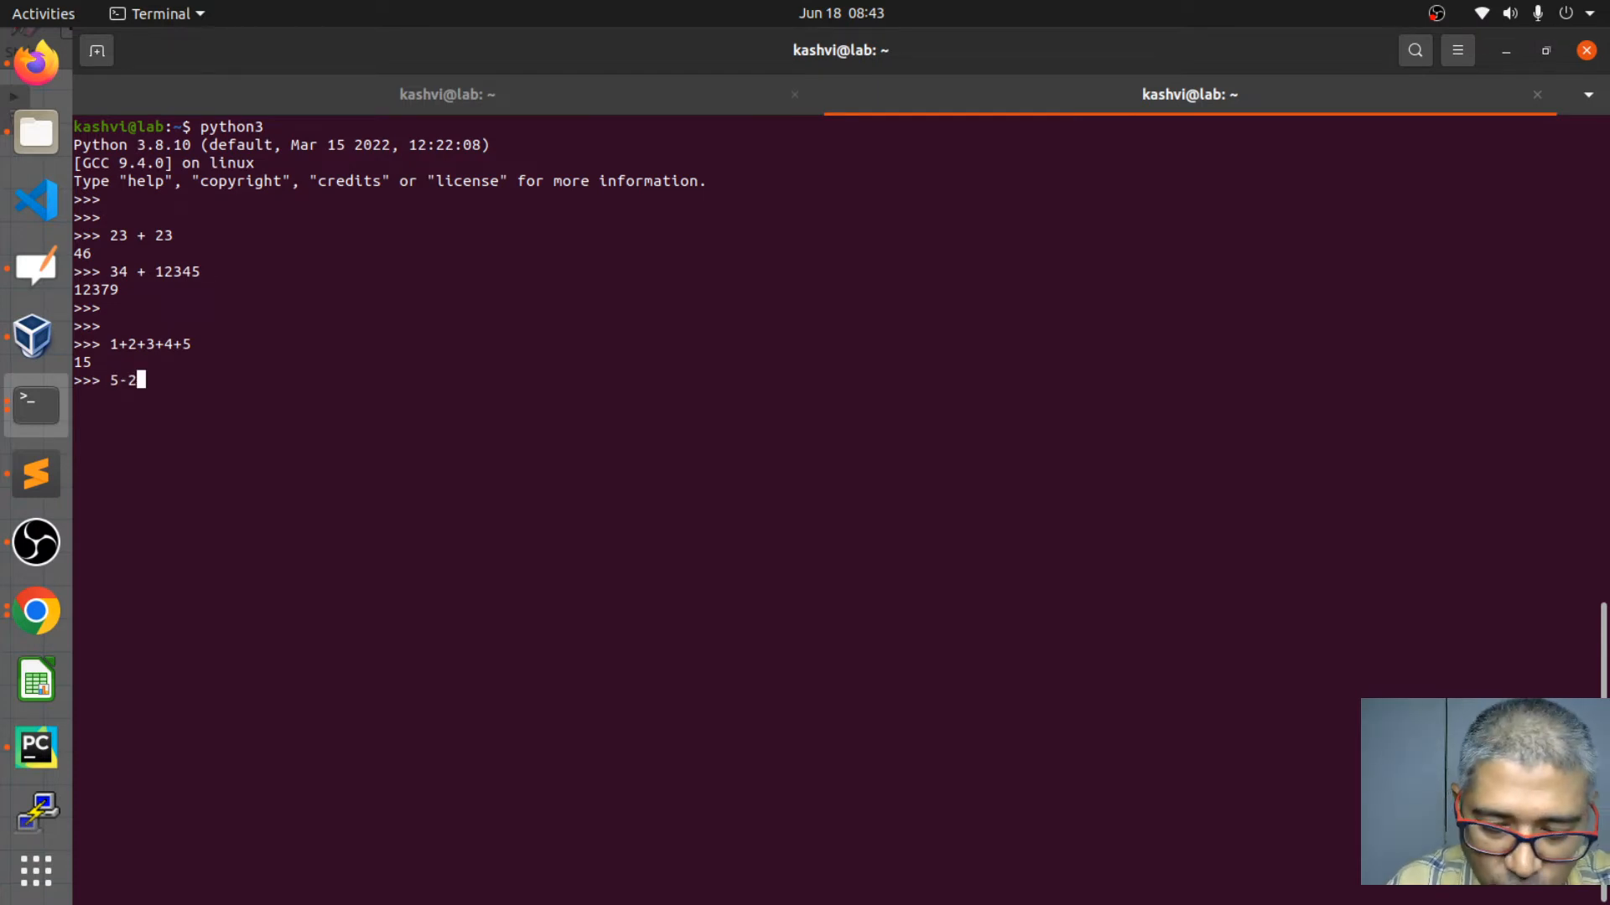
type("+")
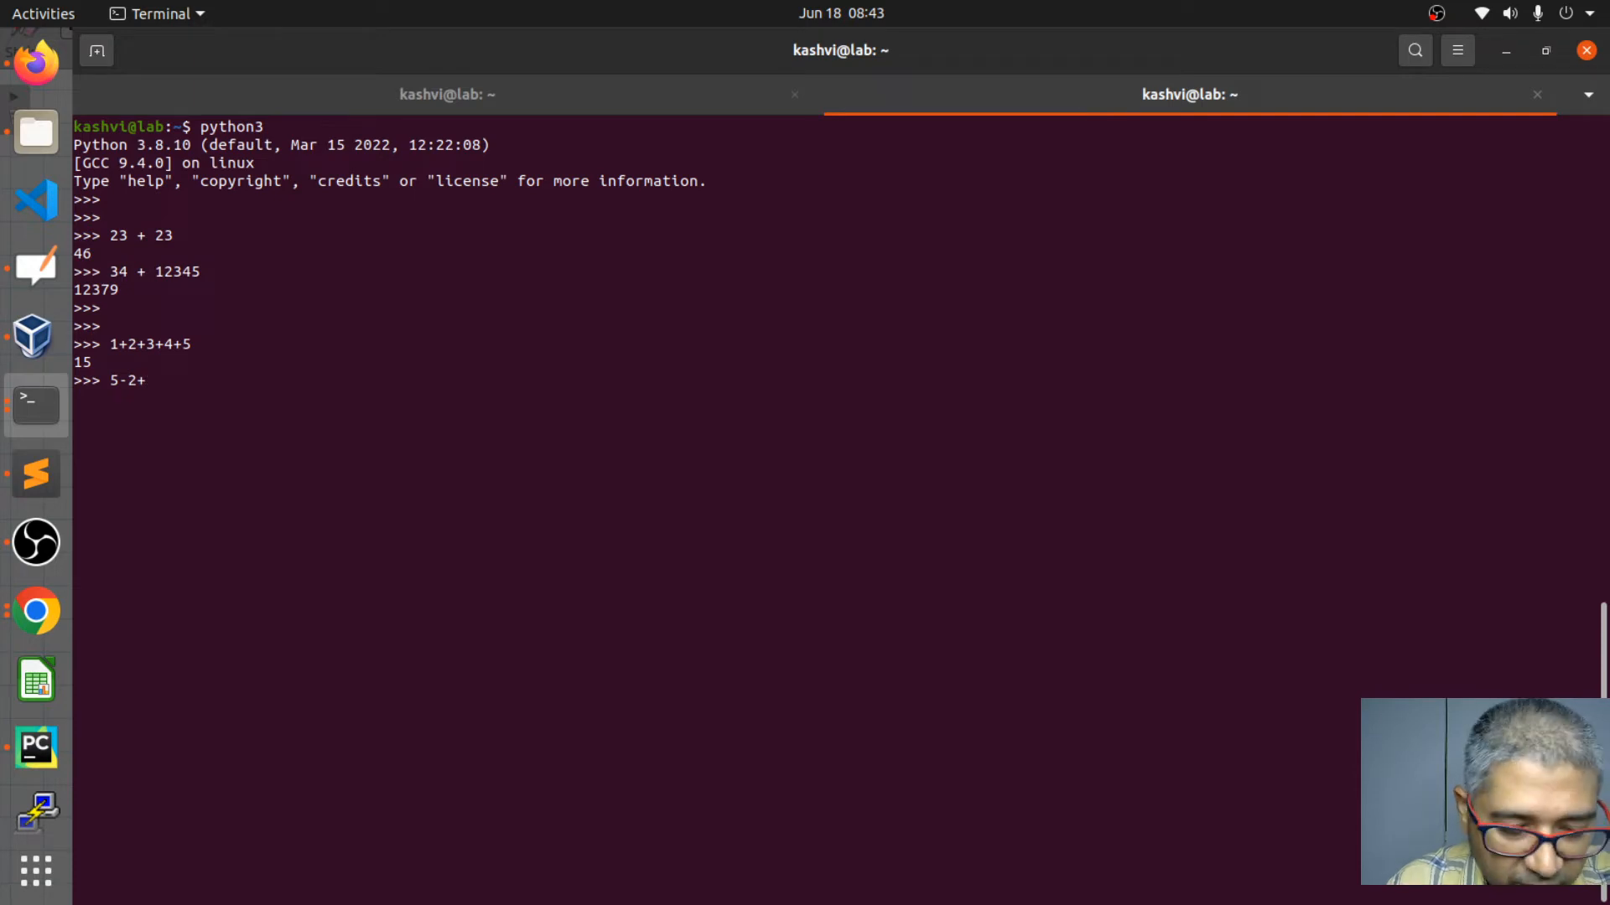
type("10-")
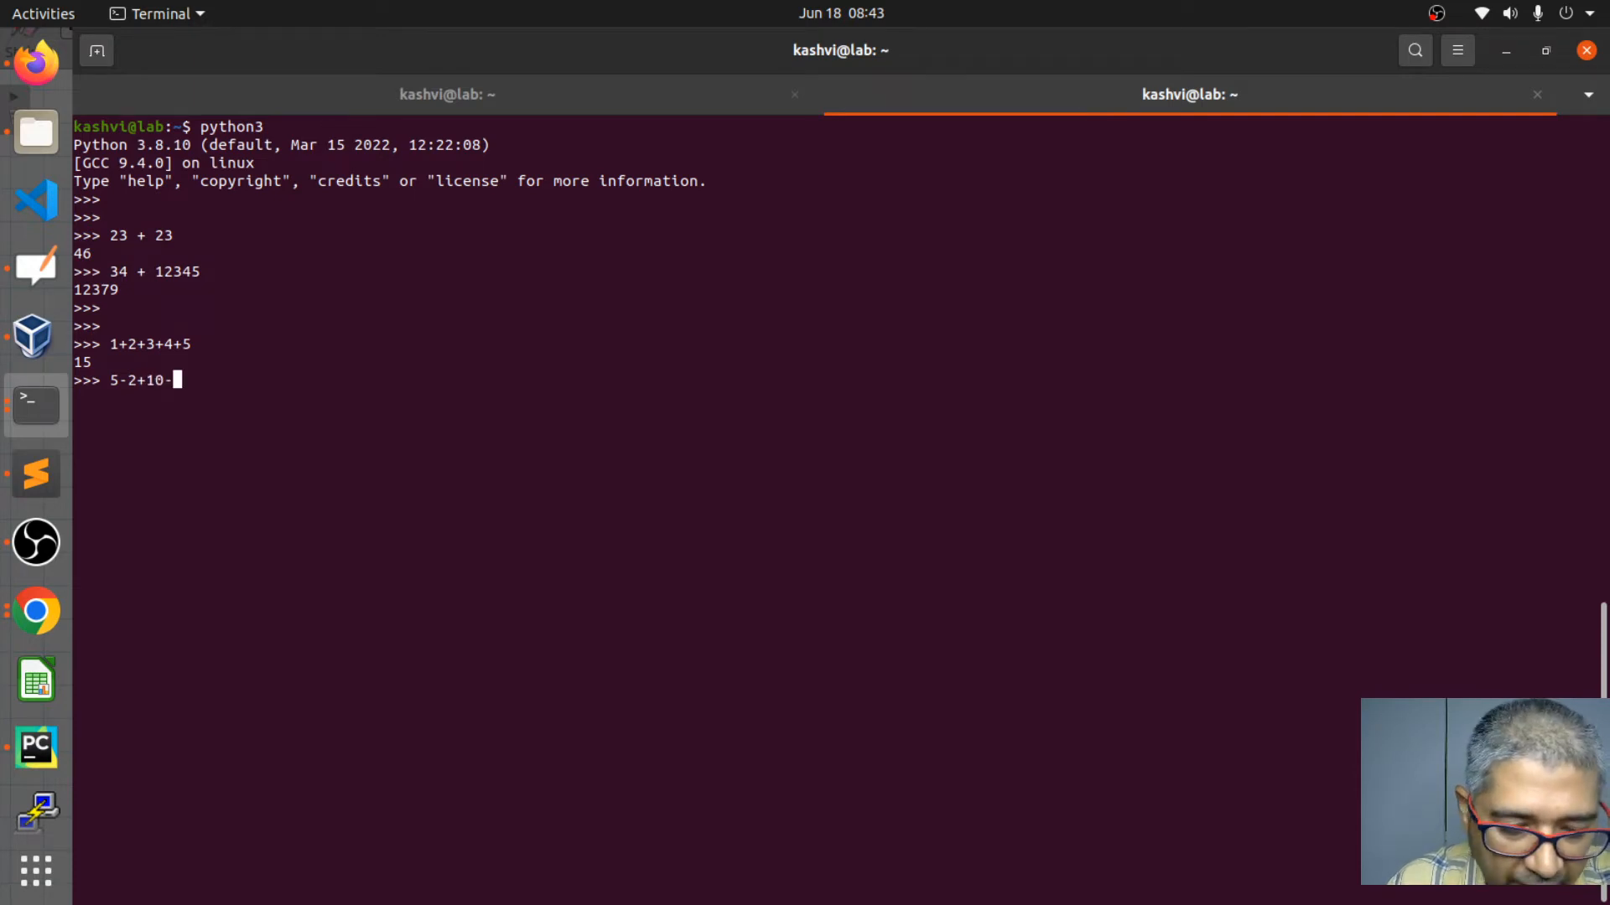
type("3")
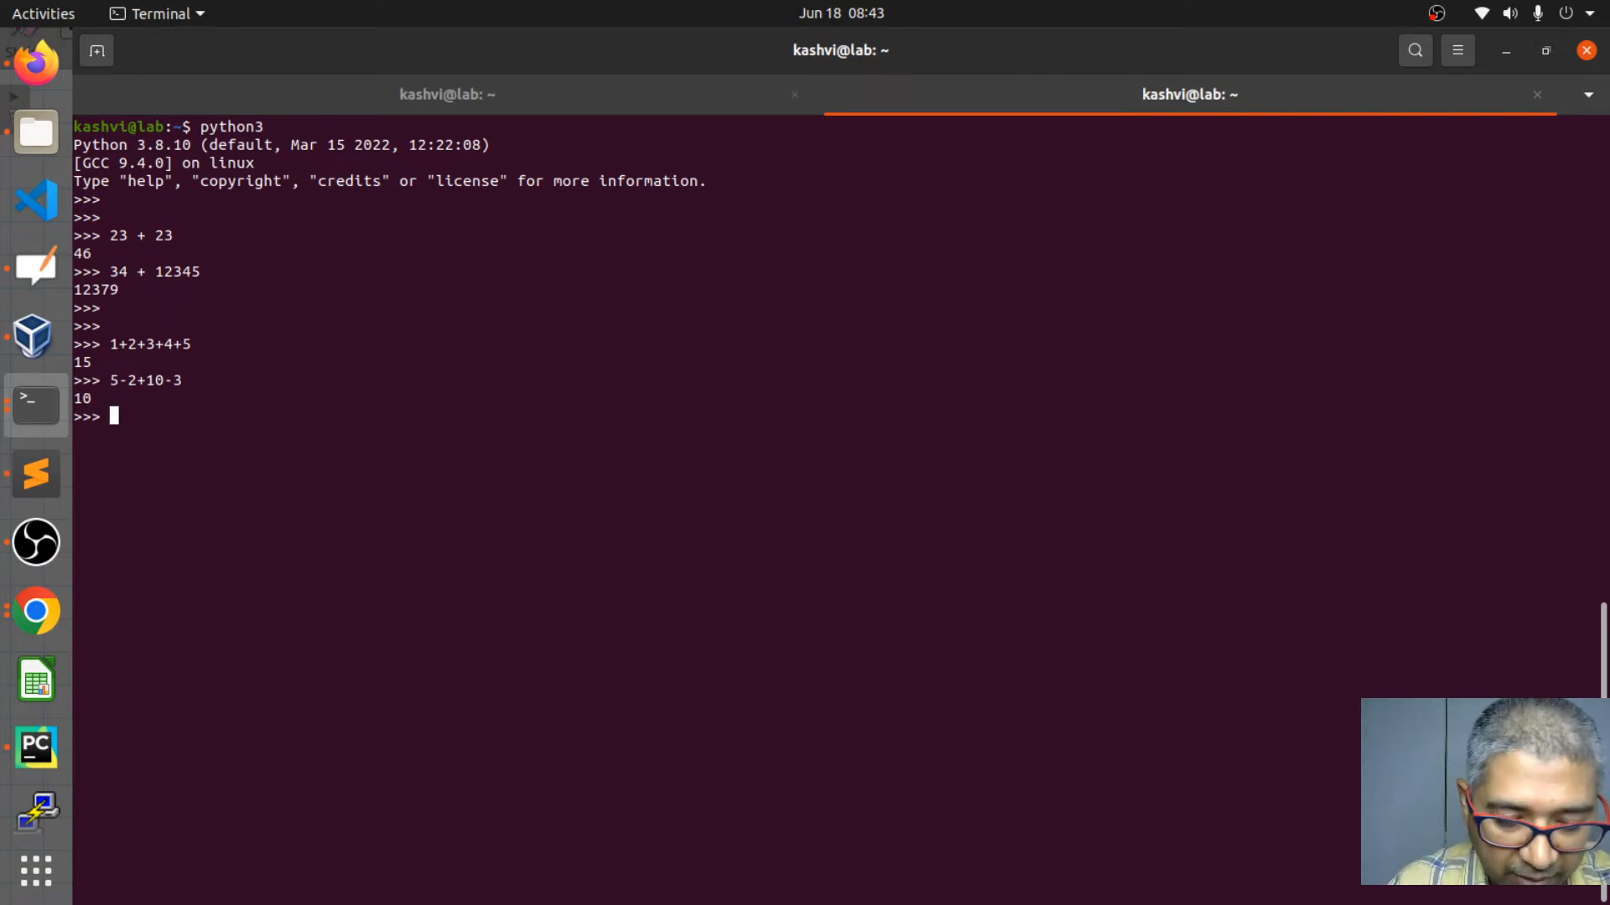
- Evaluate the product 5*2*3, which gives 30
type("5")
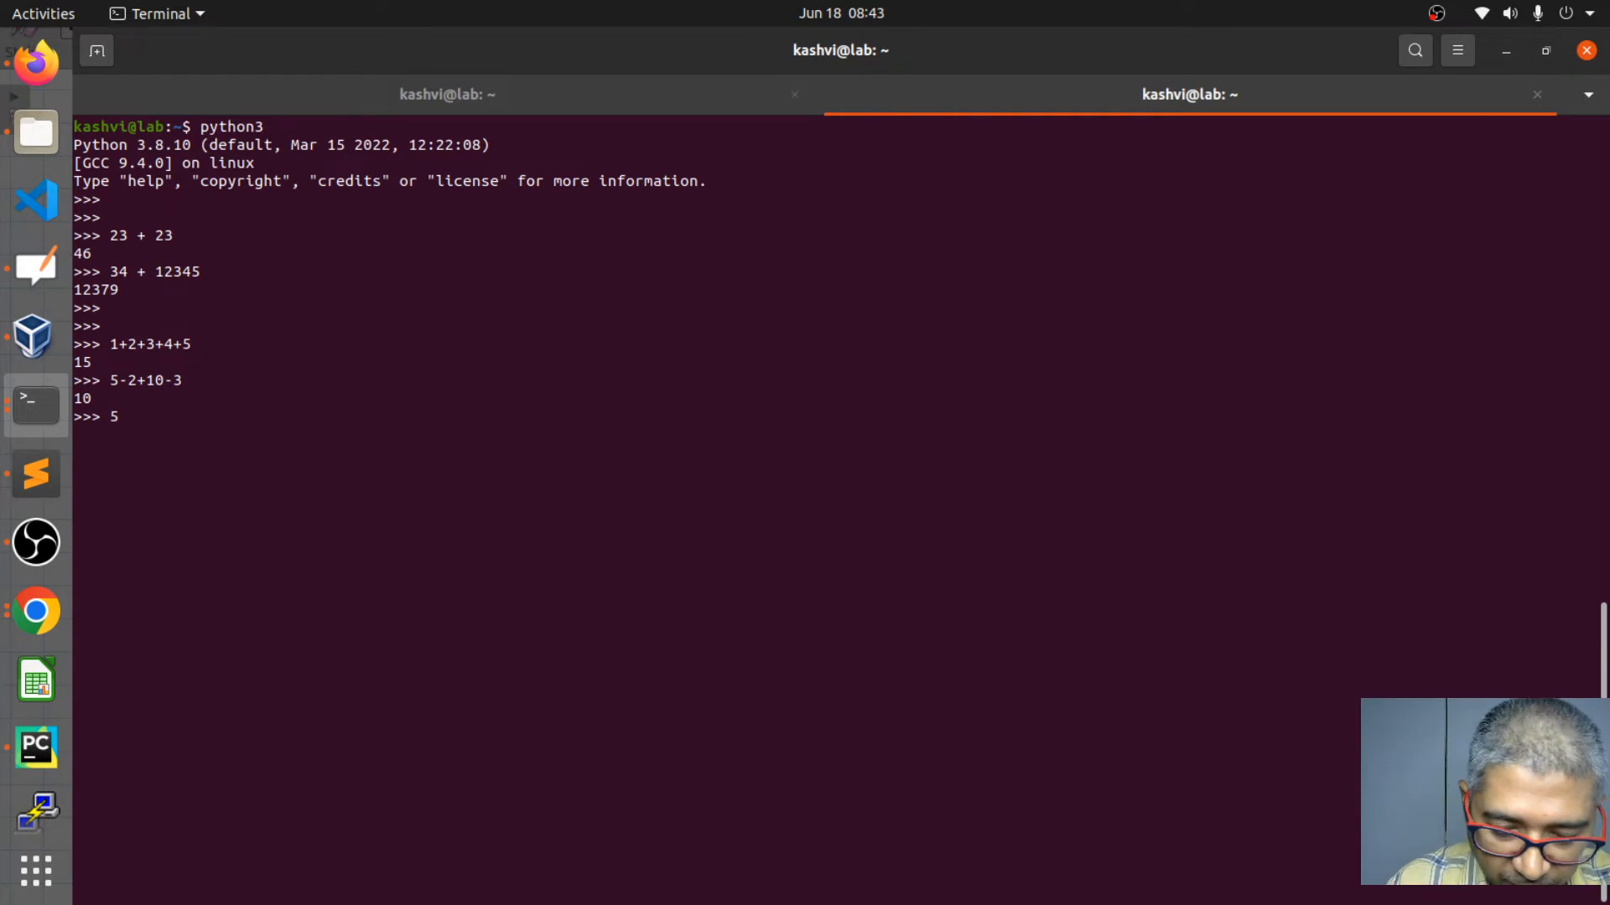
type("*2")
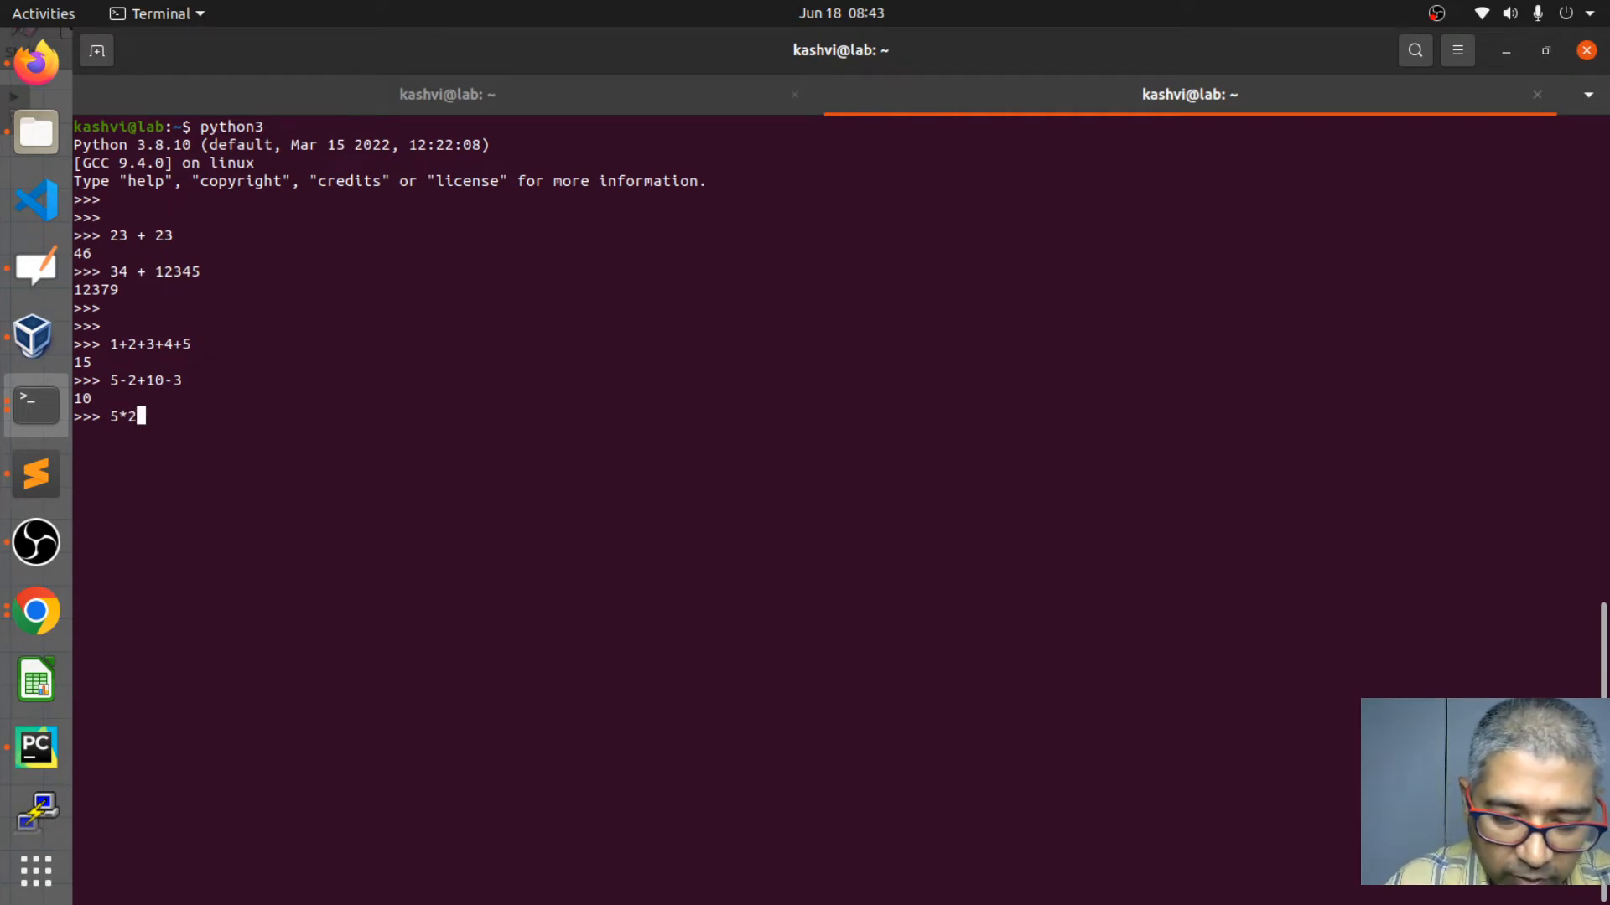
type("*3")
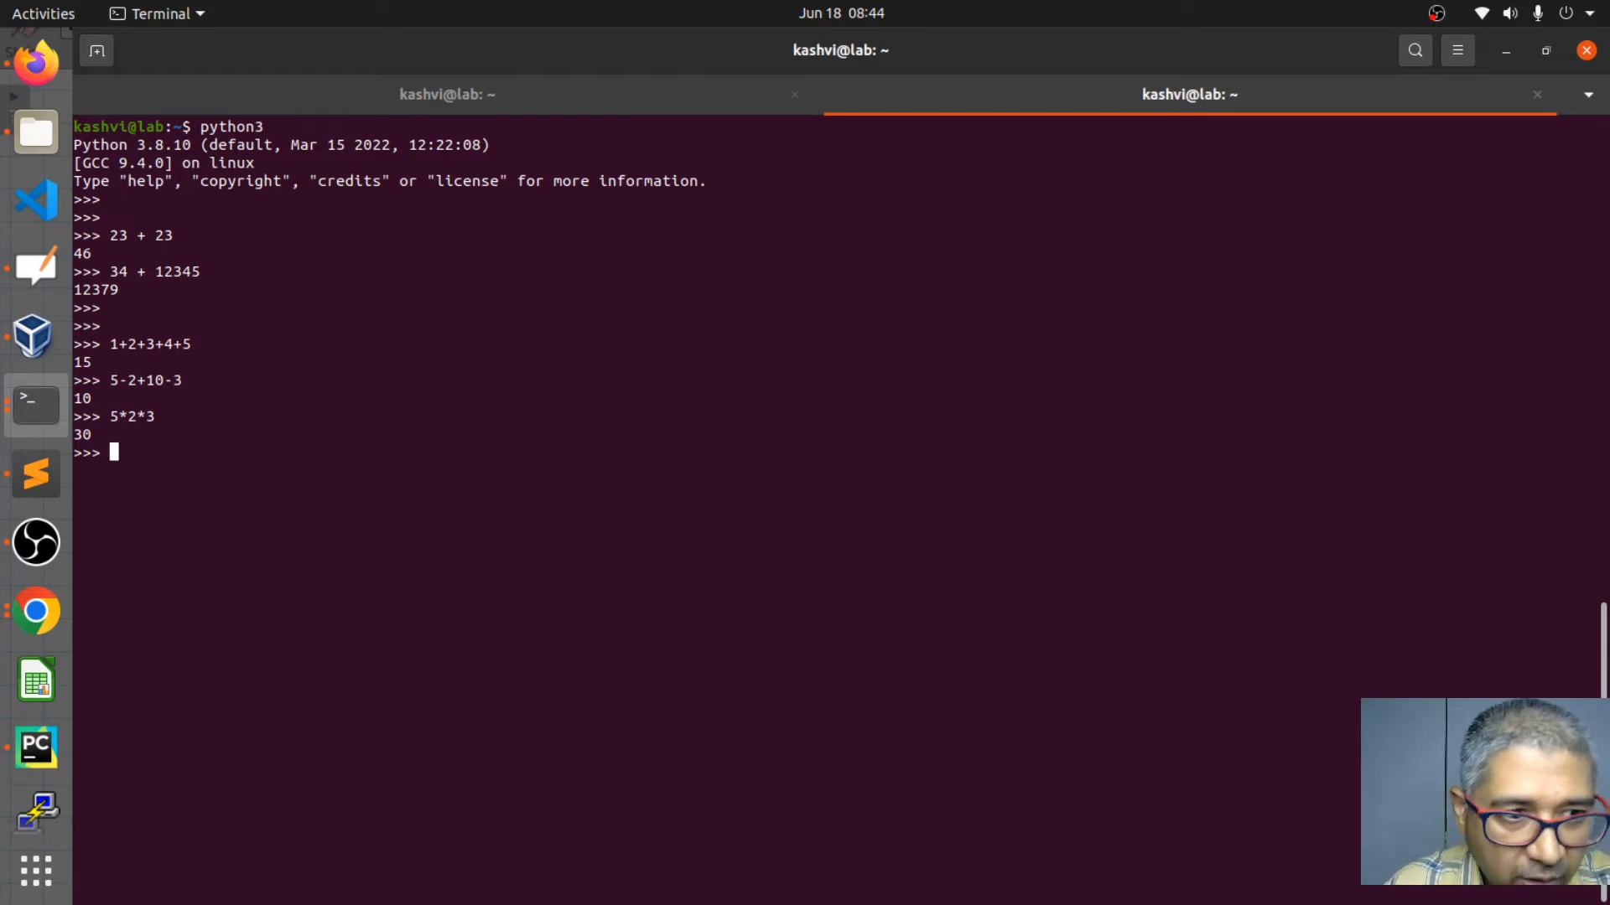
- Evaluate 15/5 as 3.0 and 15/2 as 7.5
type("15/5")
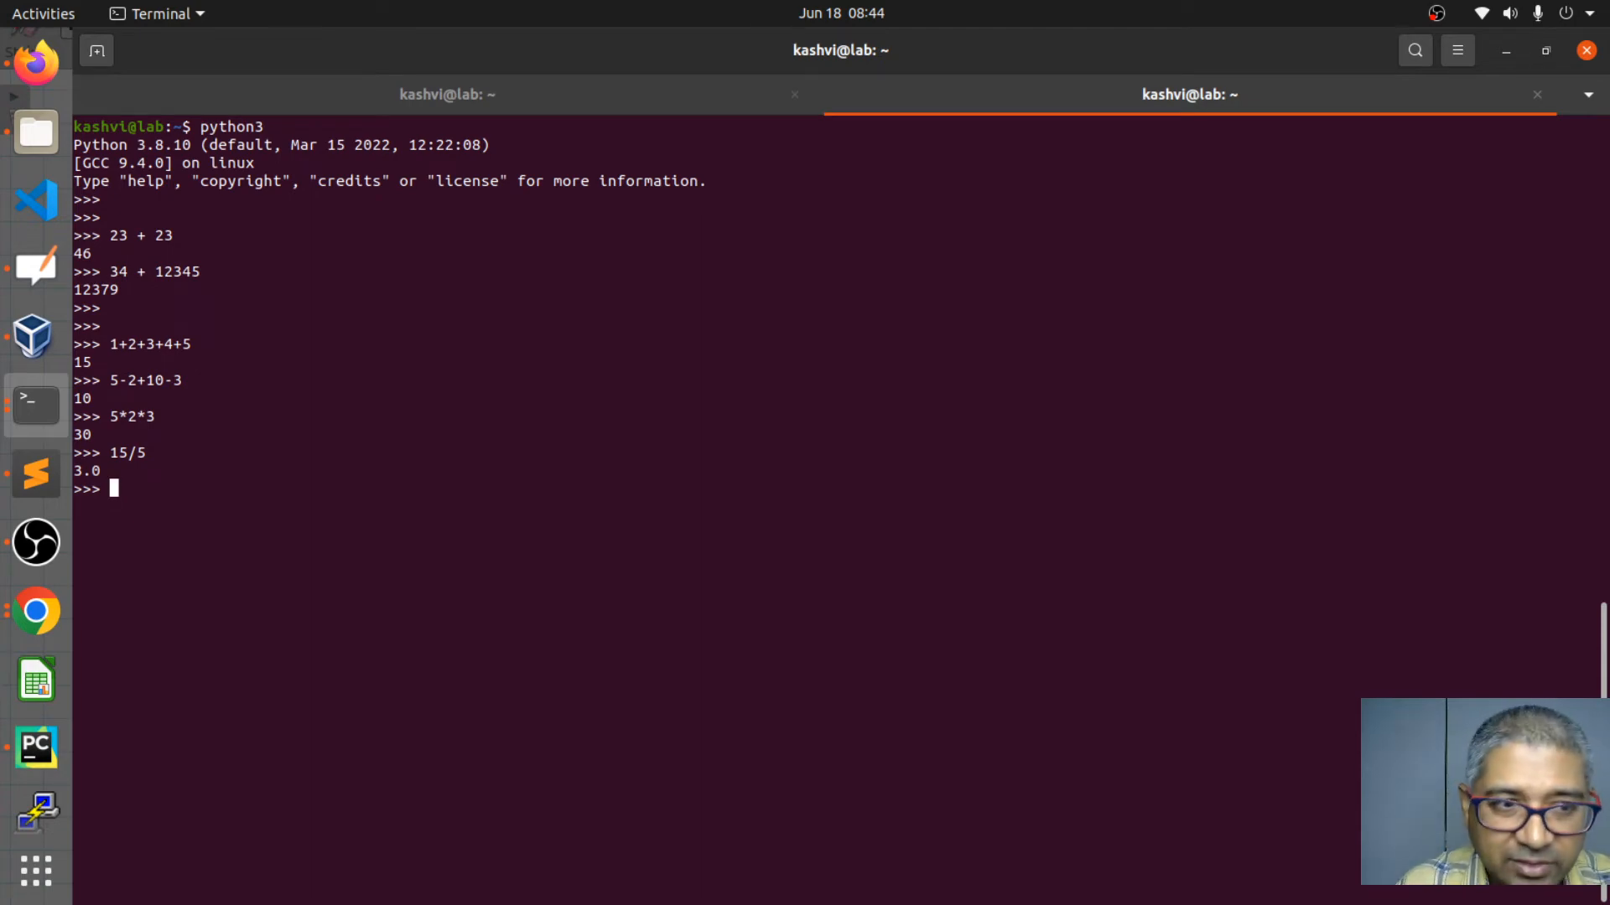
type("15/5")
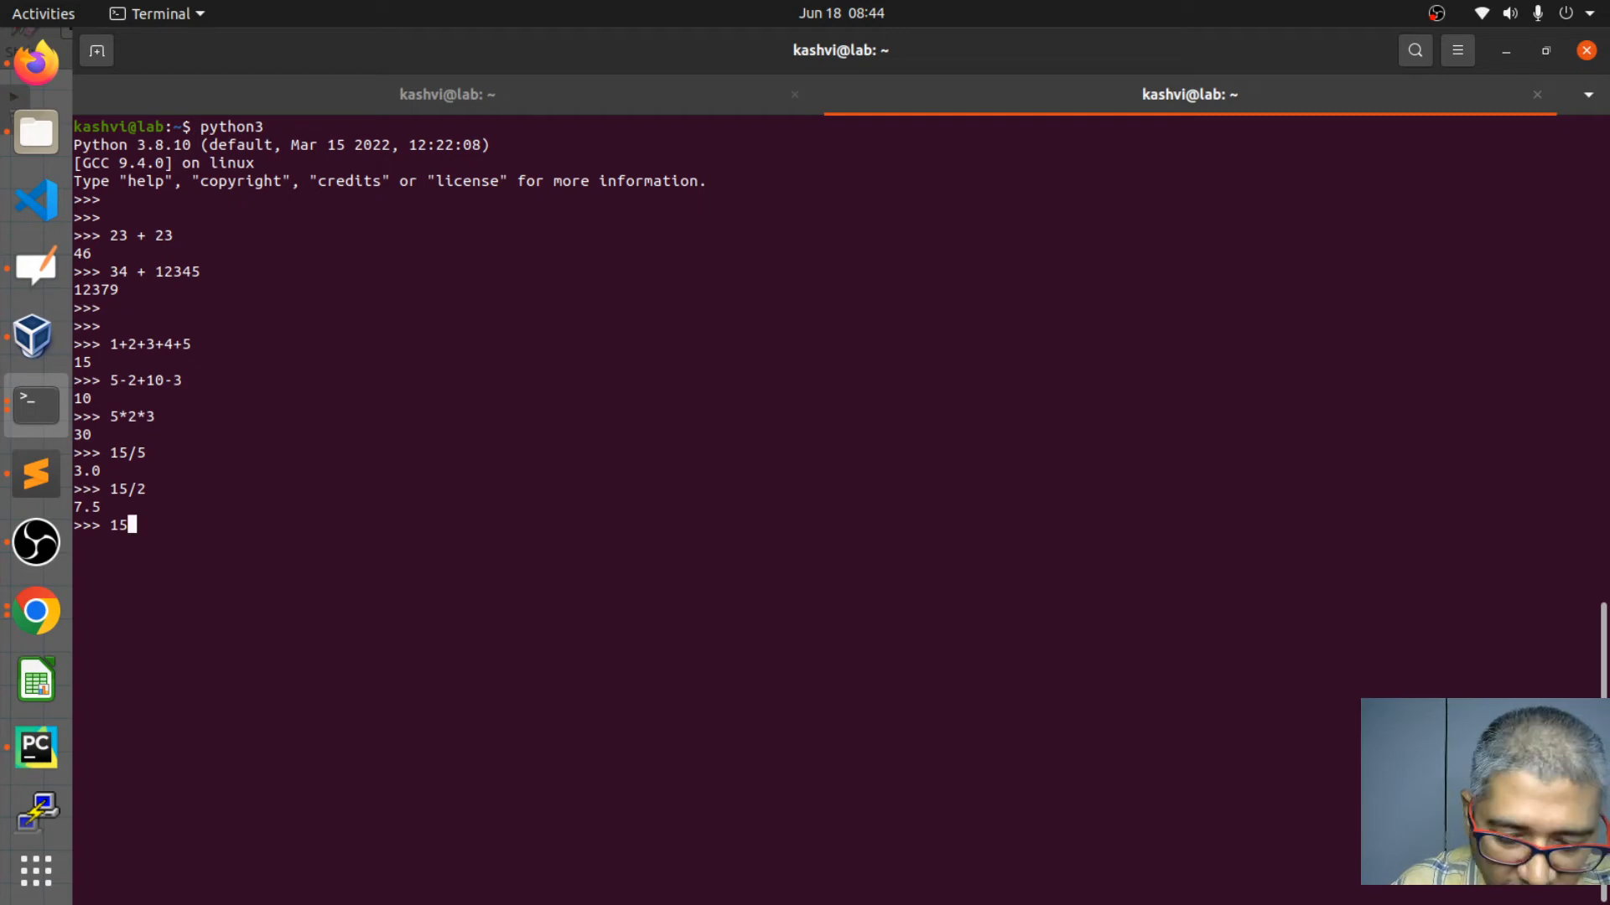
- Evaluate 15%2 giving 1 and 55%10 giving 5 at the Python prompt
type("%")
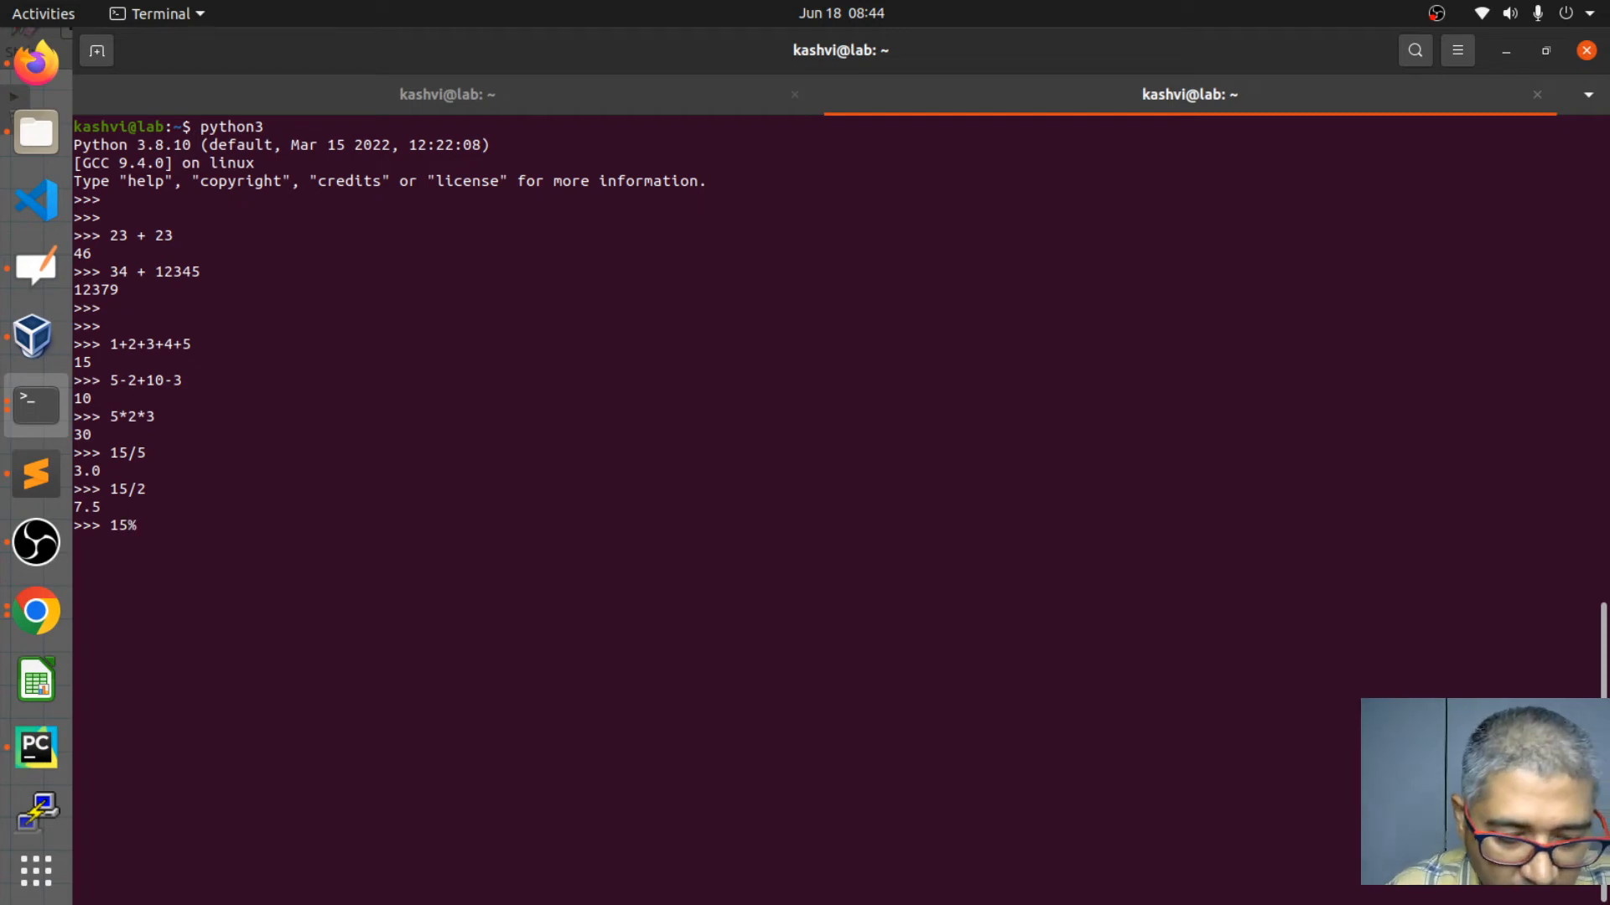
type("2")
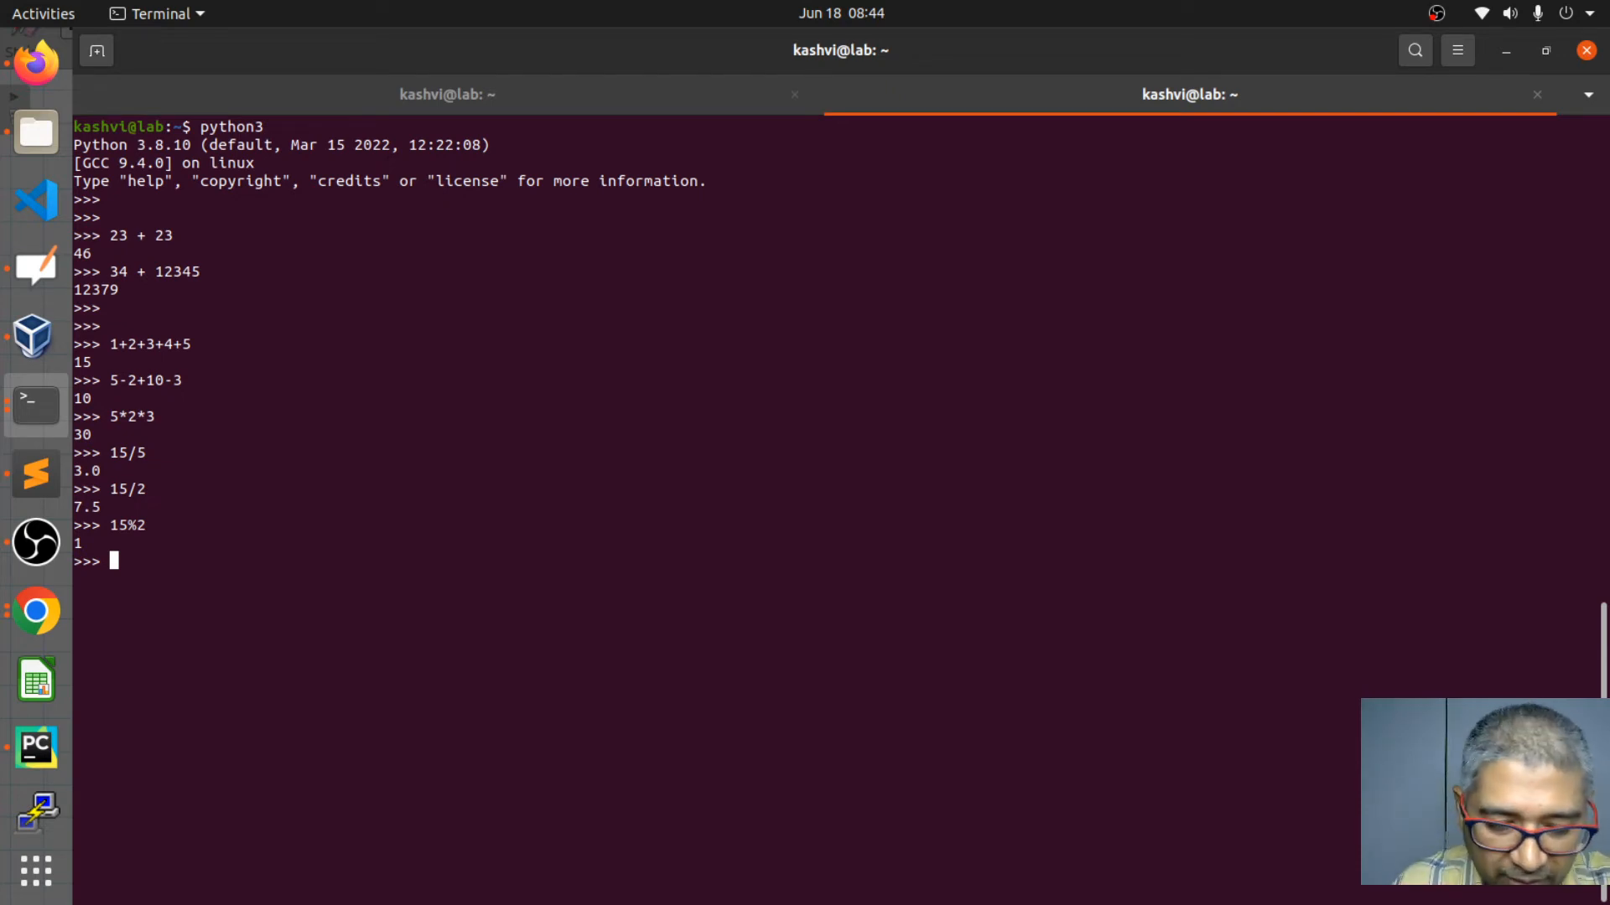
type("5")
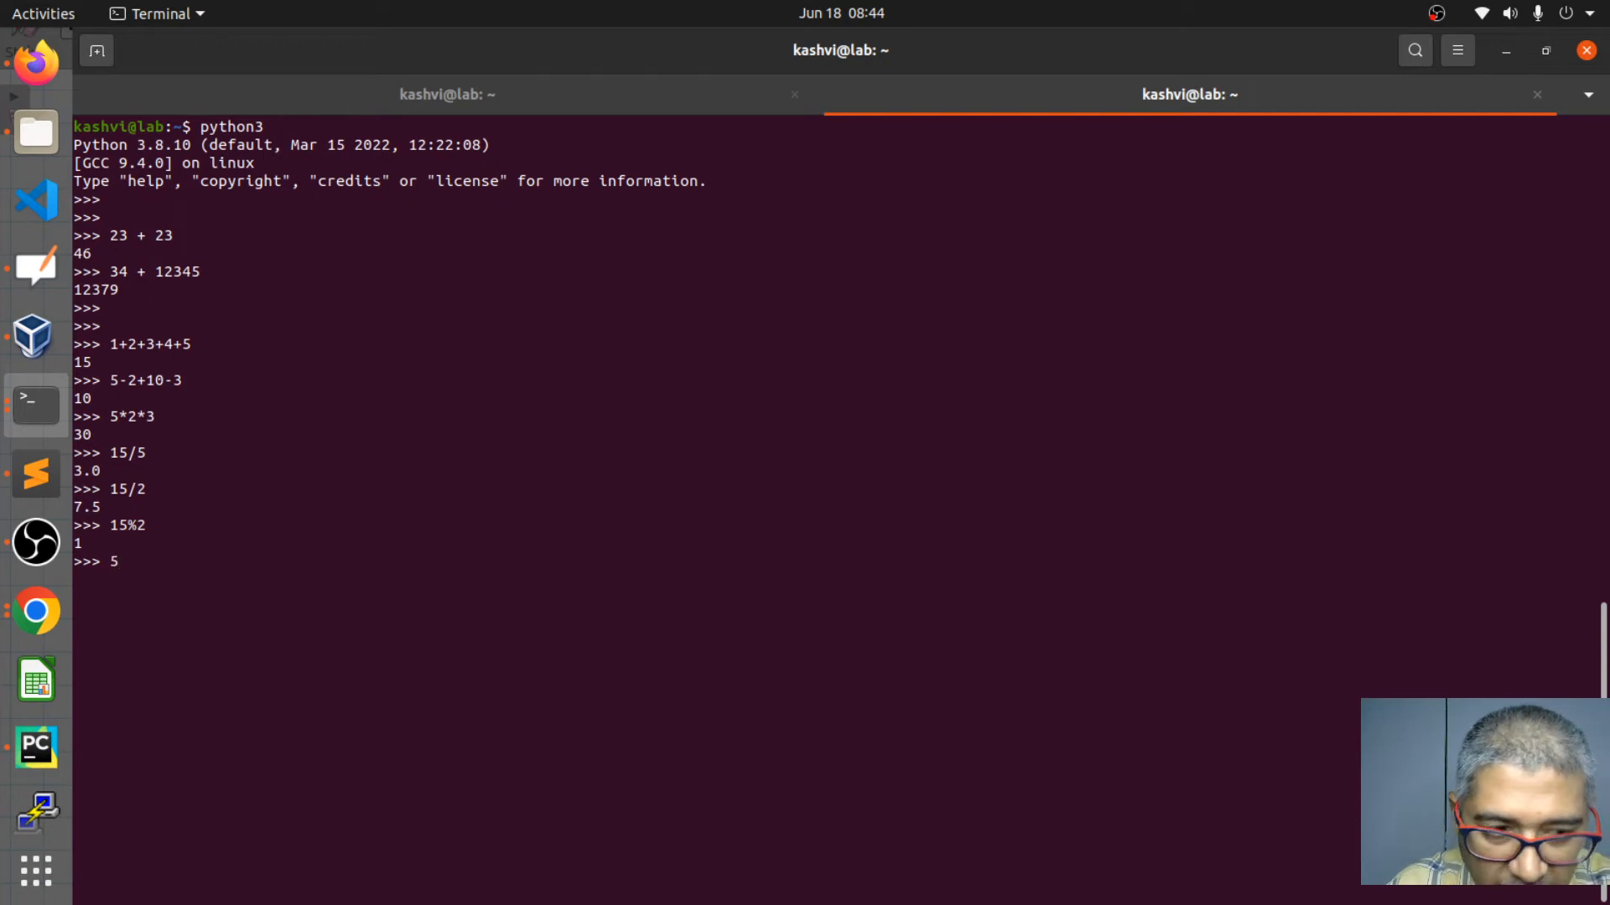
type("5")
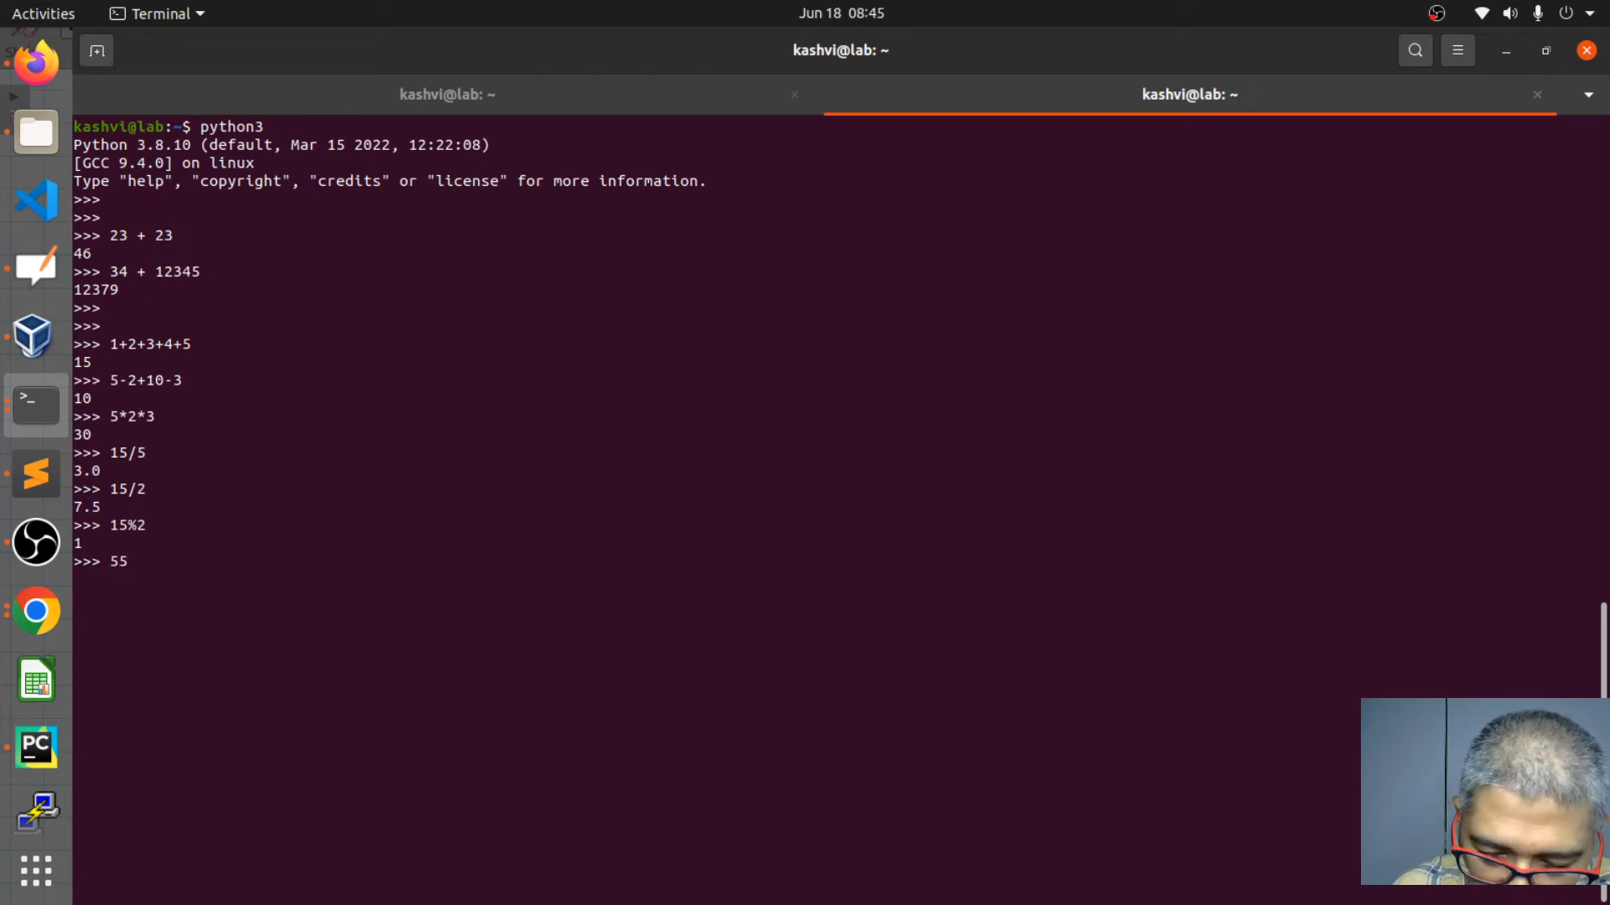
type("%")
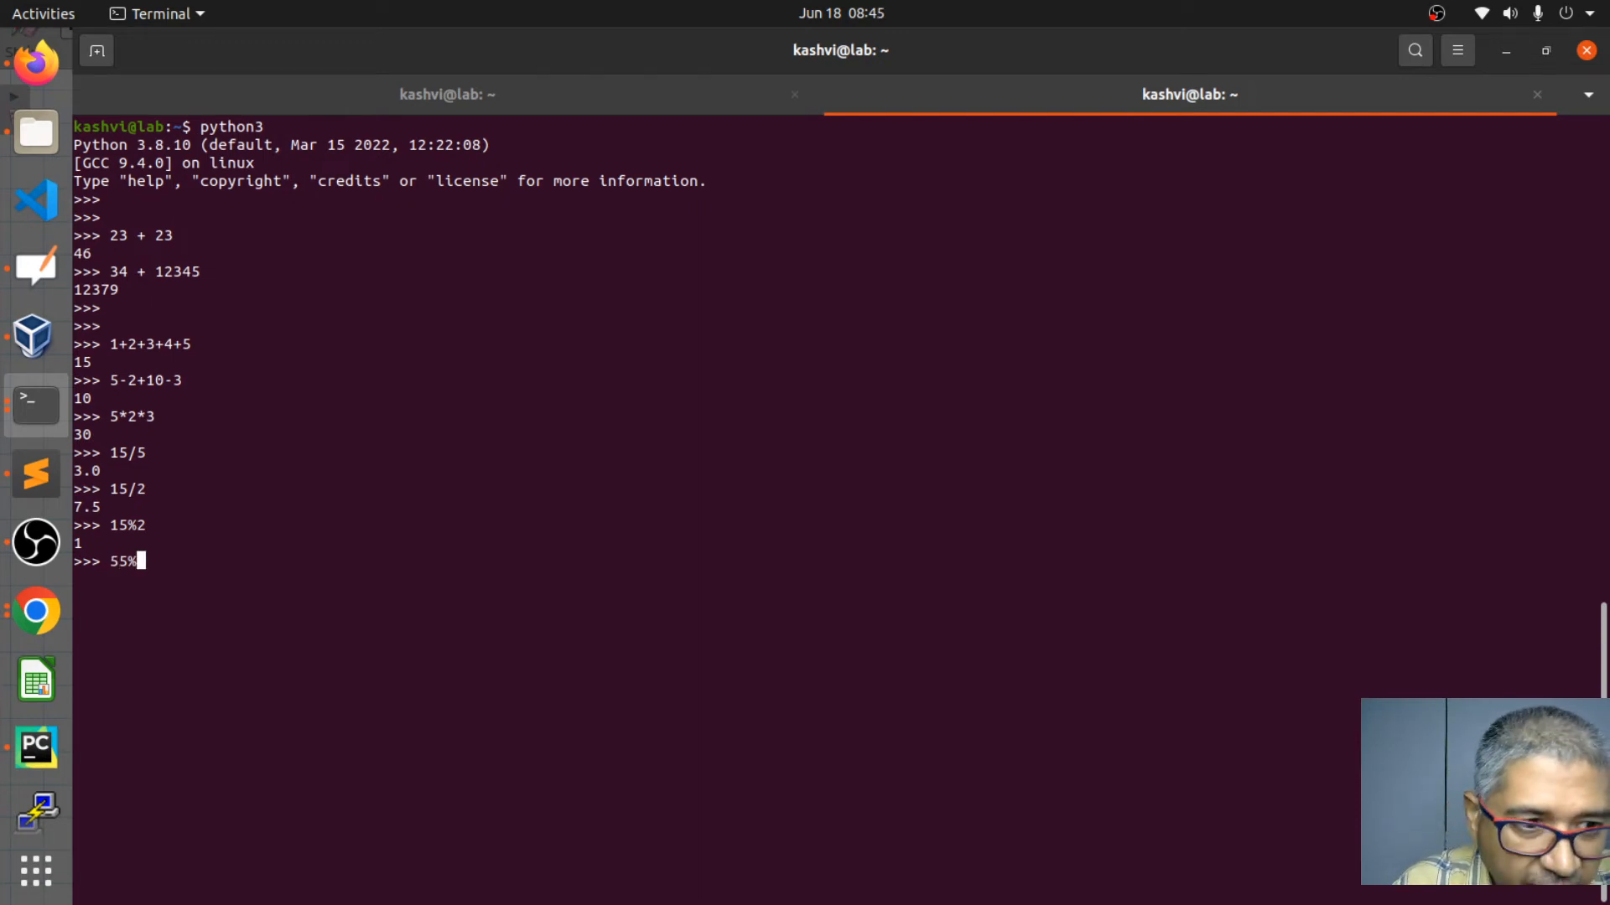
type("10")
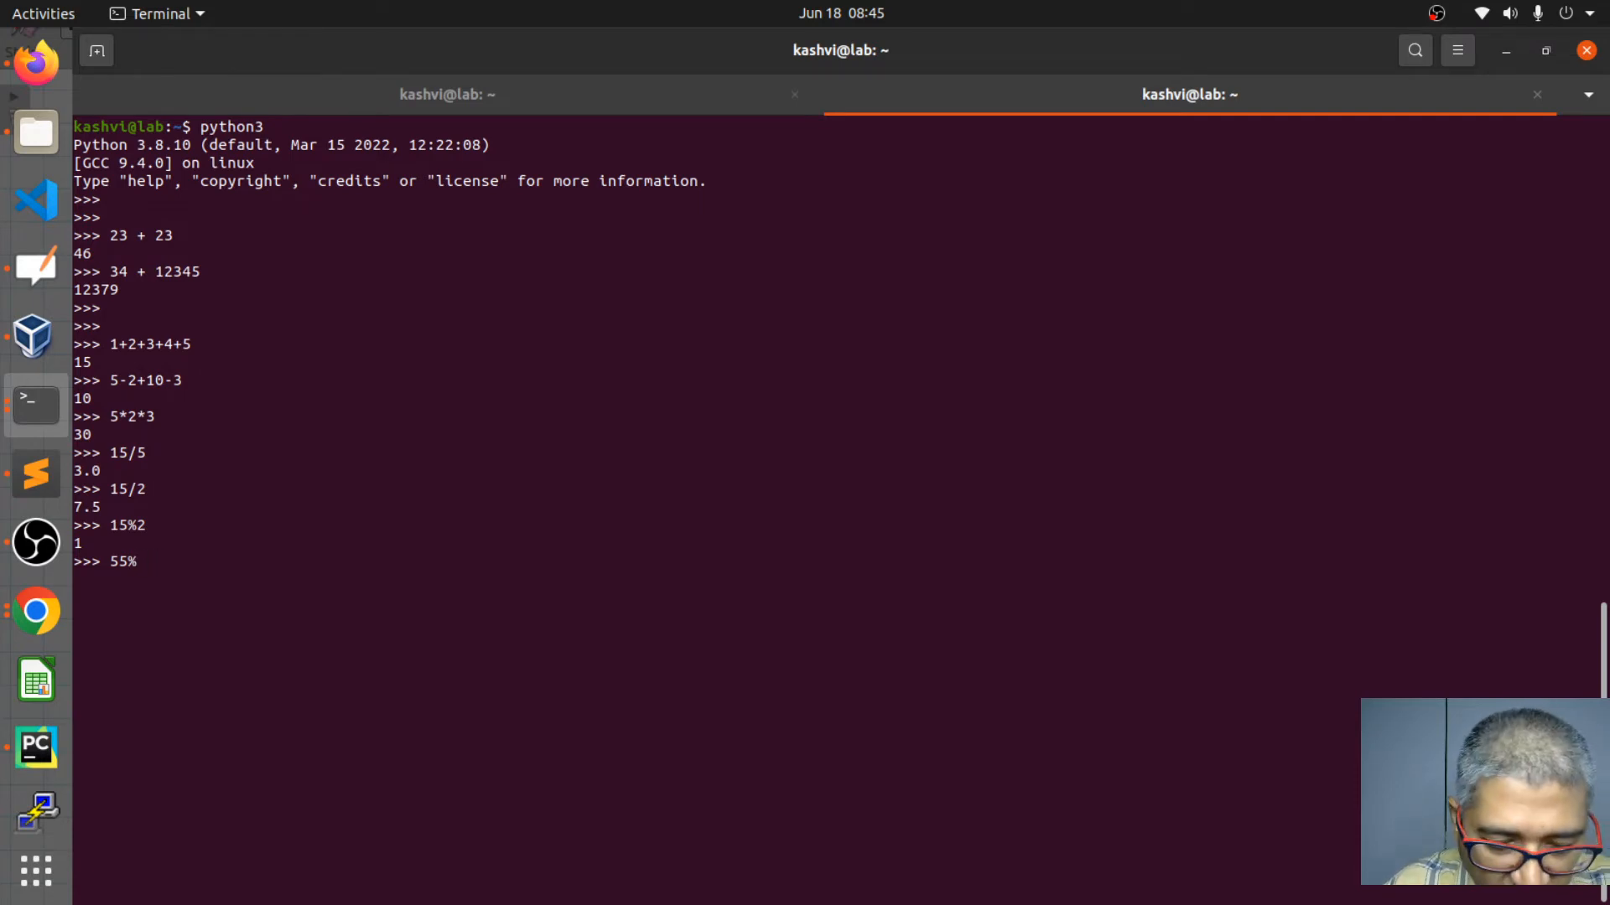
type("5")
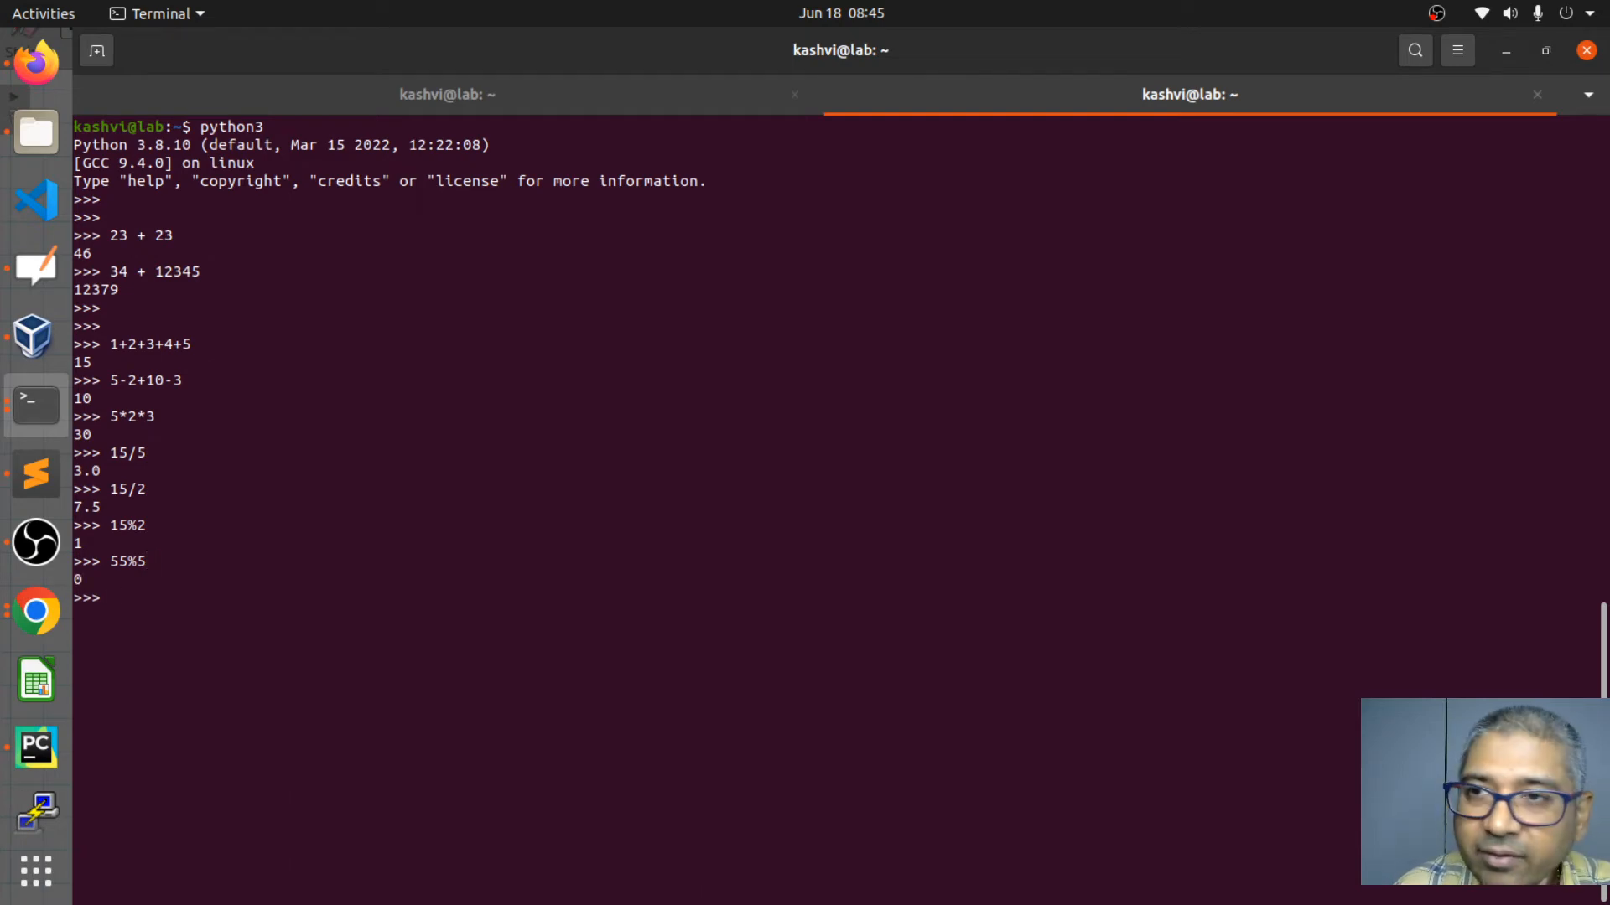
- Evaluate 55%5 giving 0 and 55/10 returning 5.5 to contrast modulo with division
type("55%5")
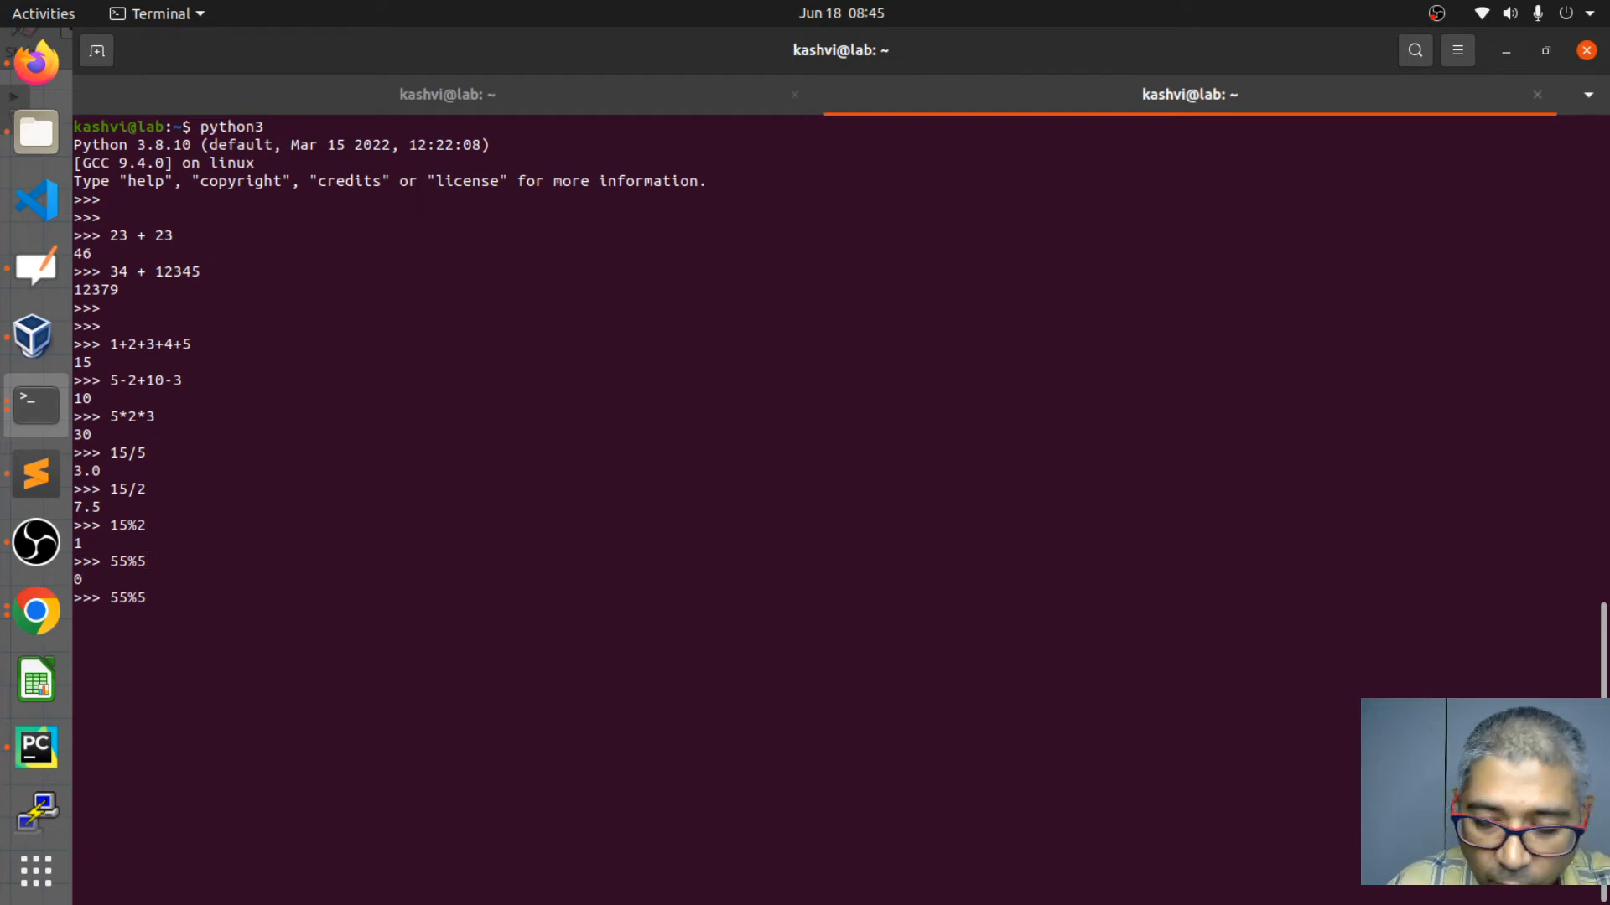
type("10")
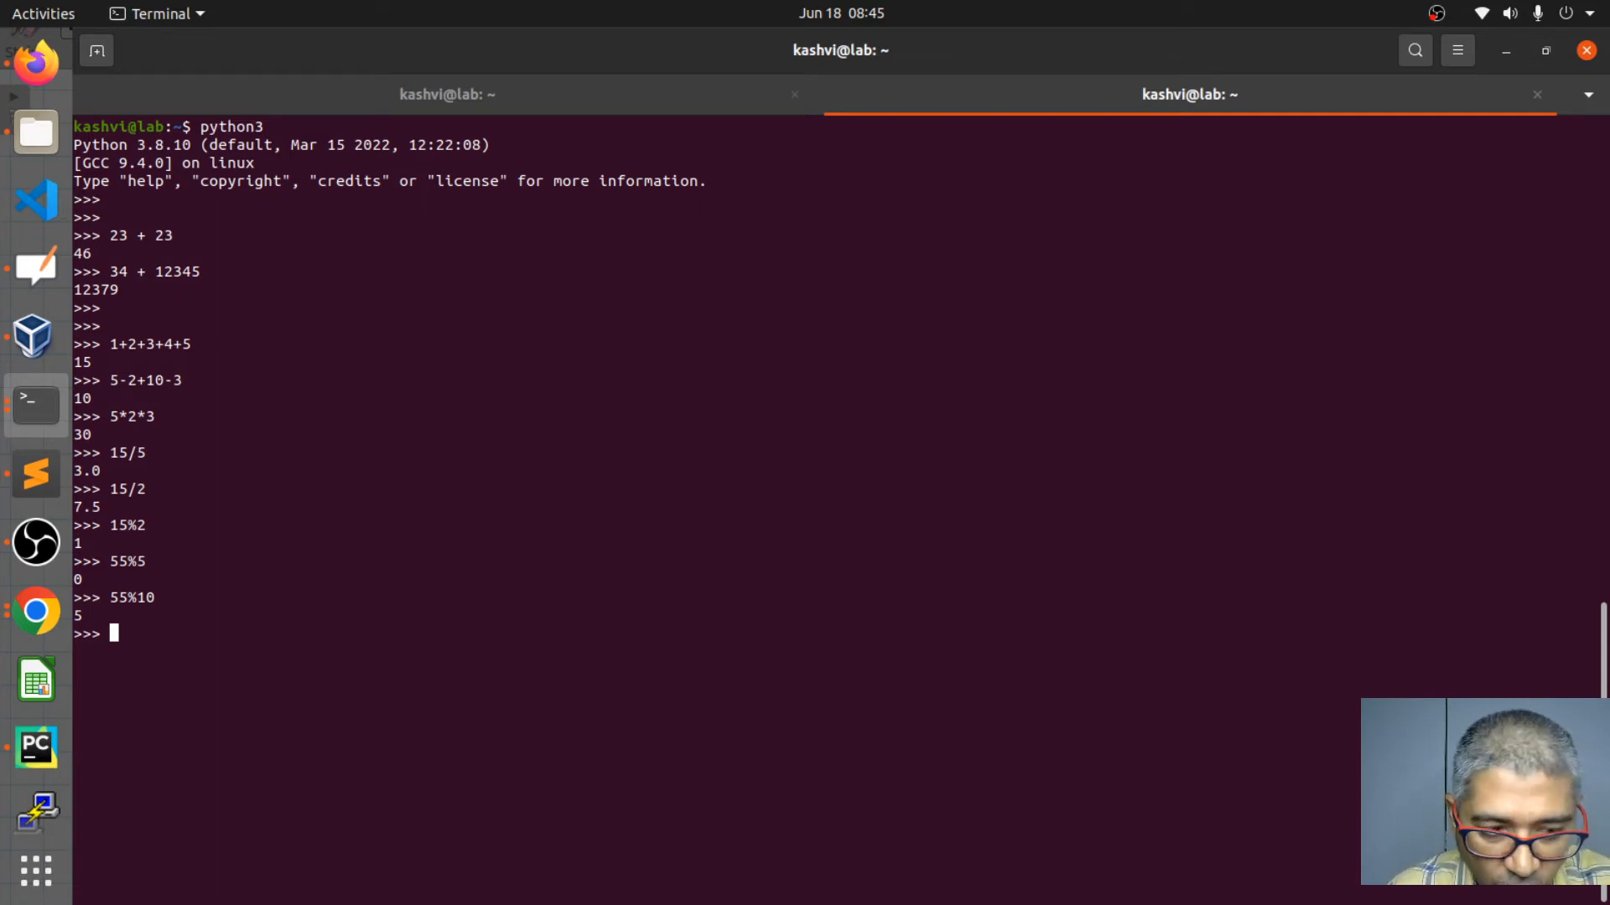
type("55/")
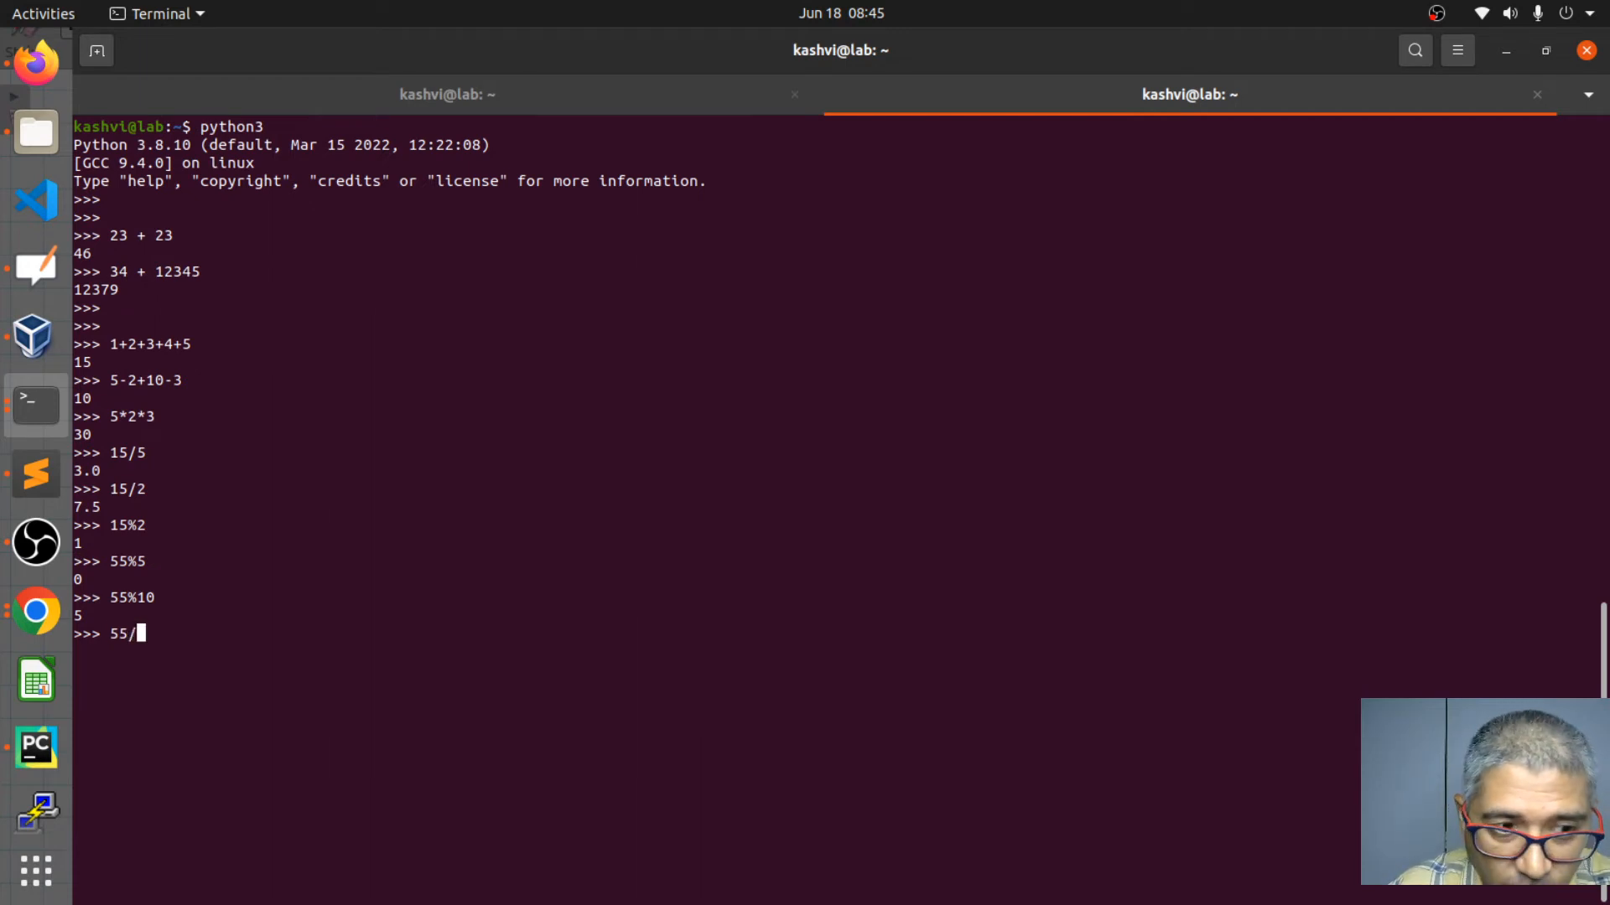
type("10")
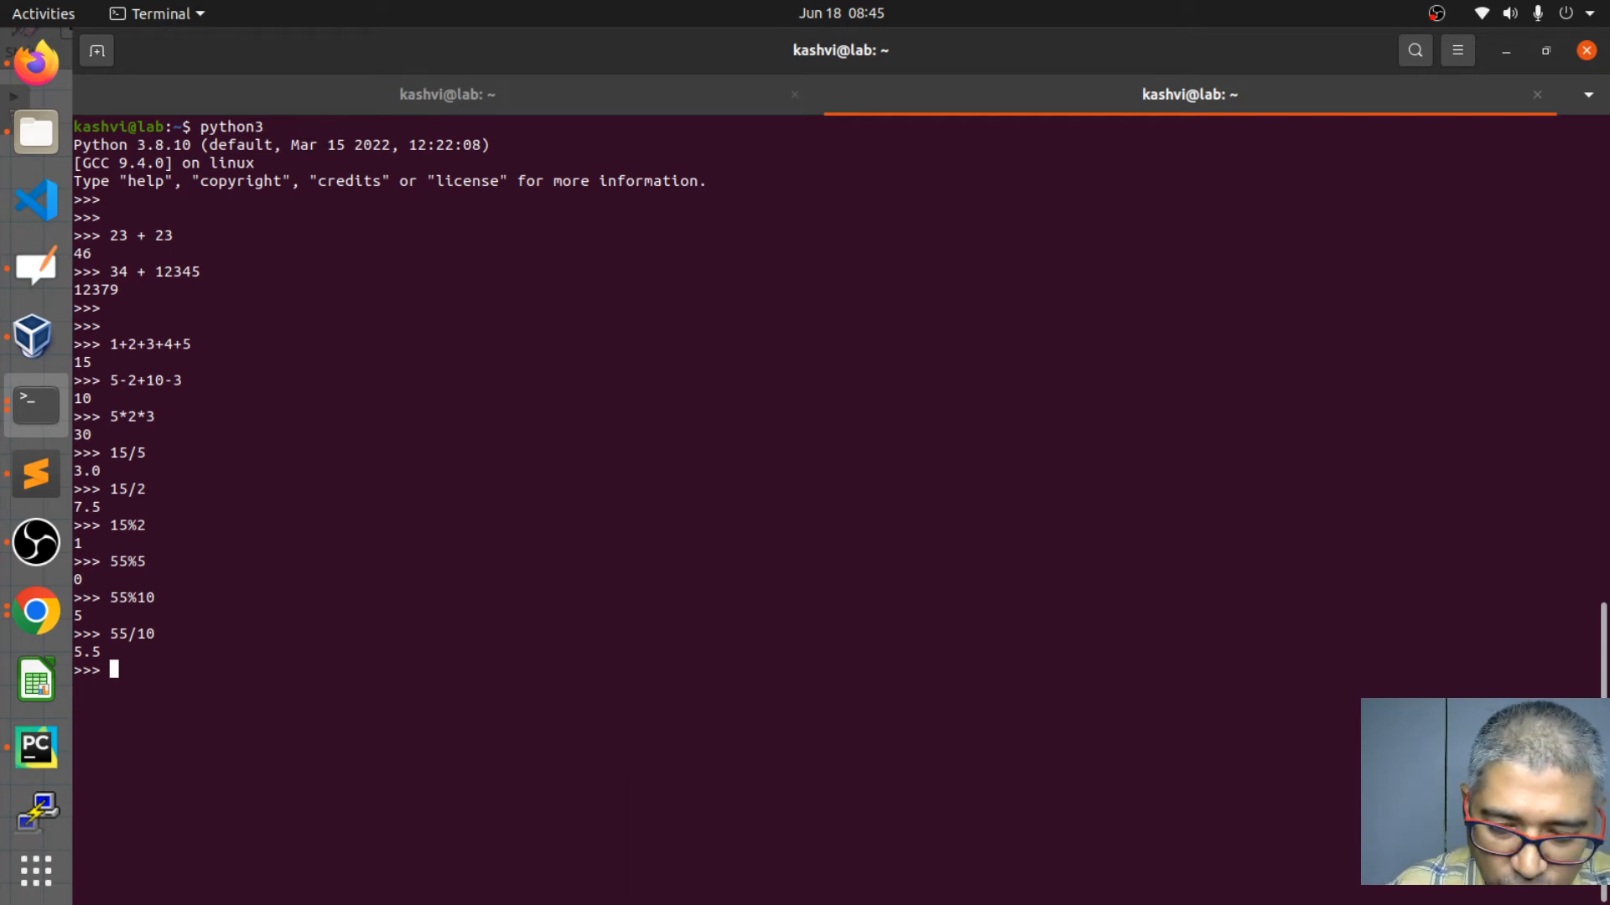
- Evaluate 2+2/2 to get 3.0, showing division is applied before addition
type("2=5=")
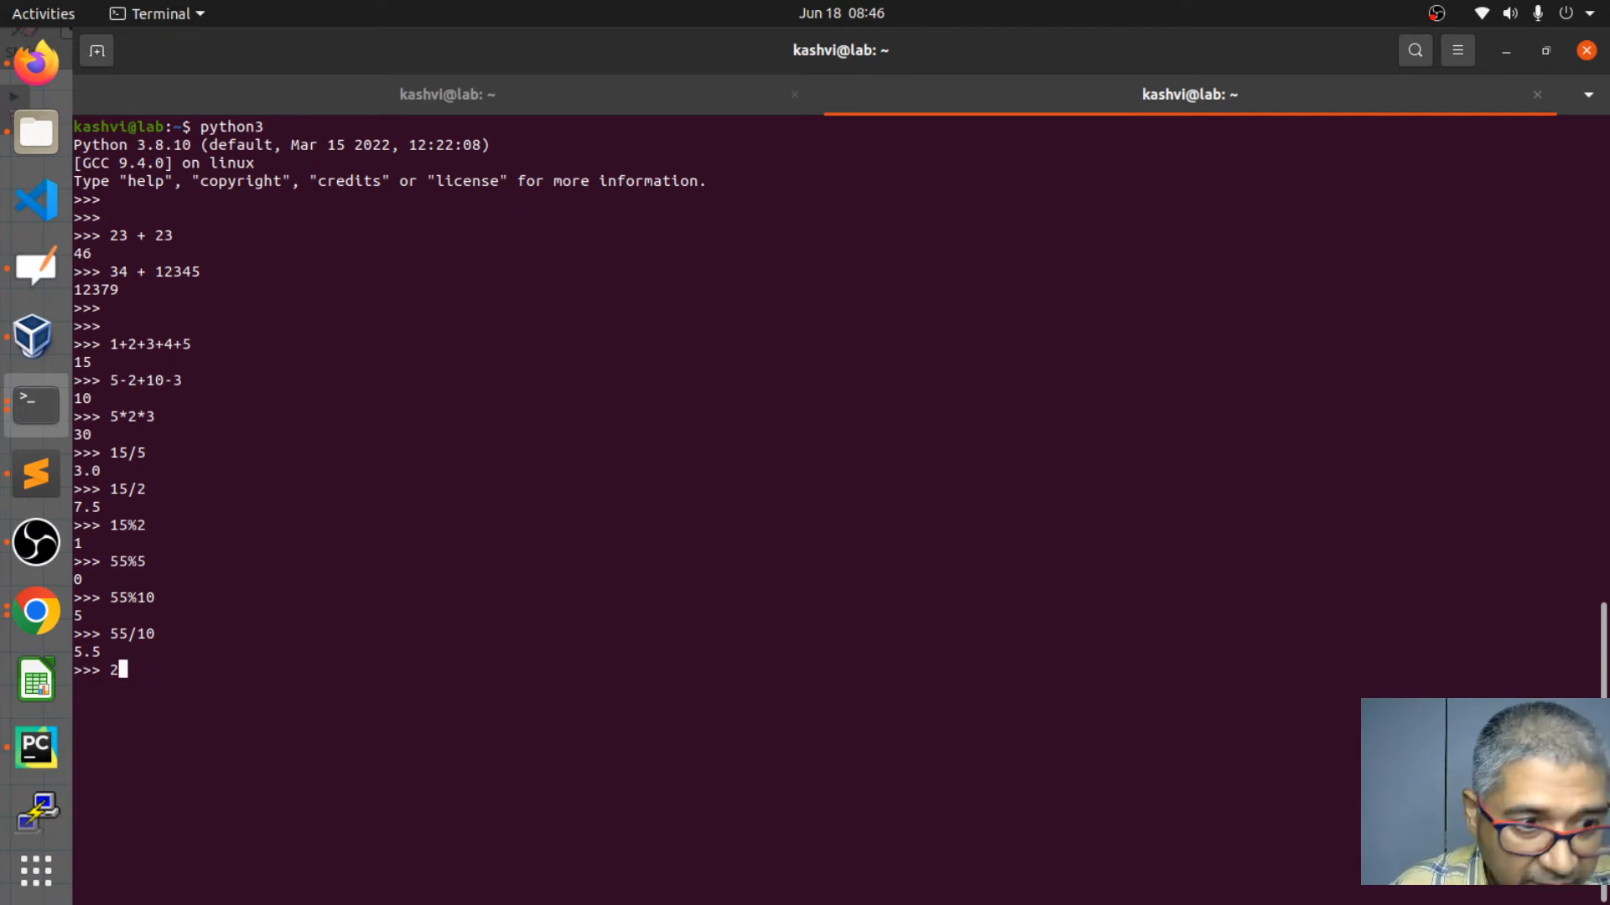
type("+2")
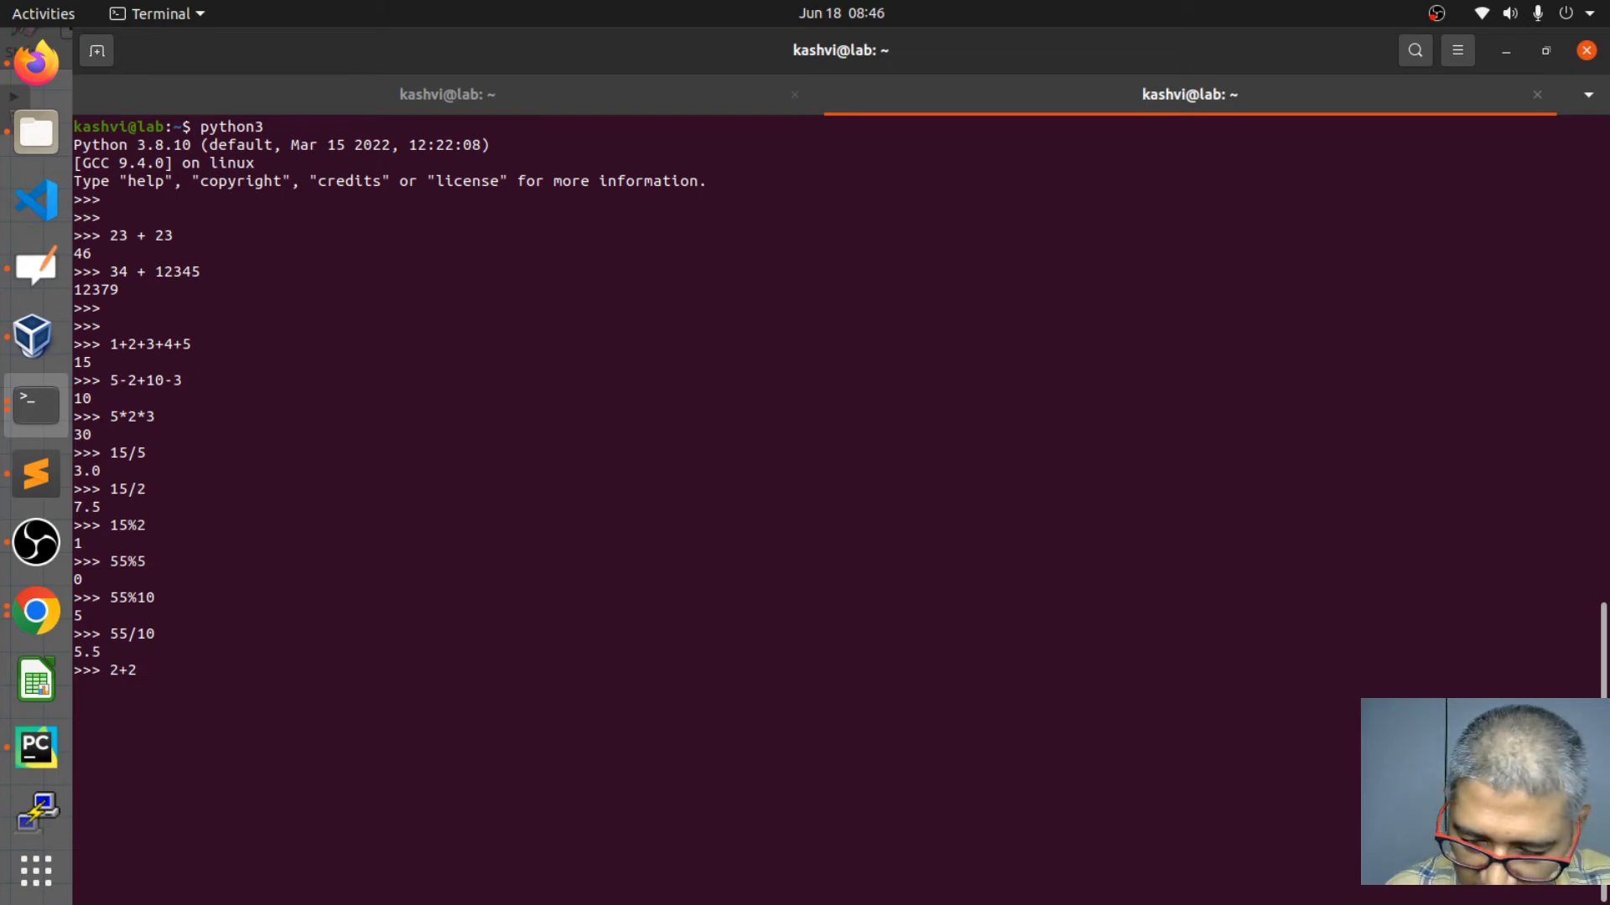
type("/2")
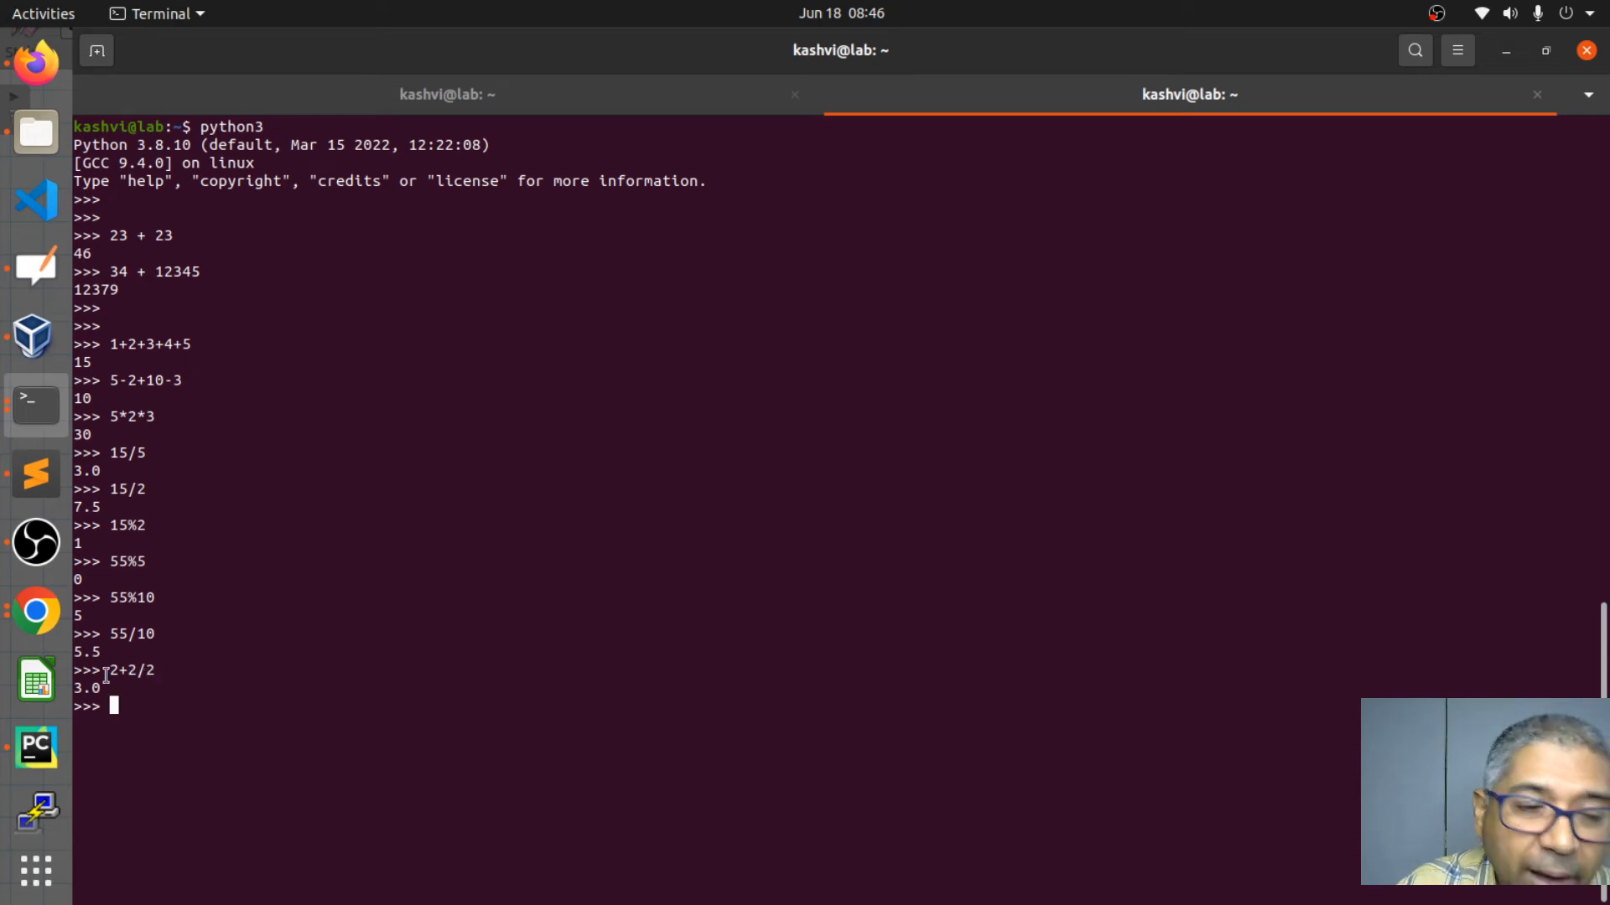
mouse_move(350, 679)
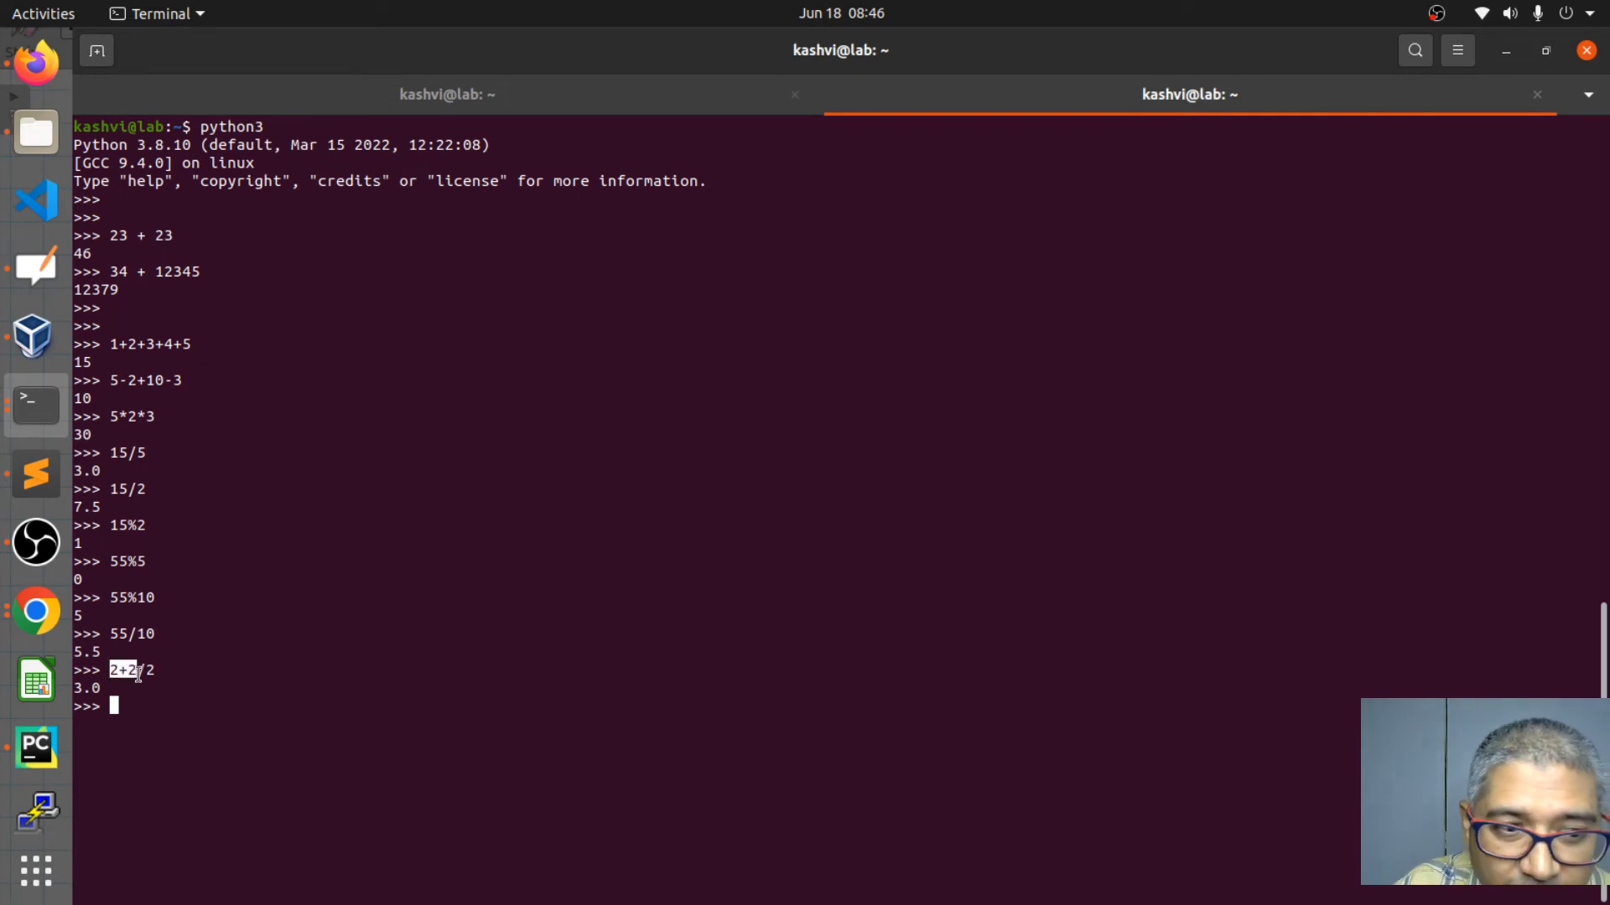
mouse_move(179, 670)
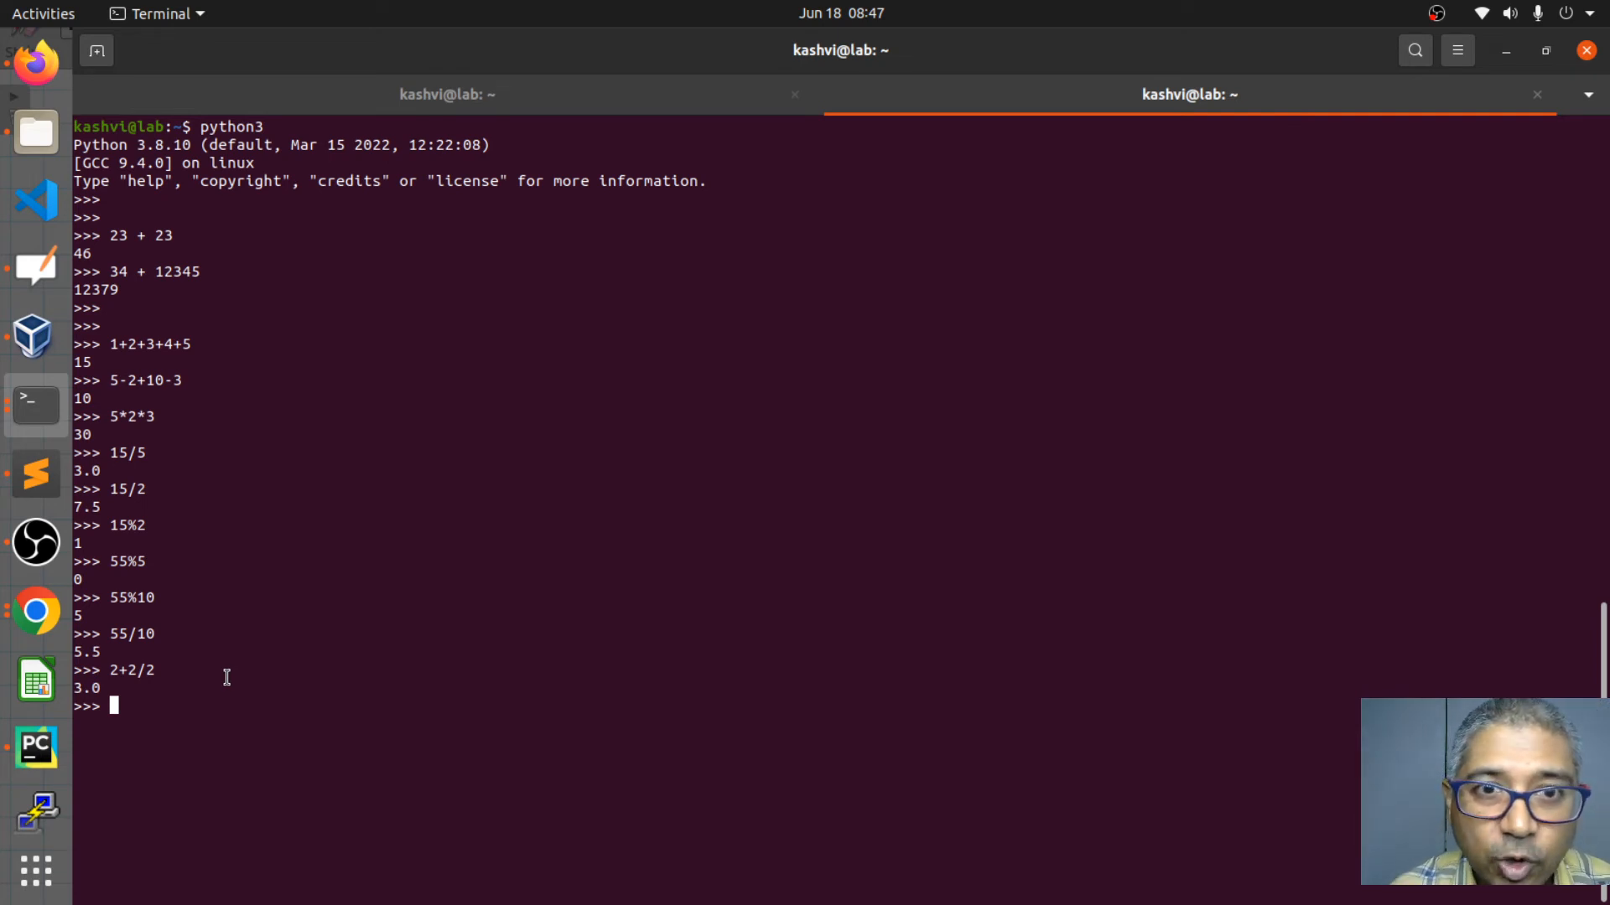
- Edit the line into (2+2)/2 so it returns 2.0, then begin typing quit
type("2+2/2")
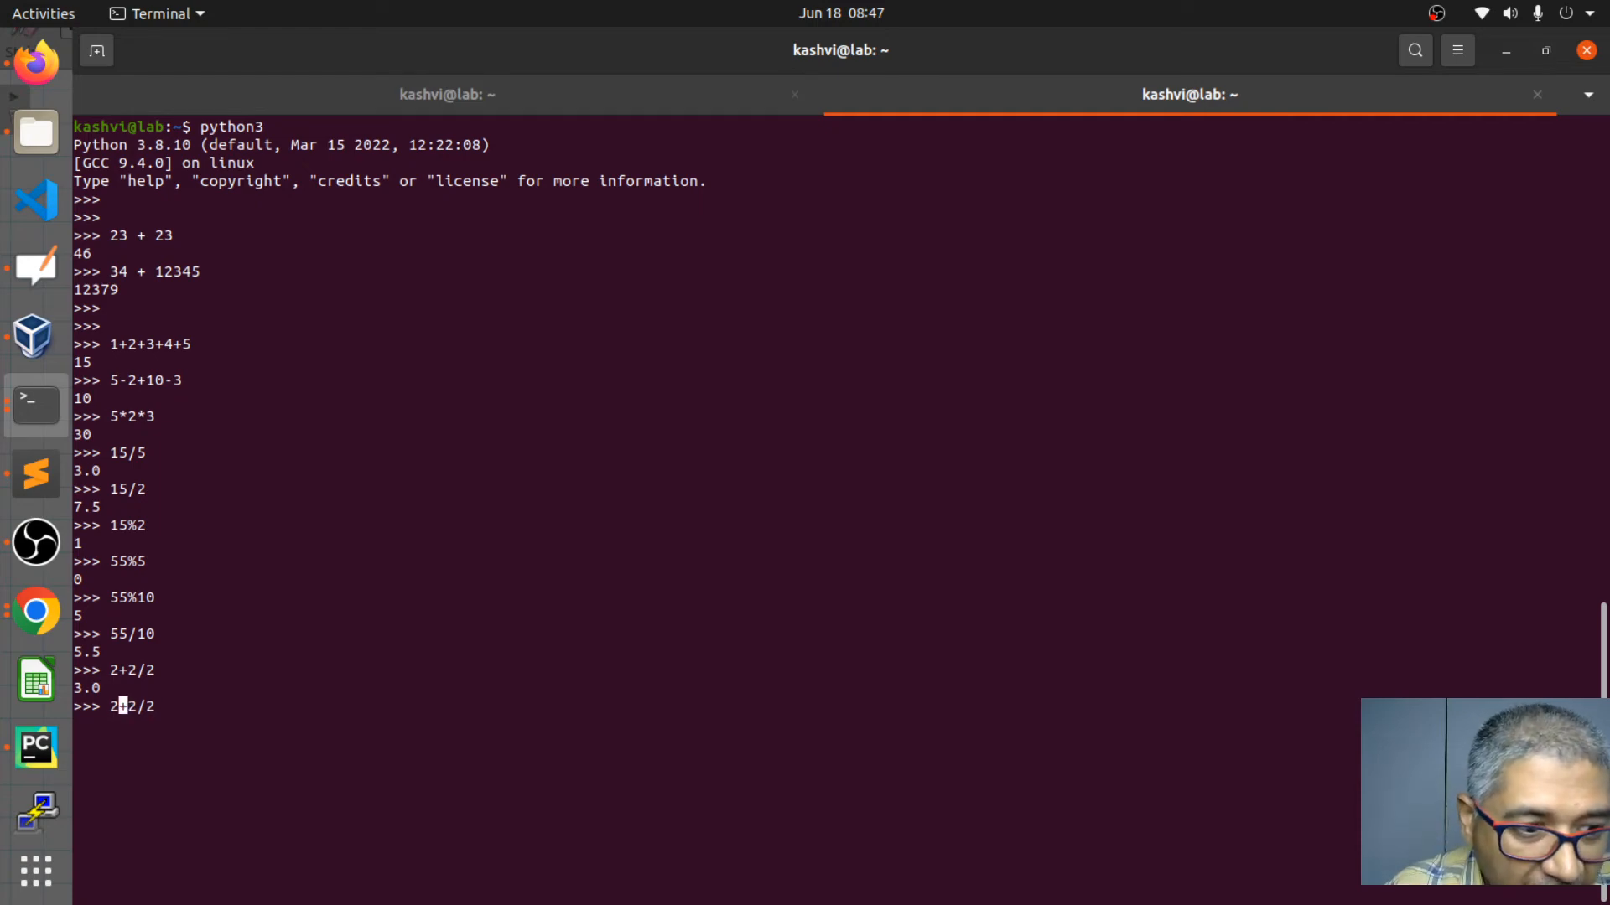
type("9")
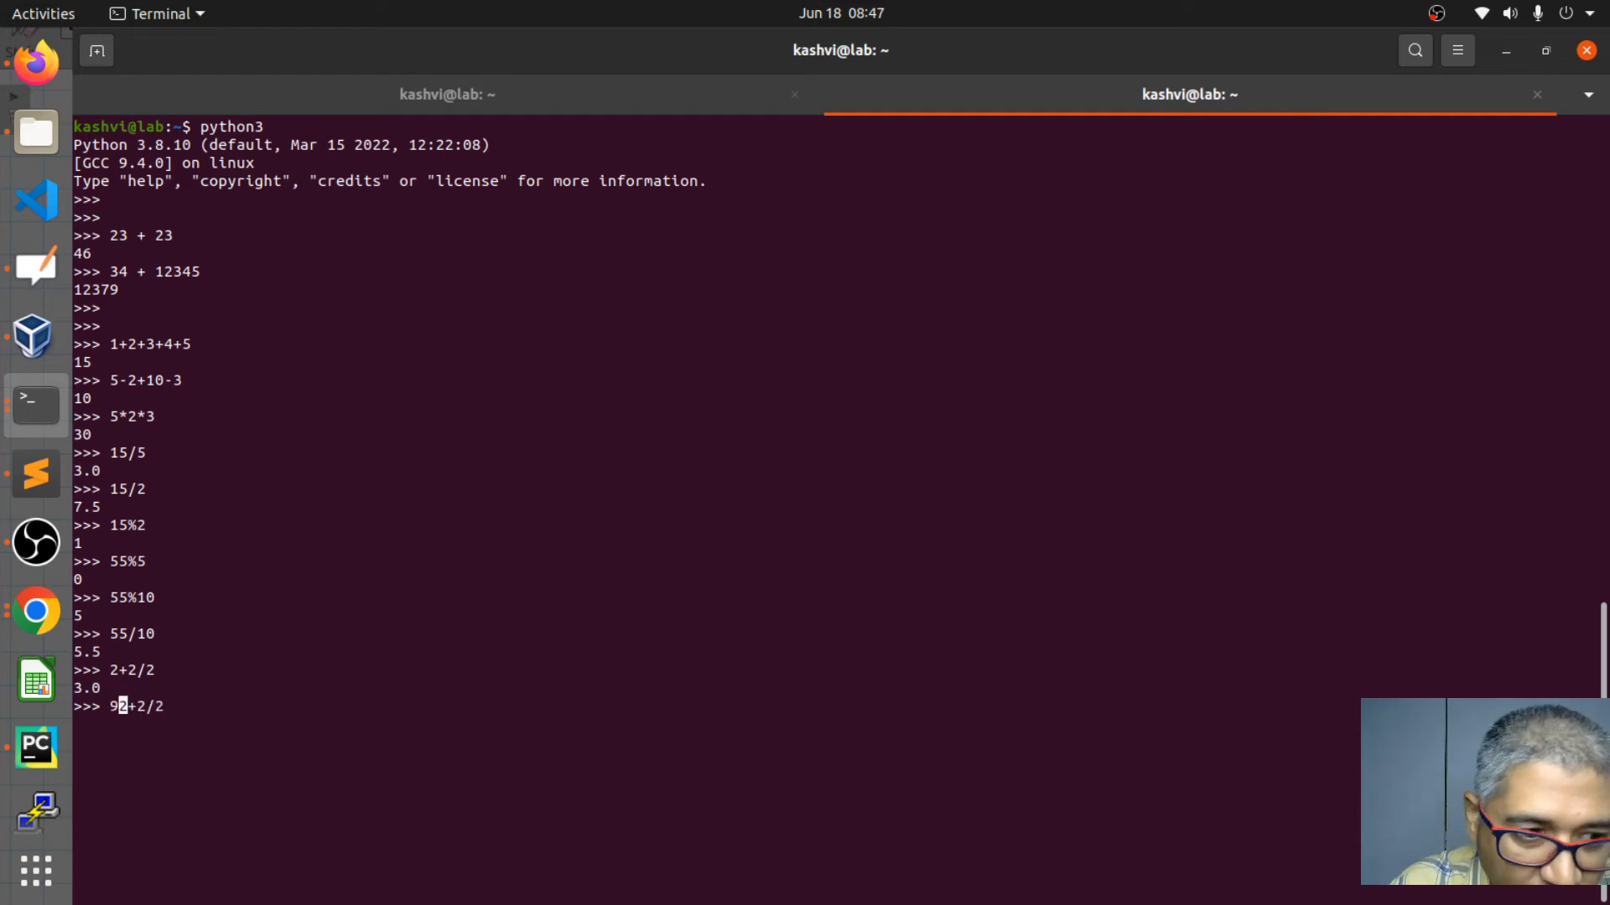
key("BackSpace")
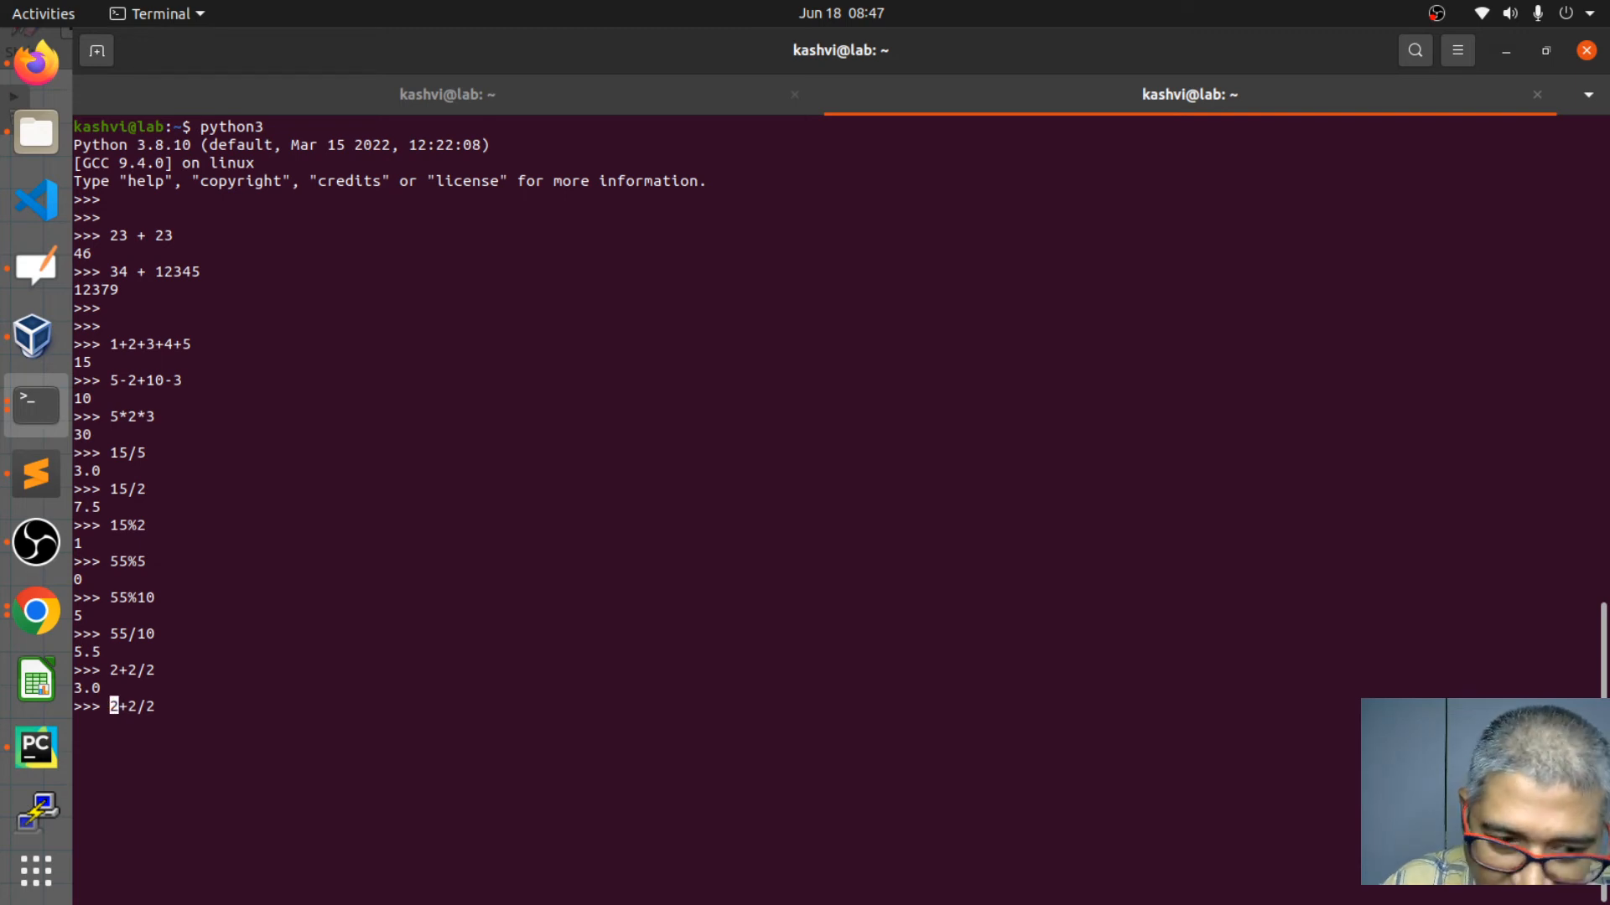
type("(")
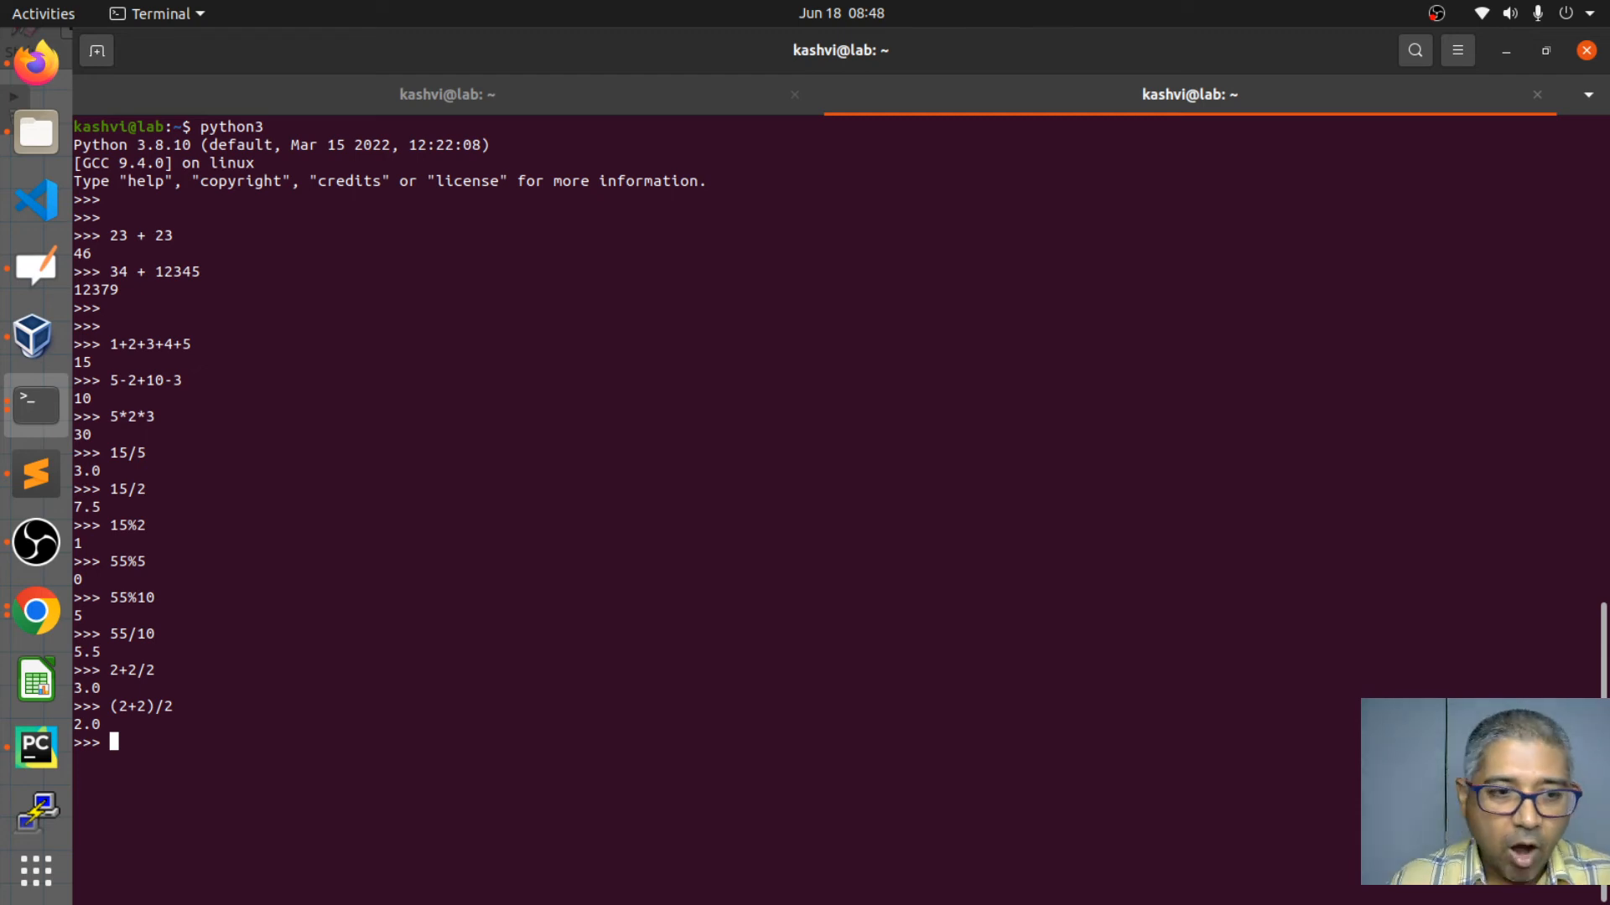
type("2")
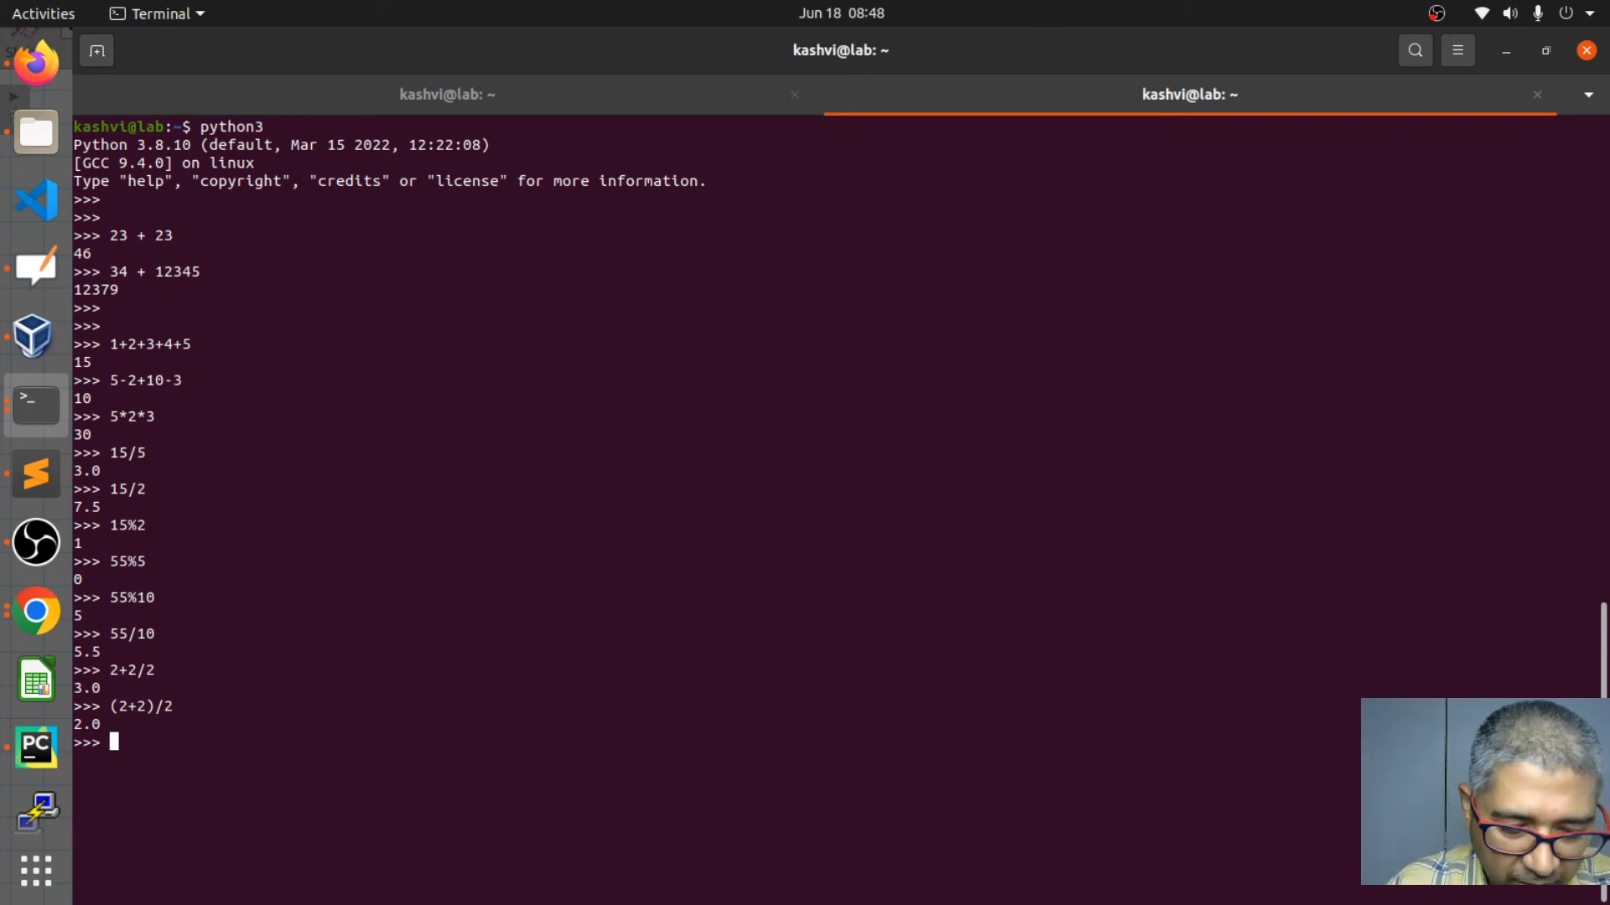
type("quit")
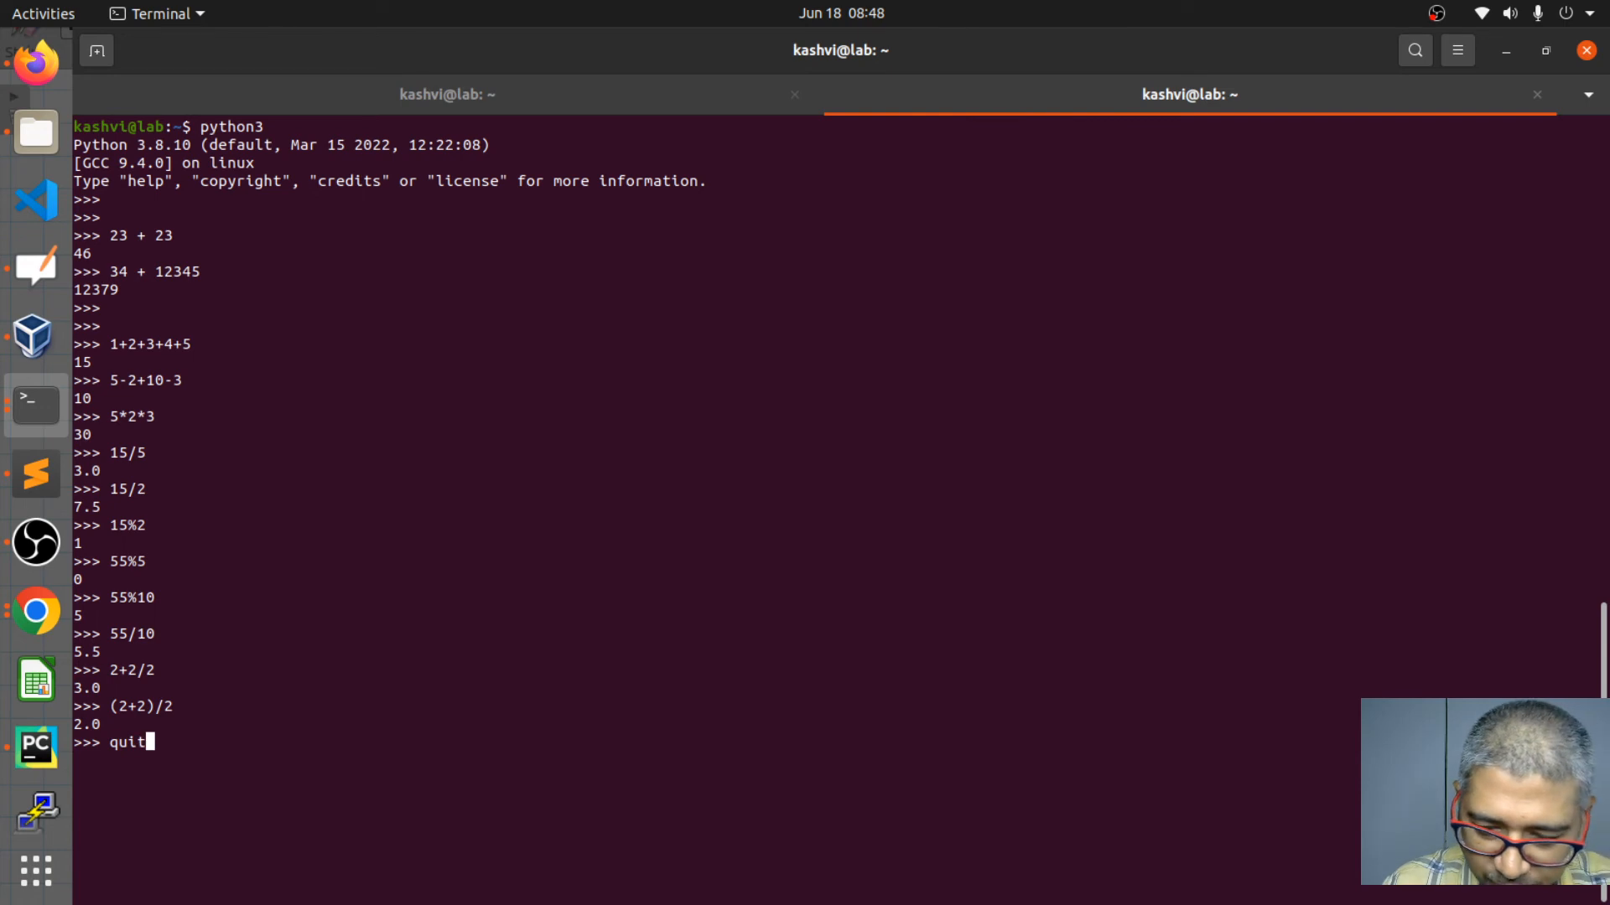
- Exit Python with quit(), clear the screen and relaunch python3 for a fresh 3.8.10 session
key("Return")
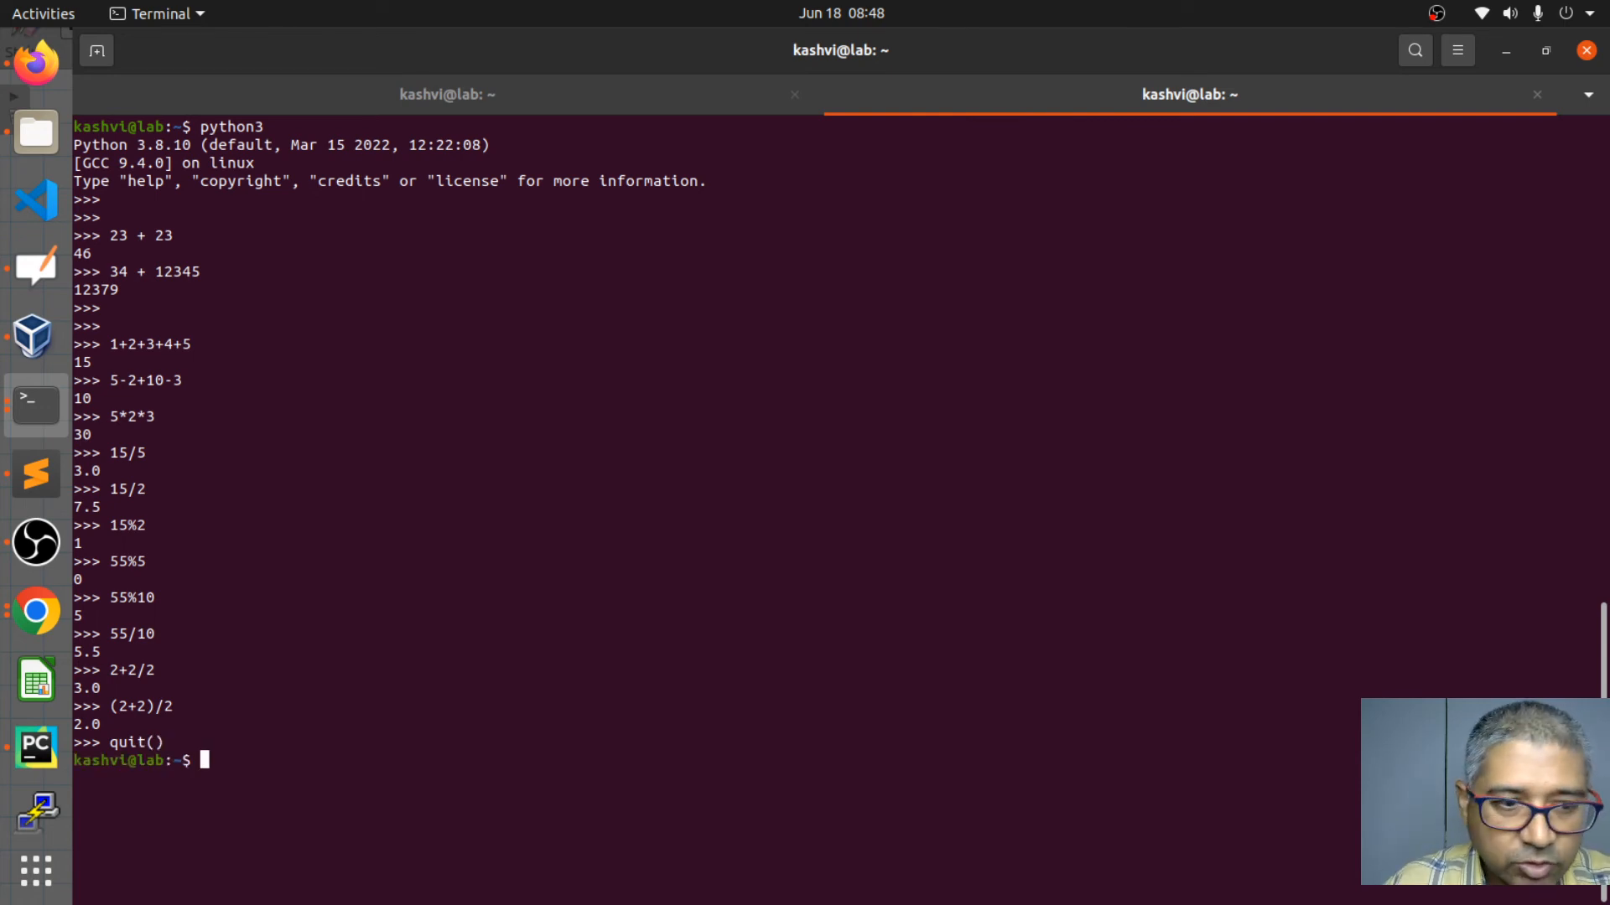
key("Return")
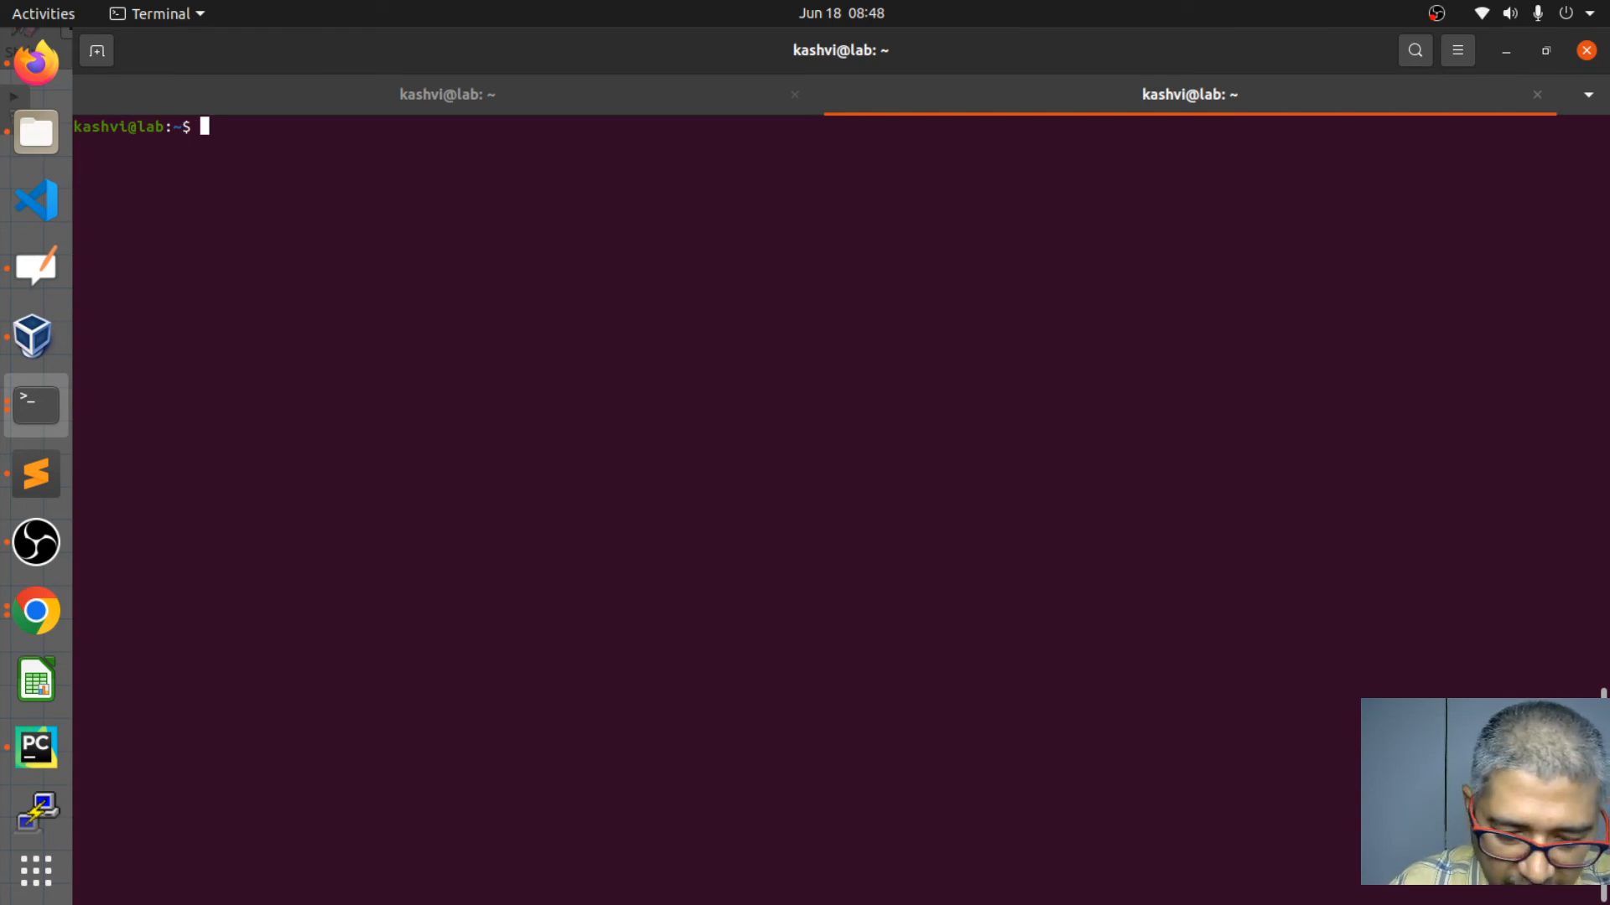
type("python3")
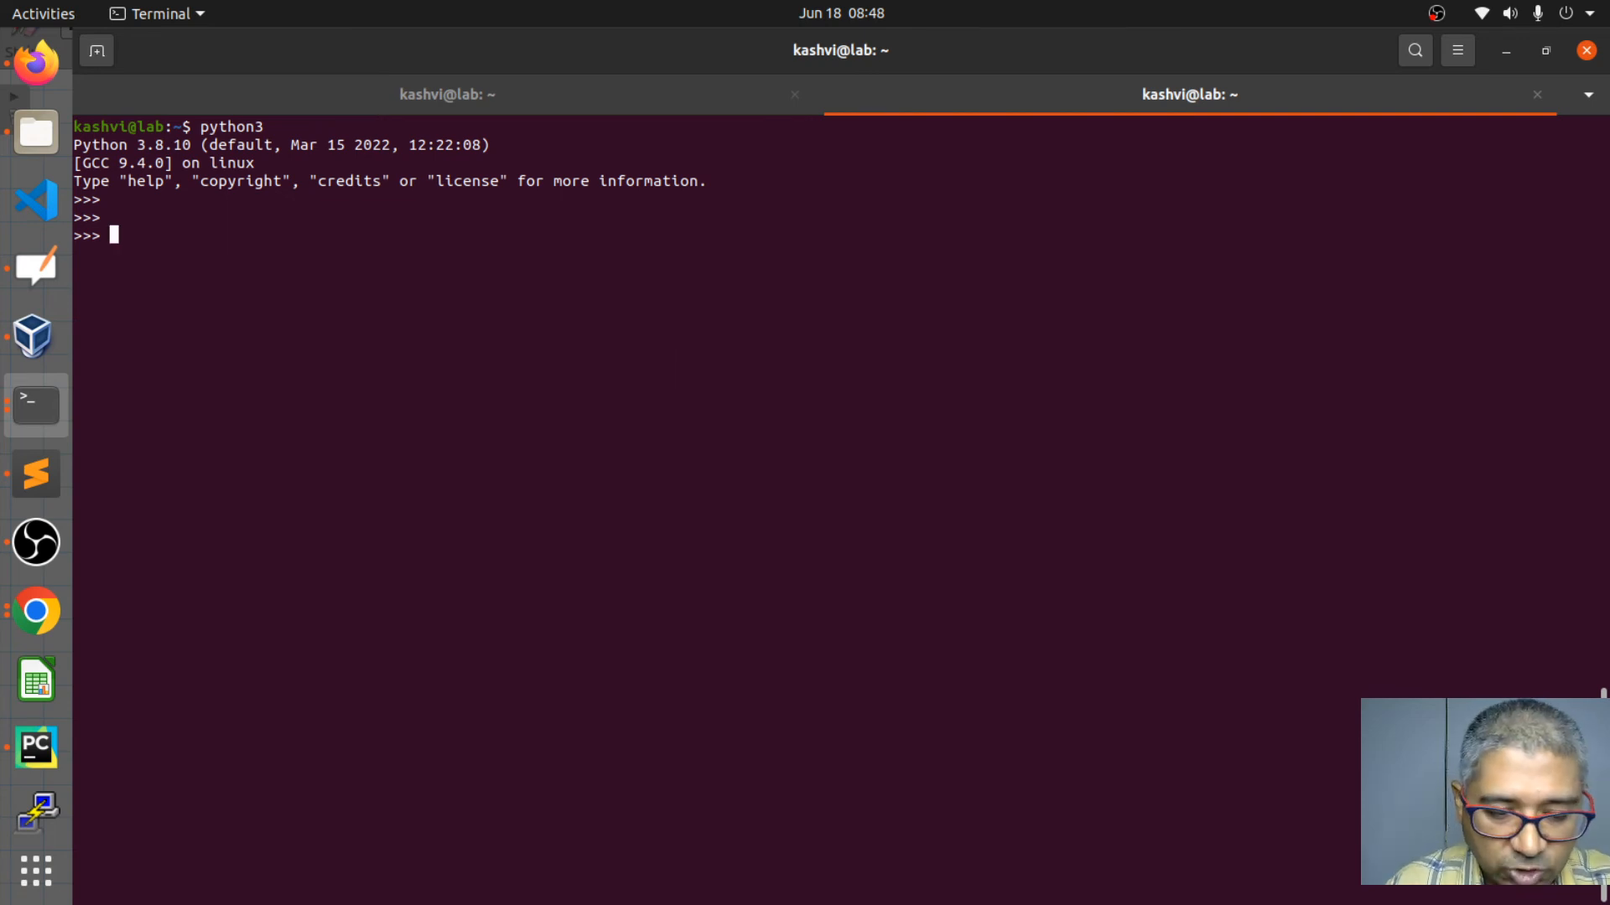
- Compute 2**2 = 4, then reuse the line with exponent 5 to get 2**5 = 32
type("2**")
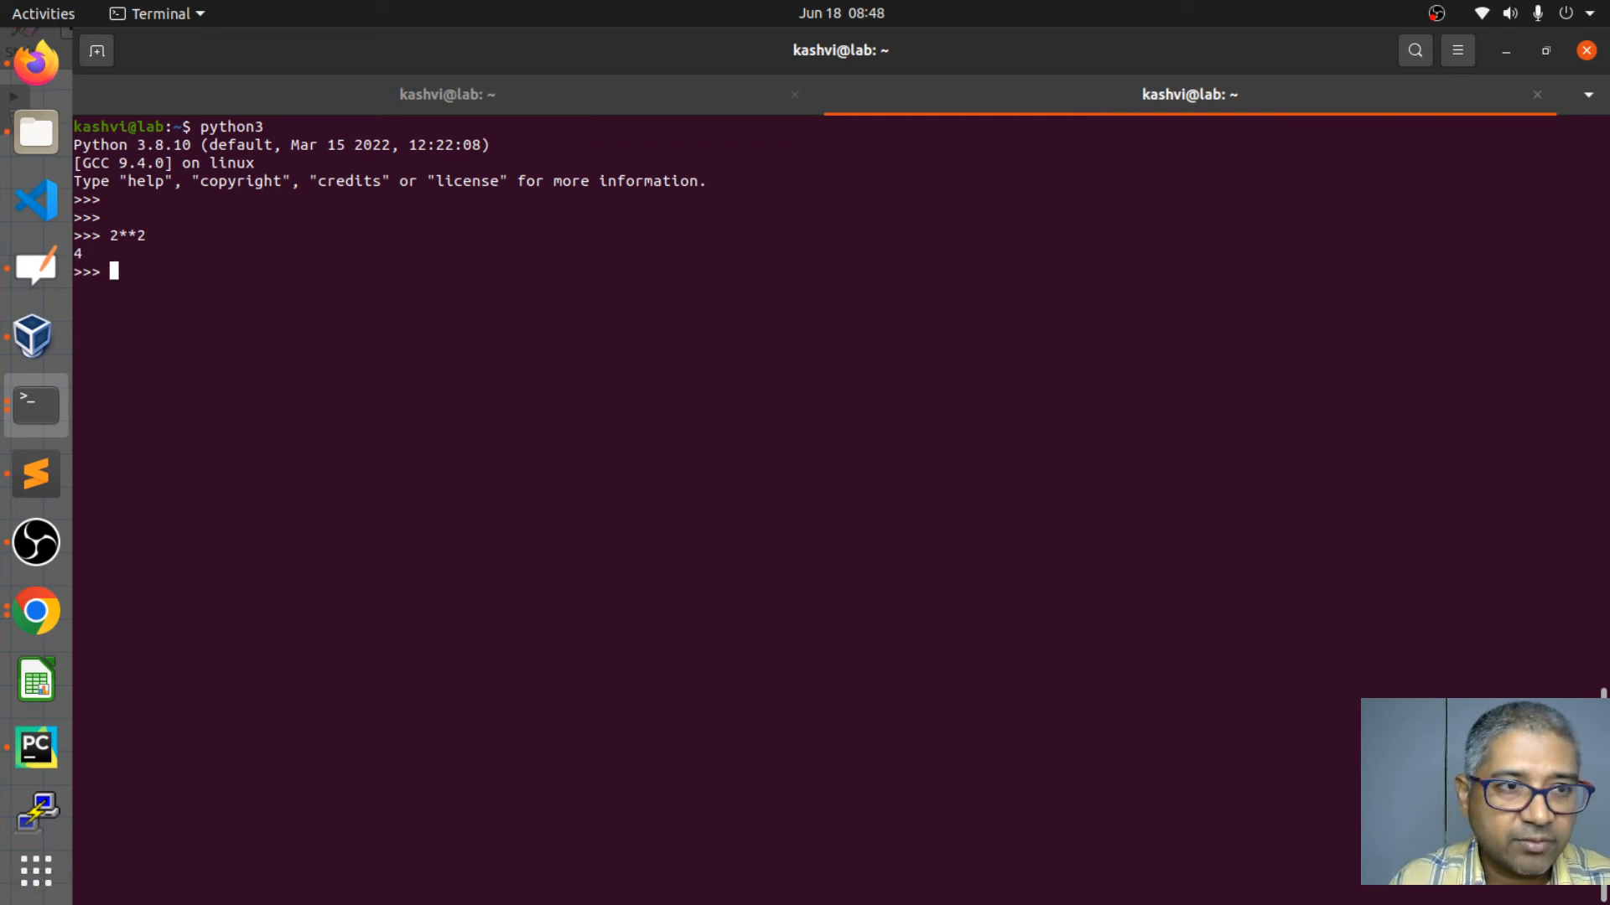
type("2**2")
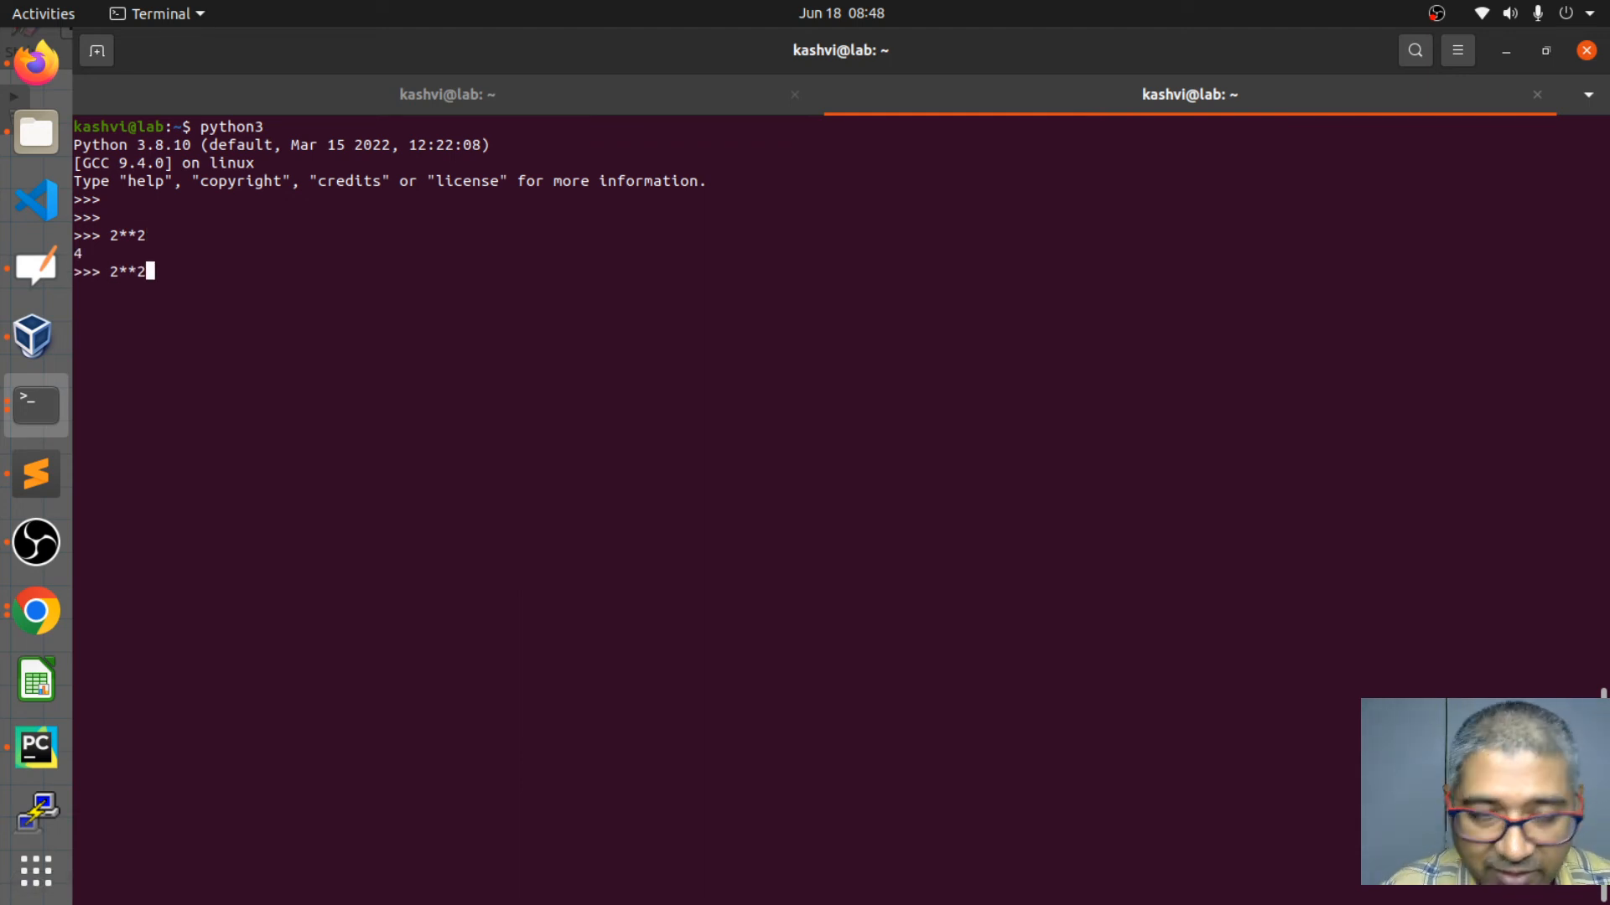
key("BackSpace")
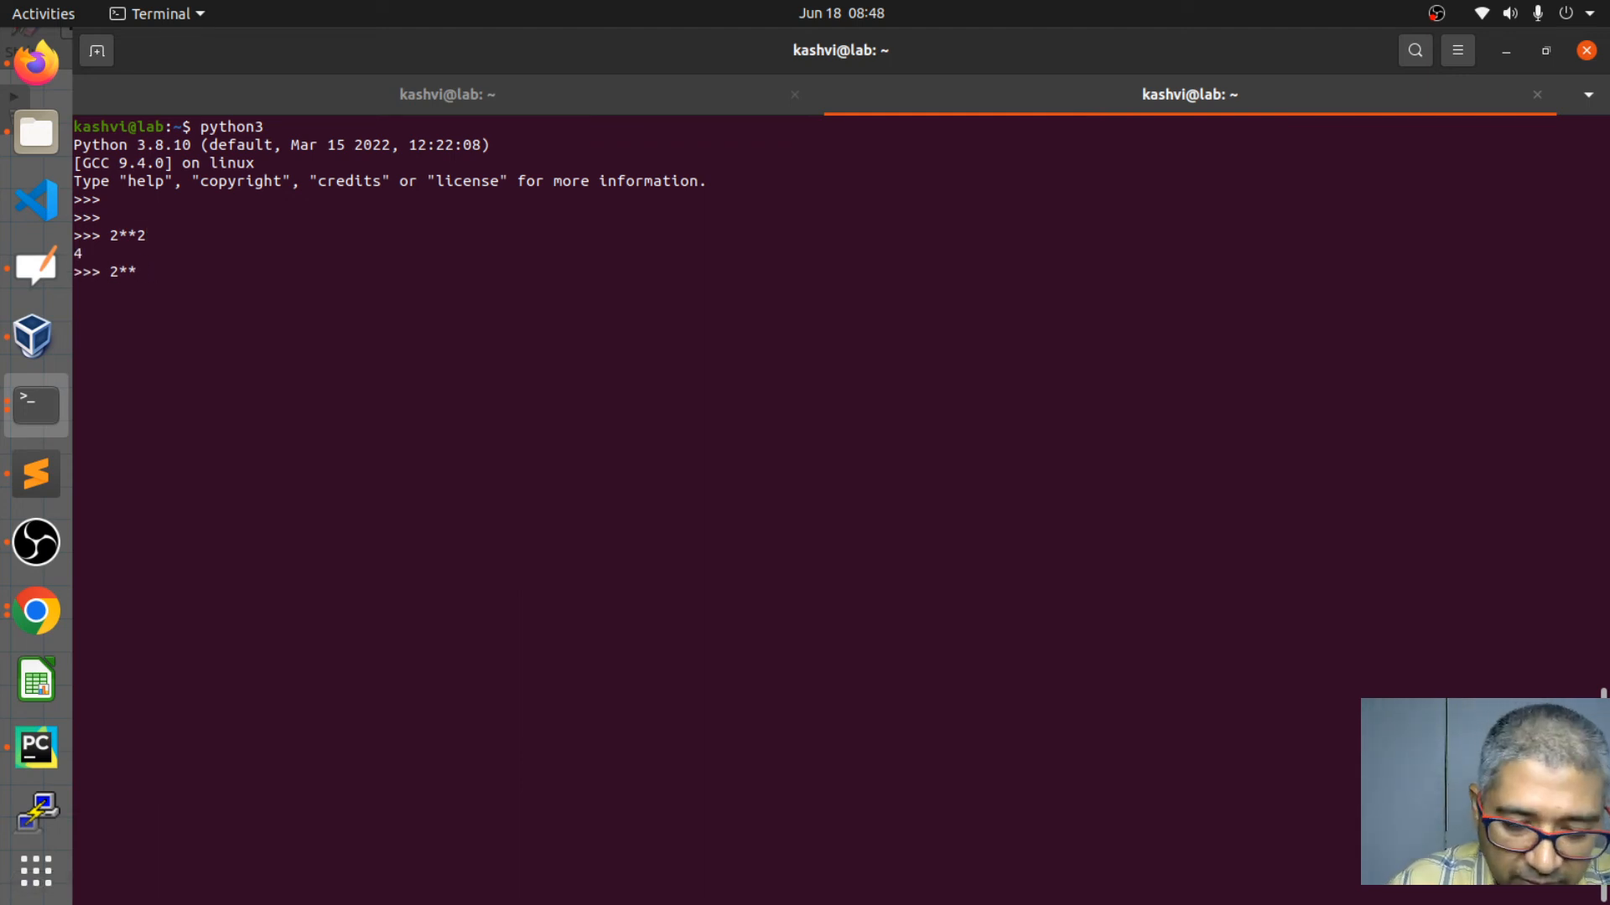
type("5")
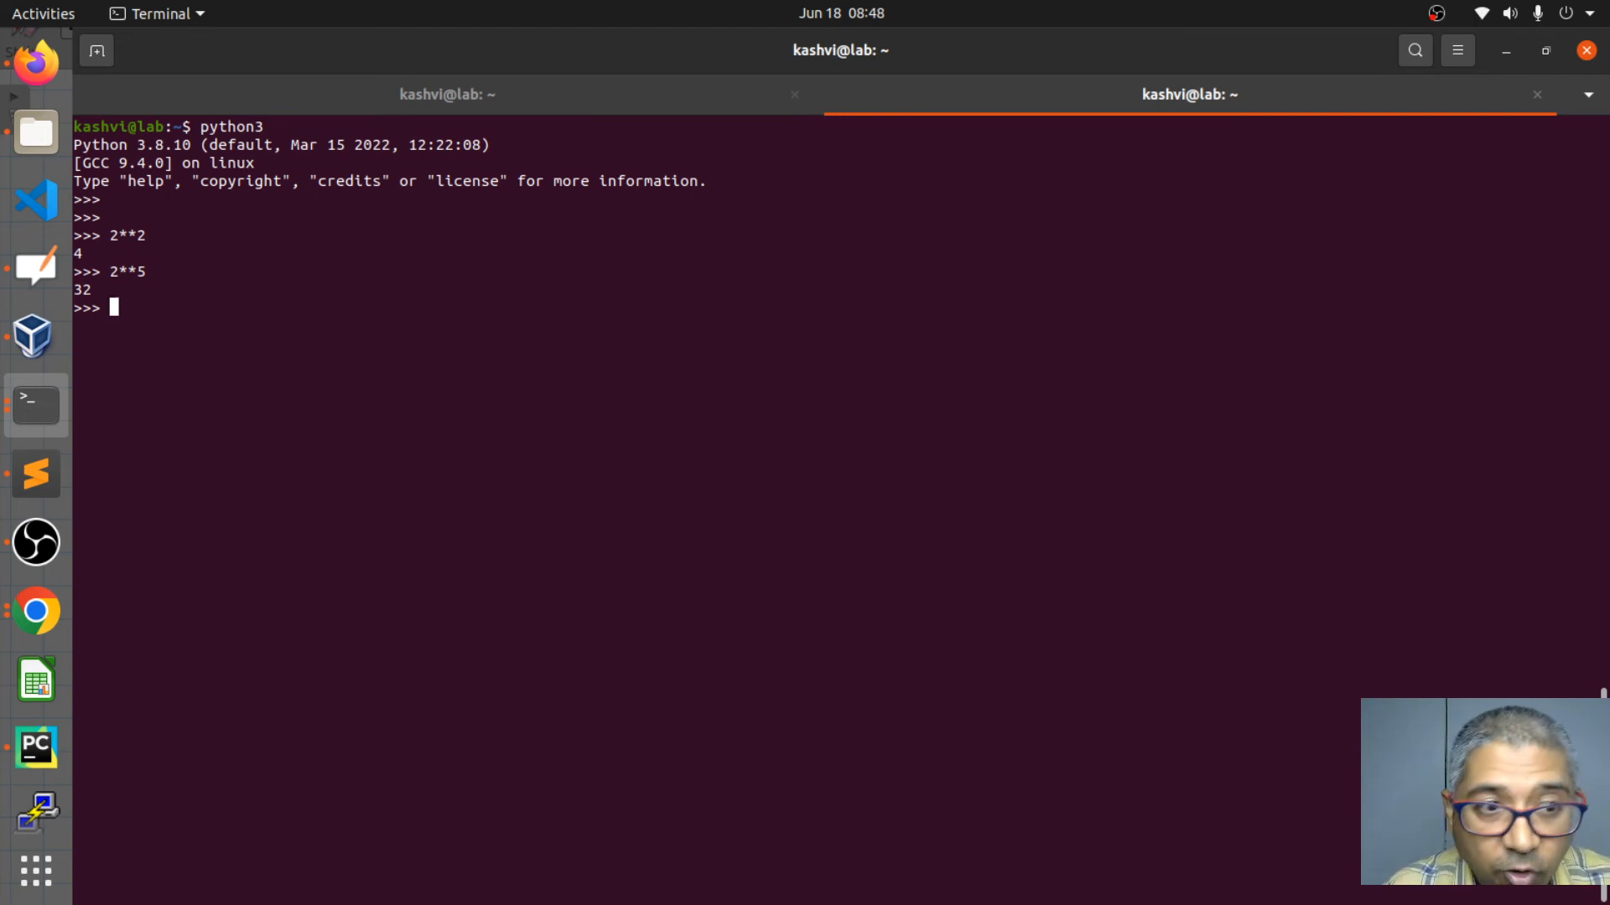
- Run 2***2 to show the triple star raises a SyntaxError
type("2**")
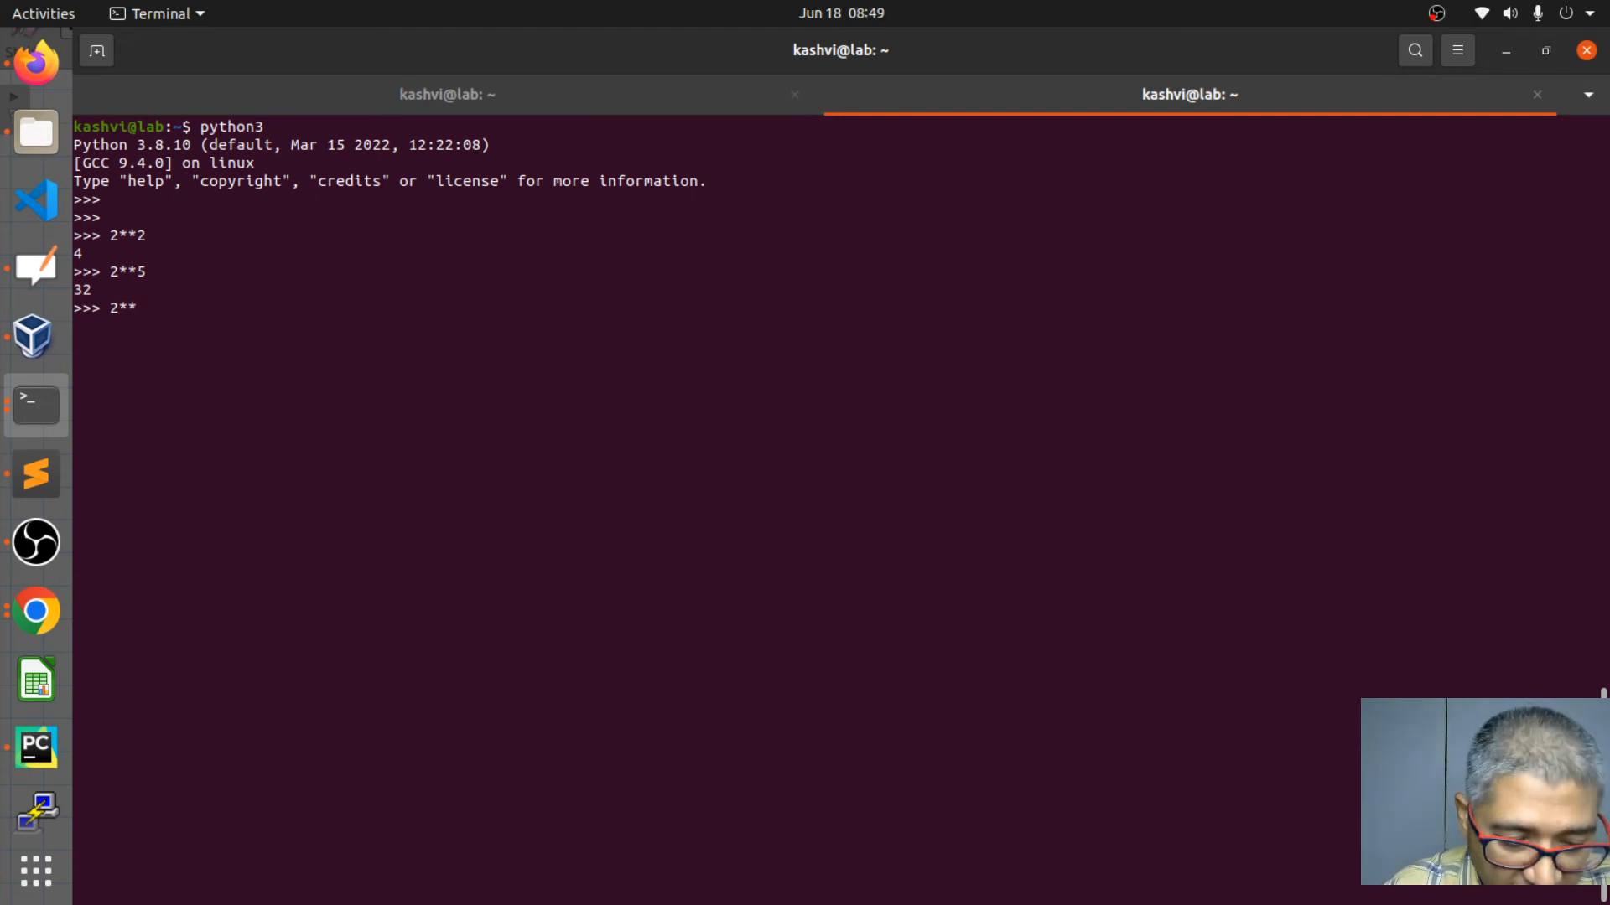
type("*")
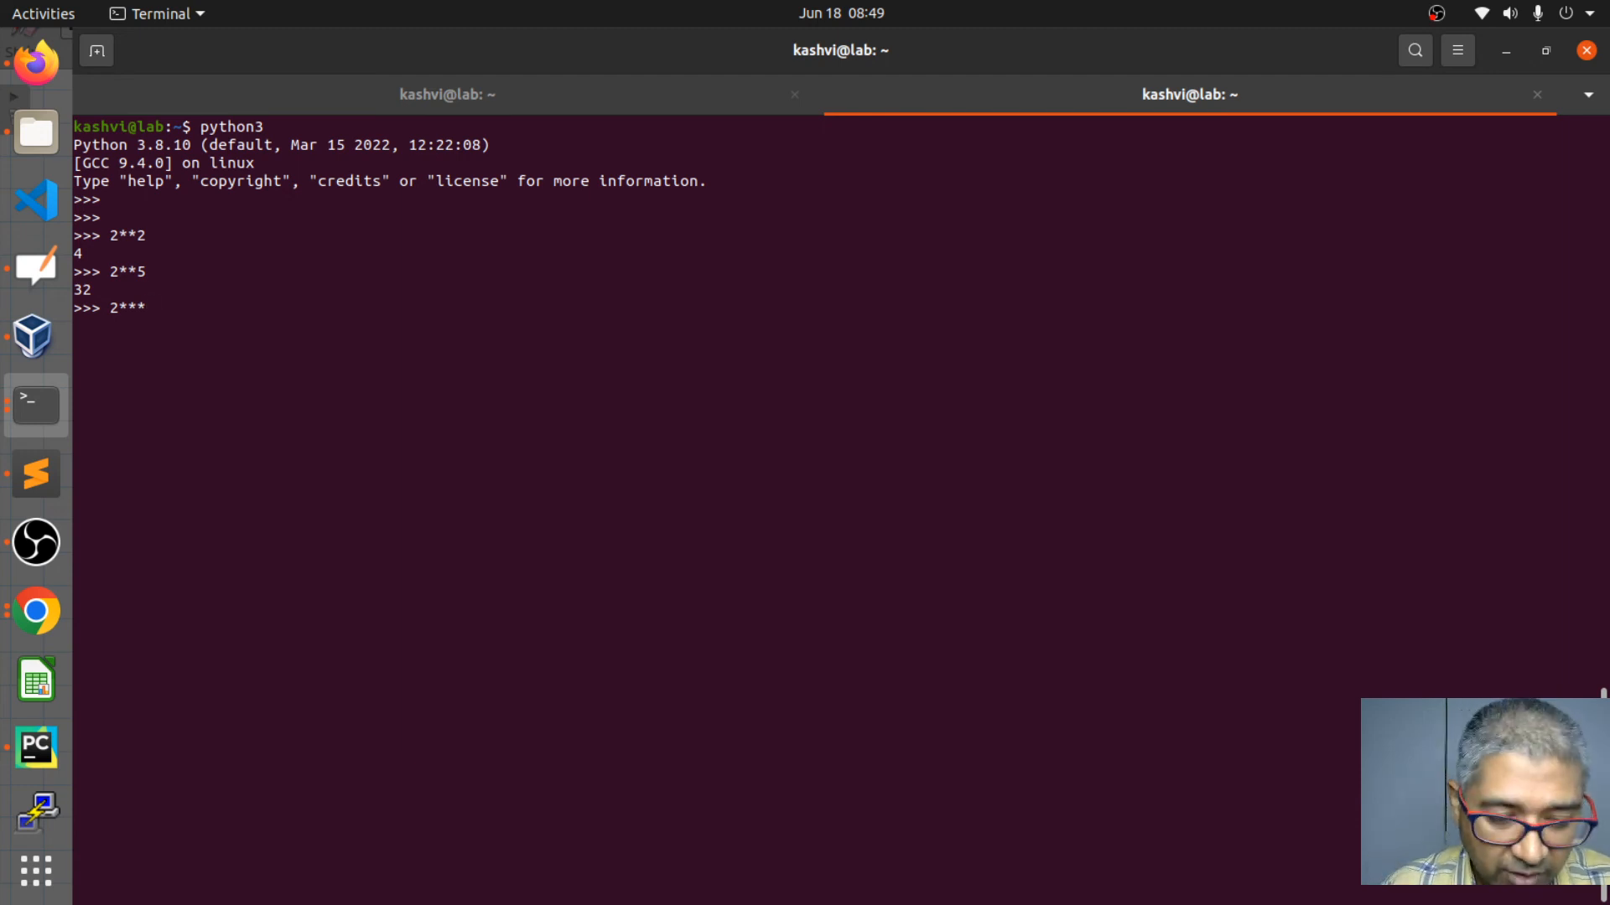
key("Return")
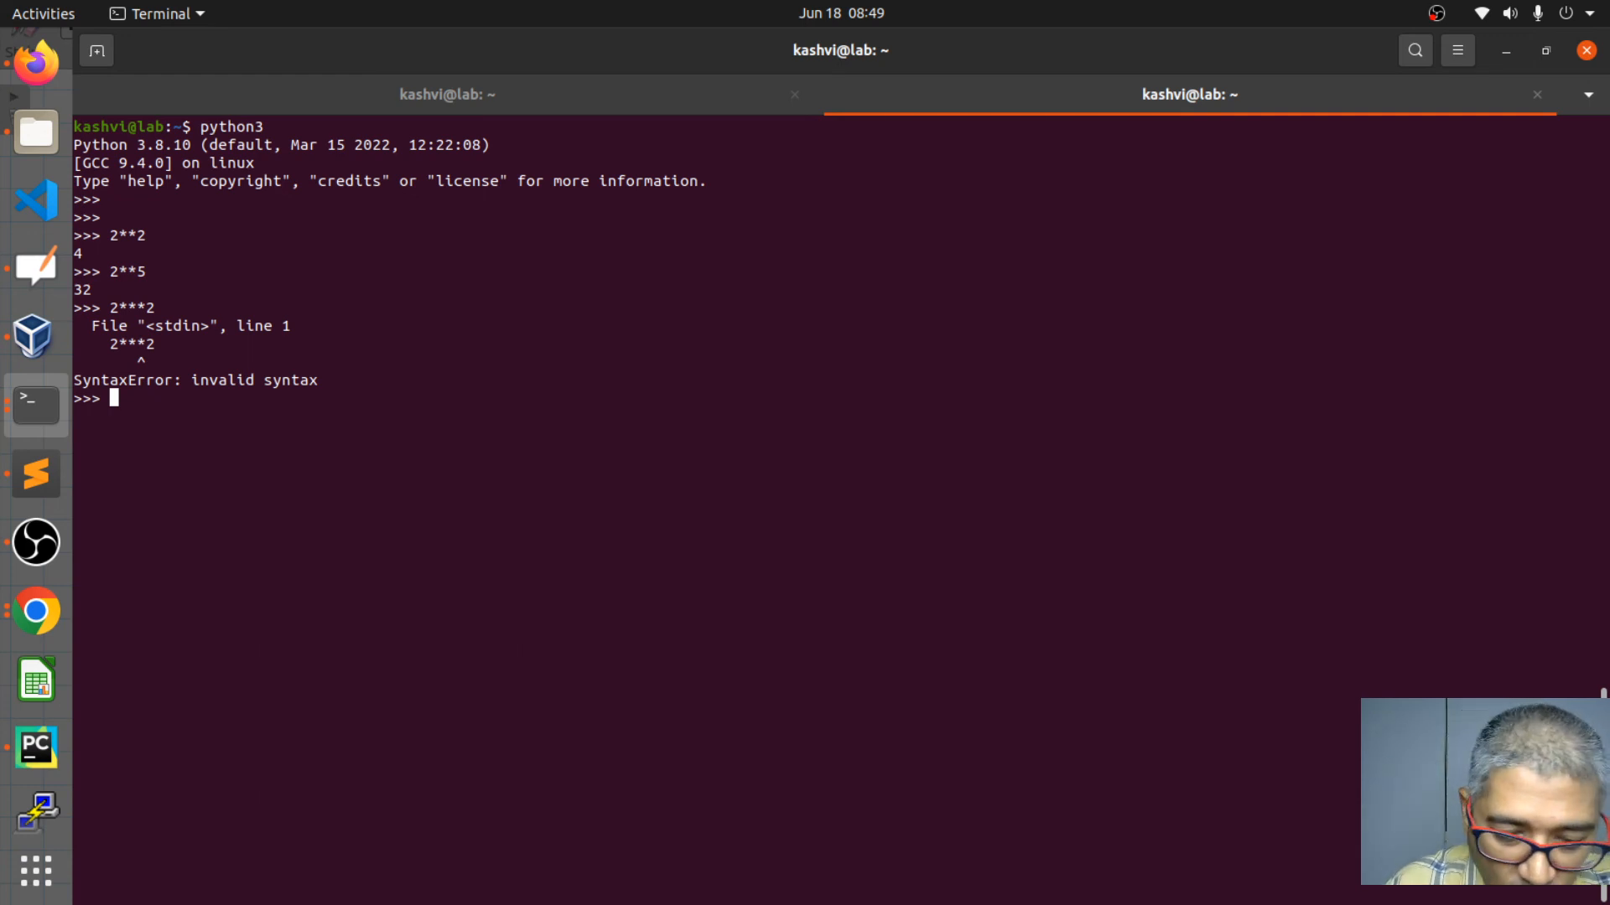
- Compute 2**16 = 65536, then change the exponent to 15 for 32768
type("2")
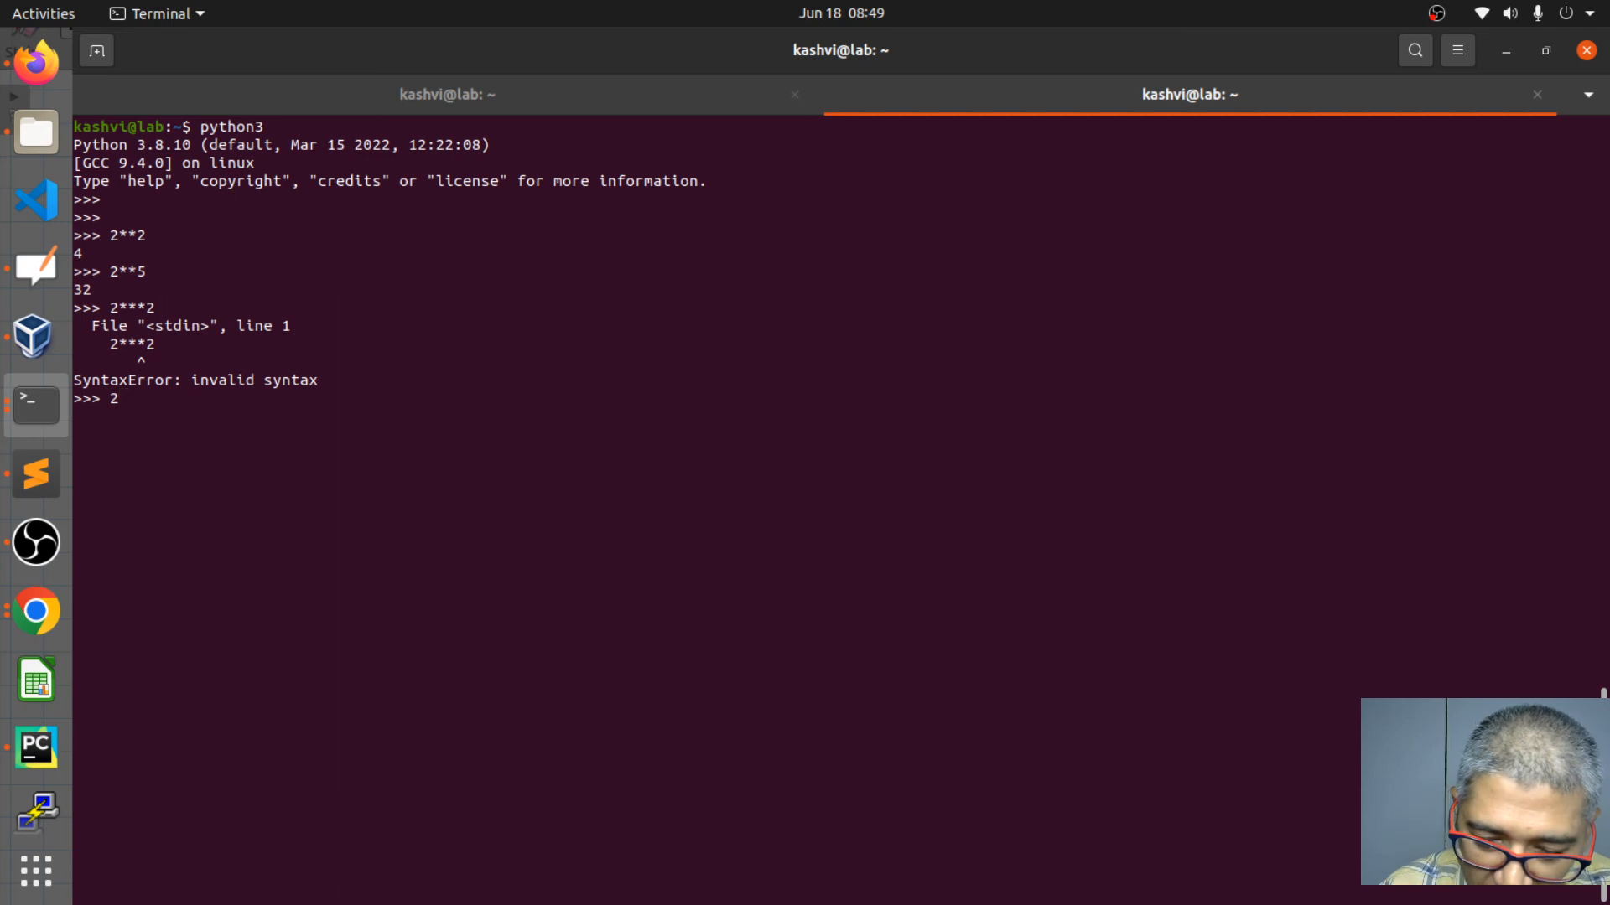
type("**")
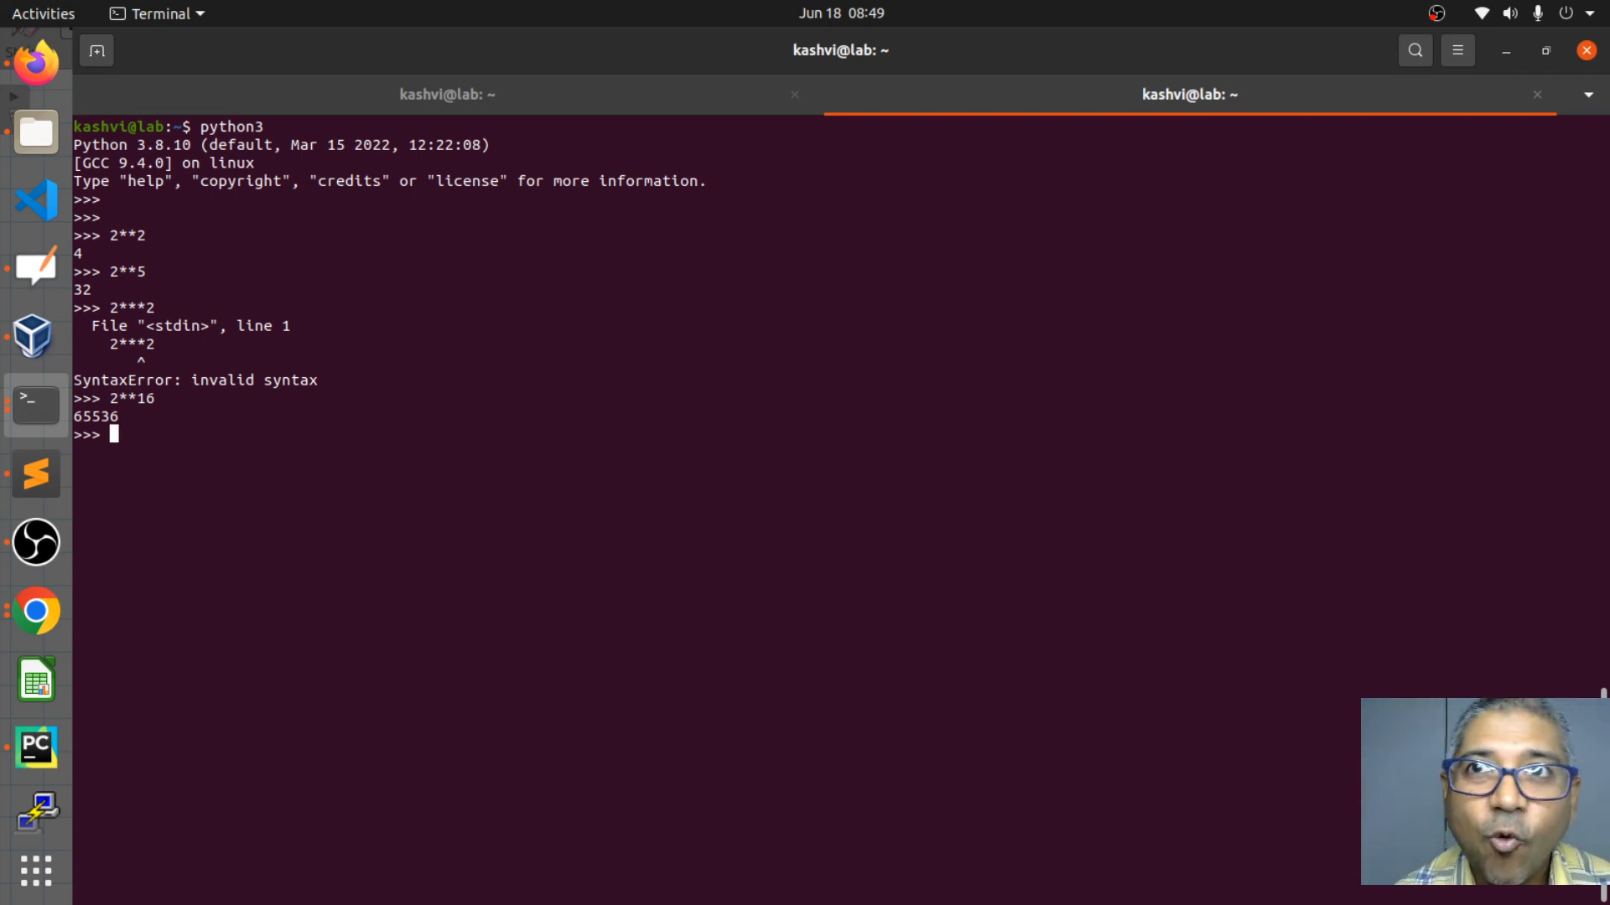
type("2**16")
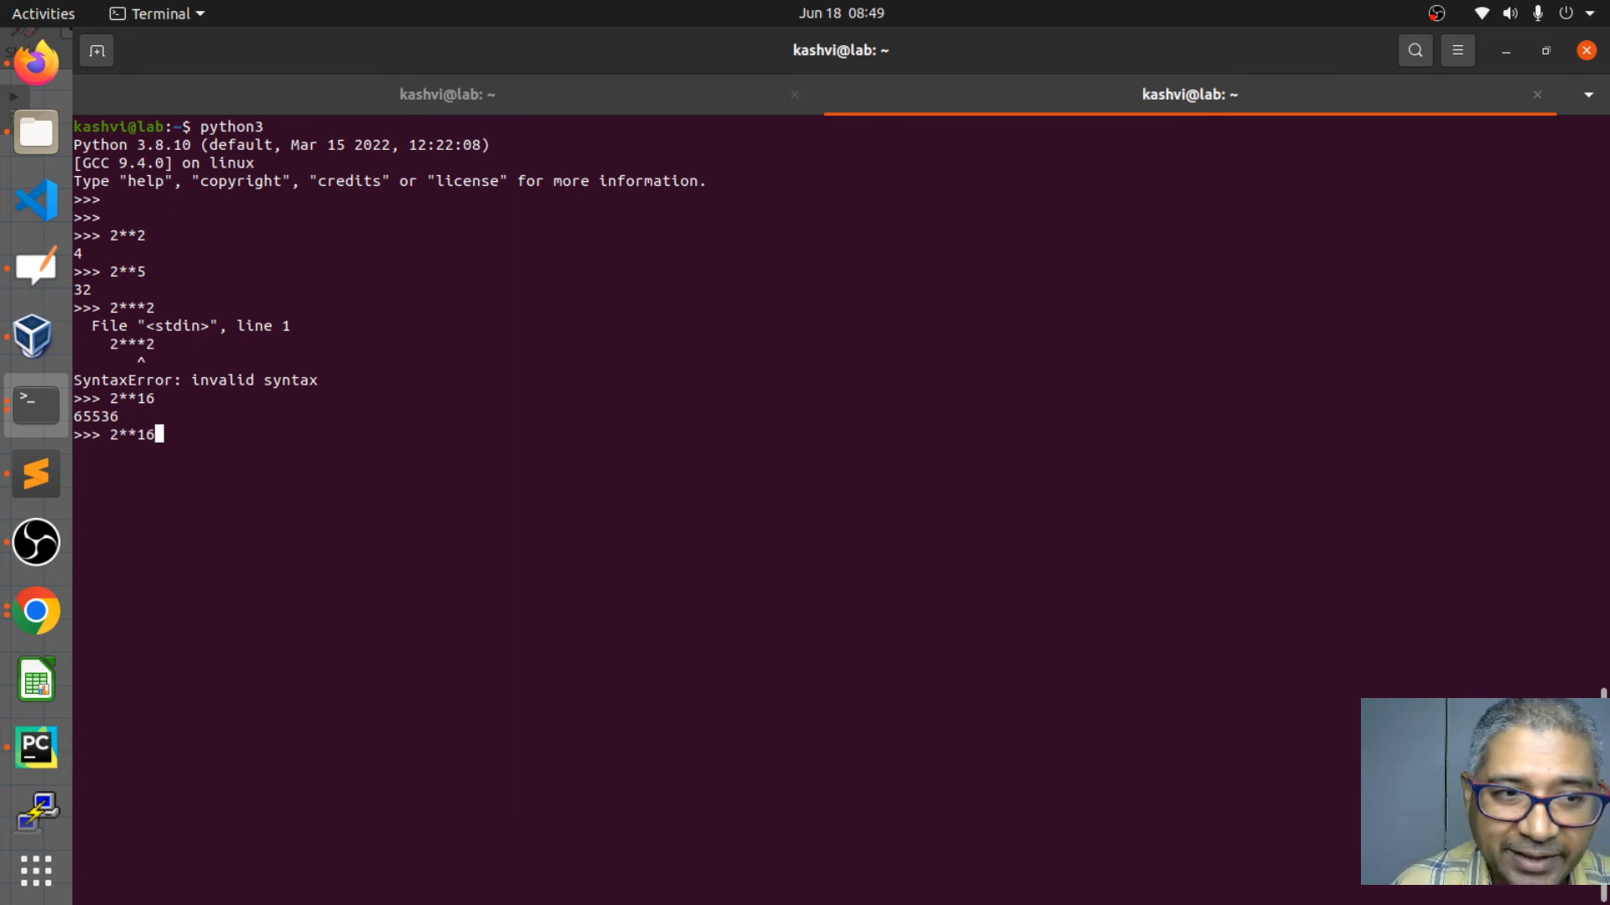
key("BackSpace")
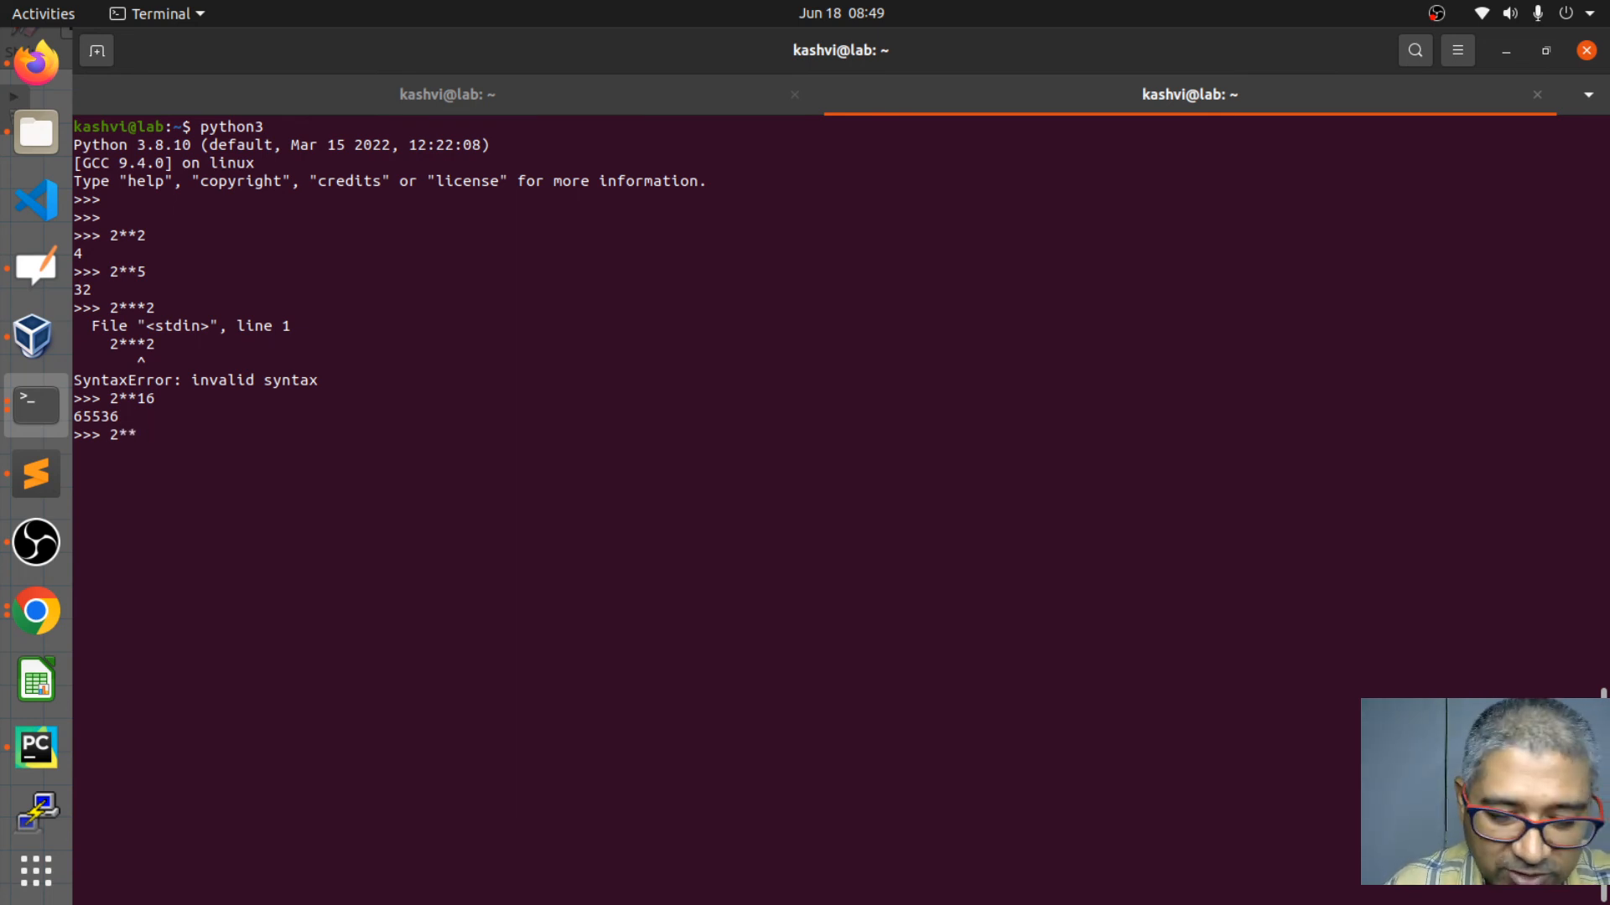
type("15")
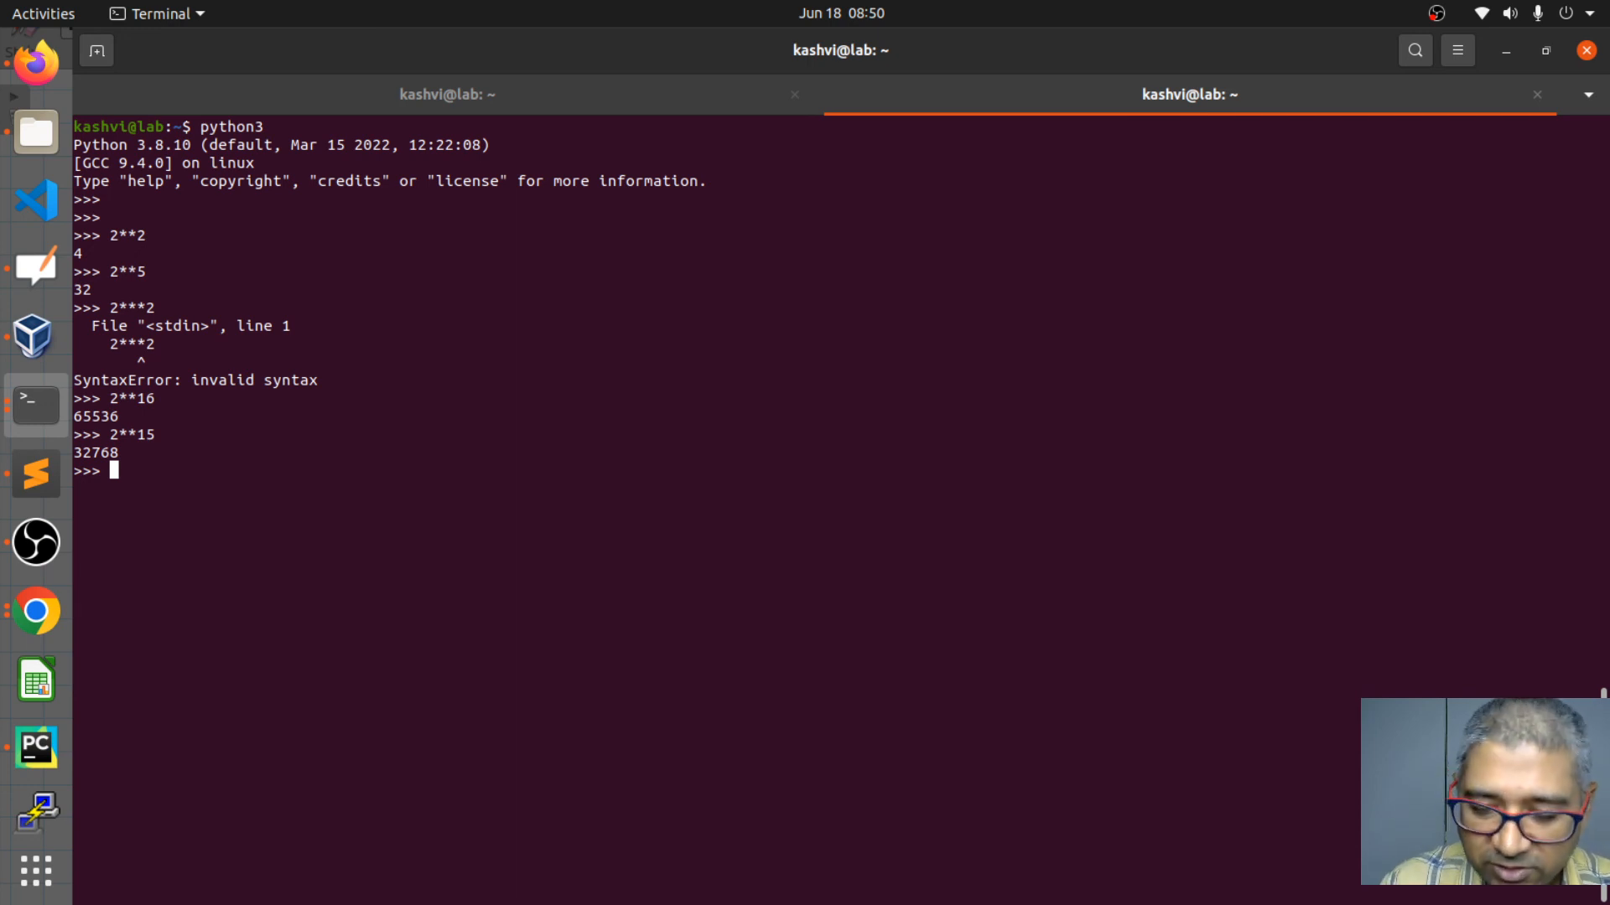
- Reuse the line again for 2**10 = 1024 and clear the exponent for another power
type("2**15")
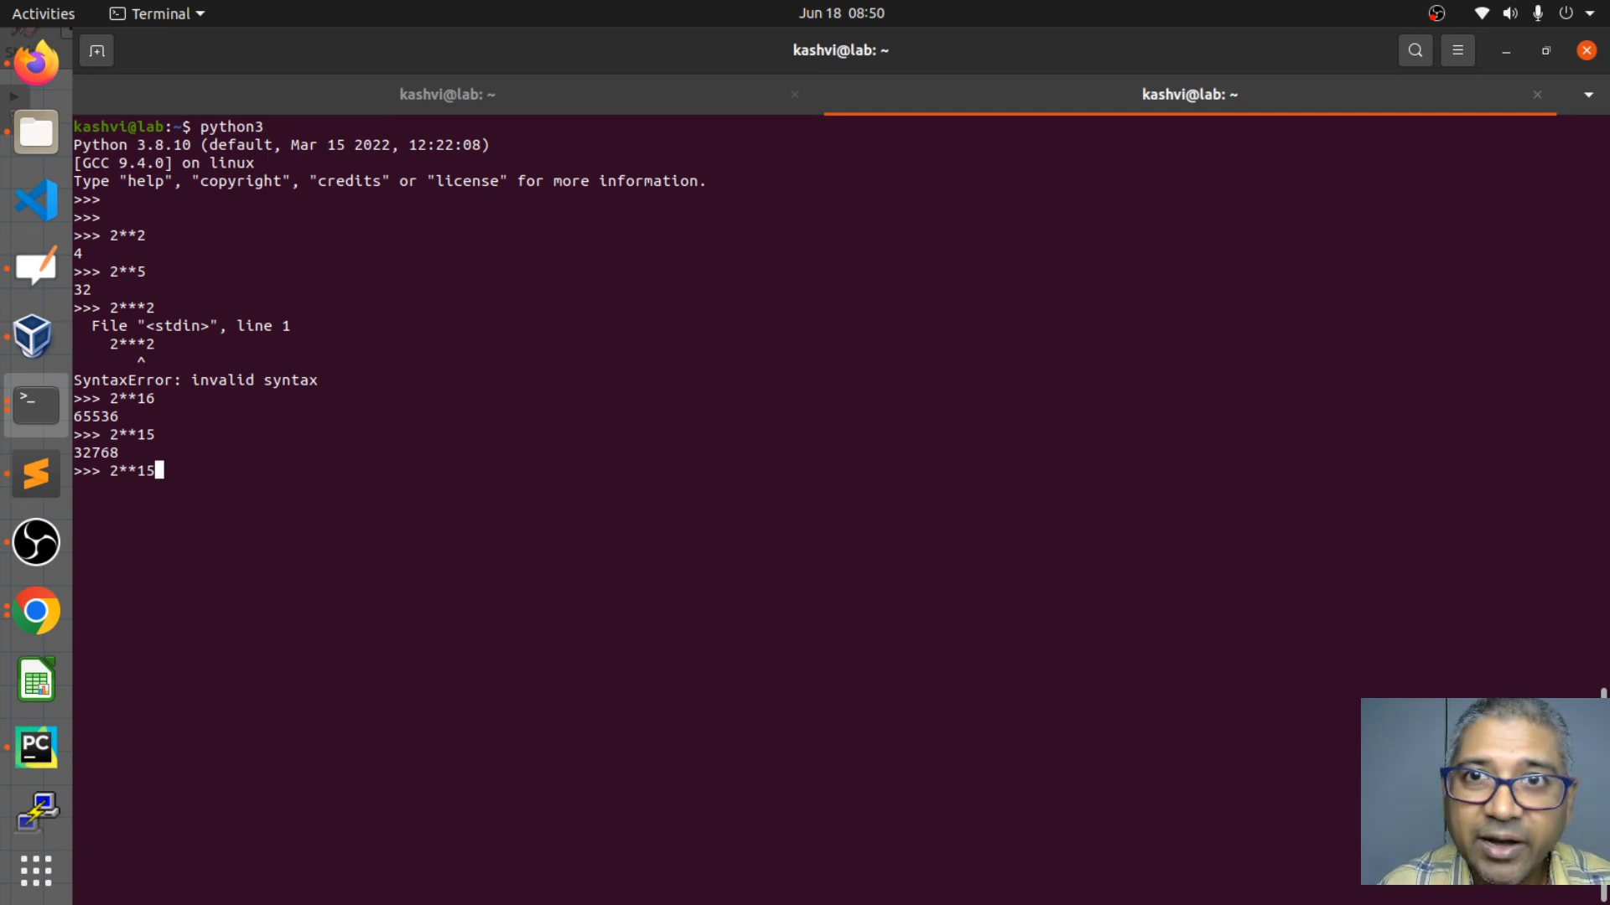
key("BackSpace")
type("0")
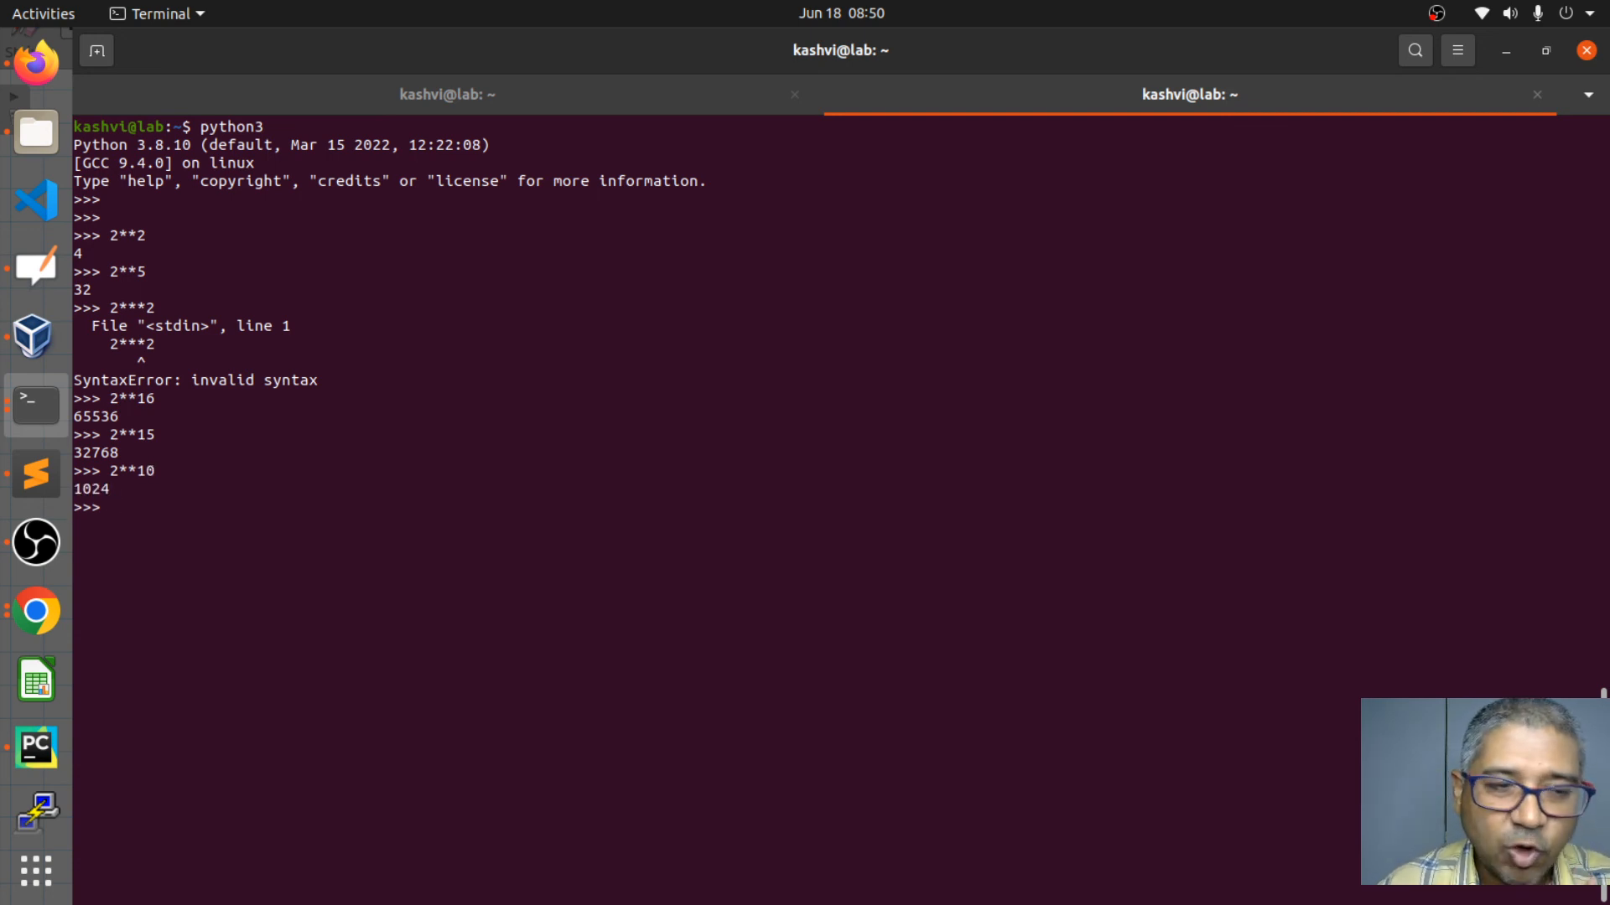
type("2**10")
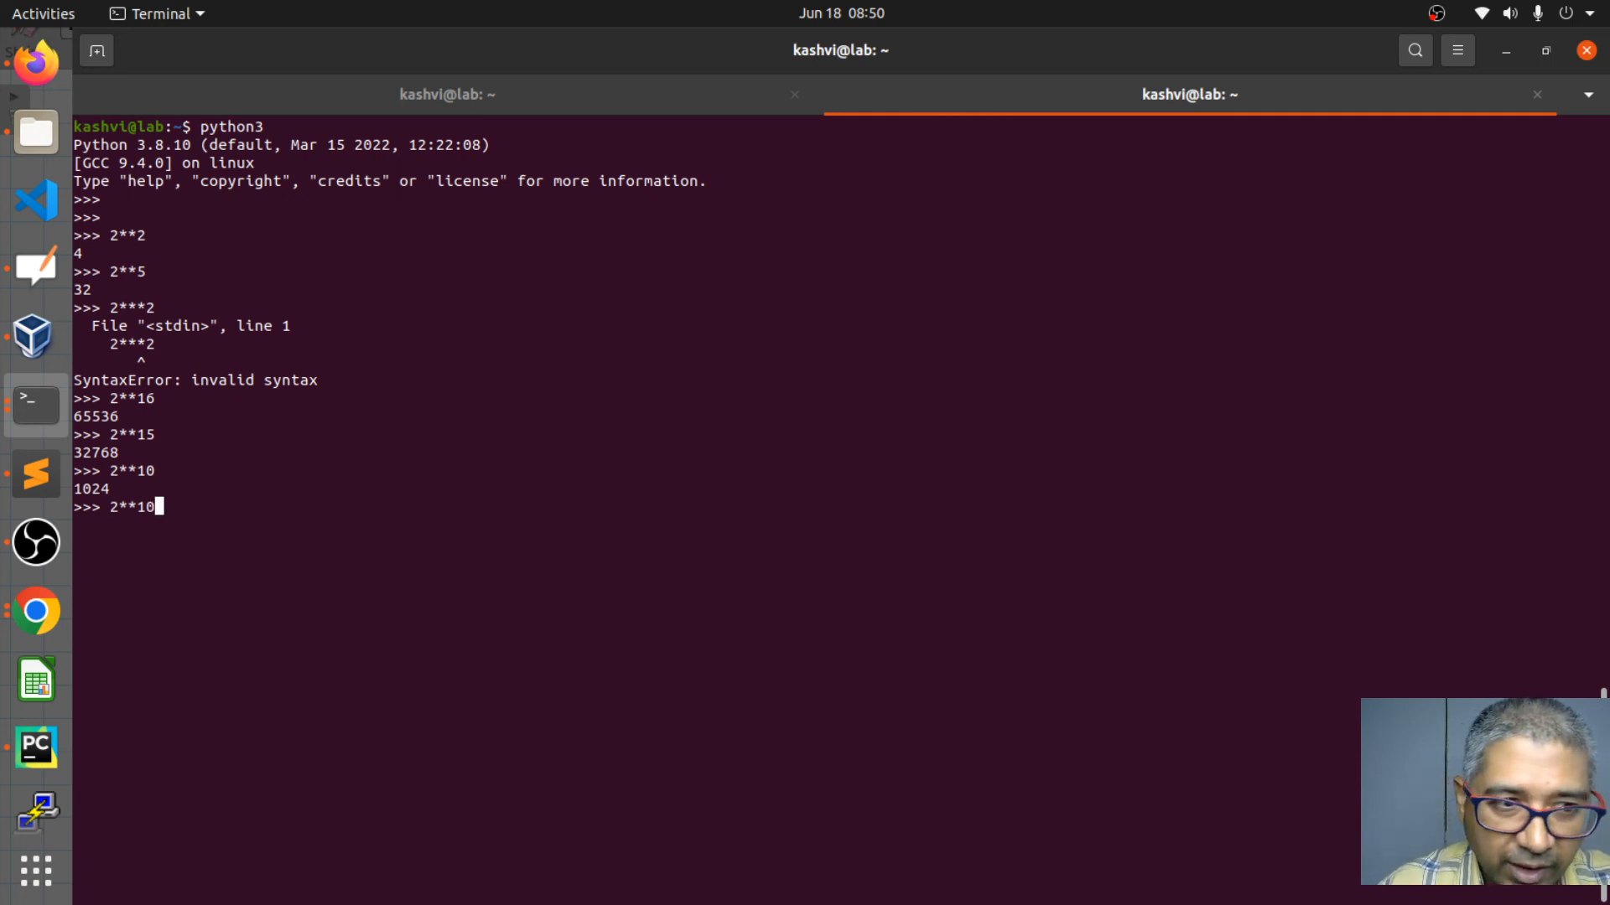
key("BackSpace")
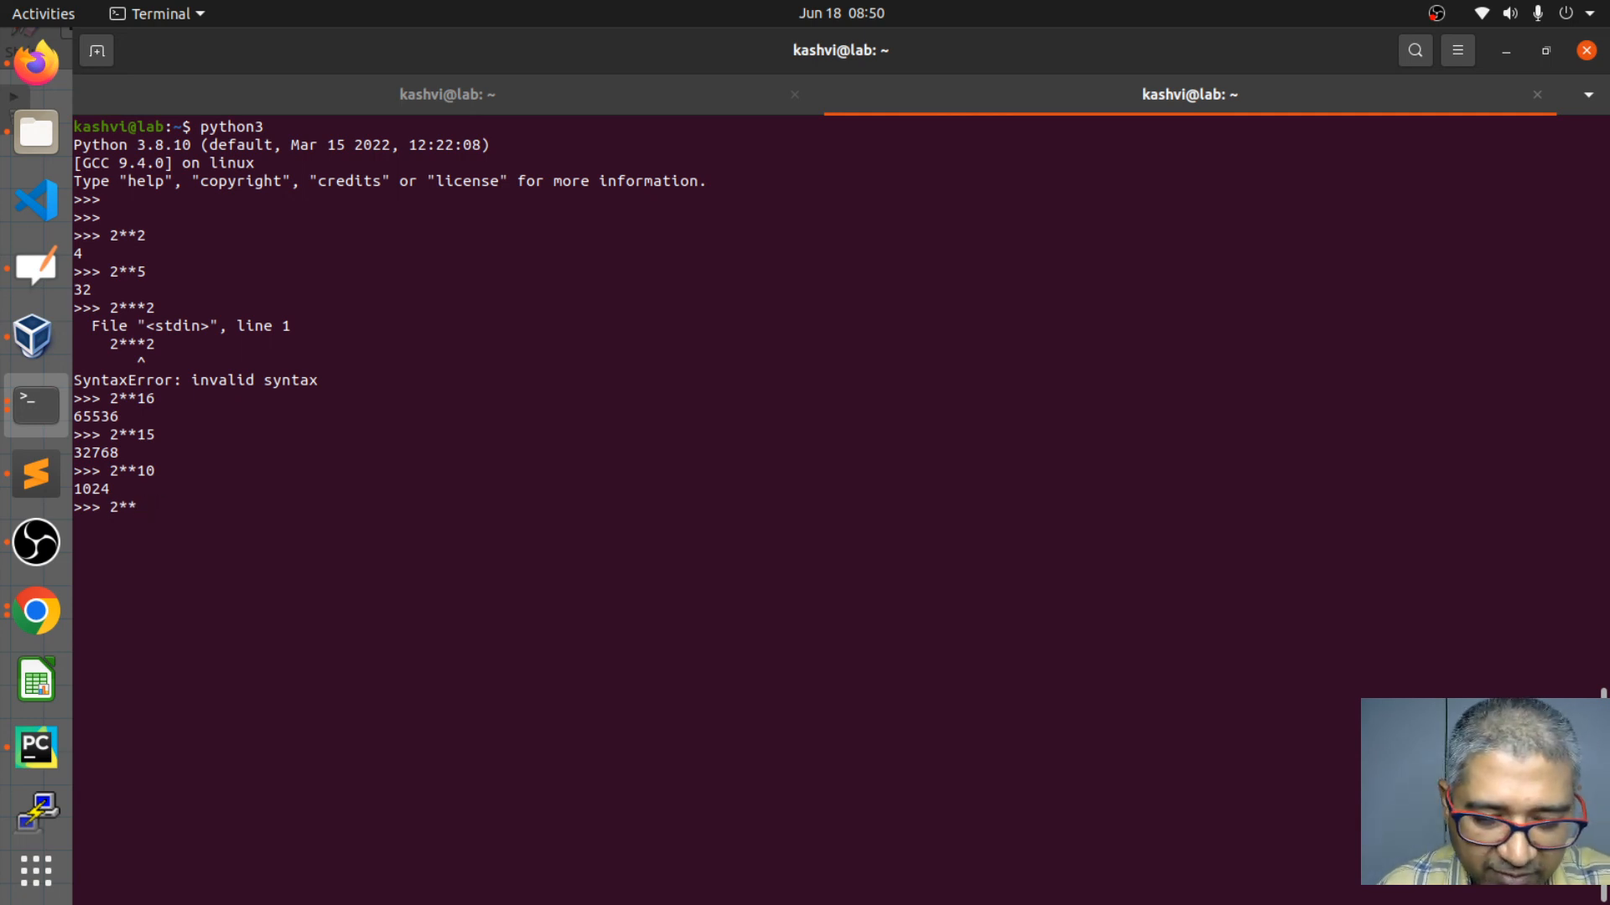